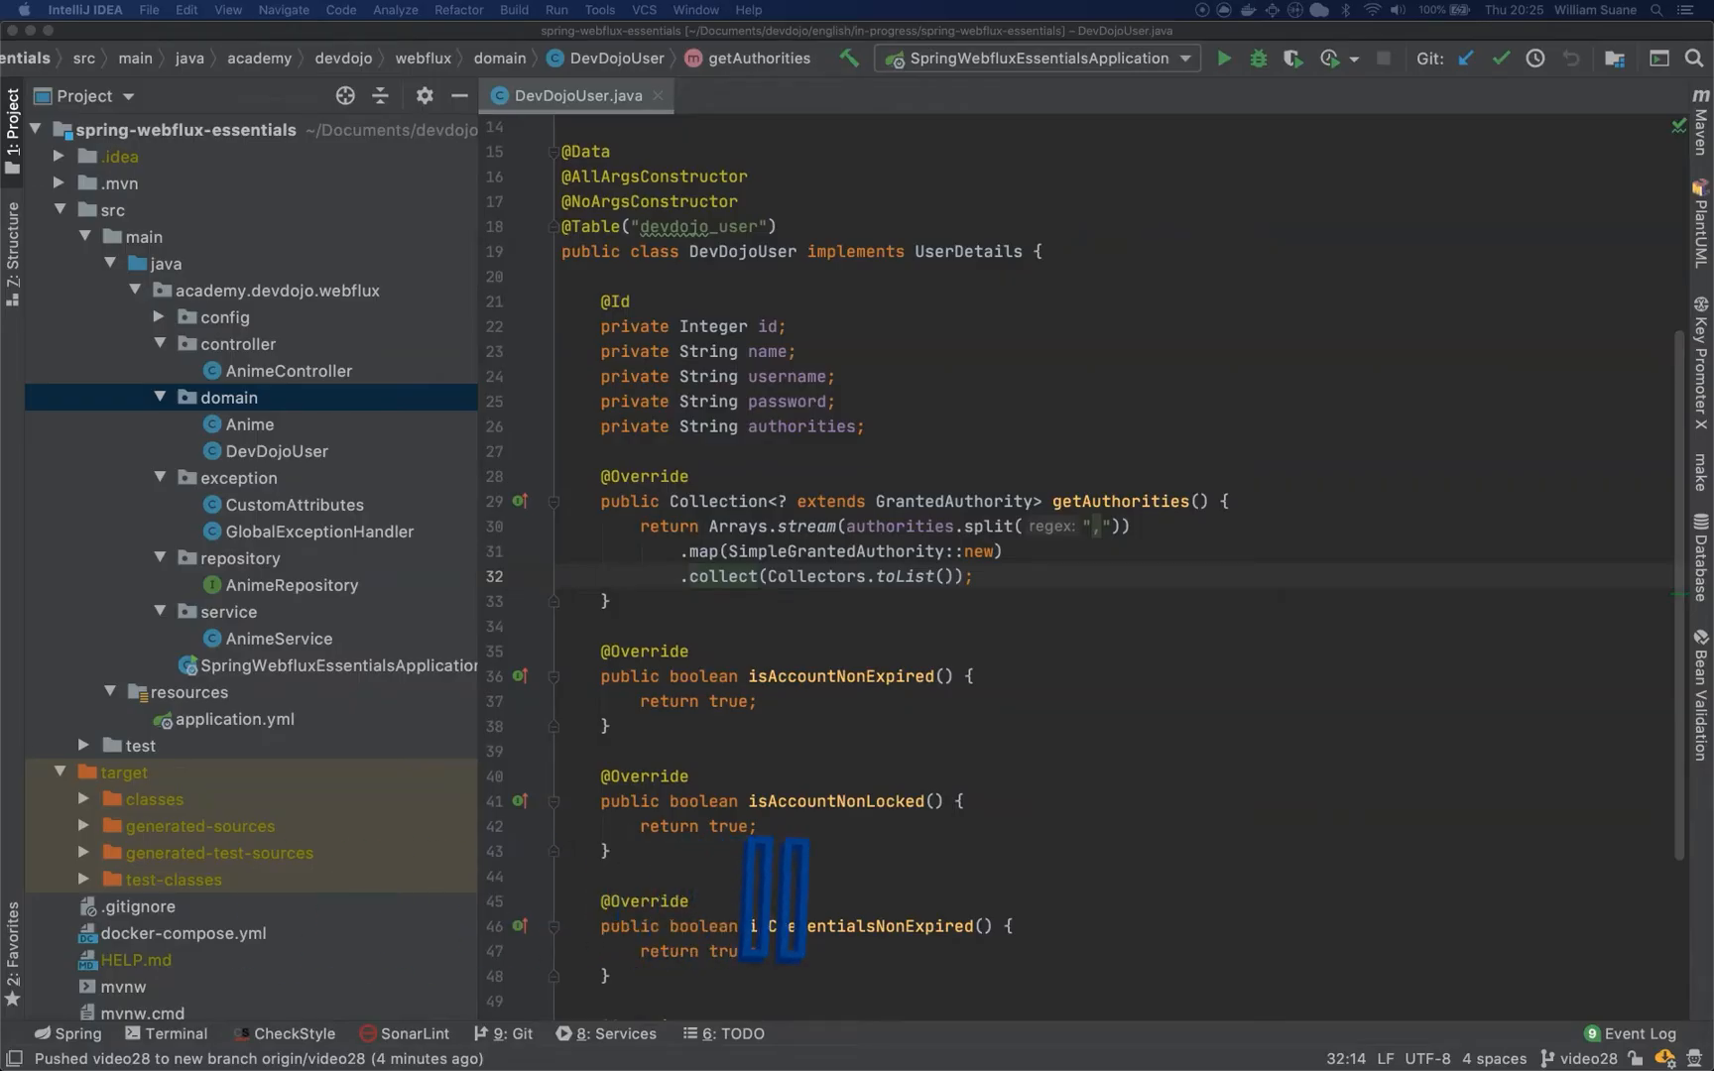
Expand the config package and open SecurityConfig to review its in-memory user details service
{"action": "left_click", "coordinate": [159, 317]}
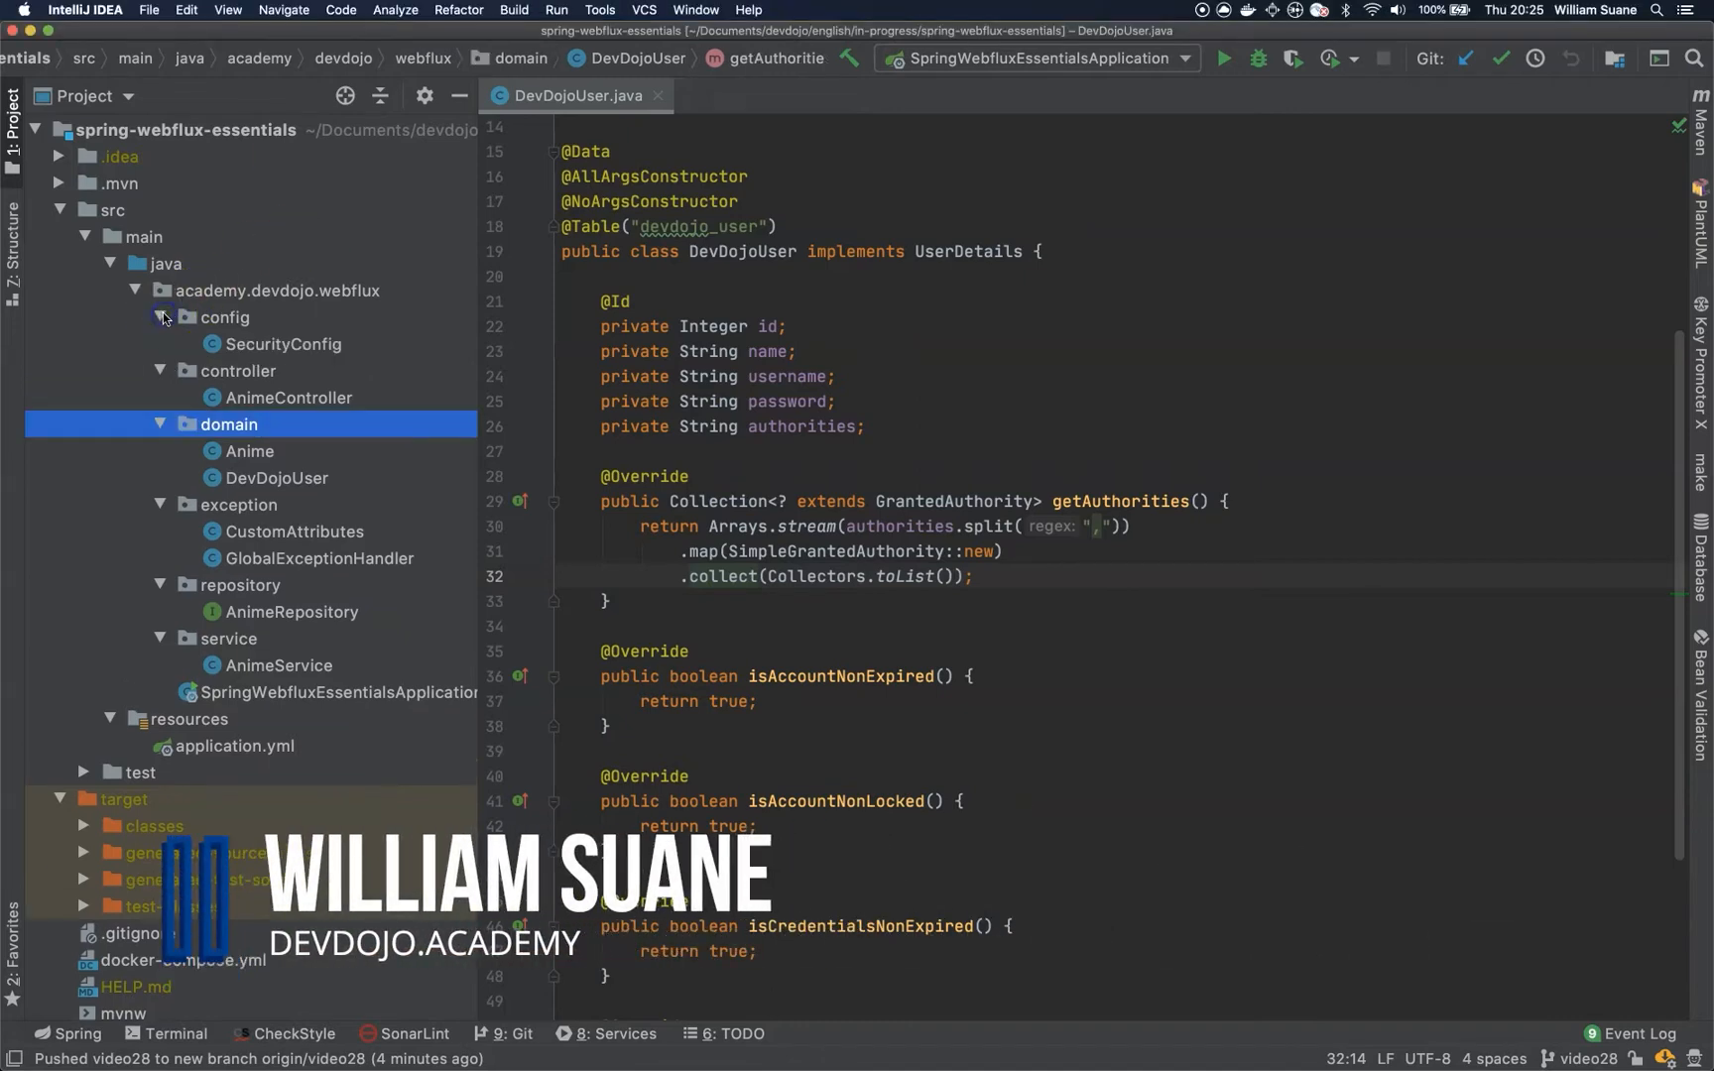
{"action": "double_click", "coordinate": [286, 343]}
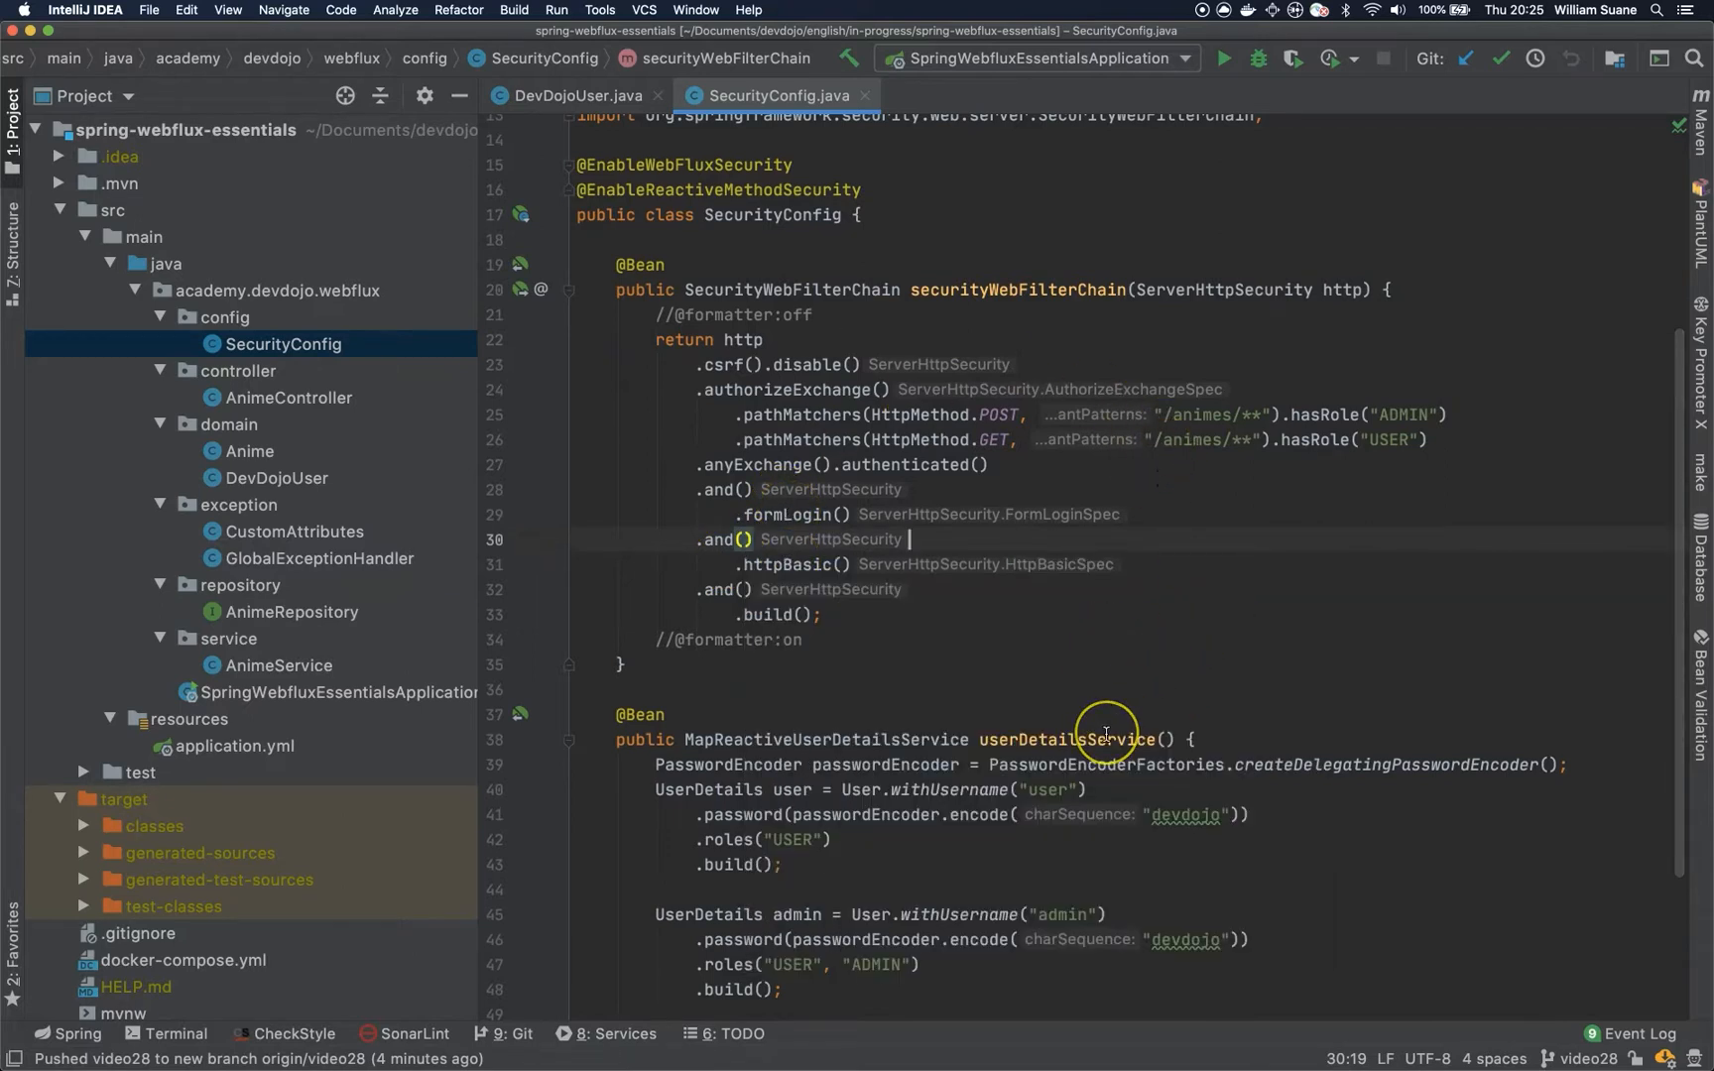
{"action": "mouse_move", "coordinate": [891, 505]}
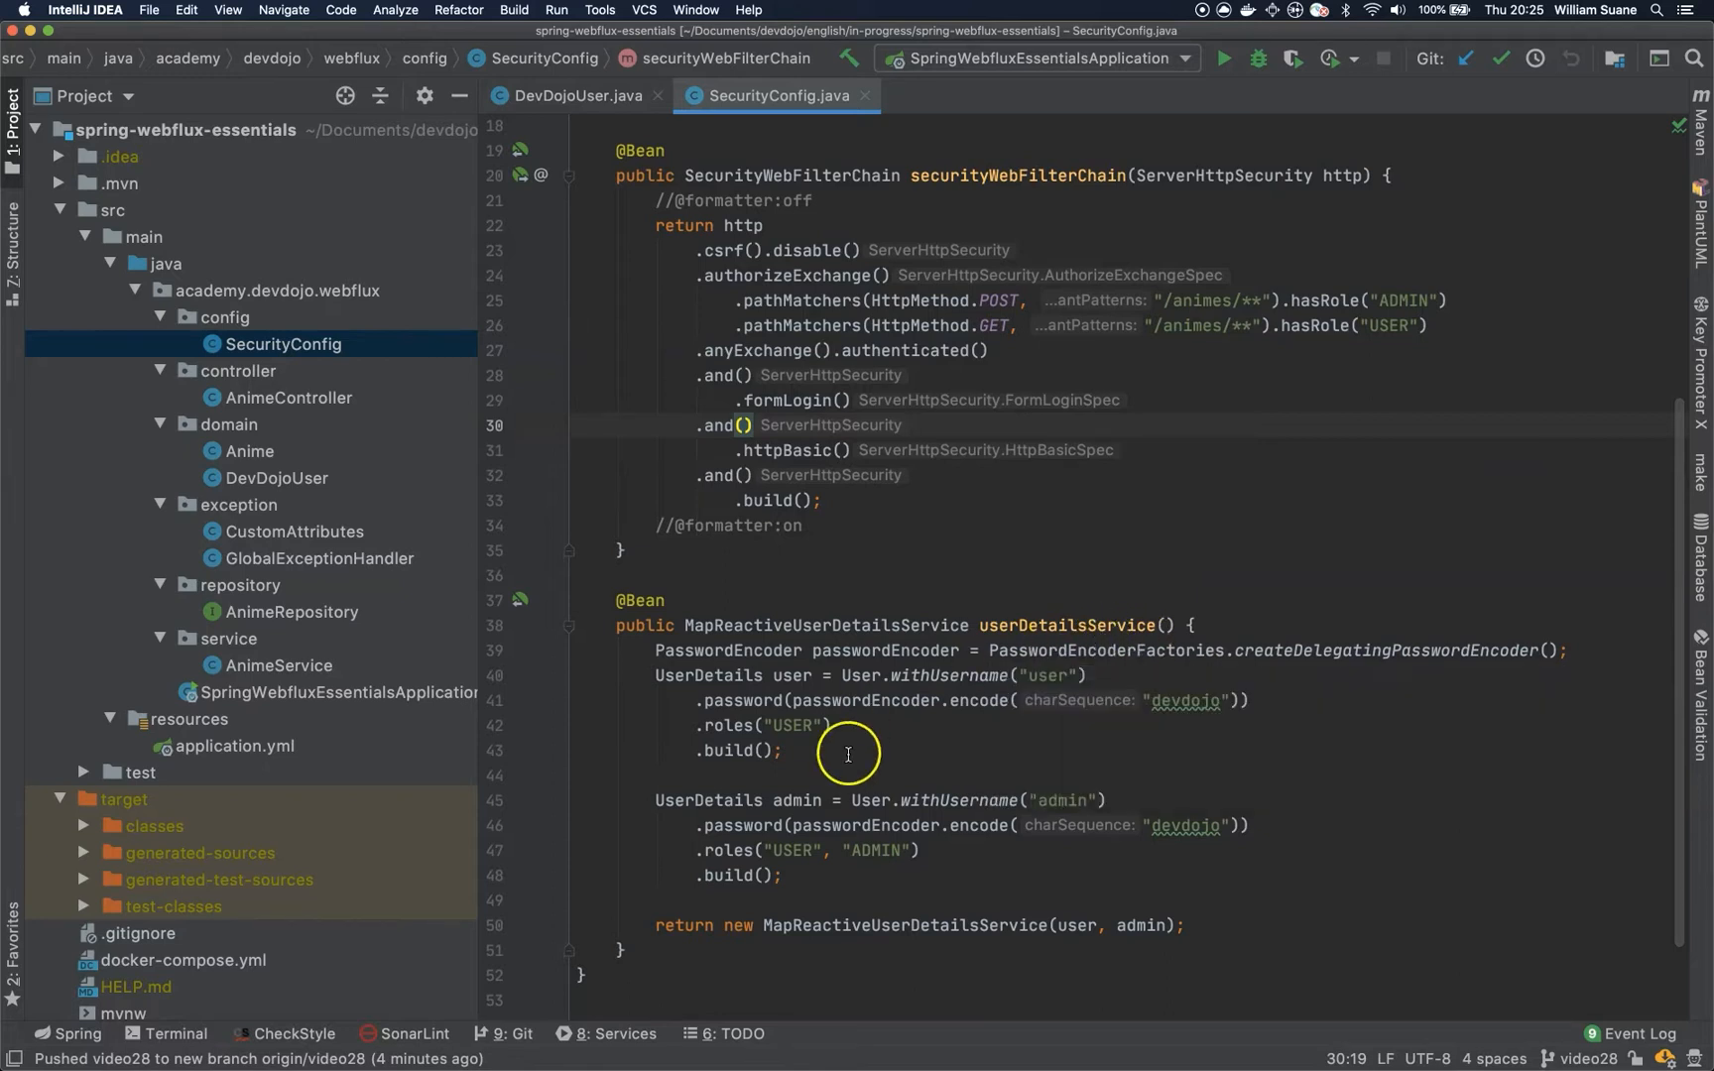
Create a DevDojoUserRepository interface in the repository package
{"action": "left_click", "coordinate": [239, 585]}
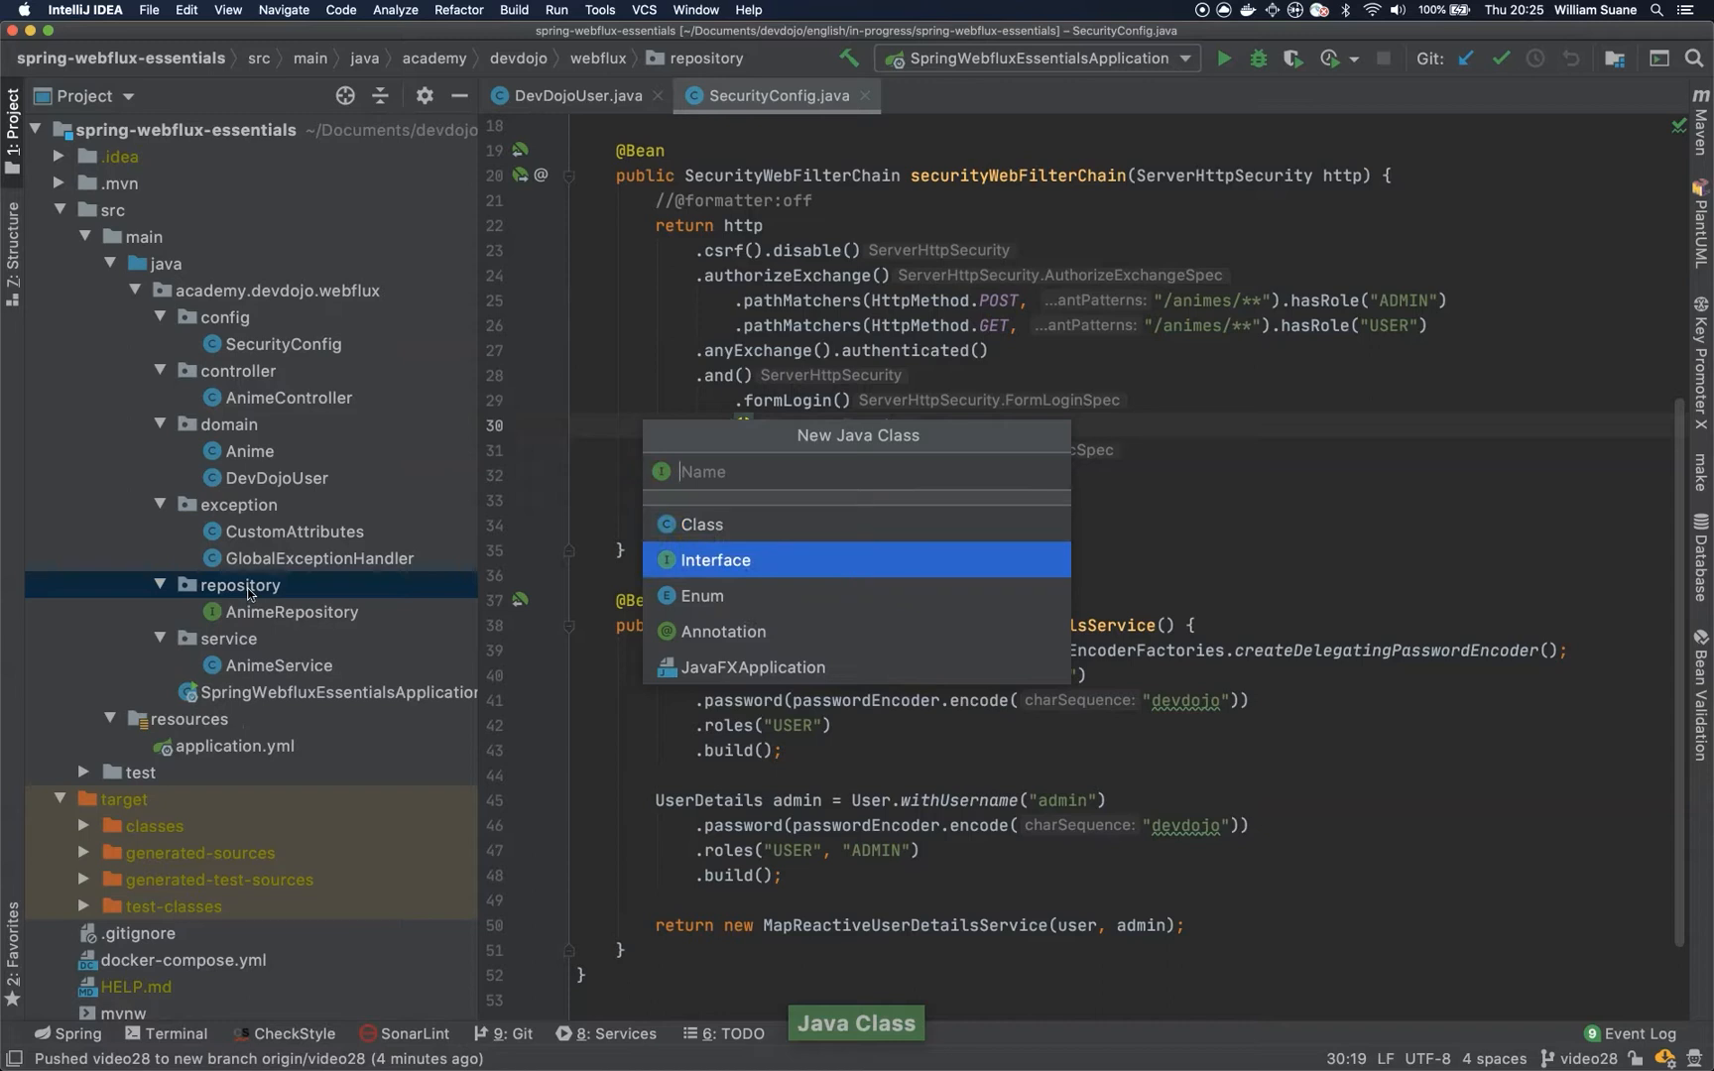
{"action": "type", "text": "Dev"}
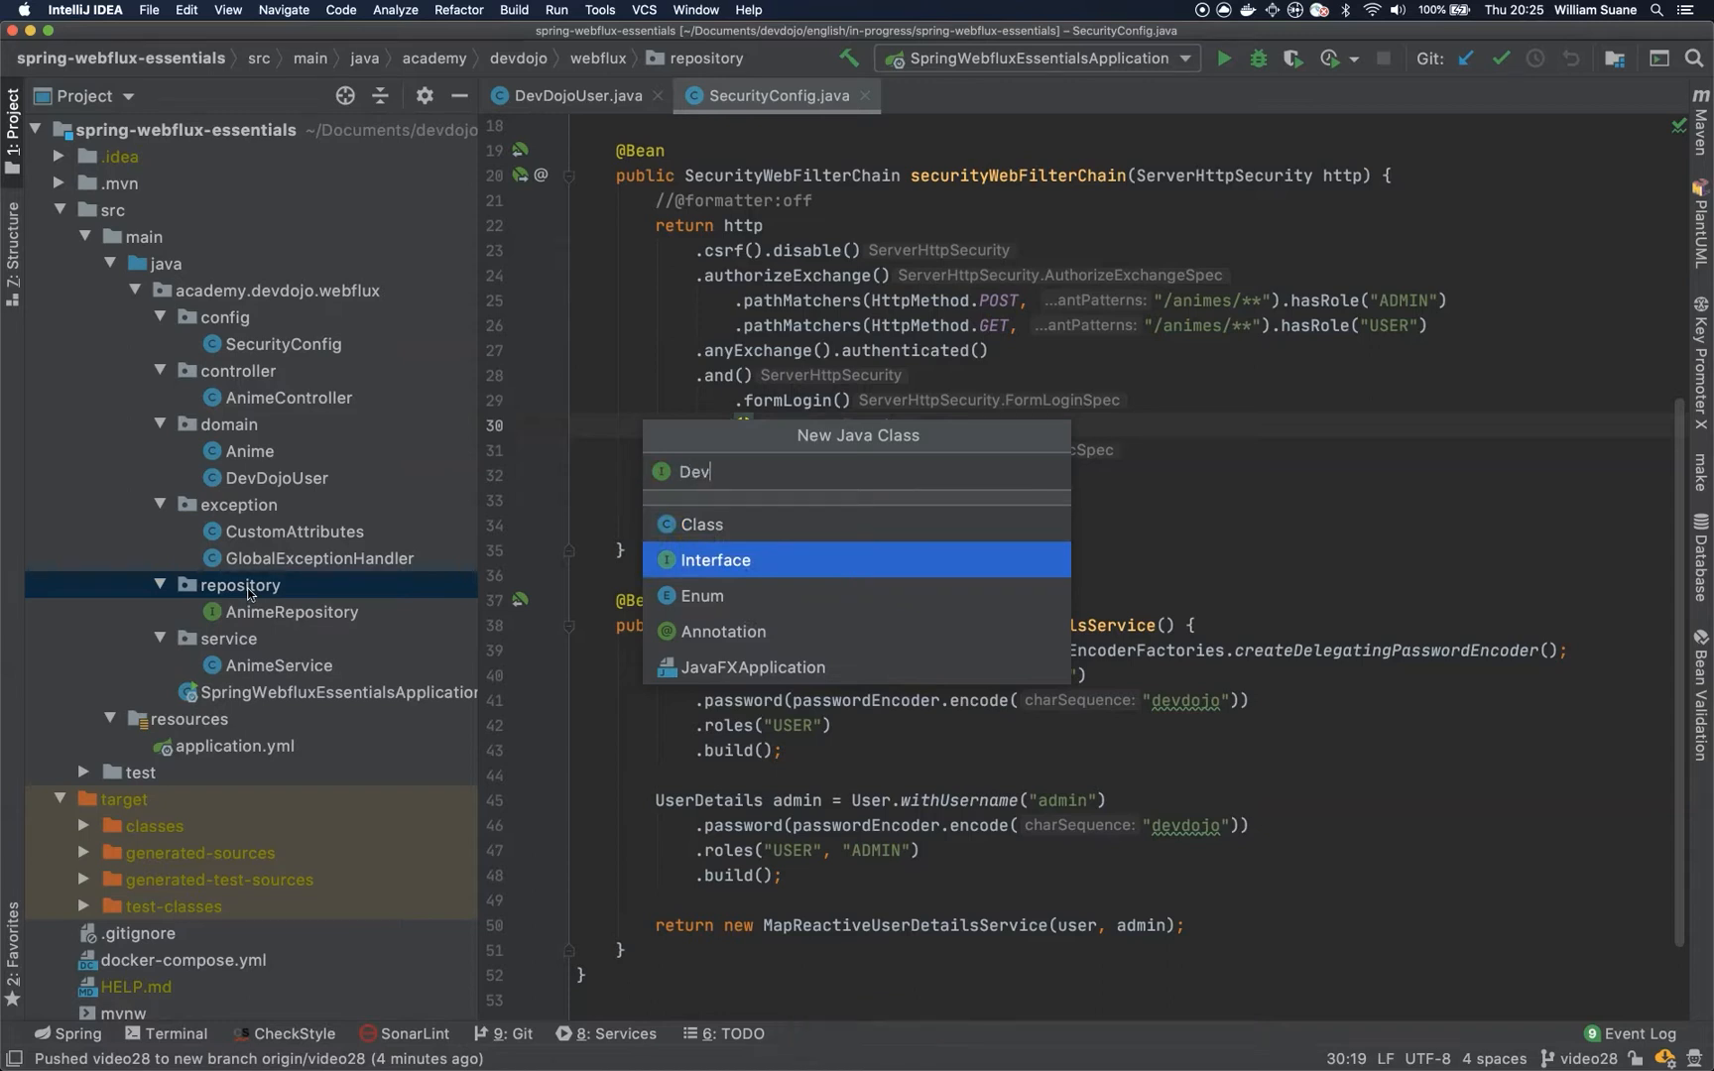
{"action": "type", "text": "DojoUser"}
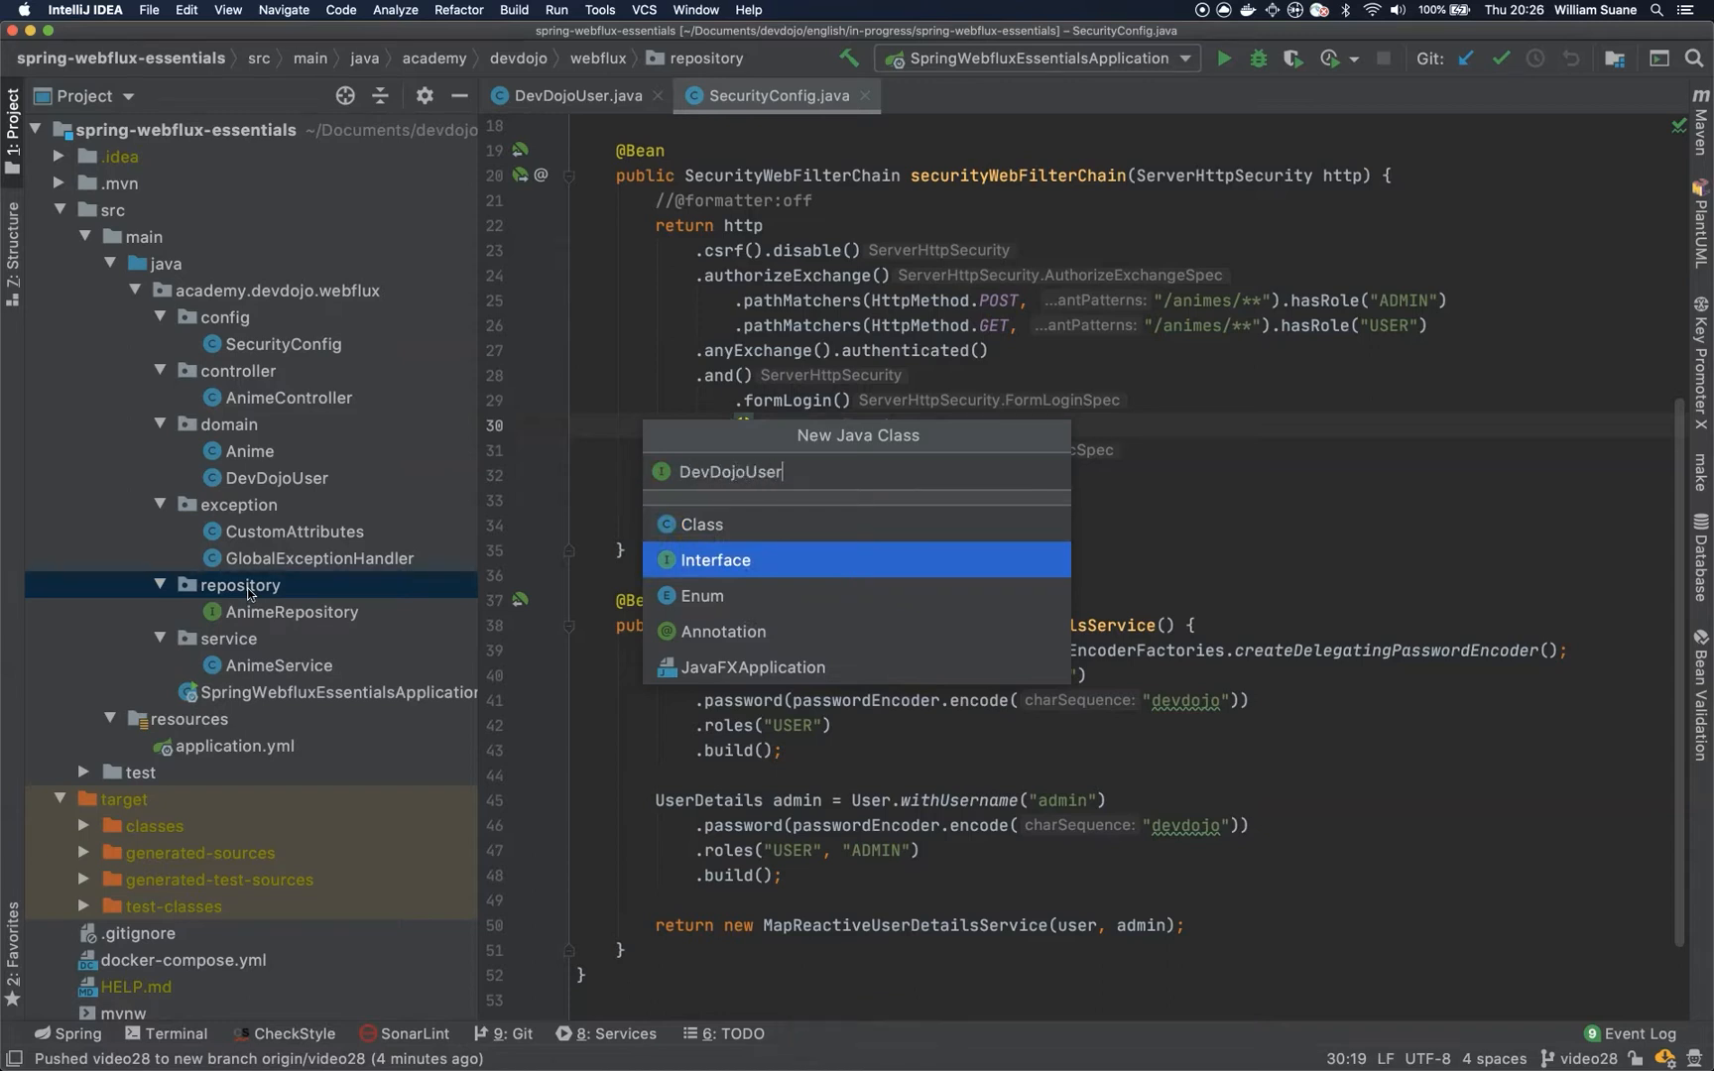
{"action": "type", "text": "Repository"}
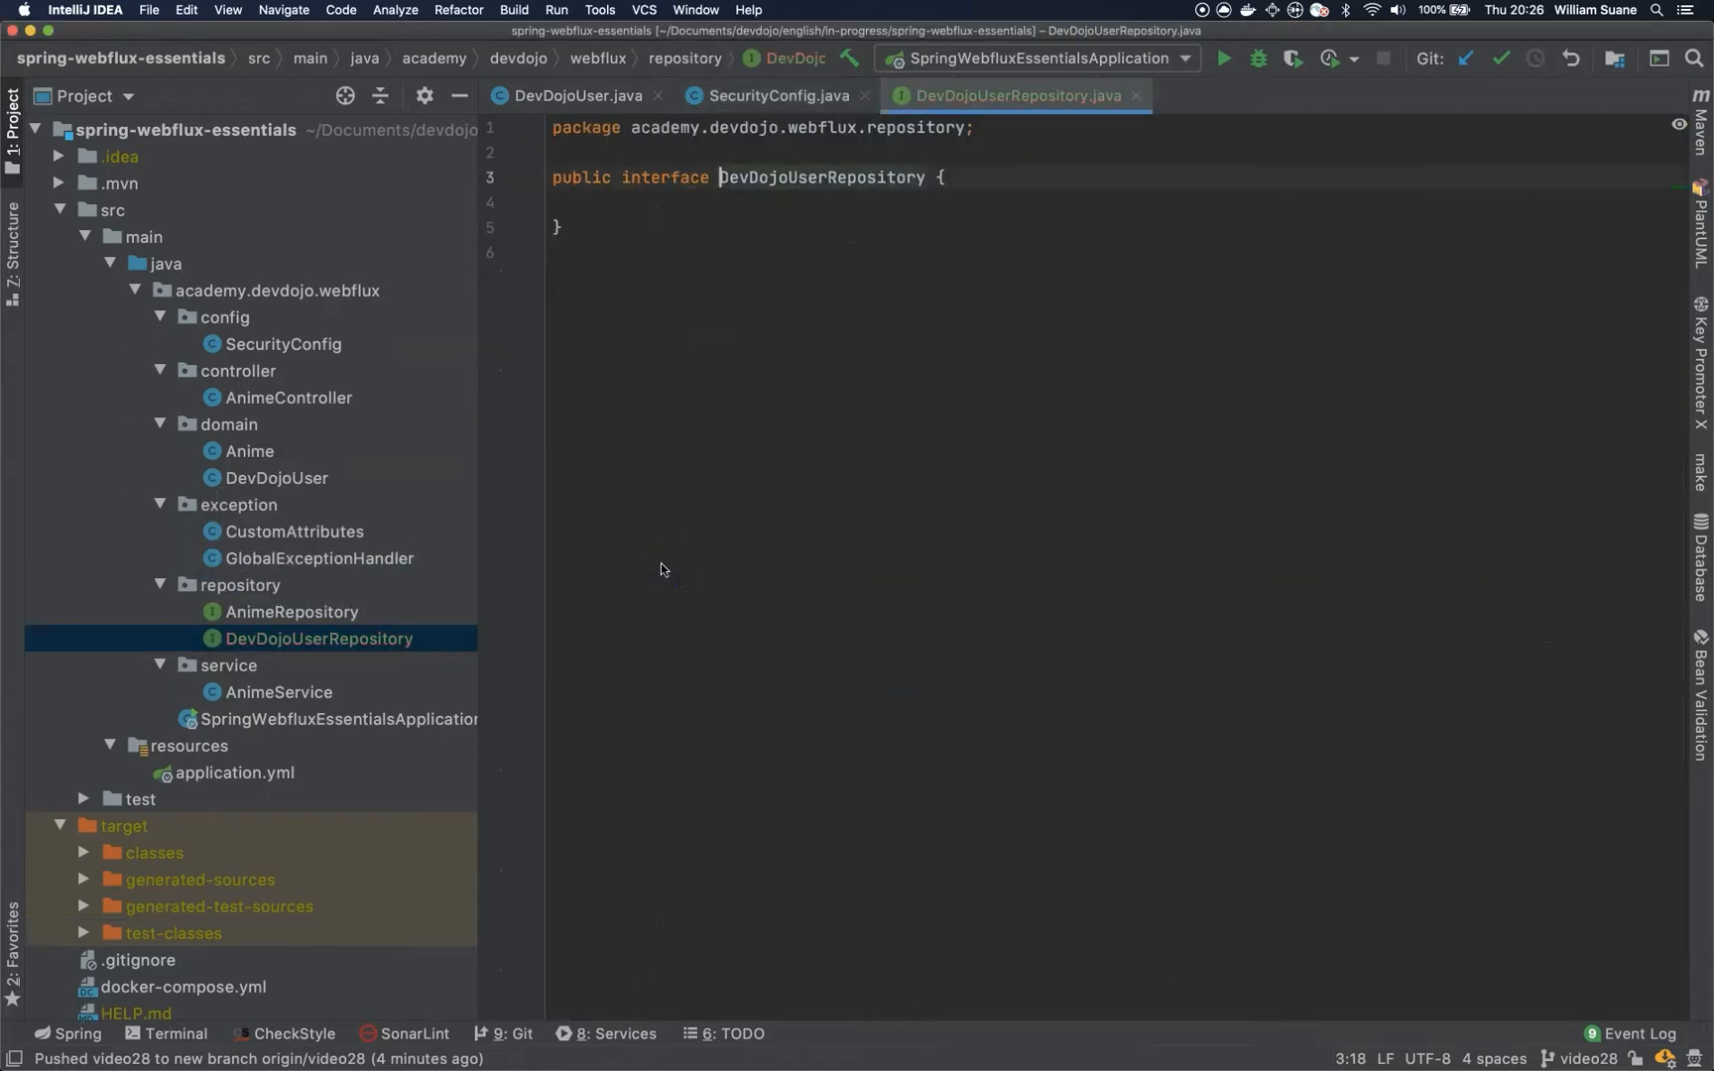
Make DevDojoUserRepository extend ReactiveCrudRepository<DevDojoUser, Integer>
{"action": "type", "text": "extends Rea"}
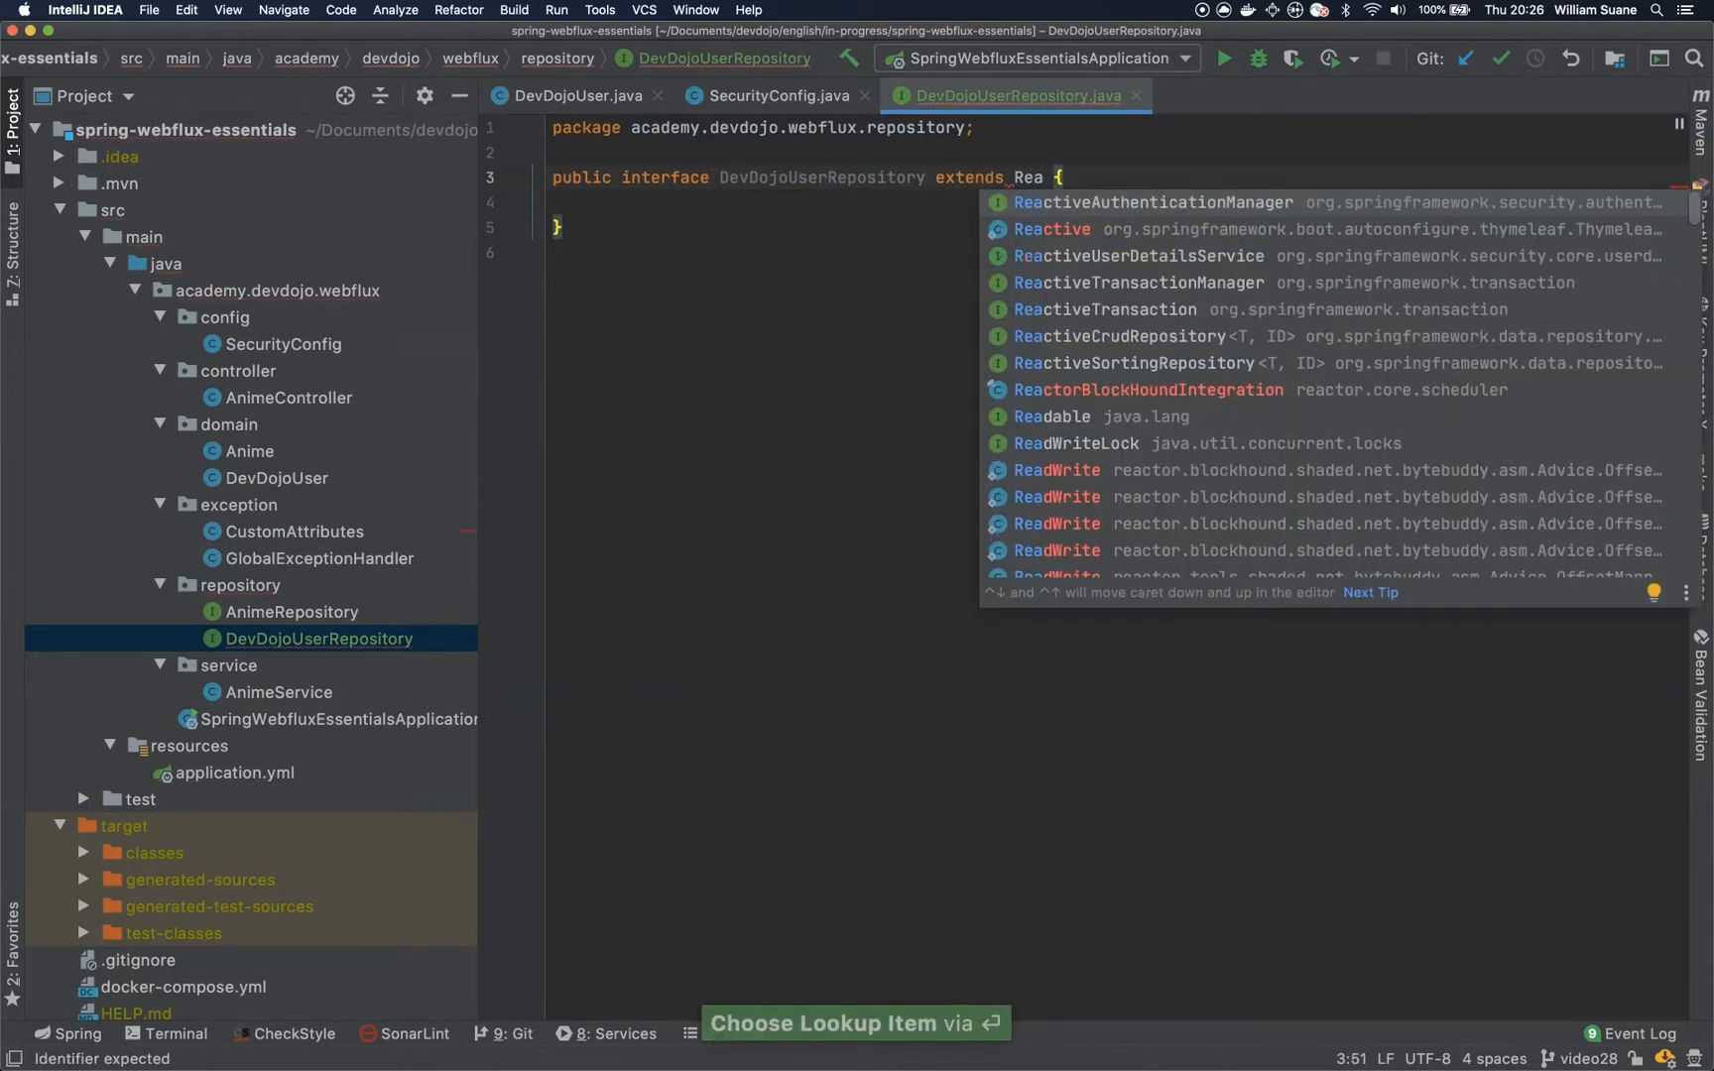
{"action": "type", "text": "ctoveCrudRepository<D>"}
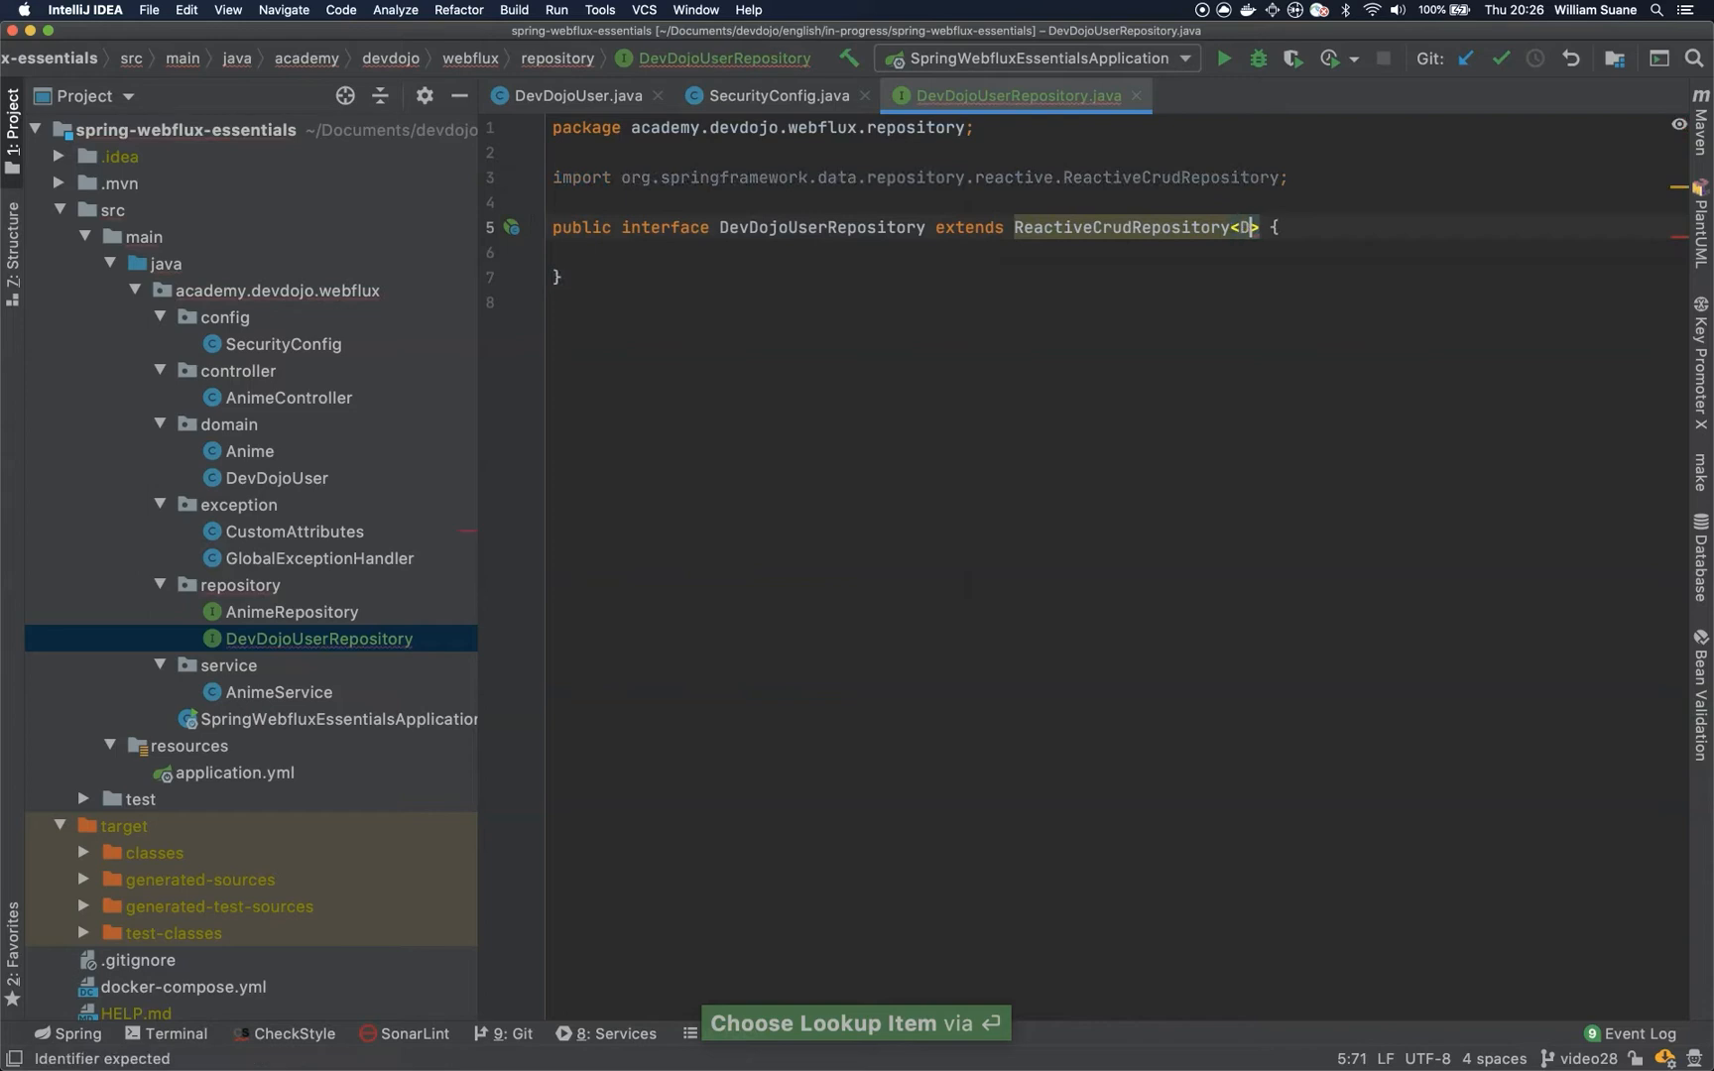
{"action": "key", "text": "Enter"}
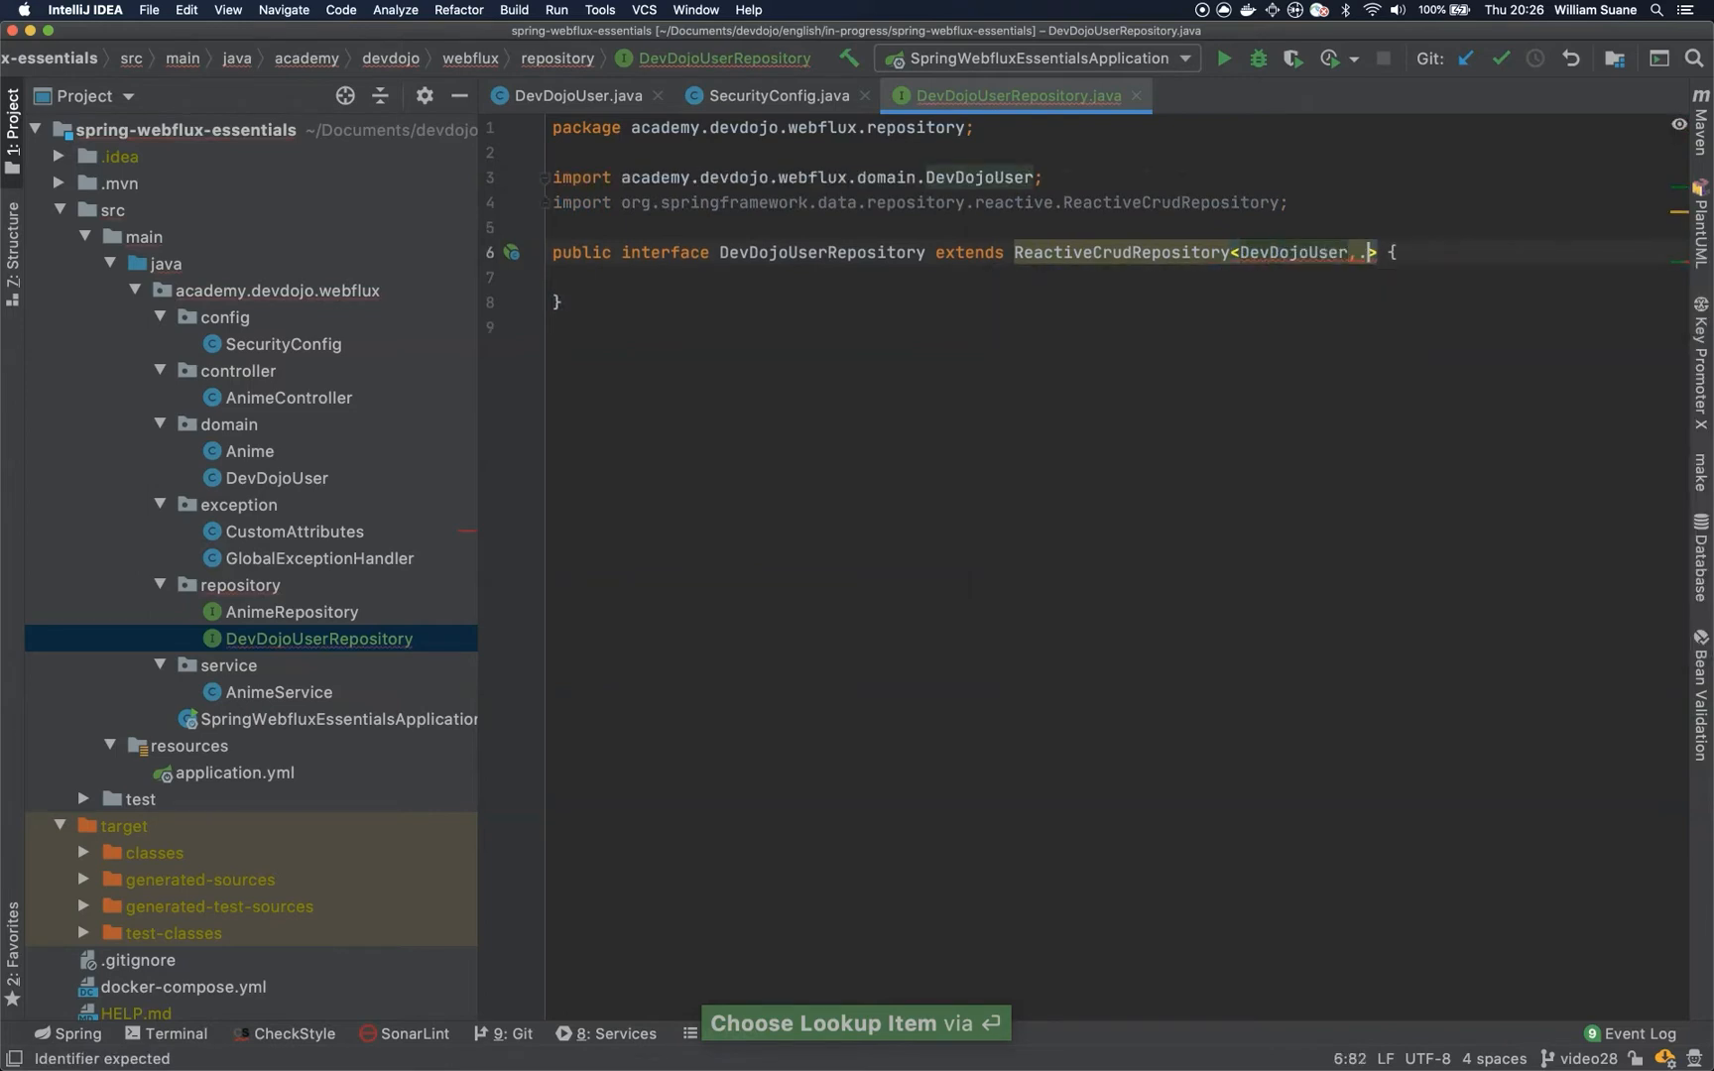
{"action": "type", "text": "I"}
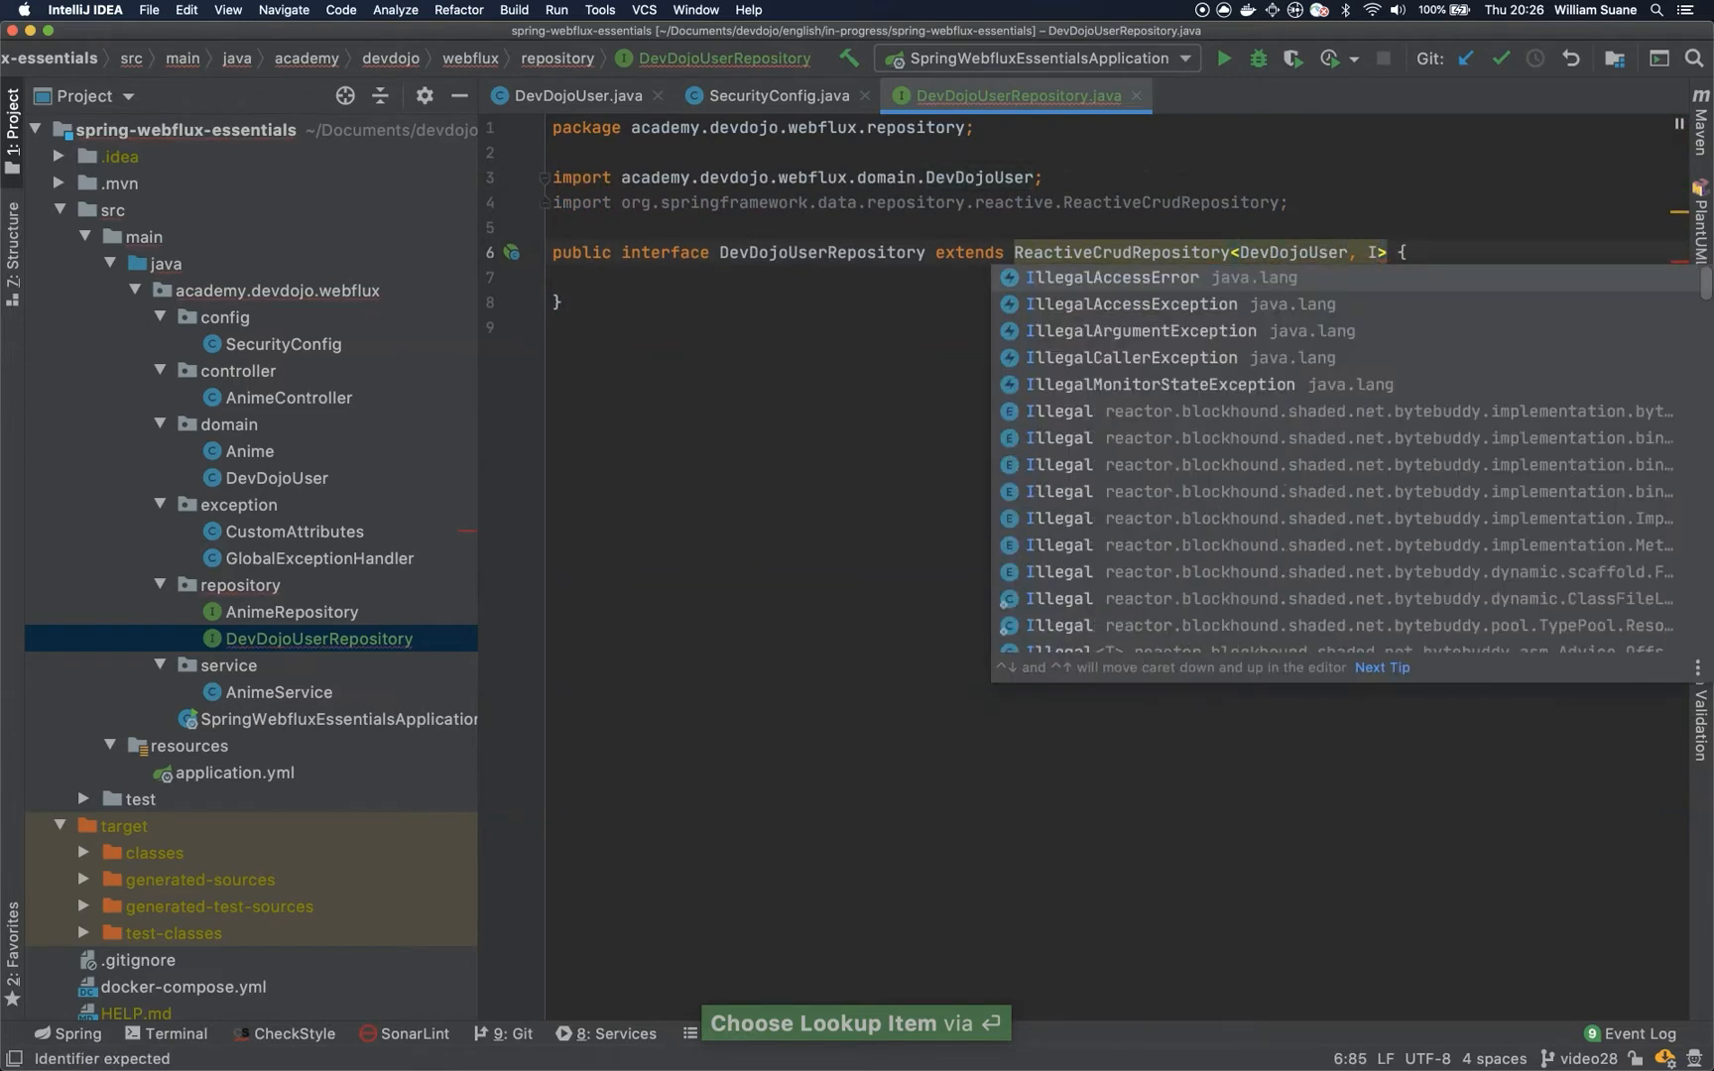
{"action": "type", "text": "Integer"}
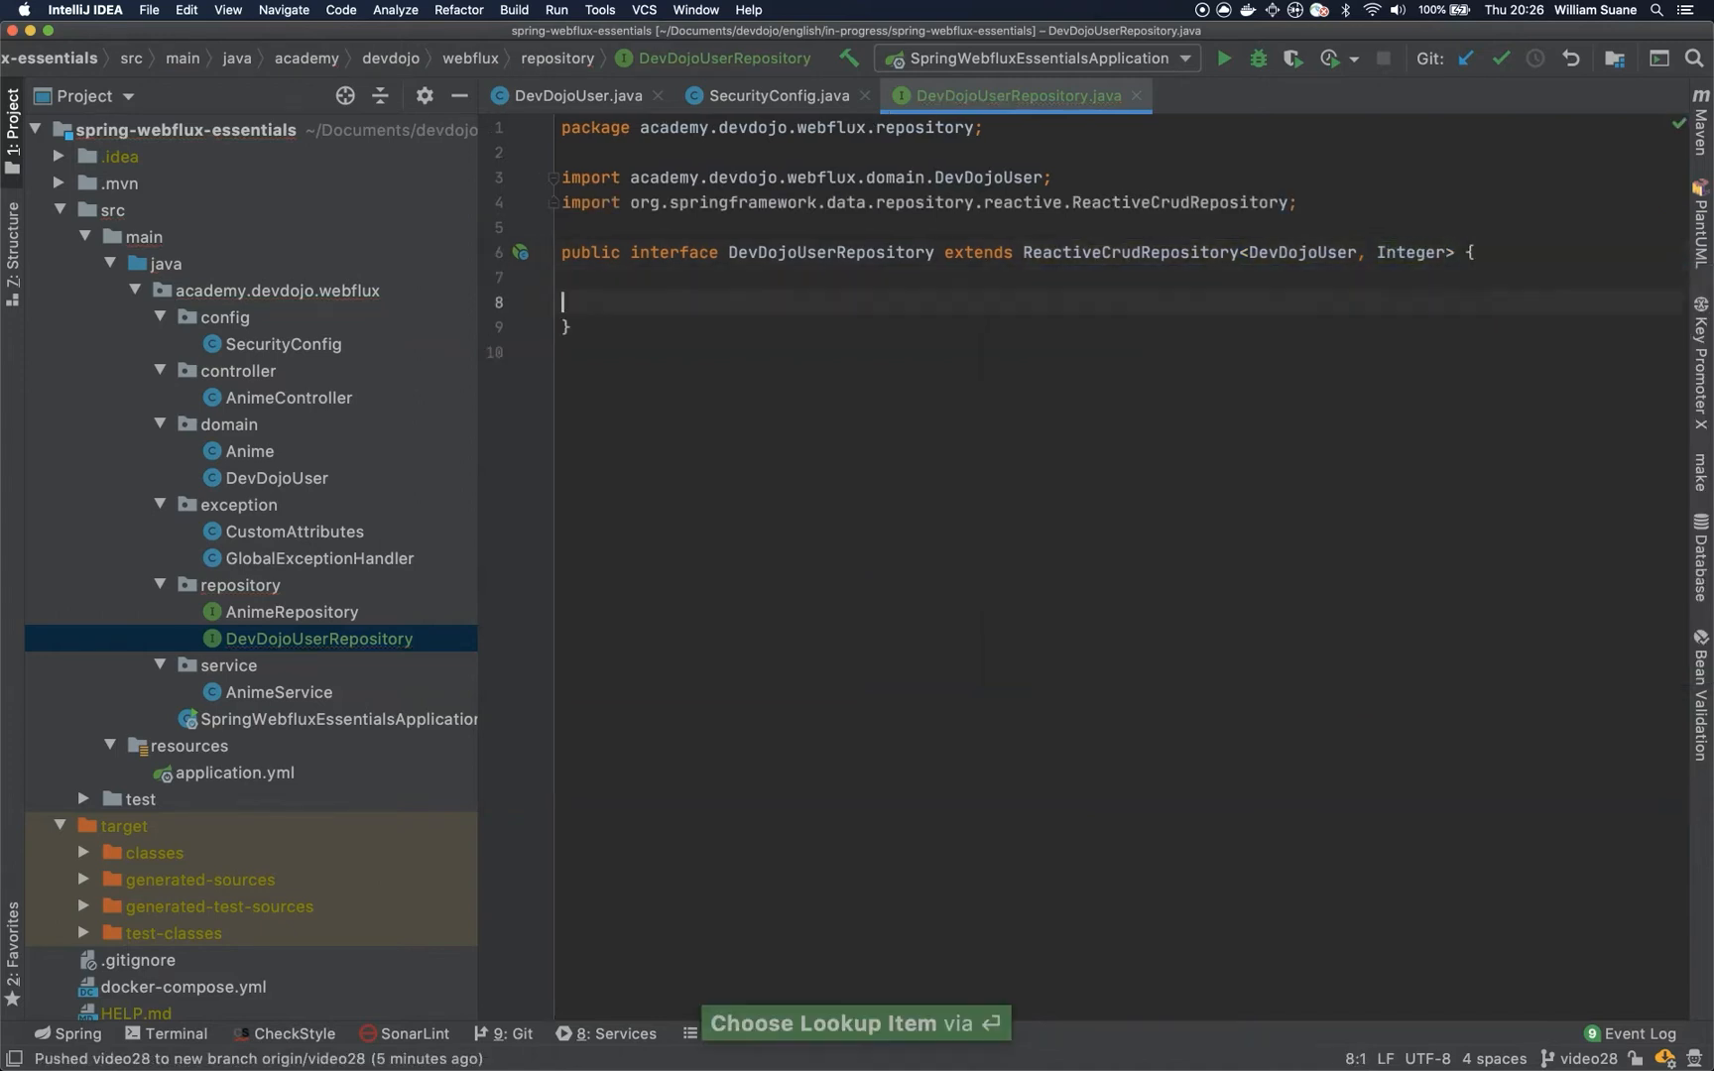
Declare Mono<DevDojoUser> findByUsername(String username) in the repository
{"action": "type", "text": "Mo"}
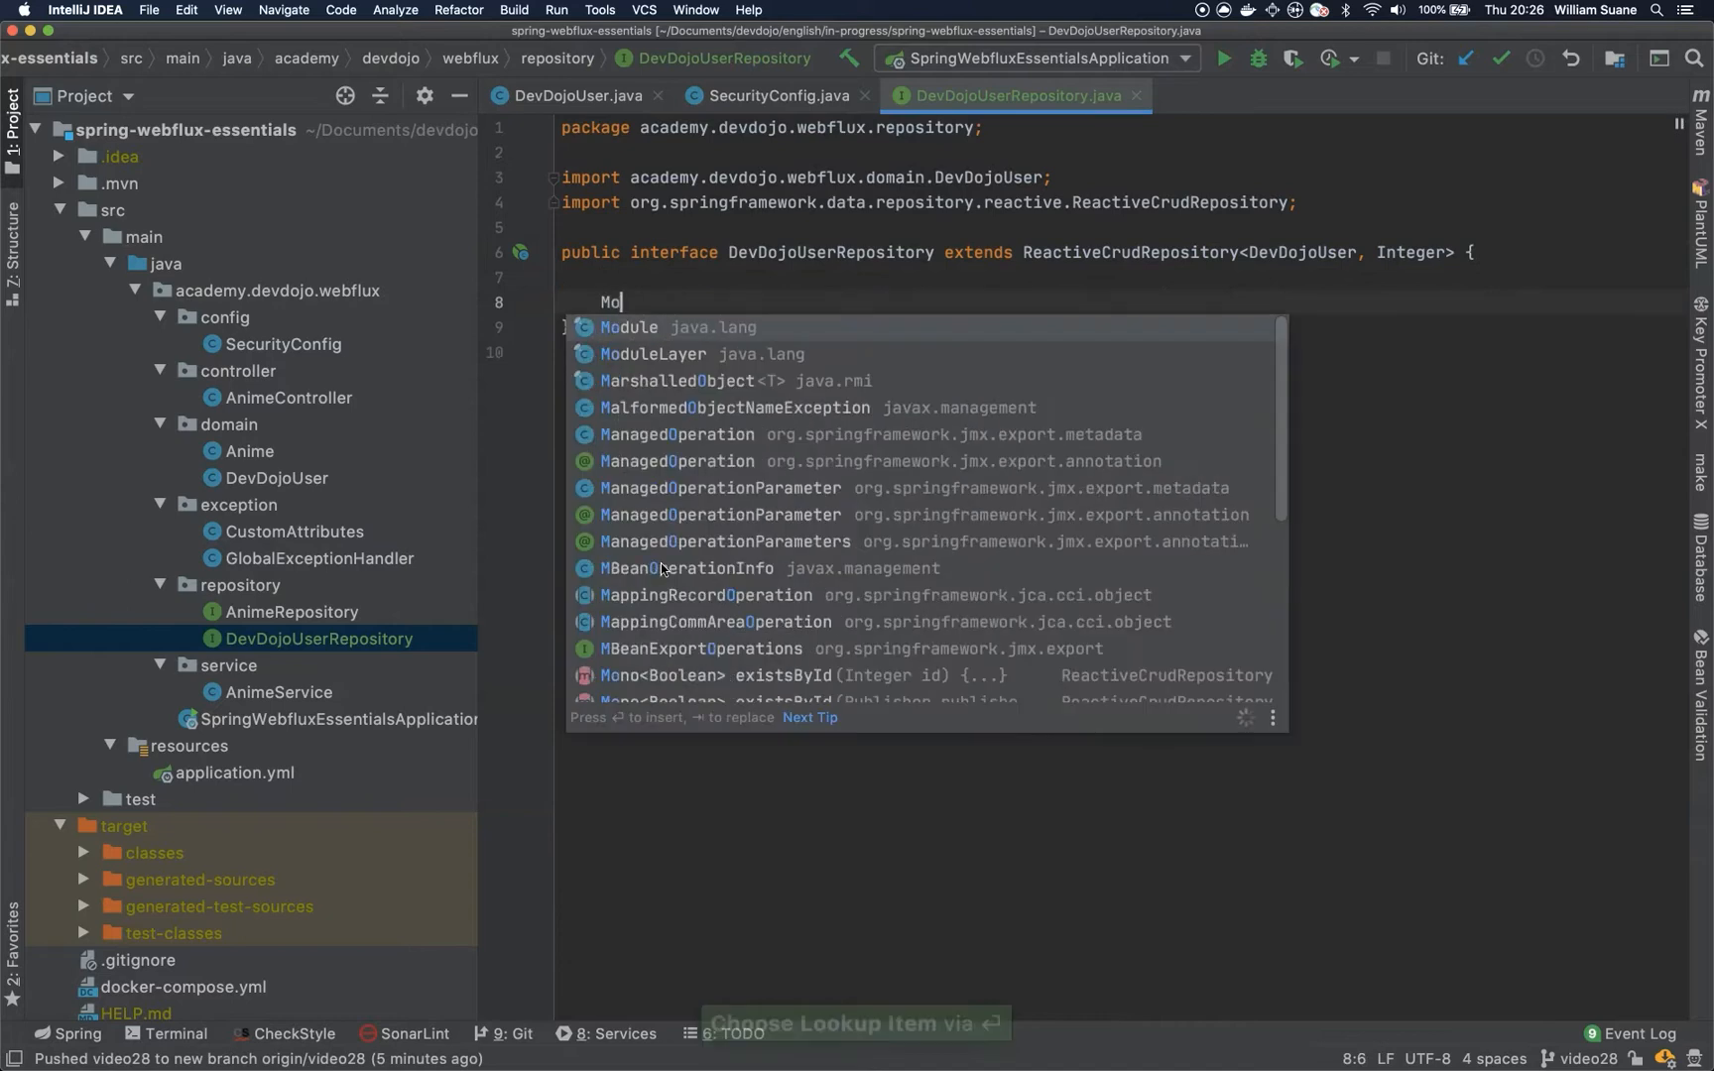
{"action": "type", "text": "no<Dev>"}
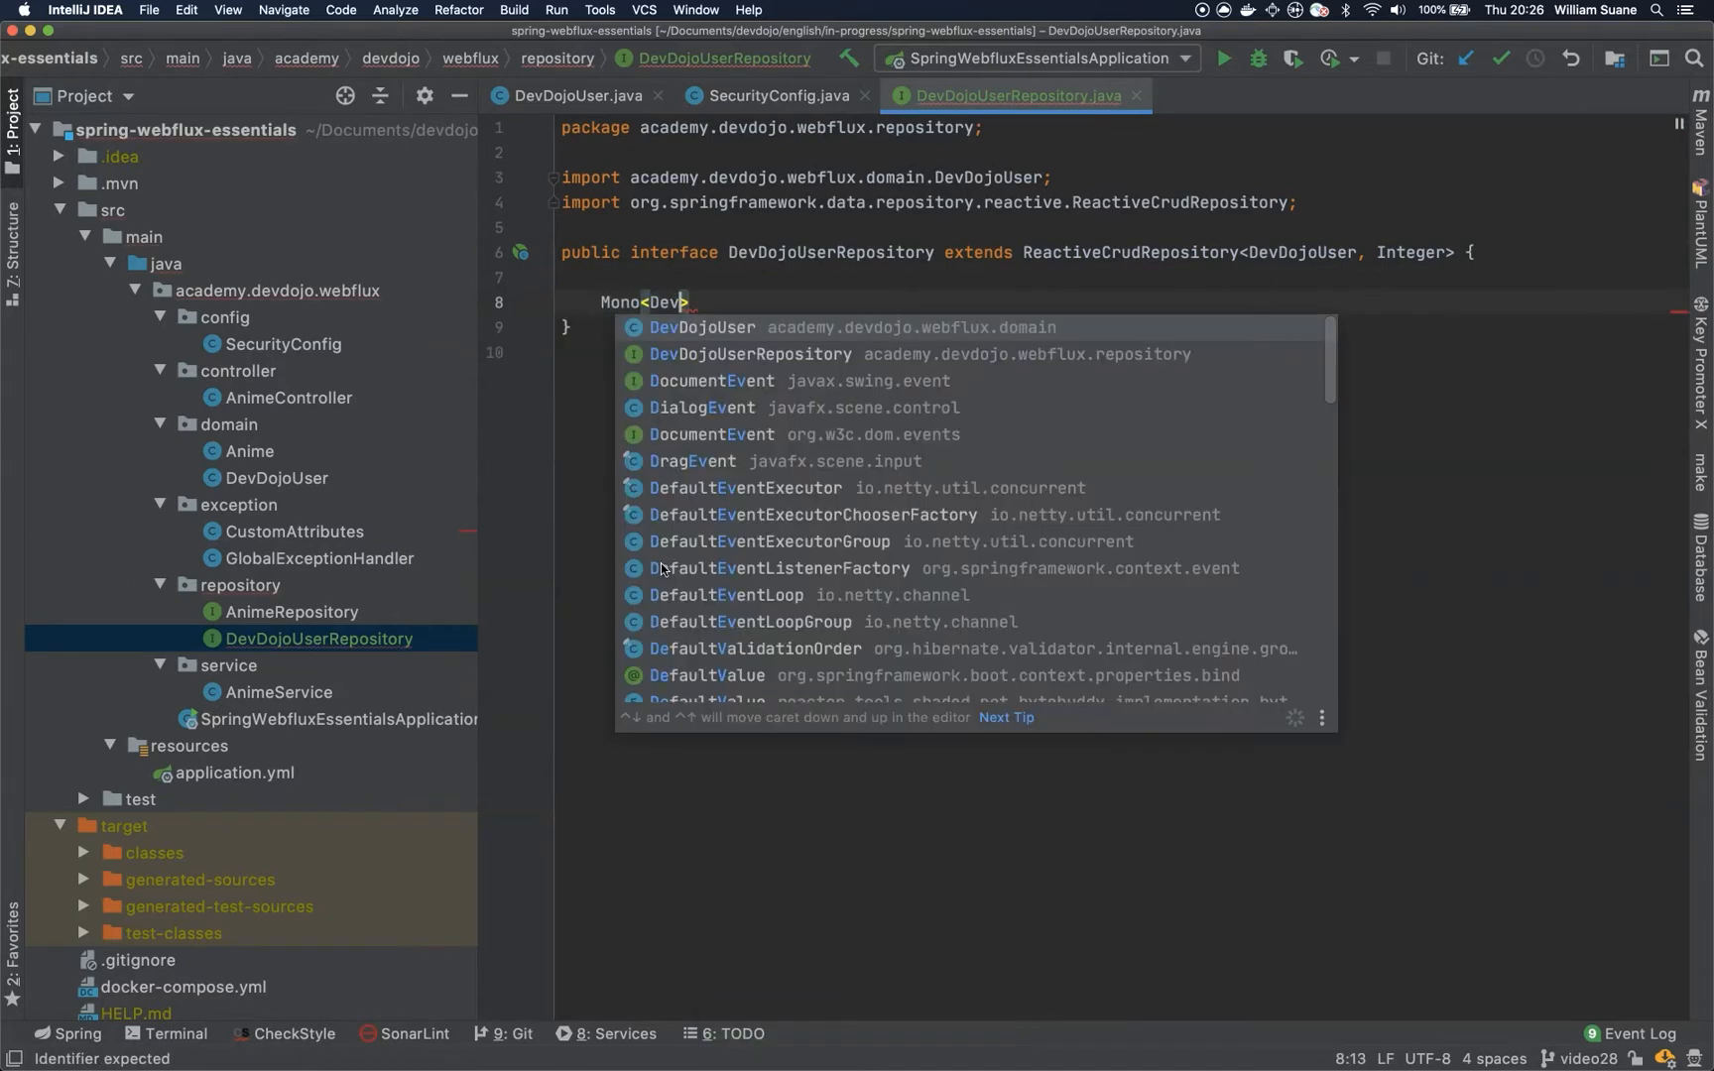
{"action": "key", "text": "enter"}
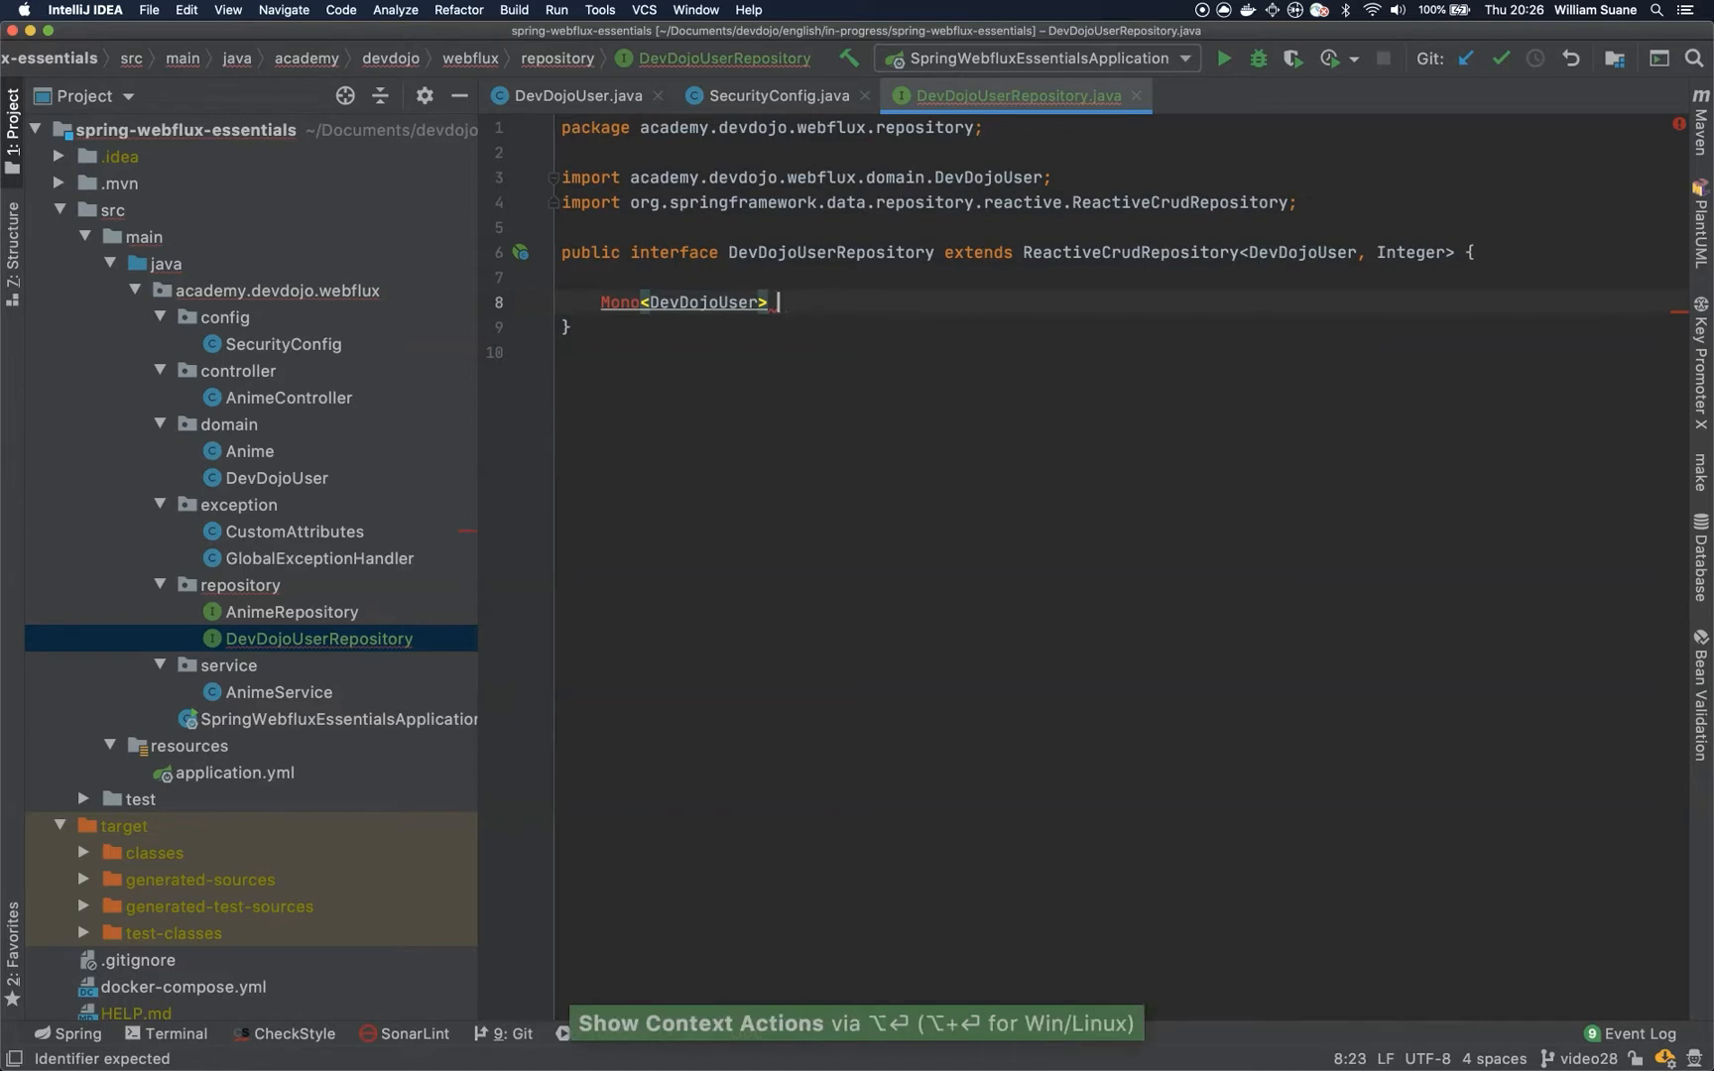
{"action": "type", "text": "findByU"}
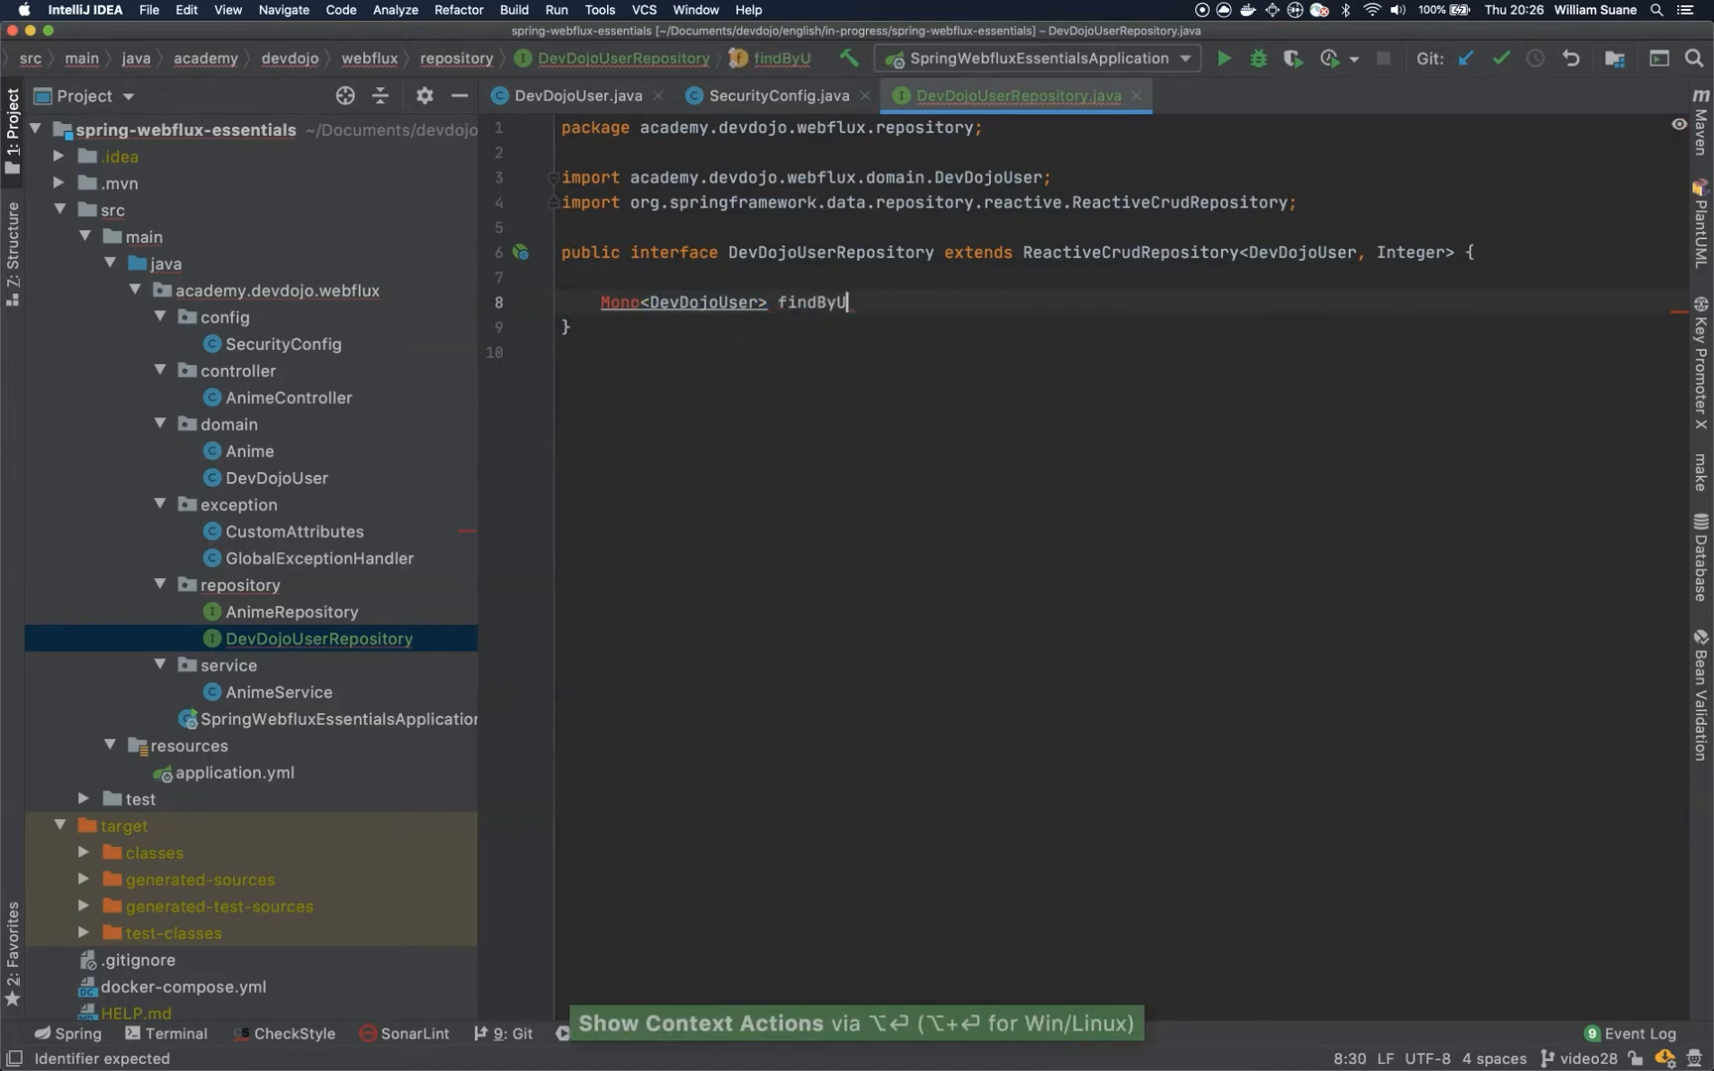
{"action": "type", "text": "sername(S"}
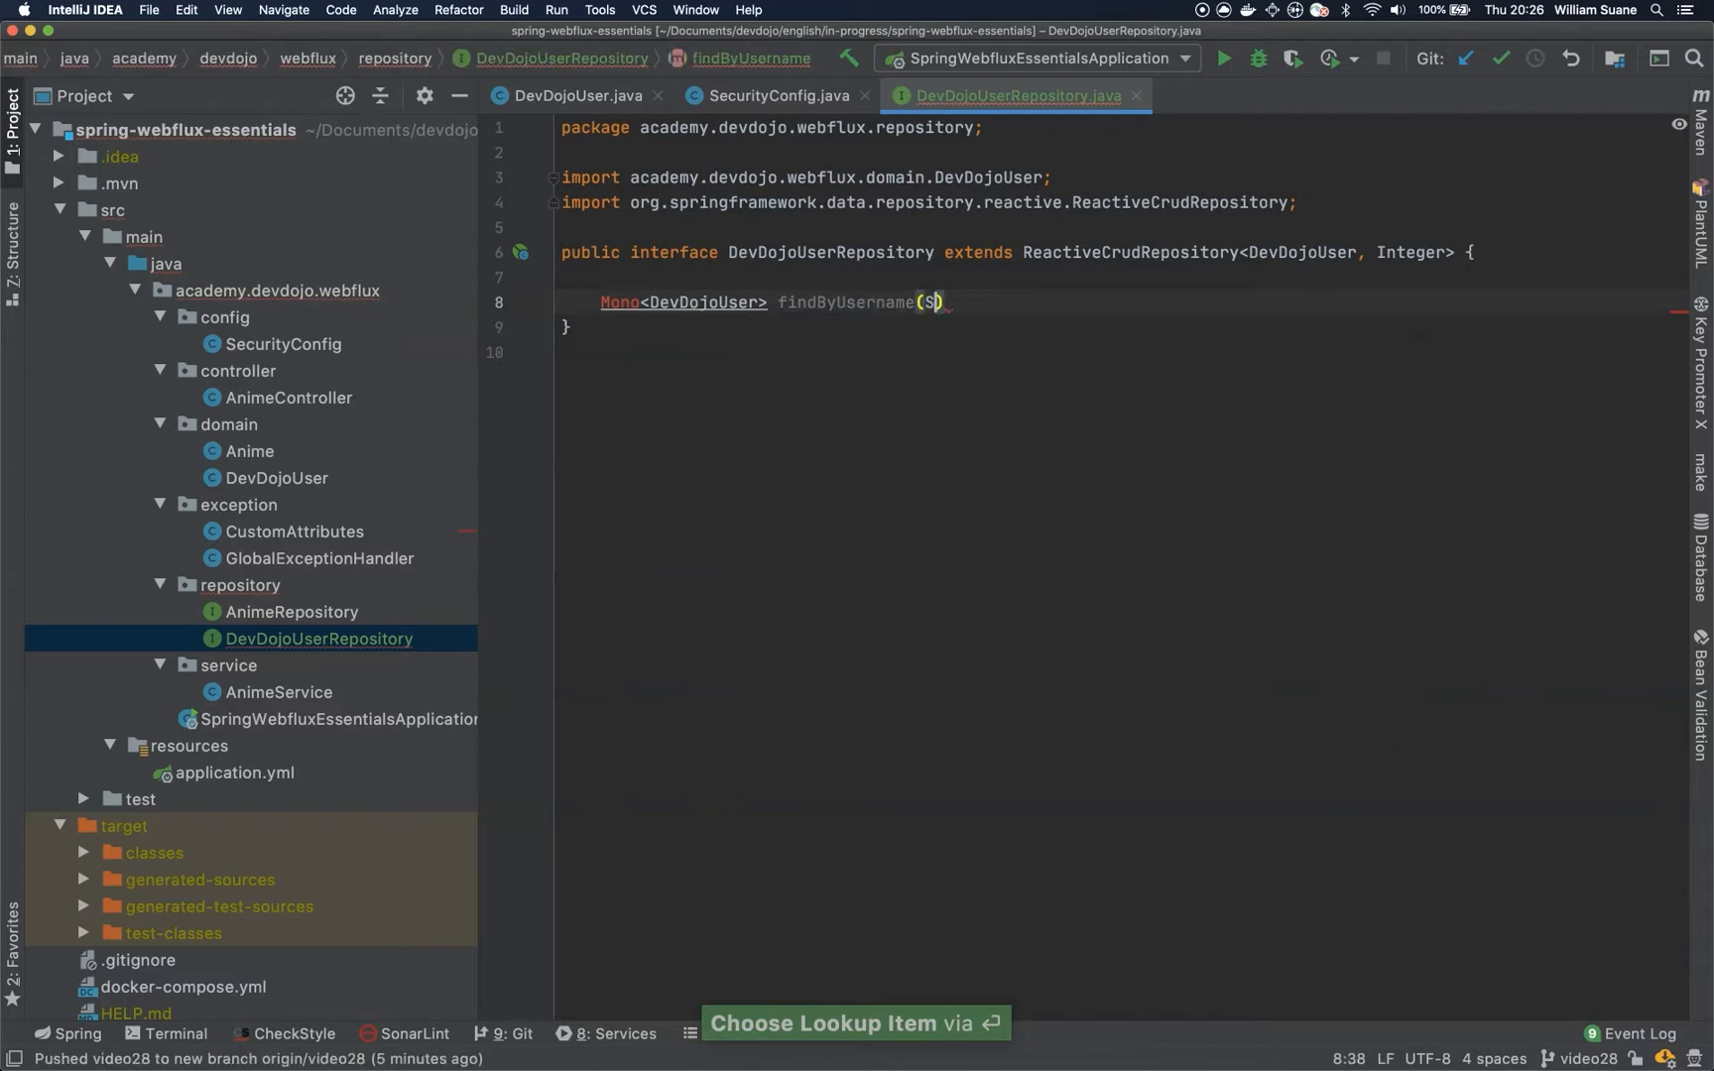
{"action": "type", "text": "String username"}
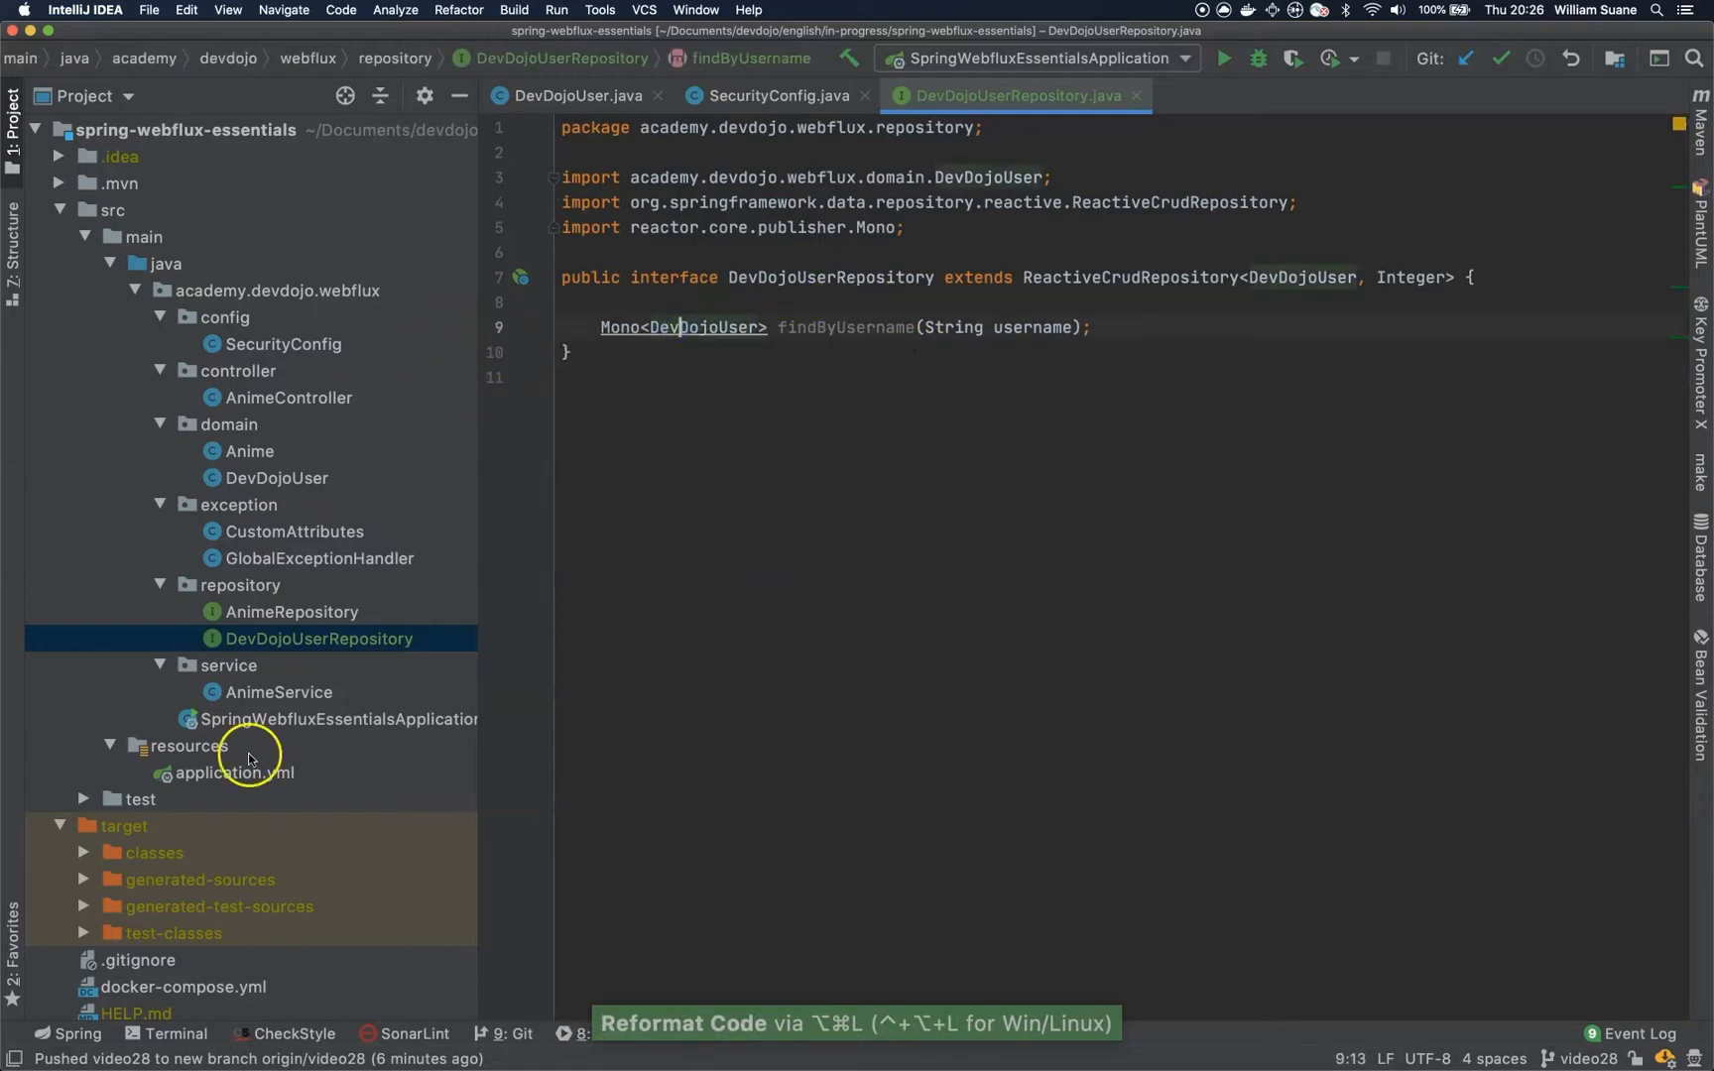
Create a DevDojoUserService class in the service package, then revisit MapReactiveUserDetailsService in SecurityConfig
{"action": "left_click", "coordinate": [228, 664]}
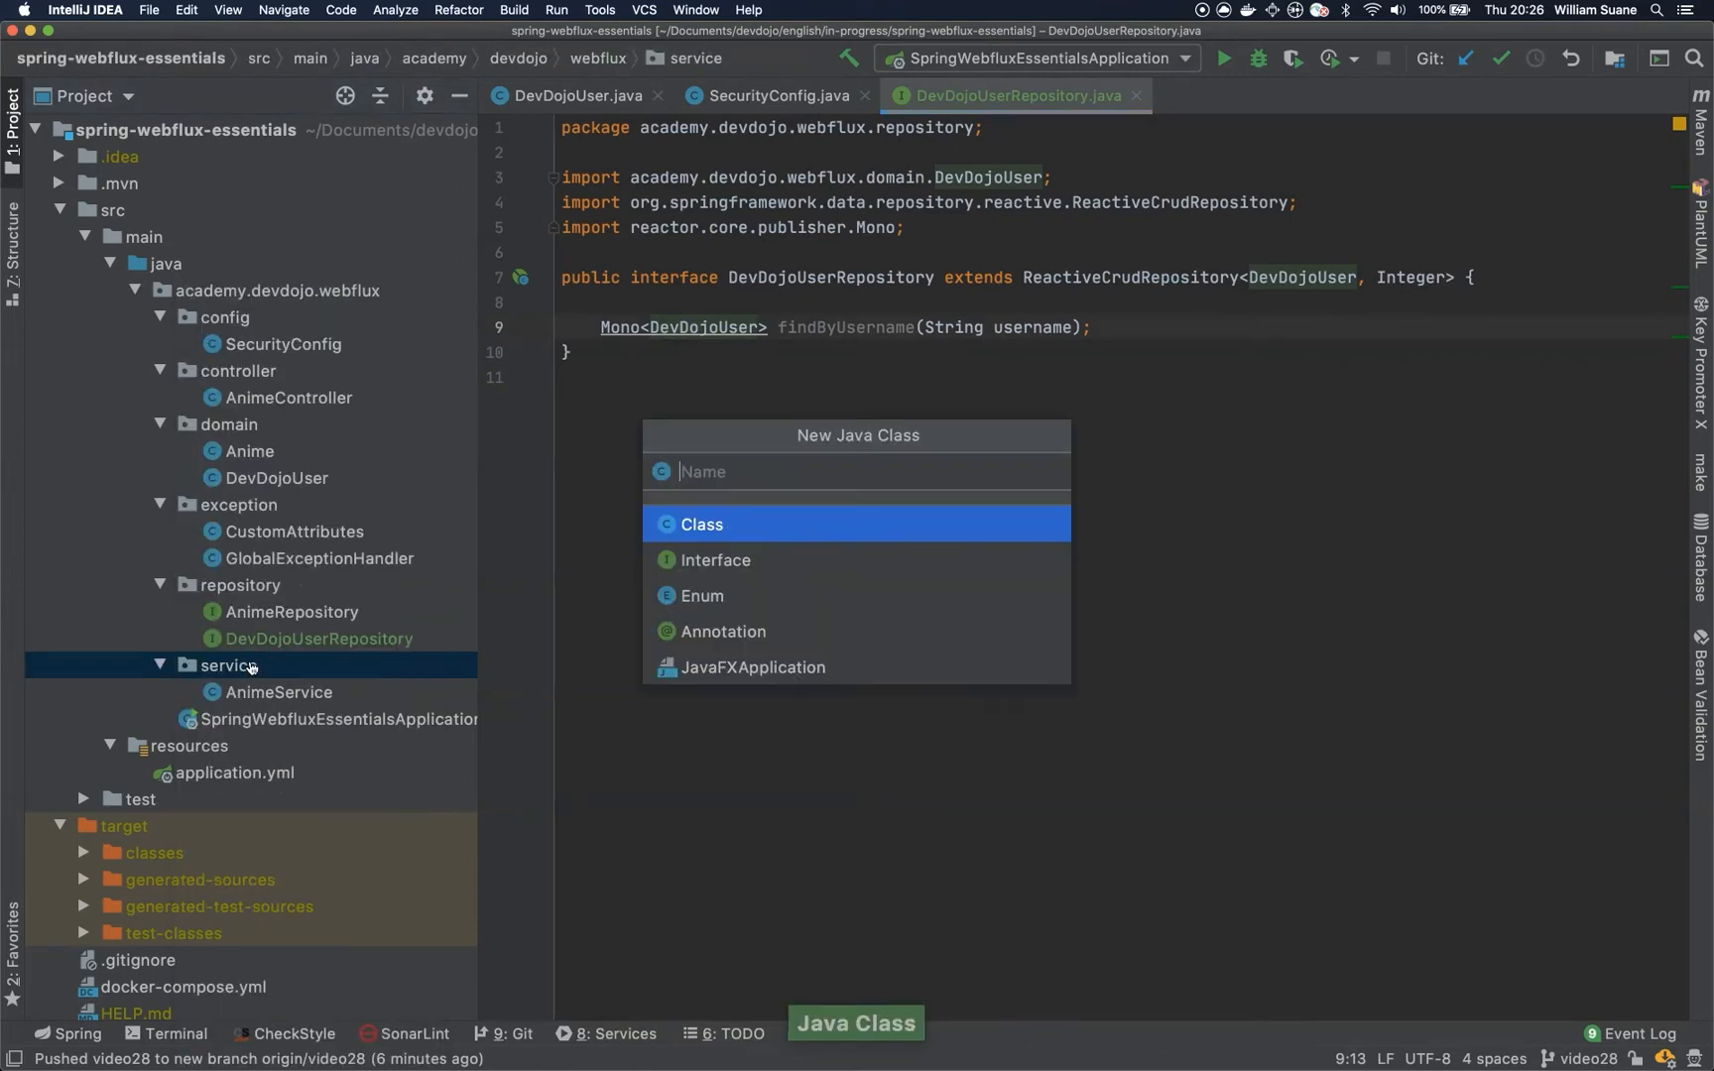
{"action": "type", "text": "D"}
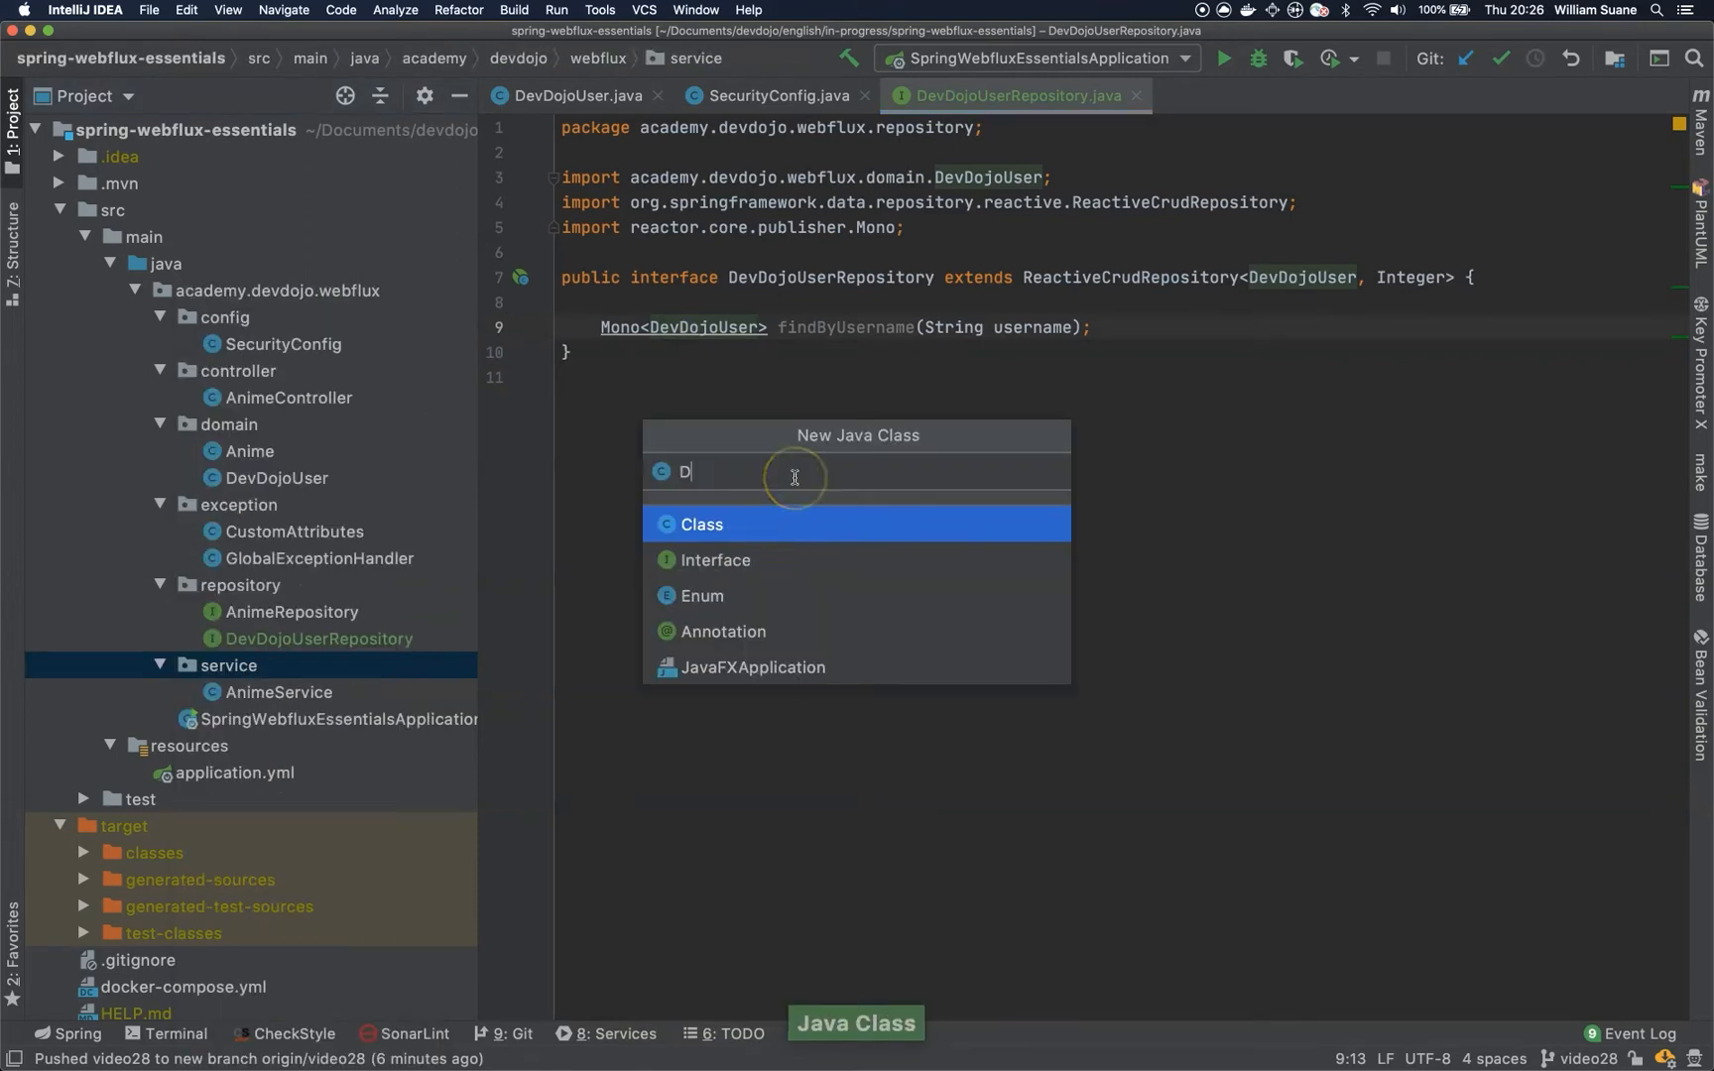
{"action": "type", "text": "evDojoU"}
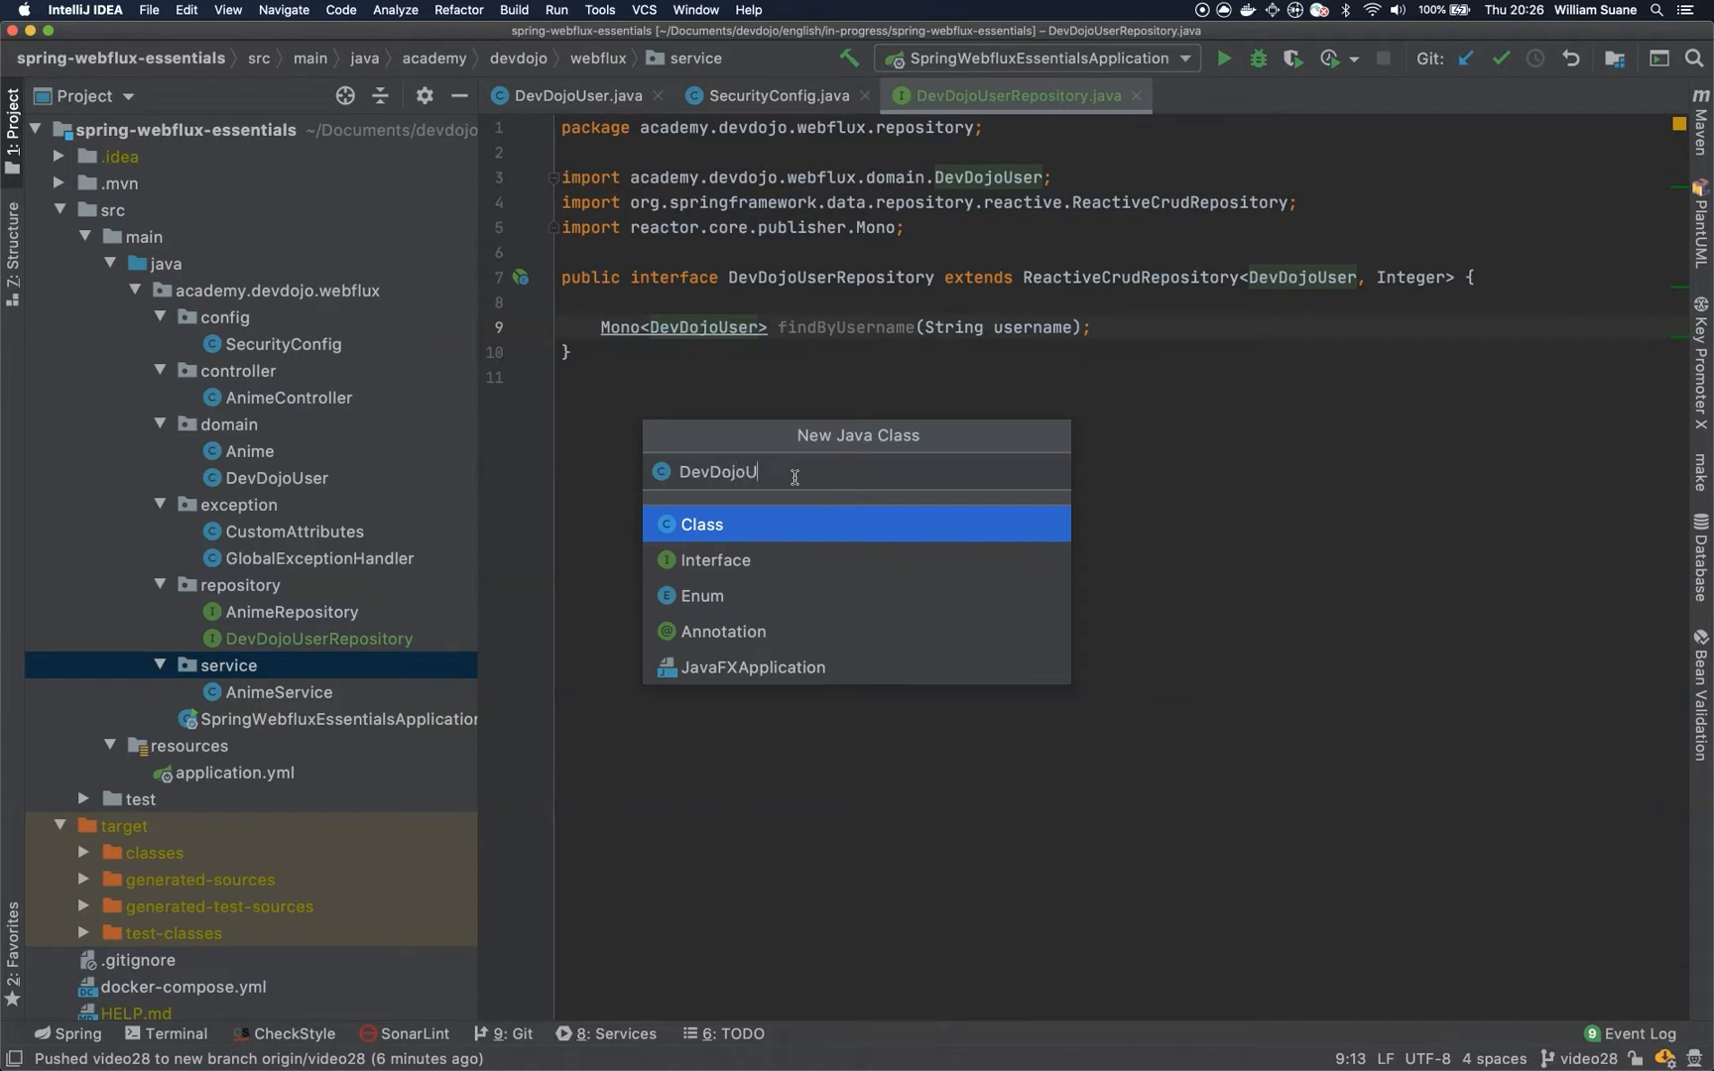
{"action": "key", "text": "Escape"}
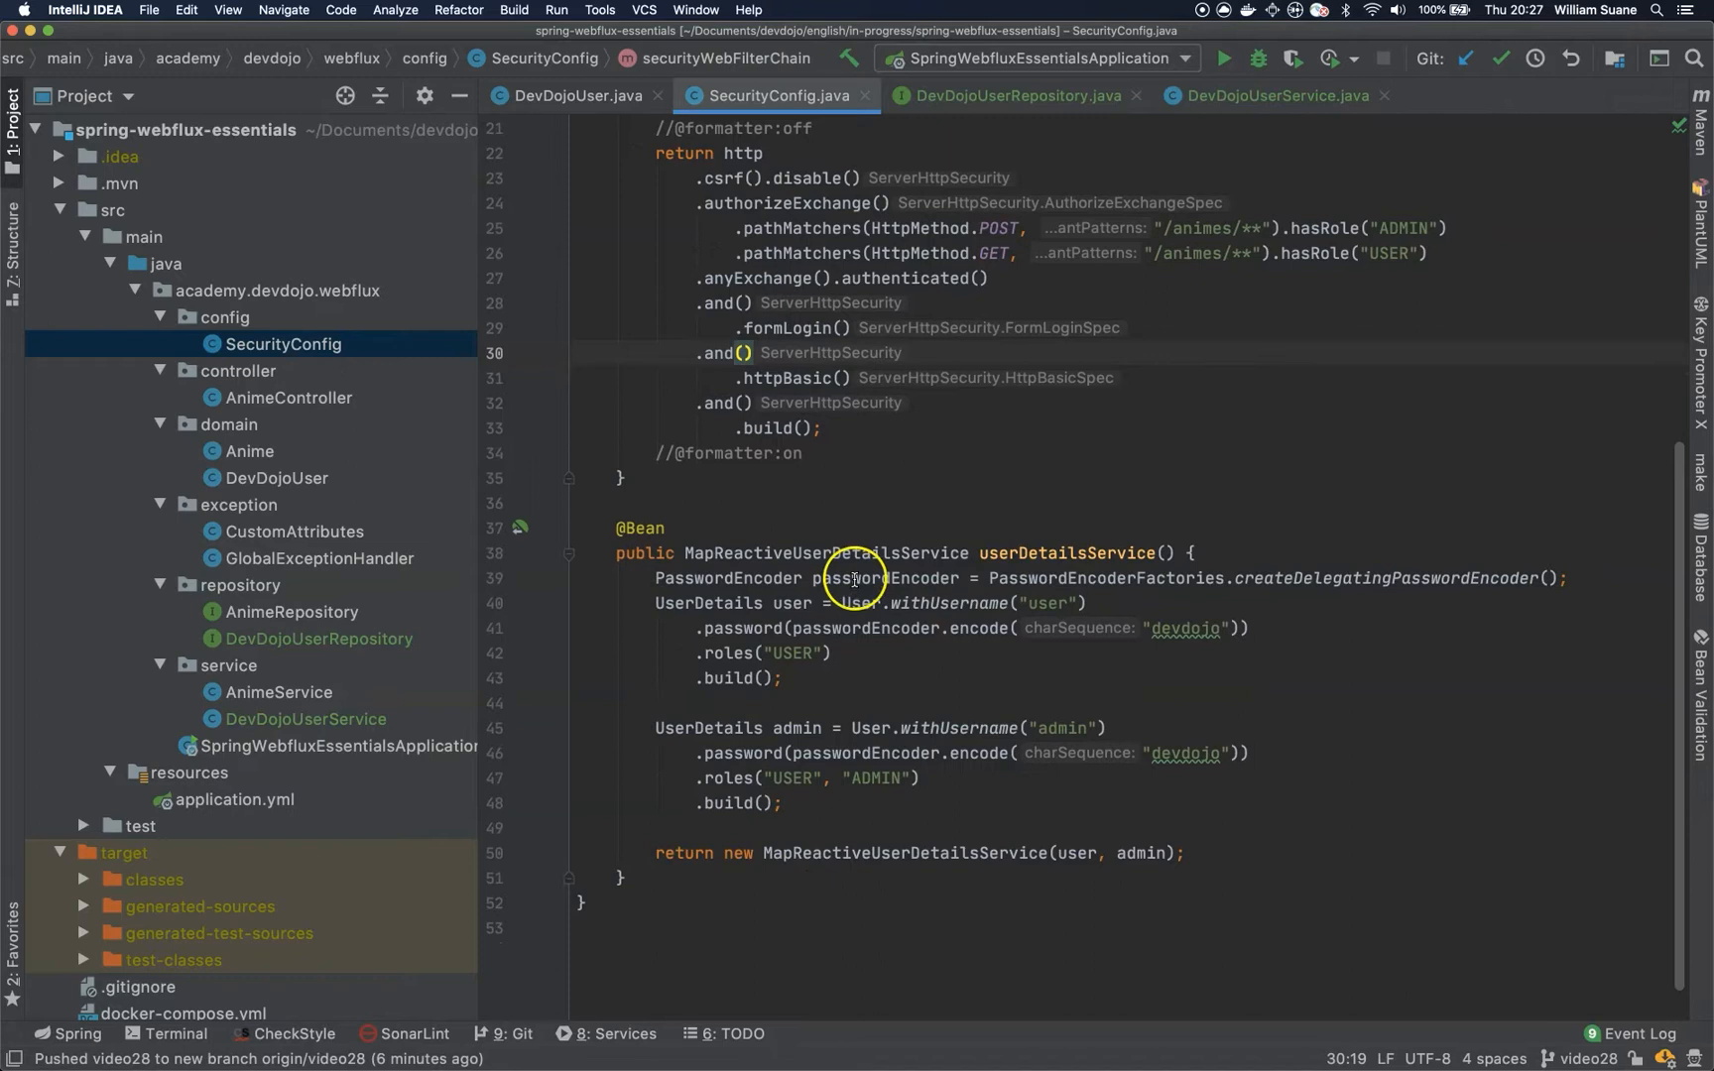
{"action": "mouse_move", "coordinate": [822, 552]}
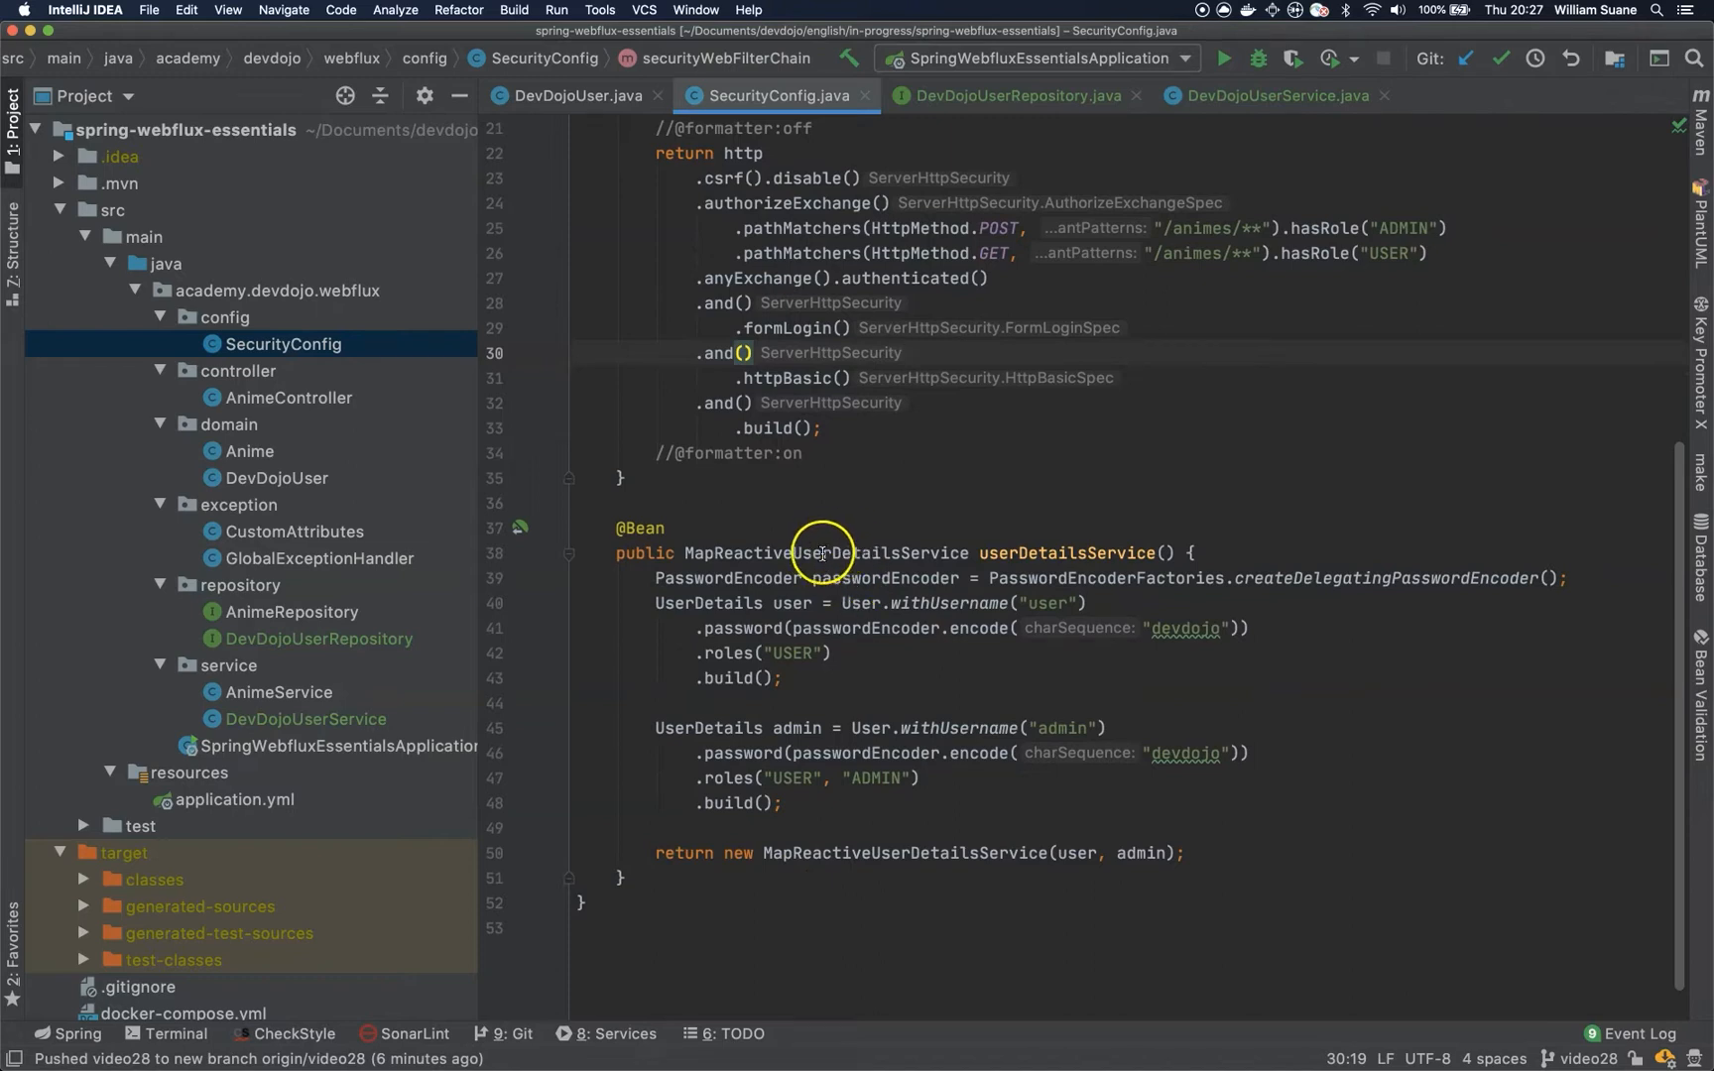
{"action": "mouse_move", "coordinate": [945, 853]}
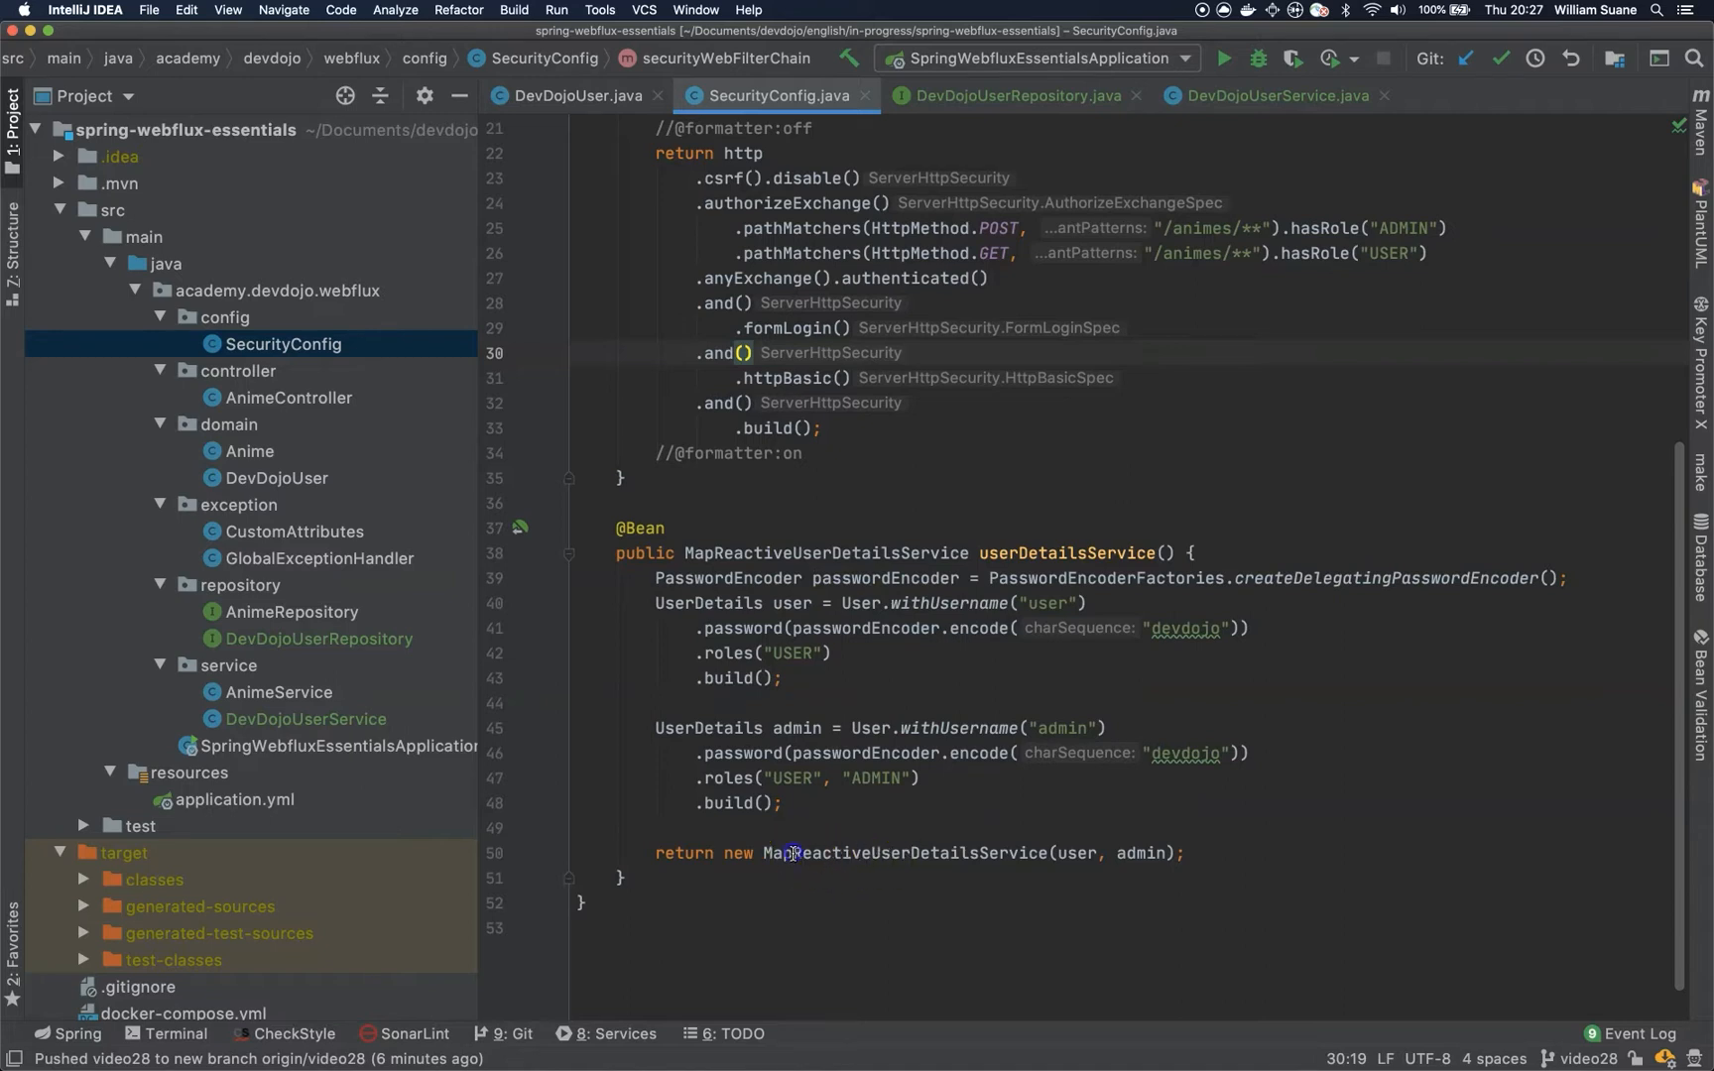
{"action": "double_click", "coordinate": [916, 853]}
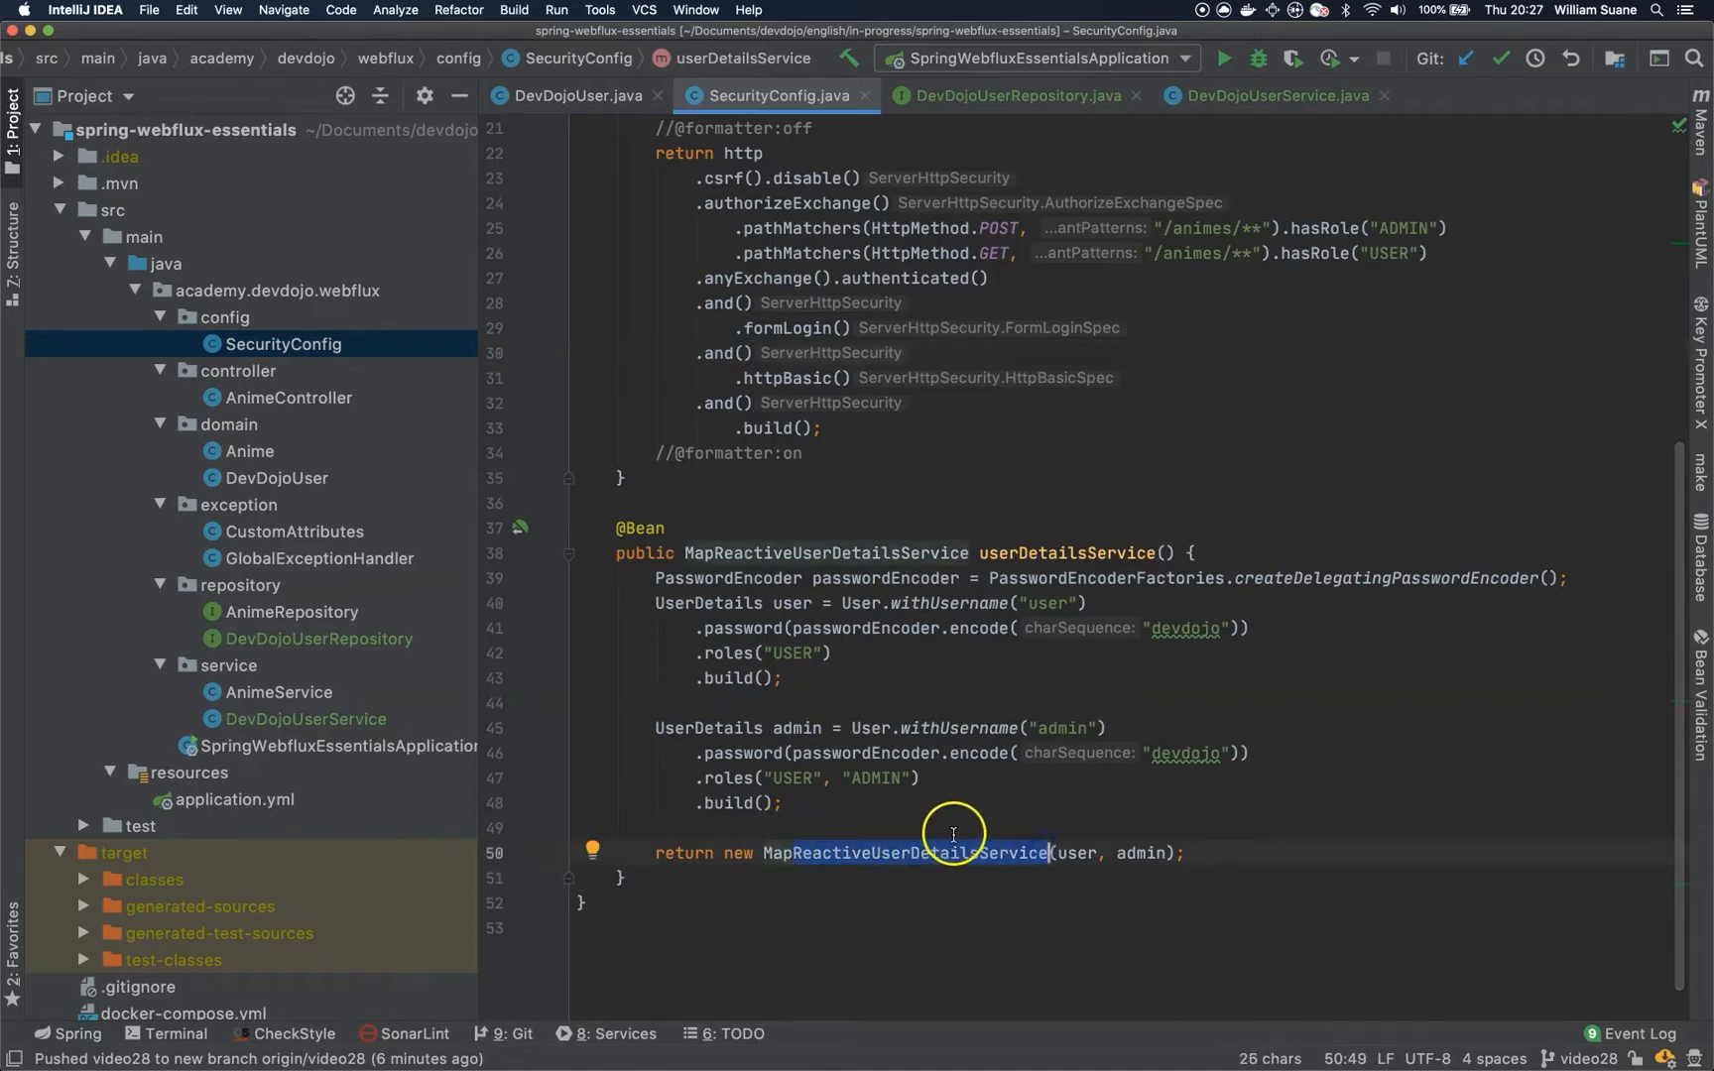
{"action": "left_click", "coordinate": [1268, 96]}
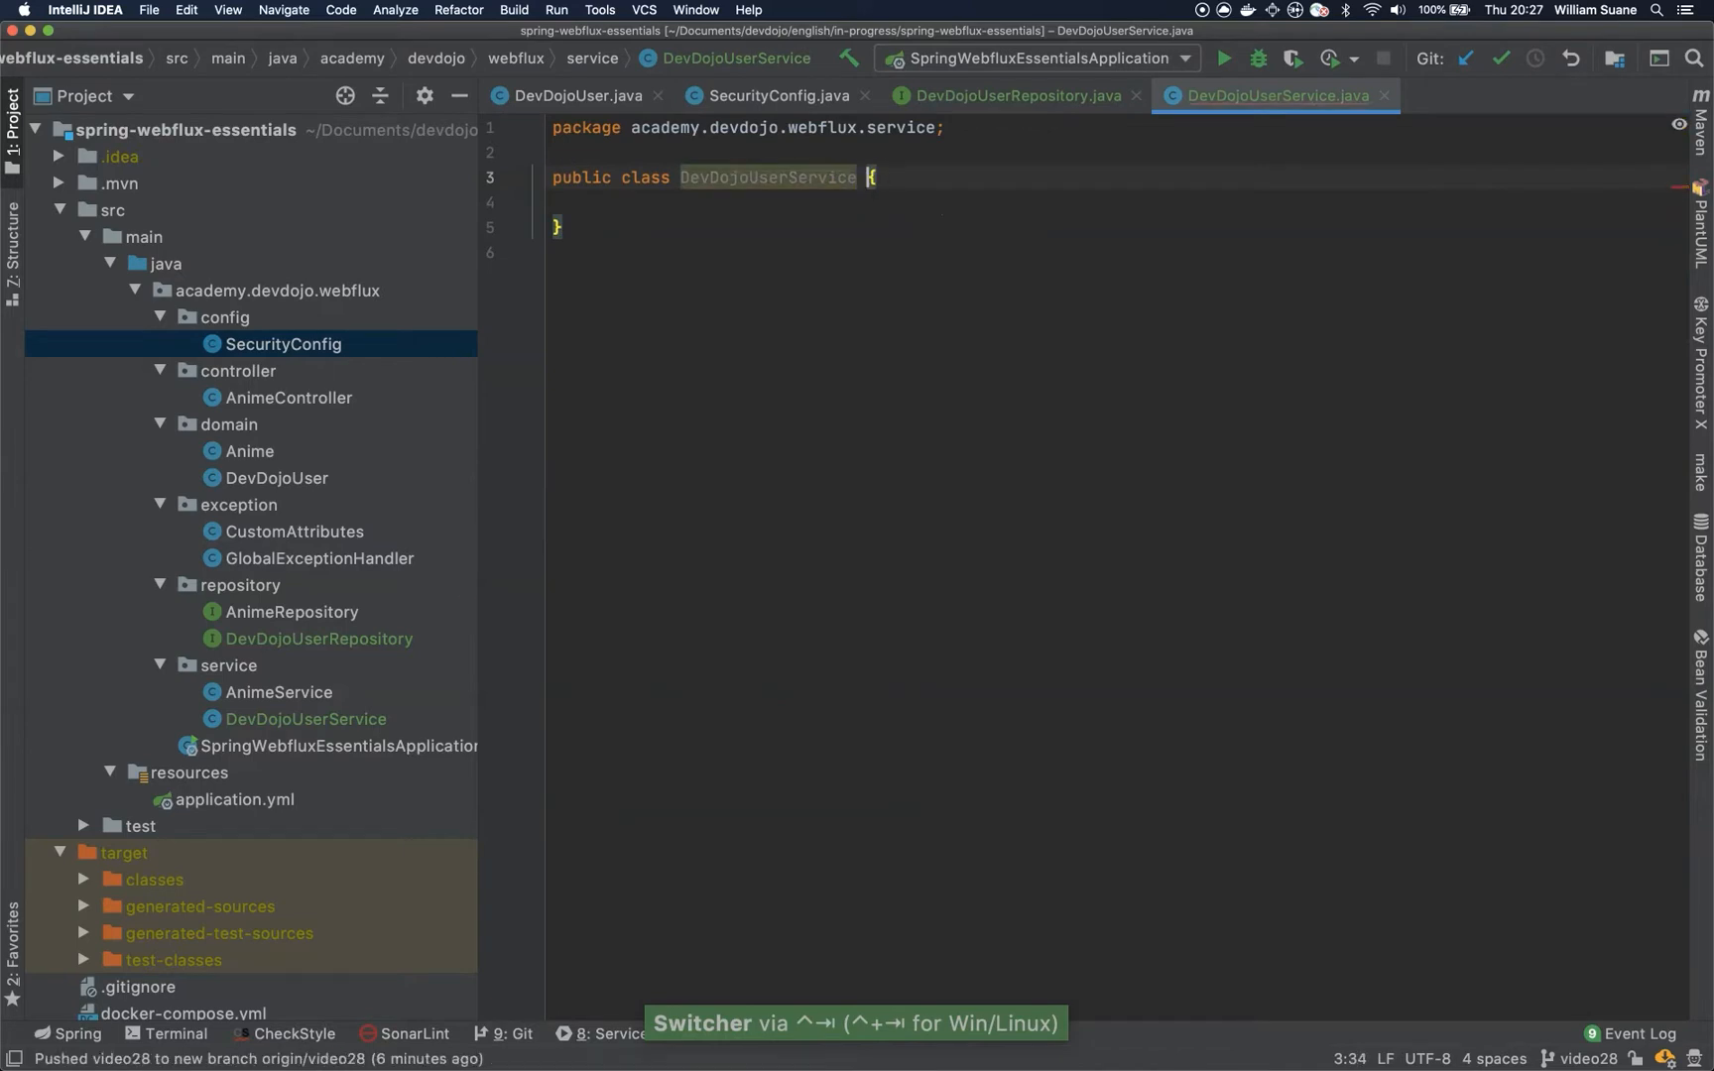
{"action": "type", "text": "implements R"}
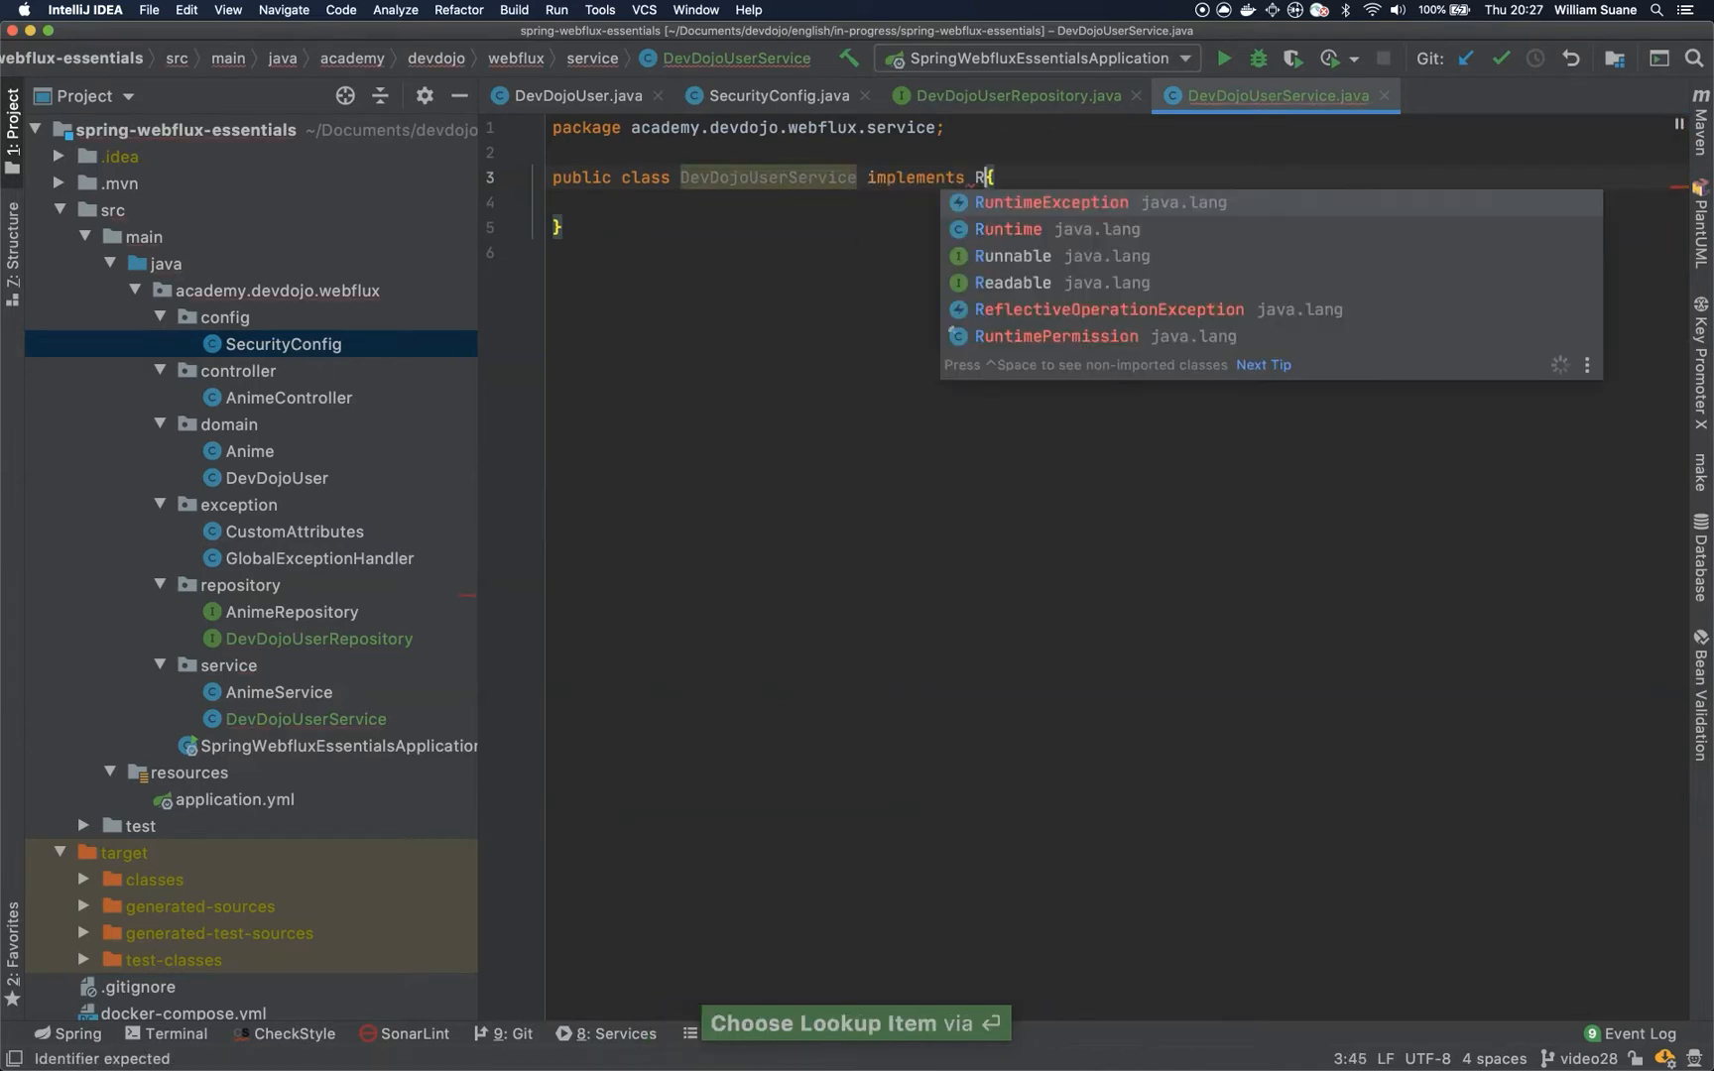
{"action": "type", "text": "eactiveUserDetailsService"}
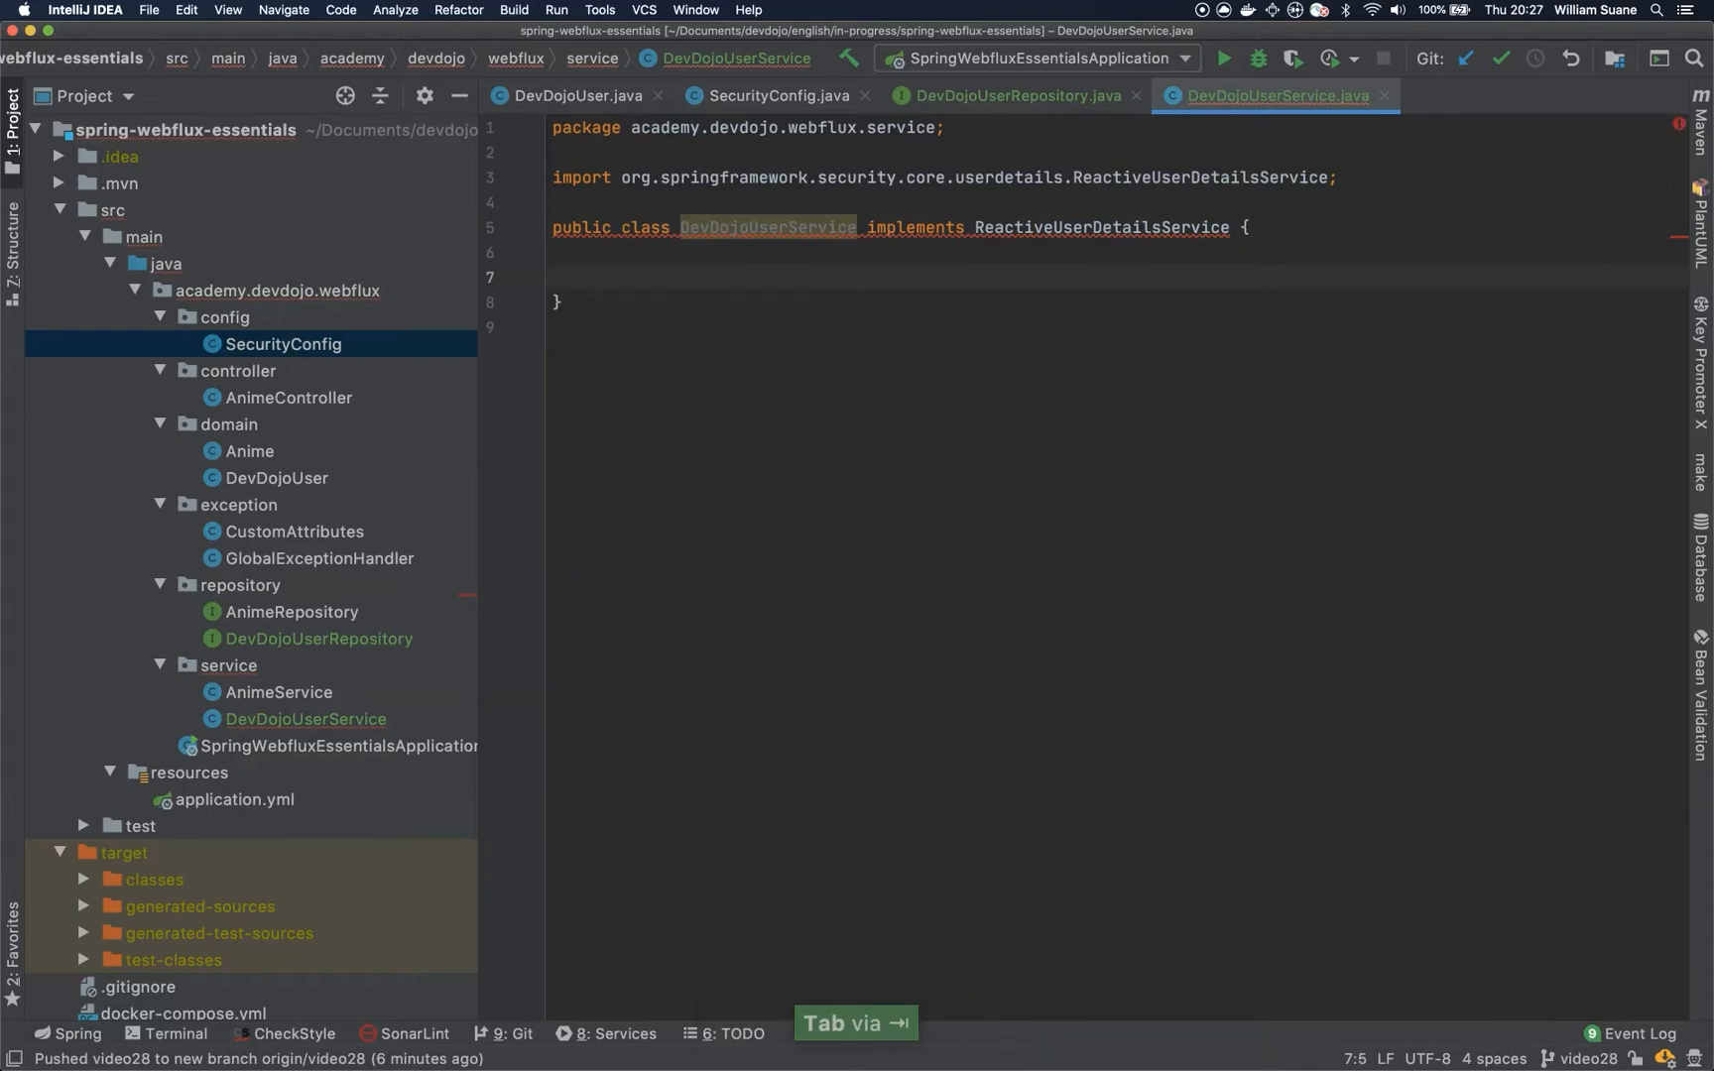
{"action": "type", "text": "private final"}
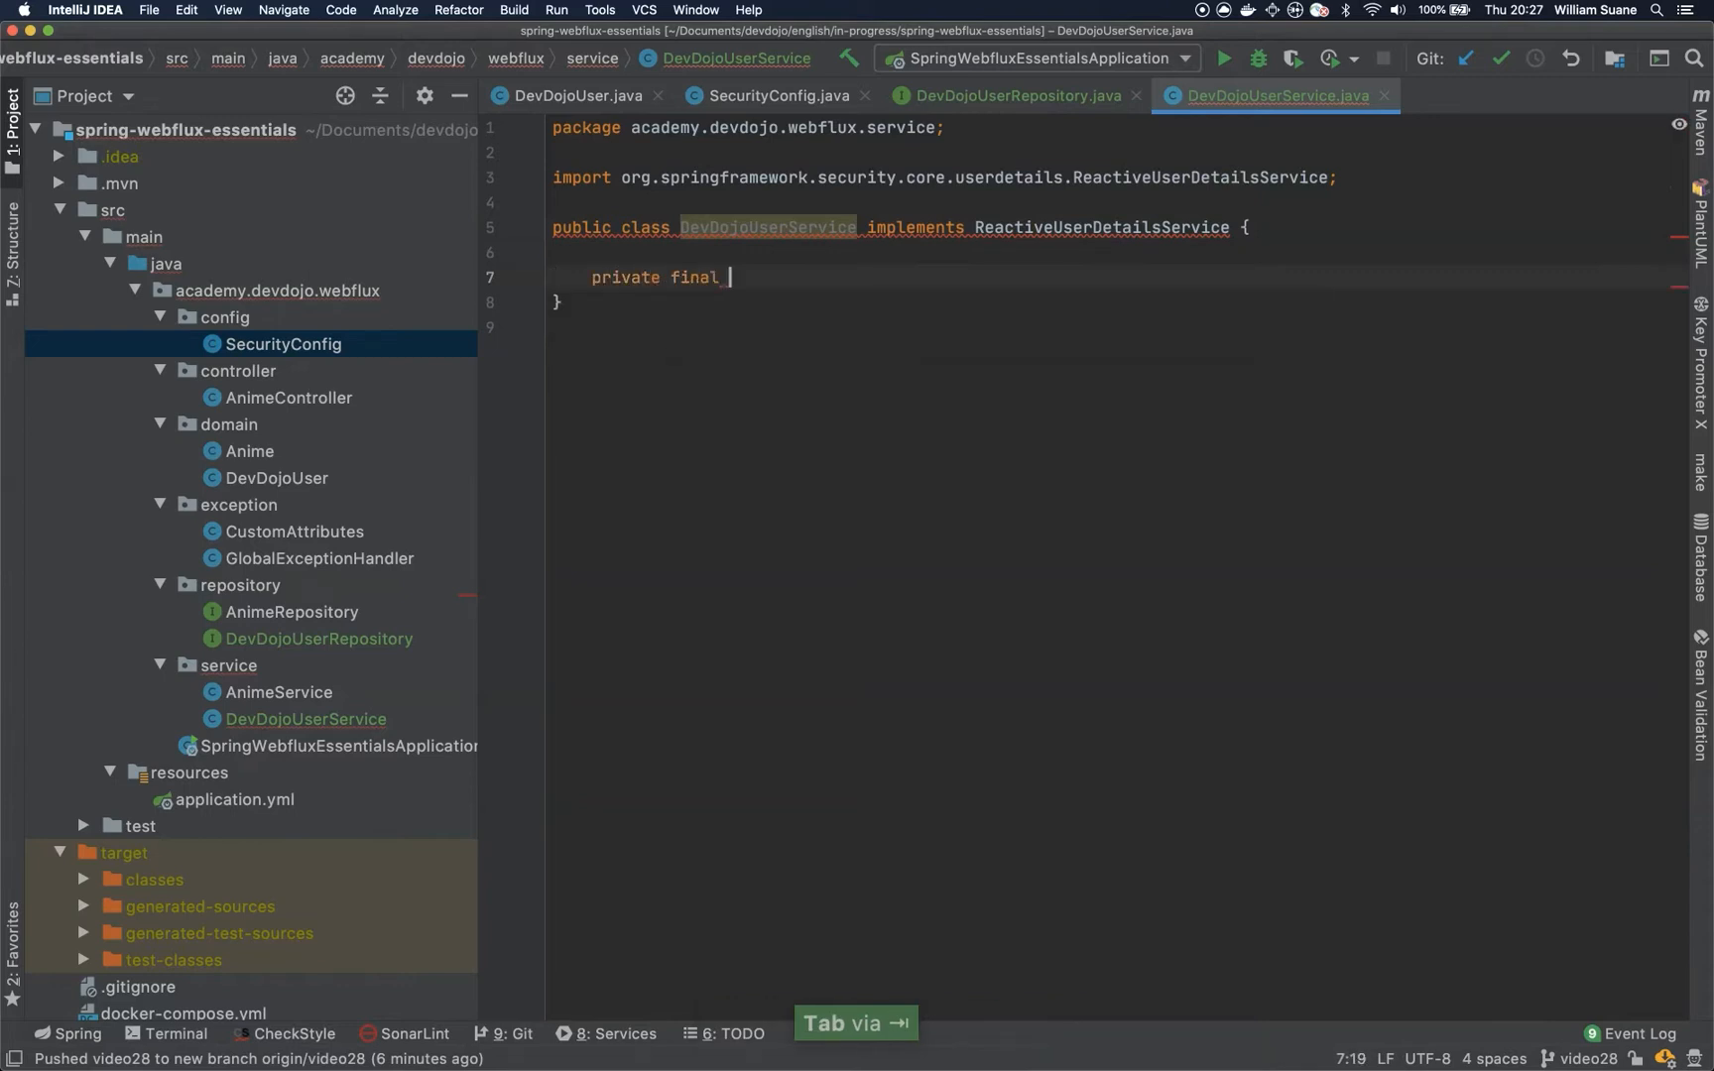
{"action": "type", "text": "DevDojoUserRepository devDojoUserRepository;"}
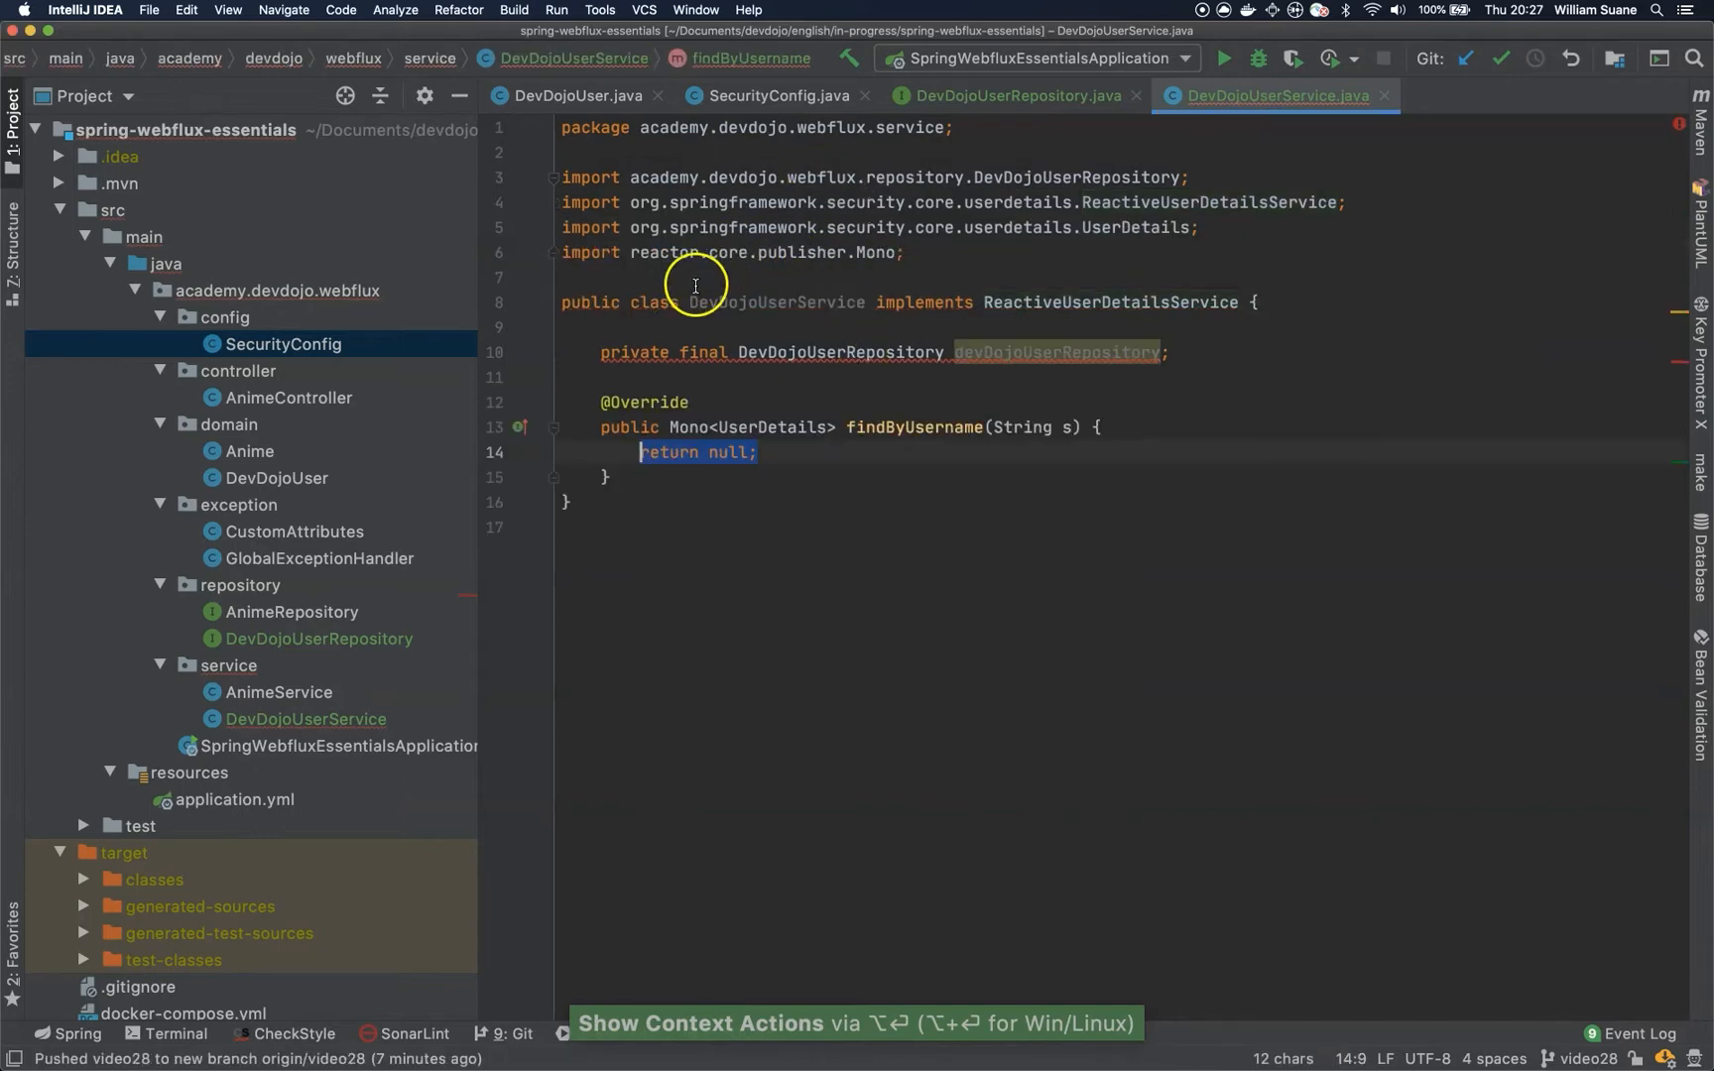
{"action": "type", "text": "@RequiredArgsConstructor"}
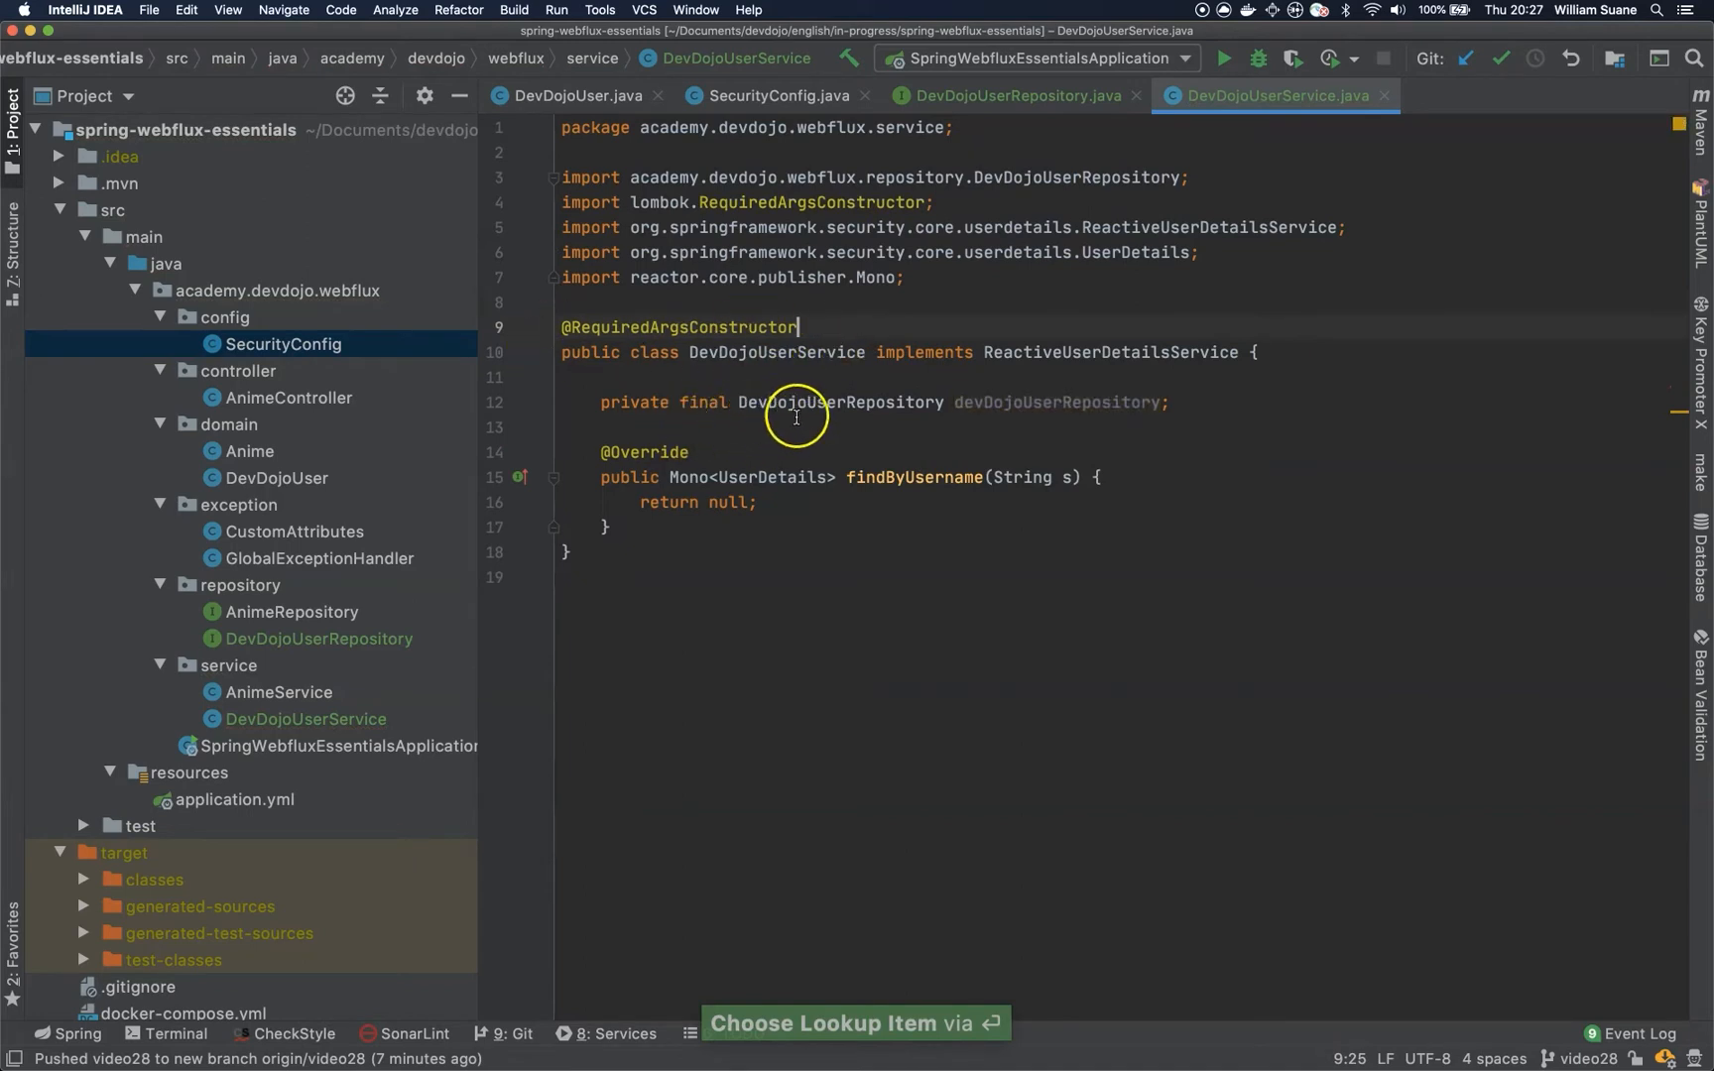
{"action": "type", "text": "@Service"}
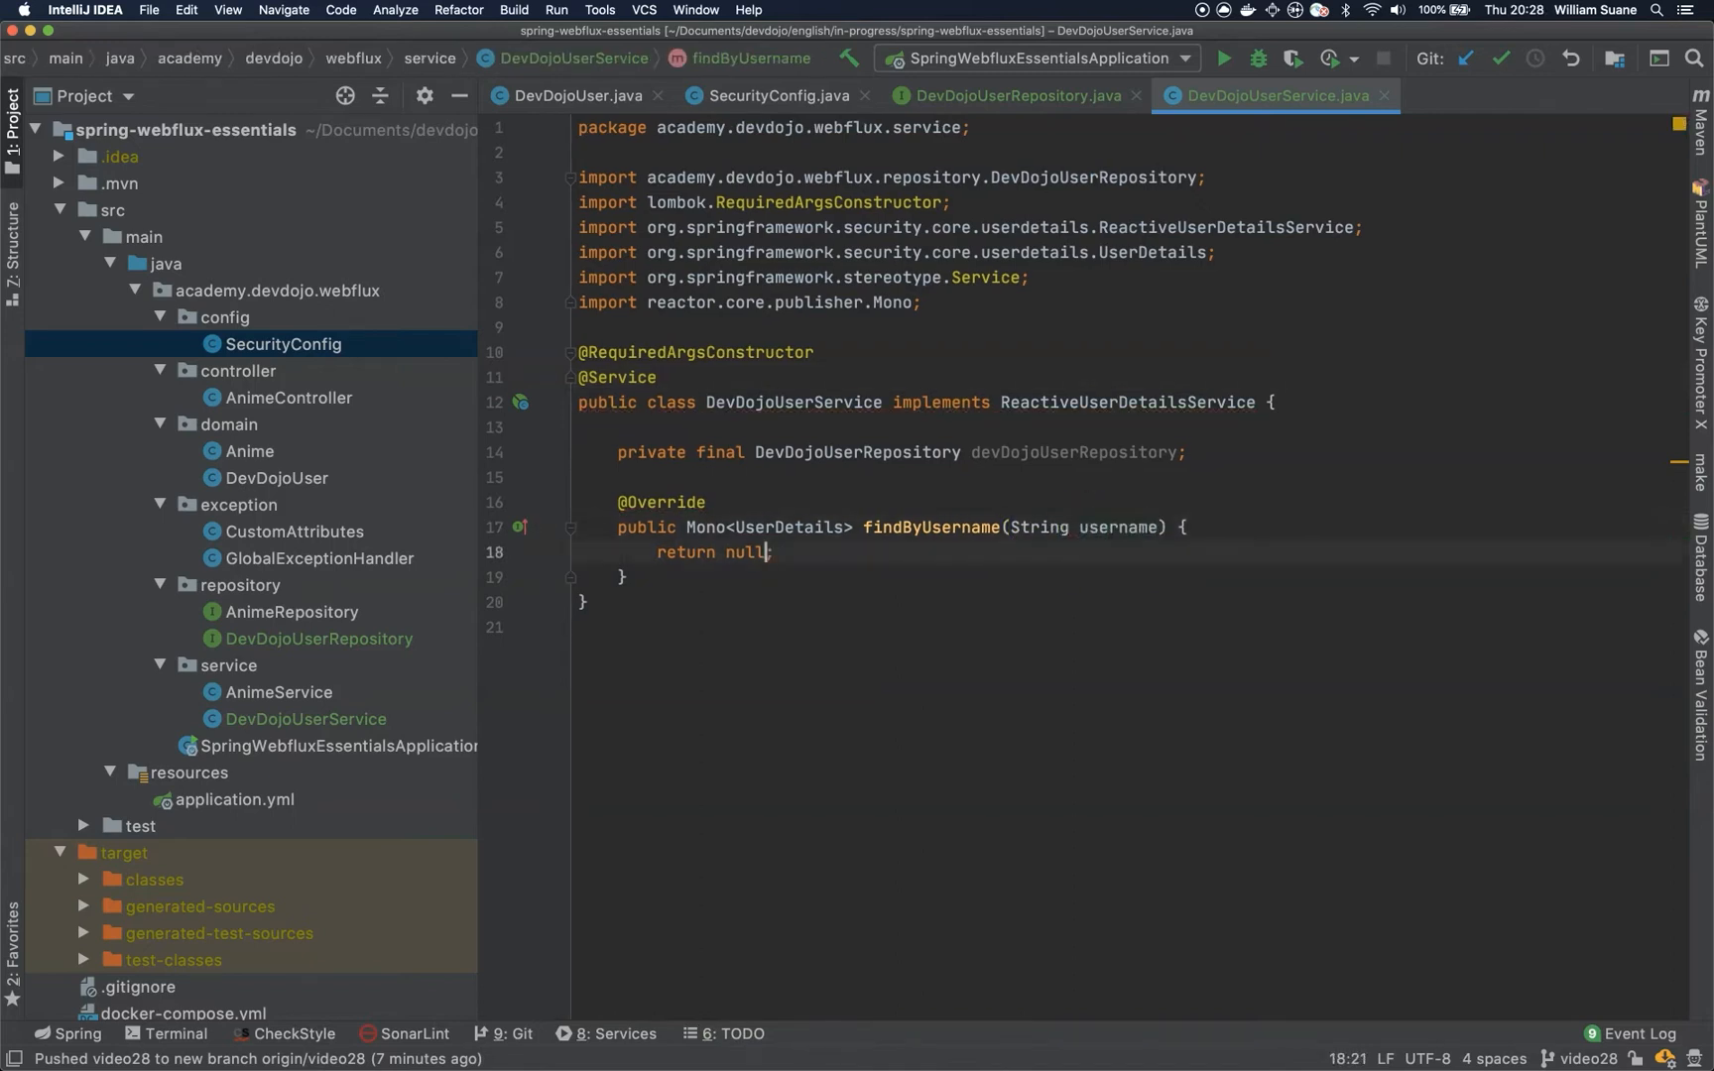
Return devDojoUserRepository.findByUsername(username).cast(UserDetails.class) from findByUsername
{"action": "type", "text": "dev"}
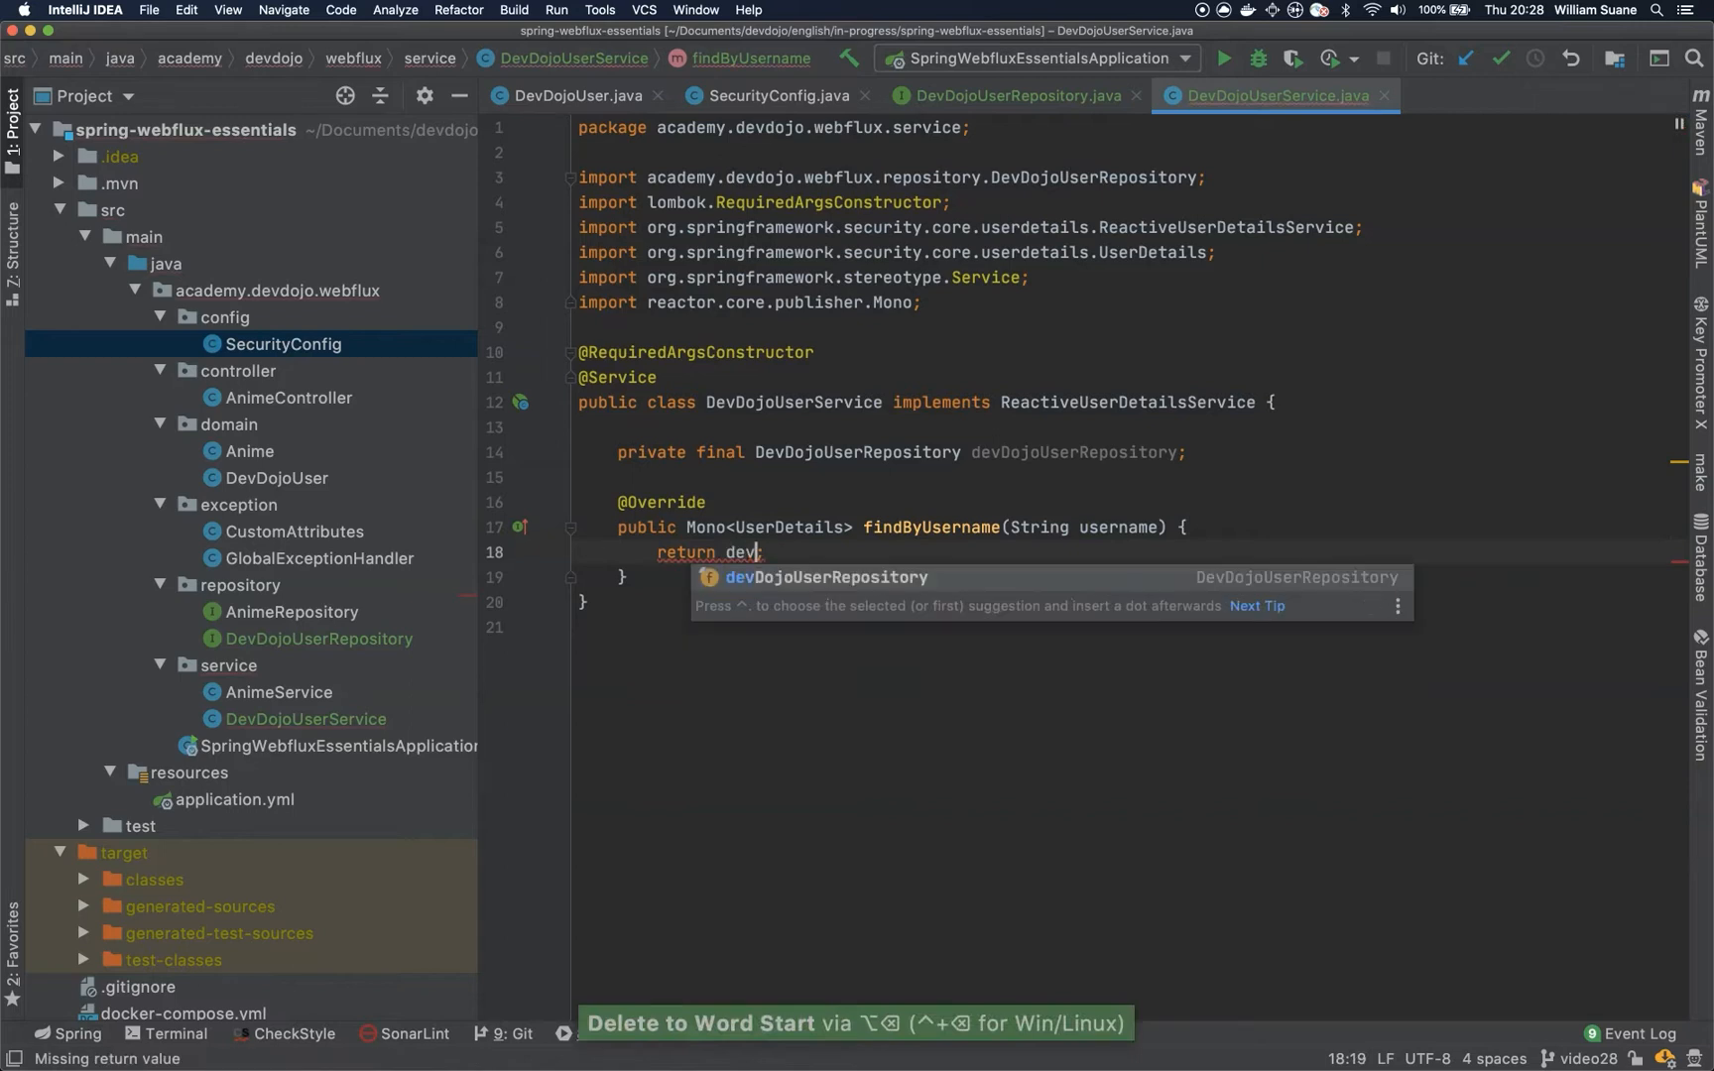
{"action": "type", "text": "DojoUserRepository.fi"}
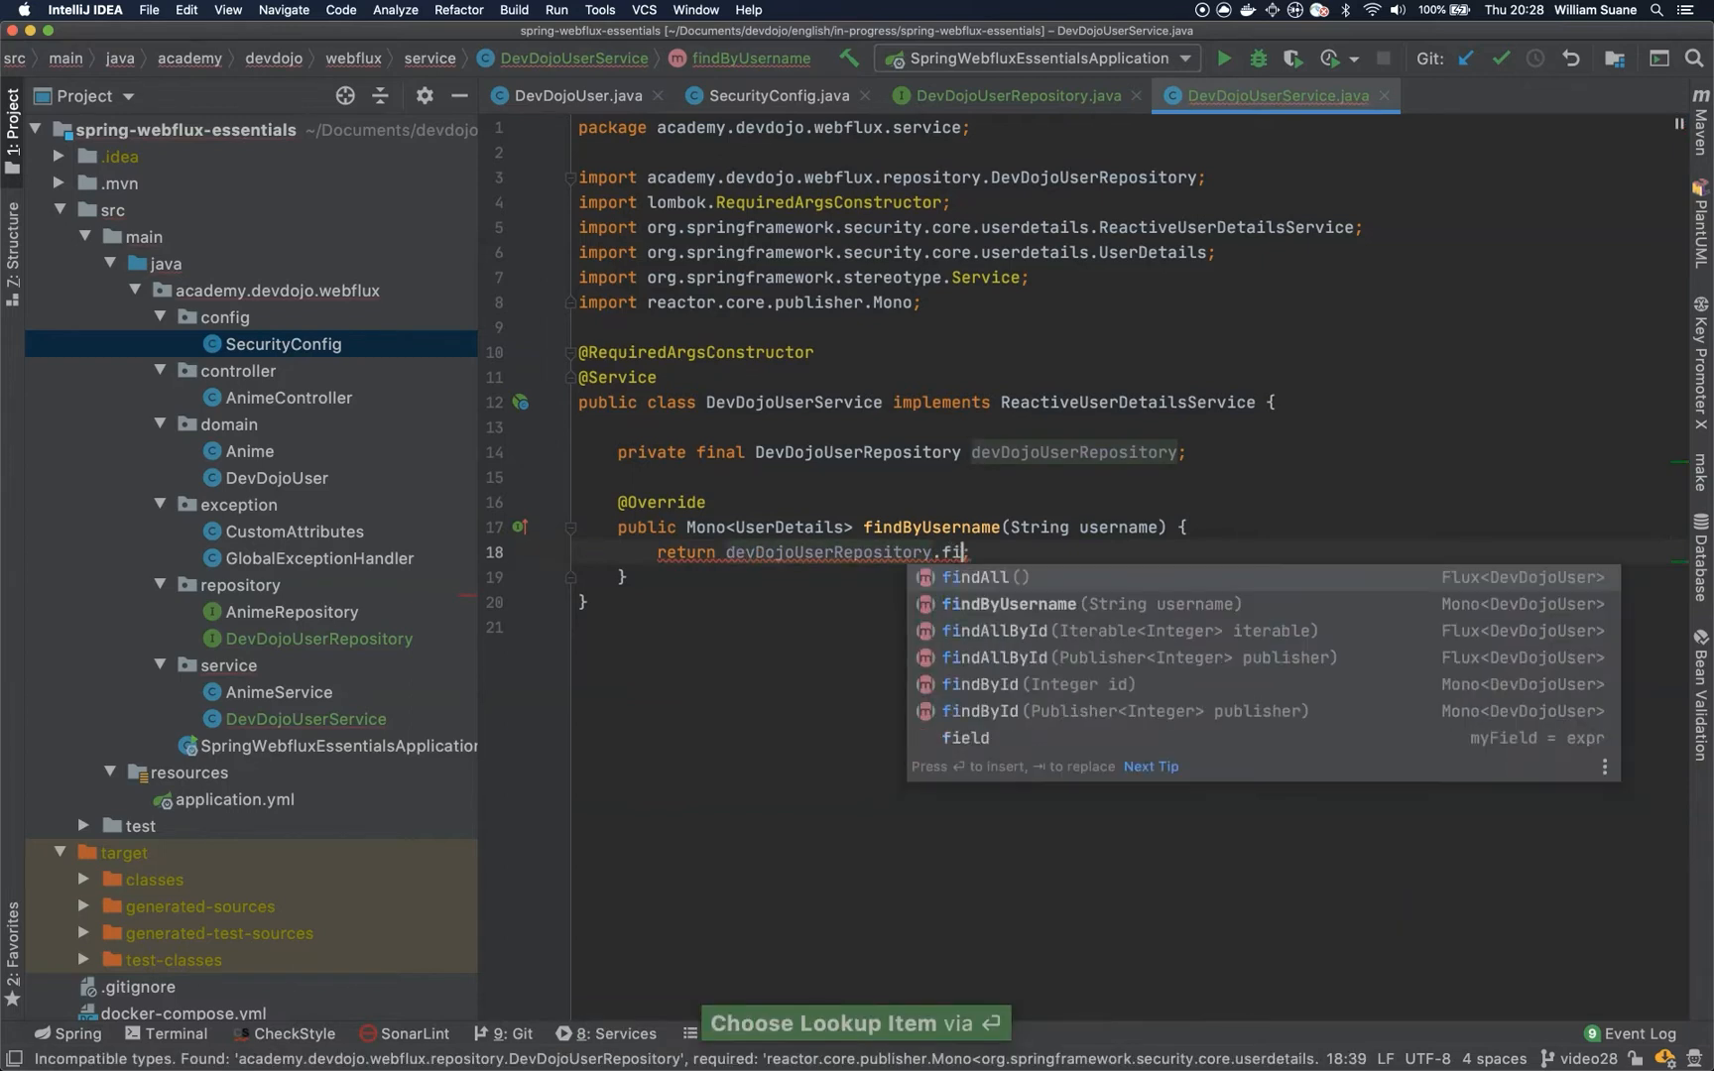
{"action": "left_click", "coordinate": [1014, 604]}
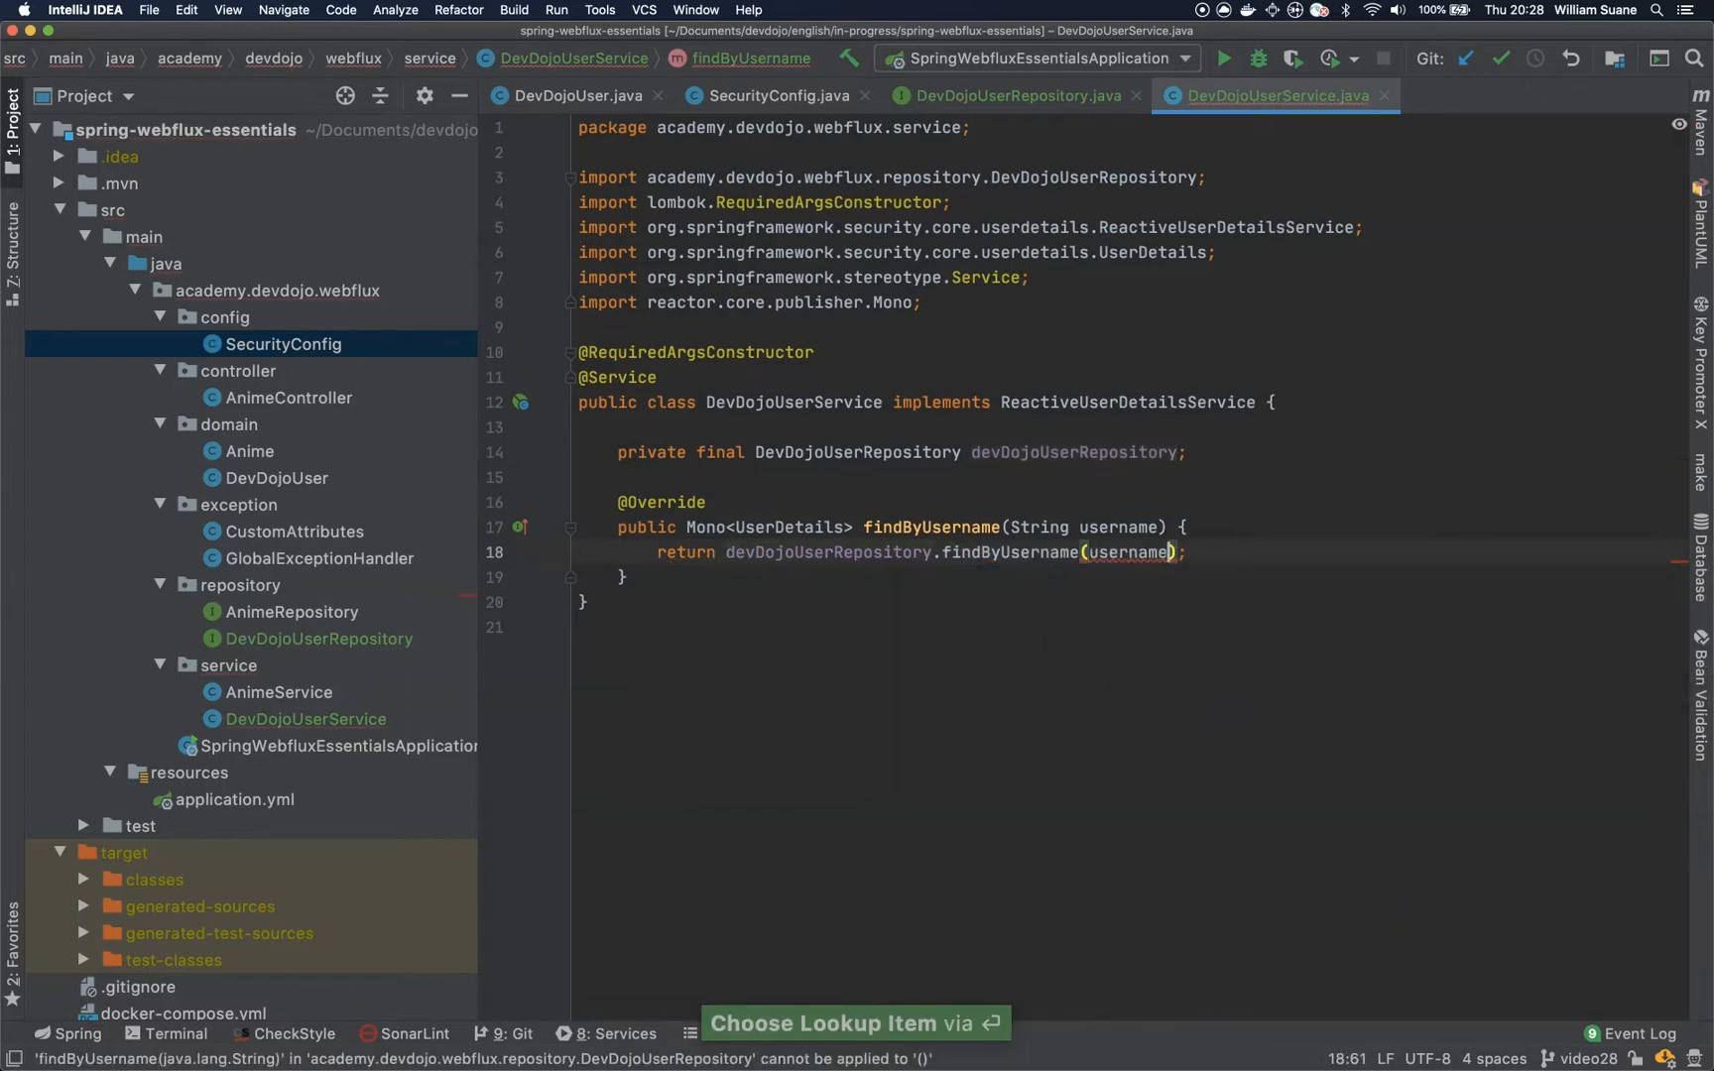
{"action": "key", "text": "enter"}
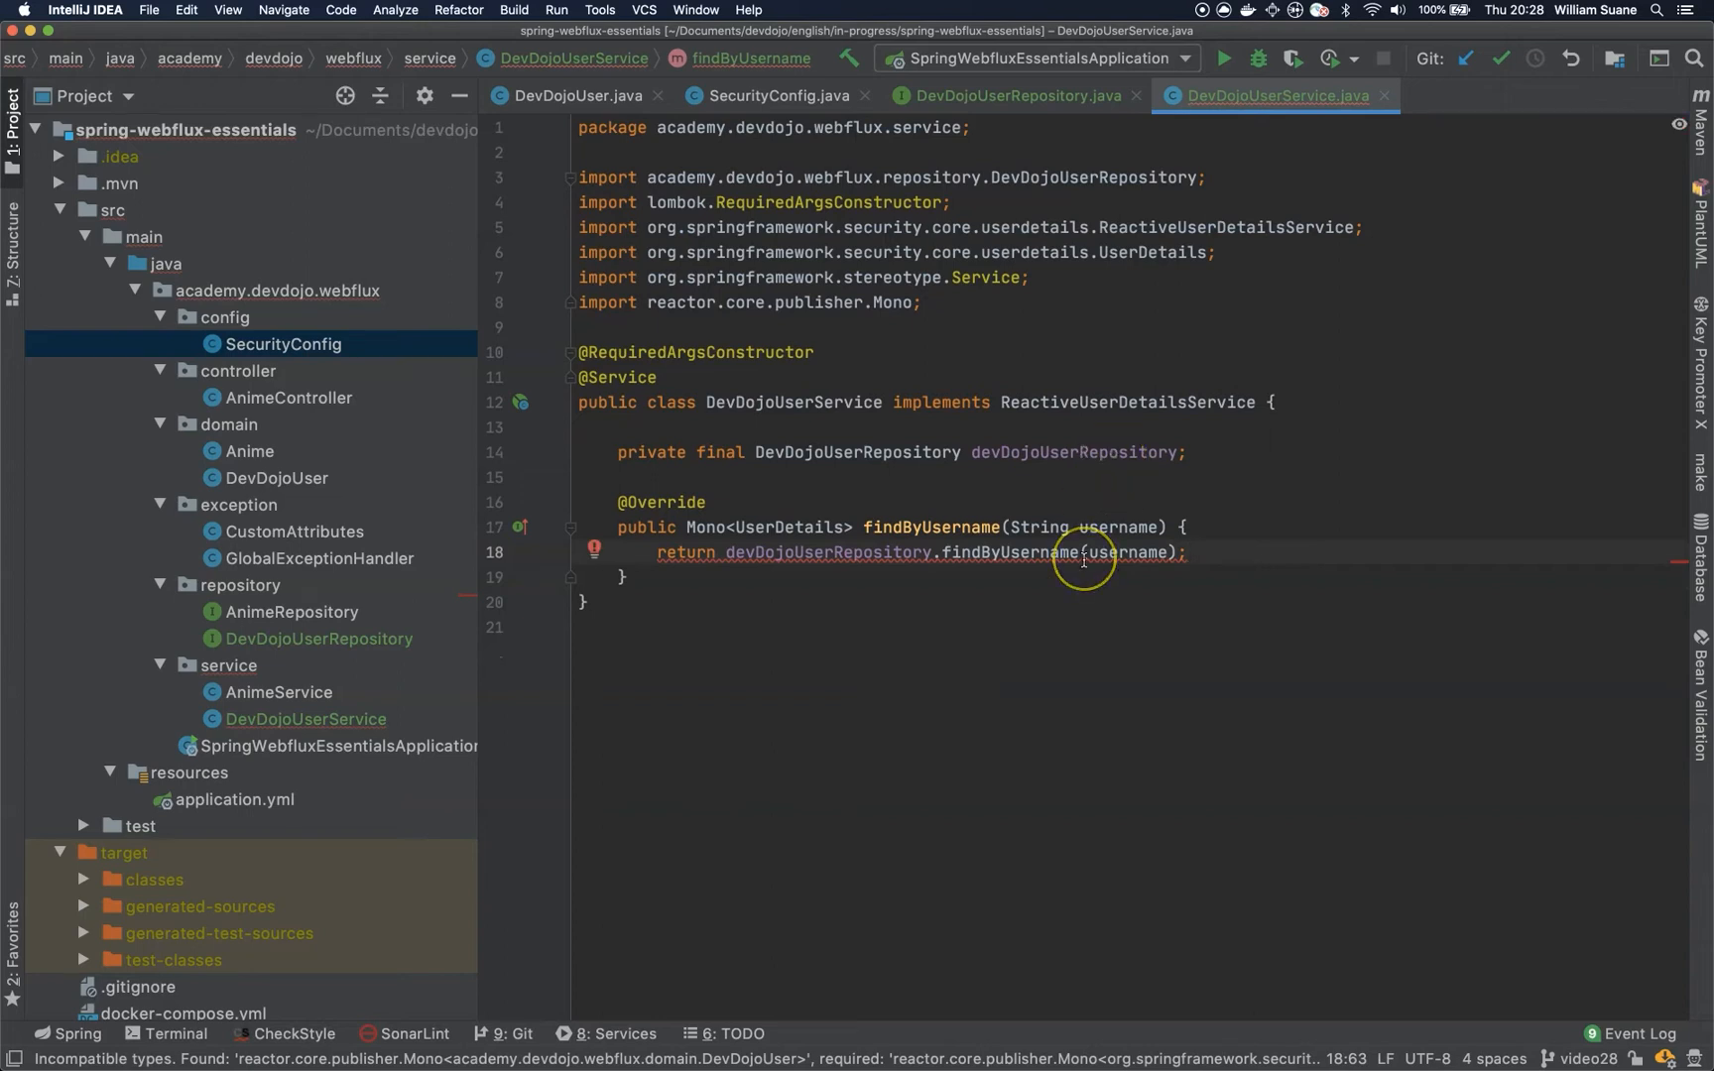
{"action": "mouse_move", "coordinate": [1147, 552]}
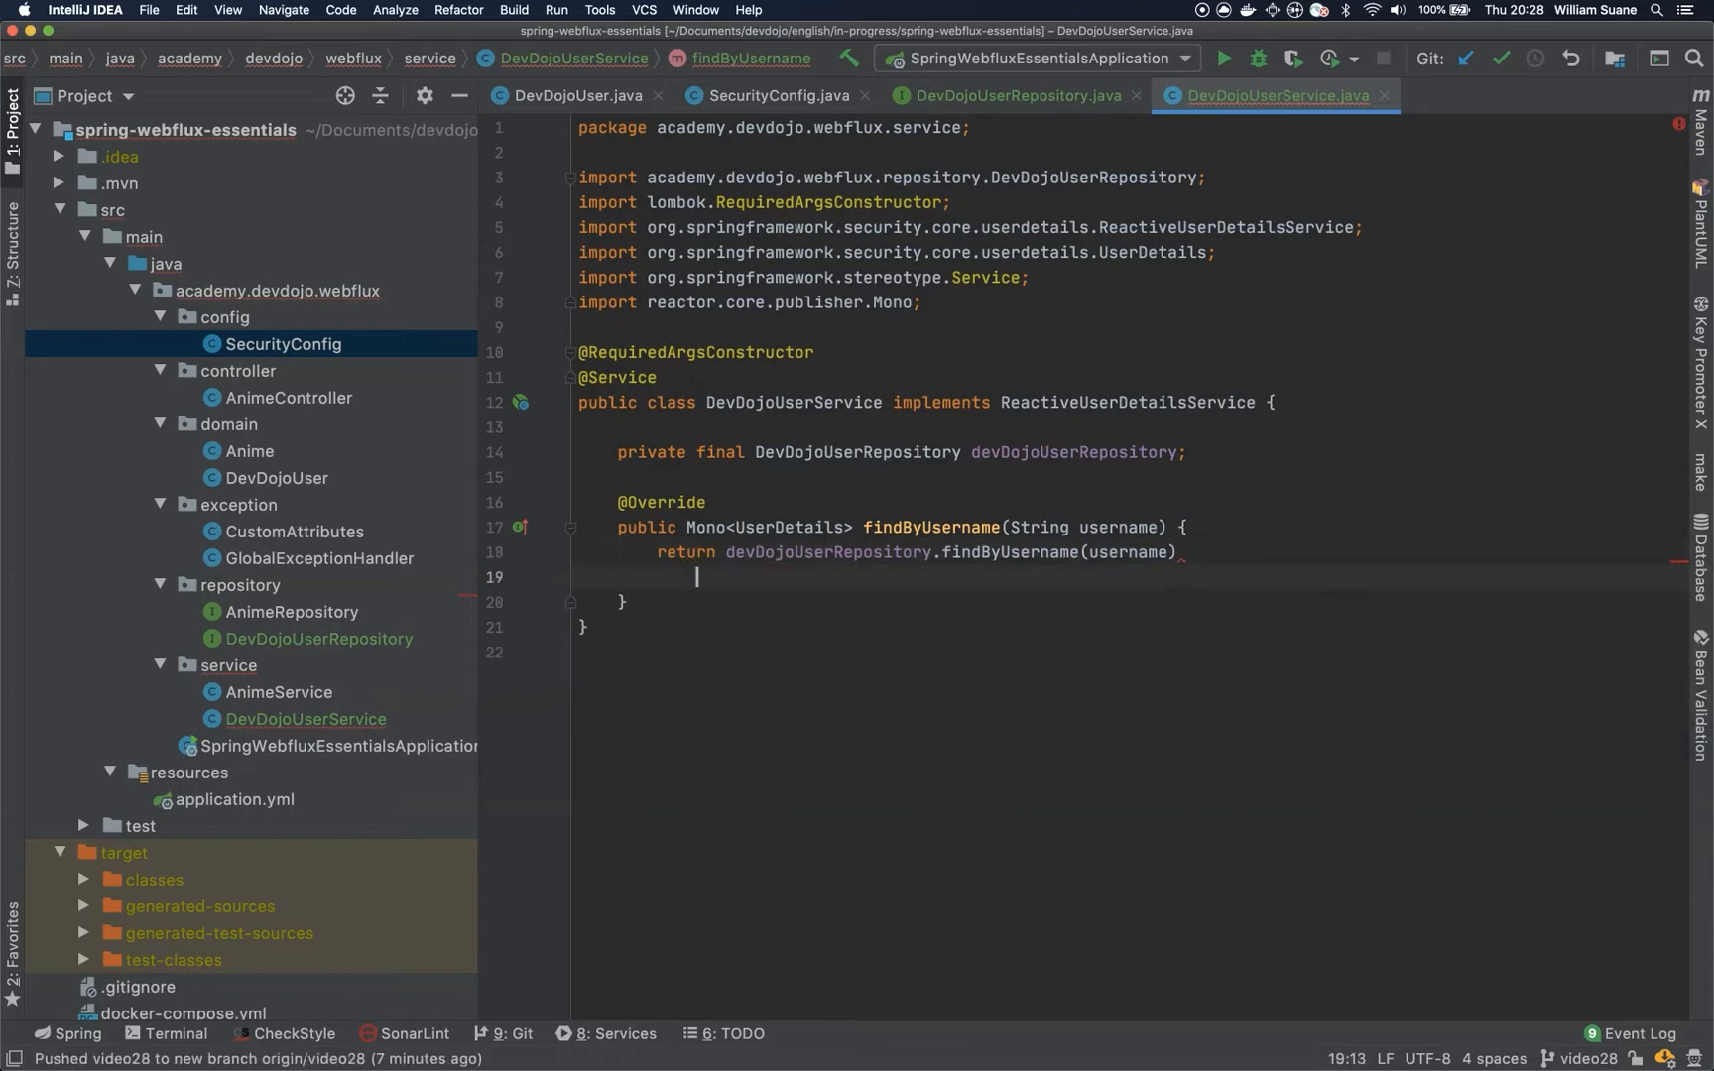
{"action": "type", "text": "."}
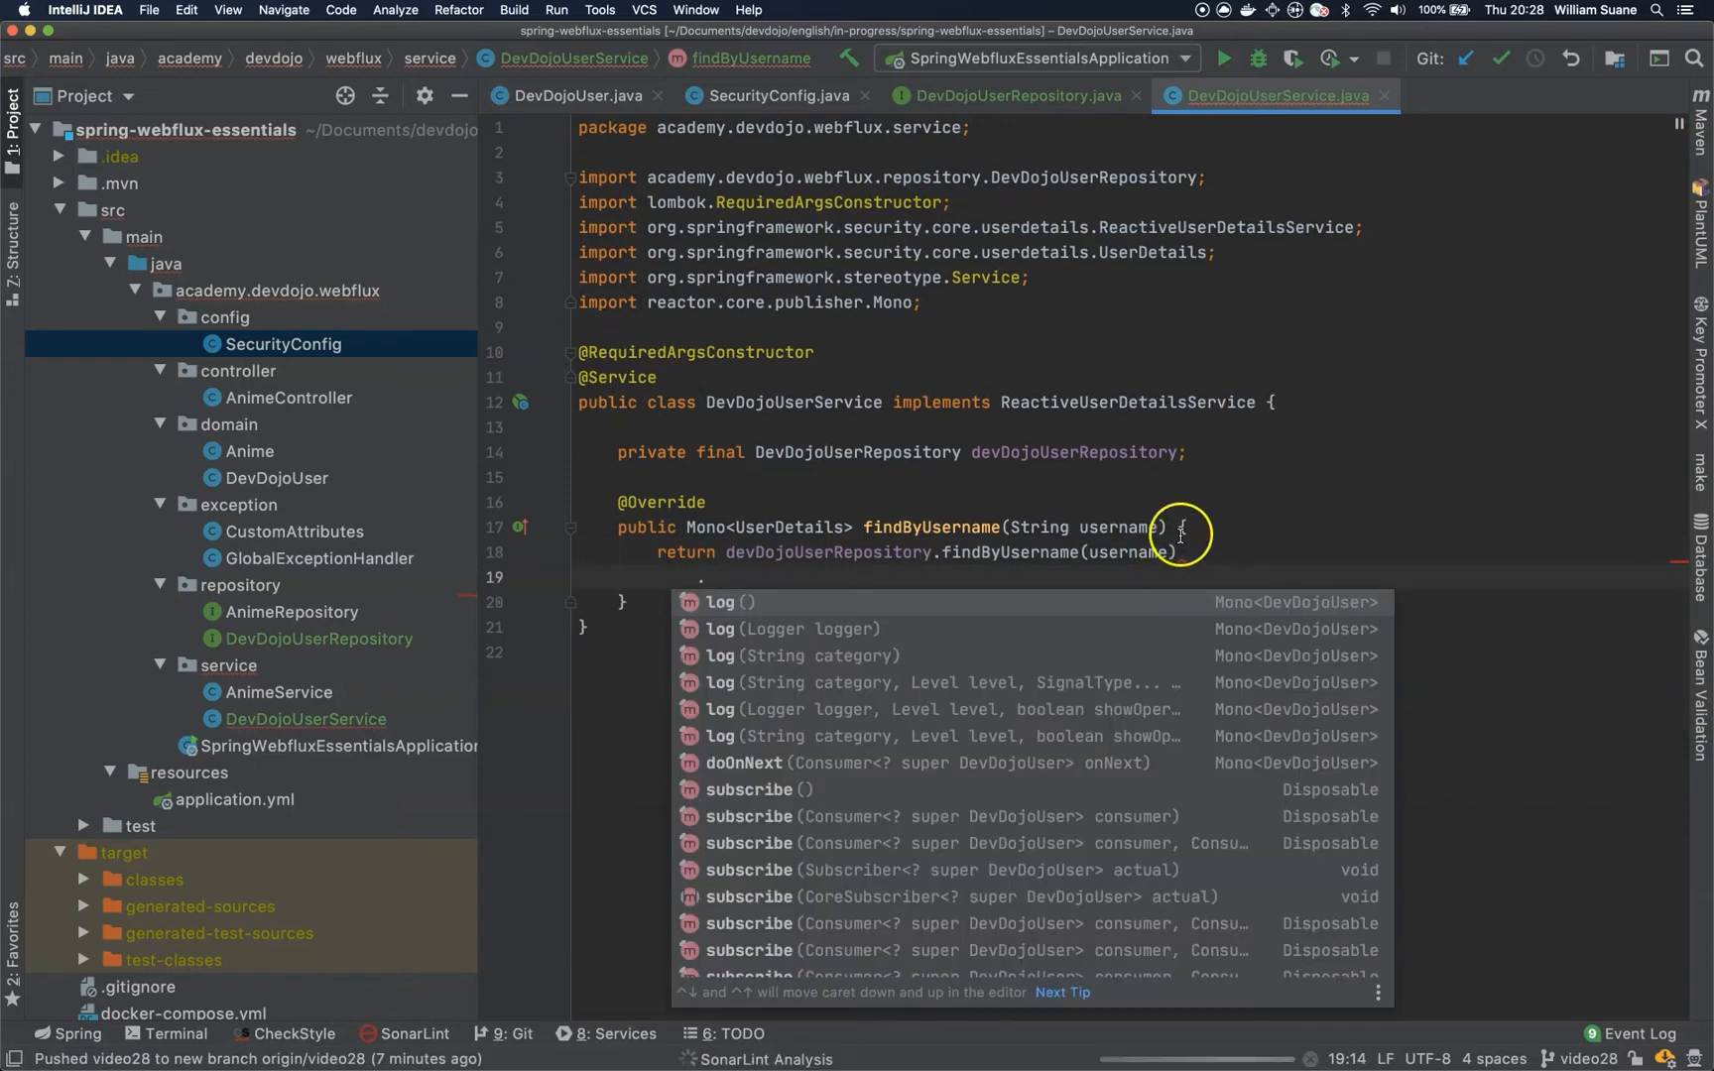
{"action": "type", "text": ".cast(UserDetails.class);"}
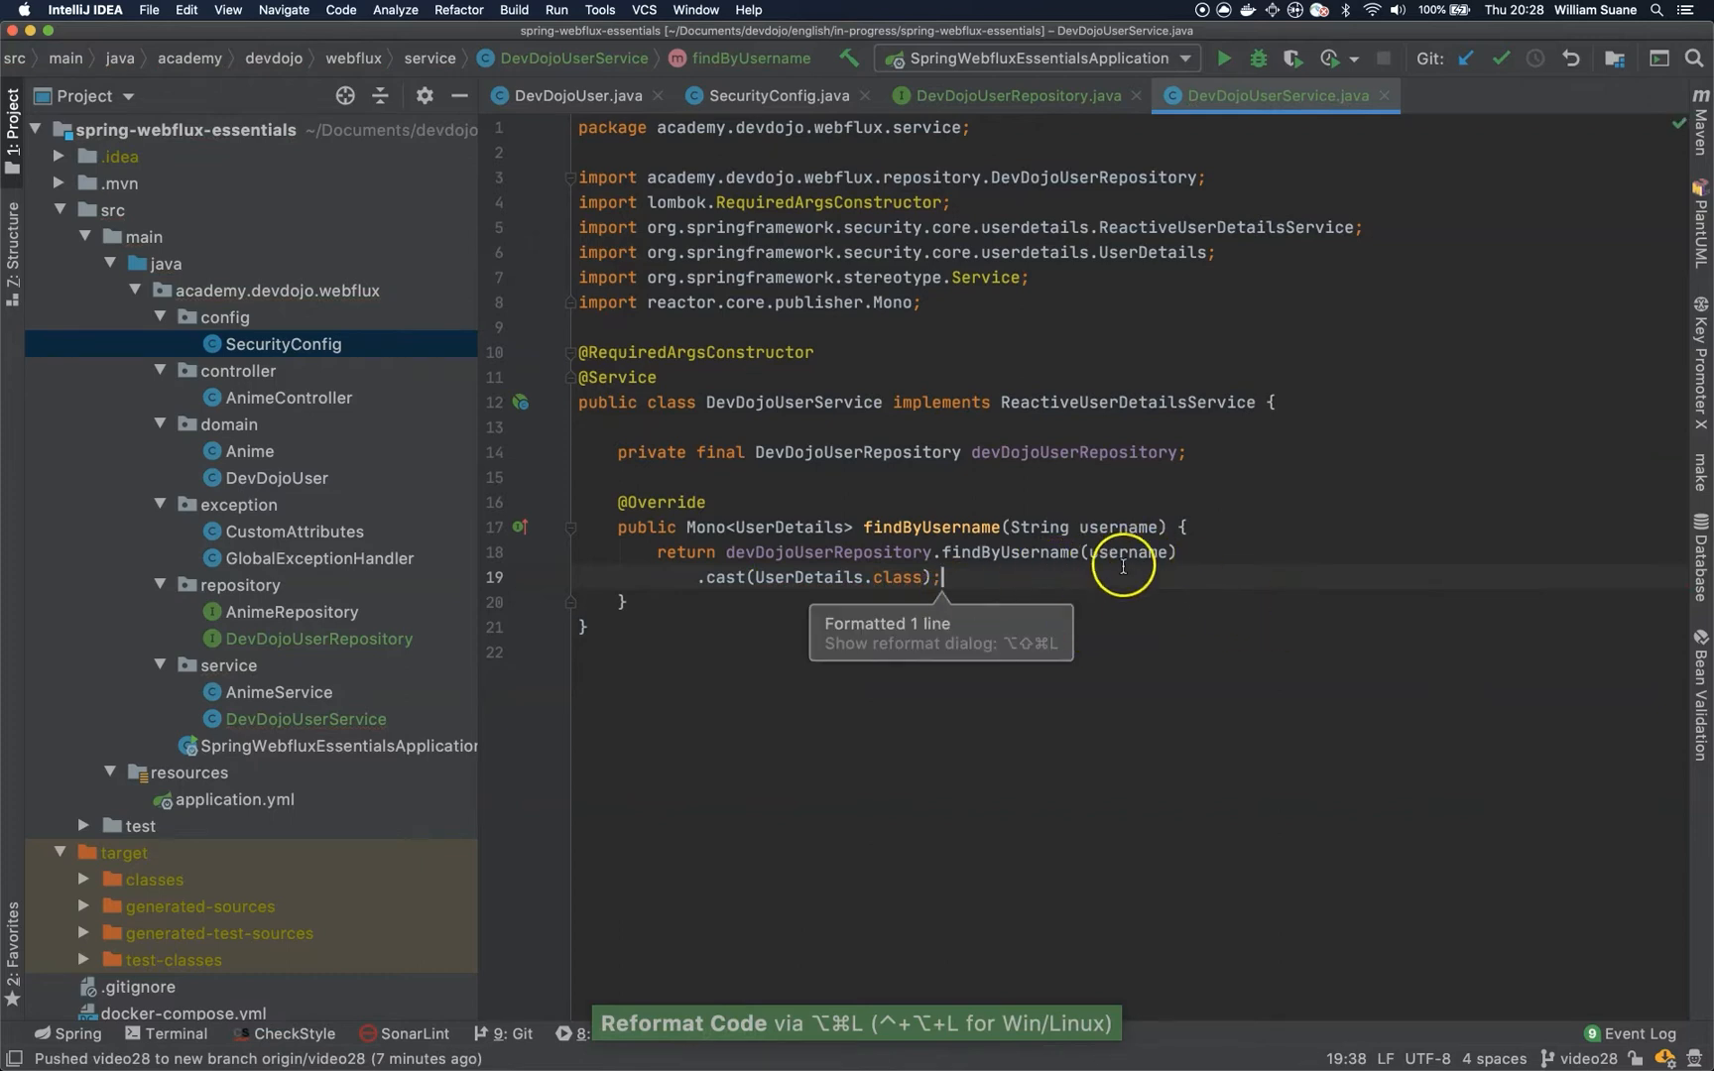
{"action": "mouse_move", "coordinate": [1224, 516]}
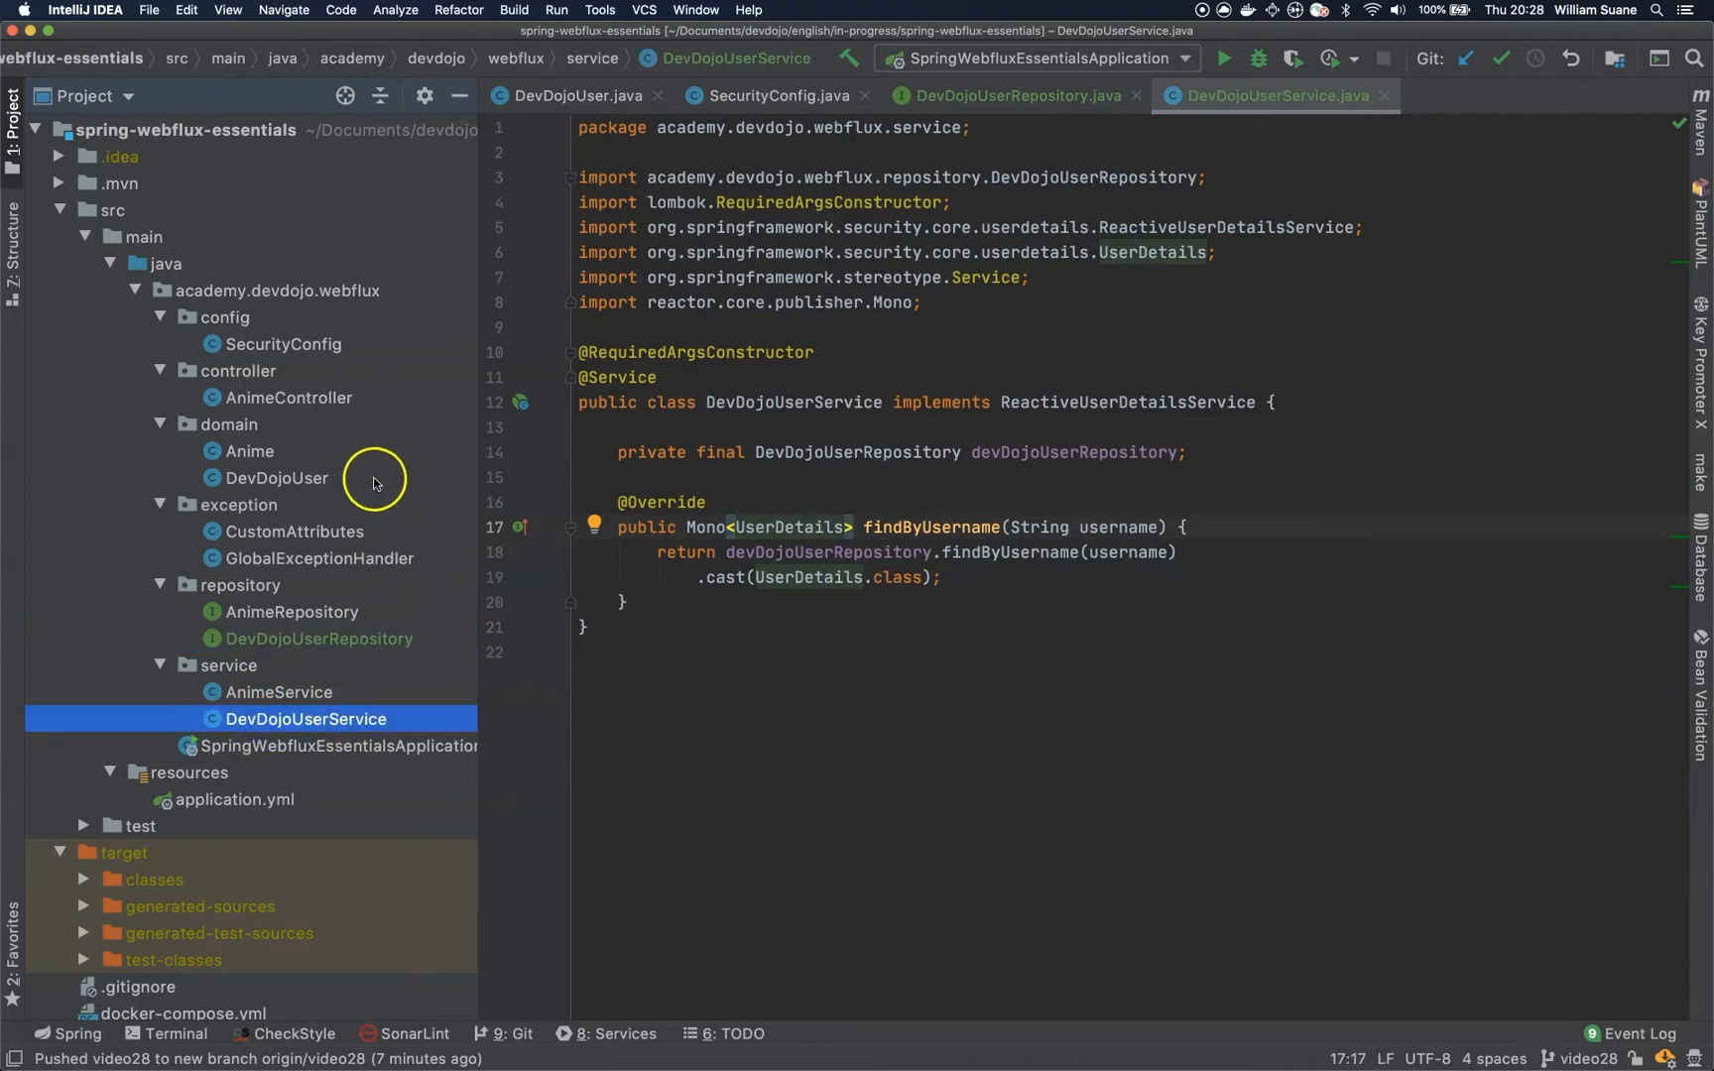
{"action": "left_click", "coordinate": [773, 95]}
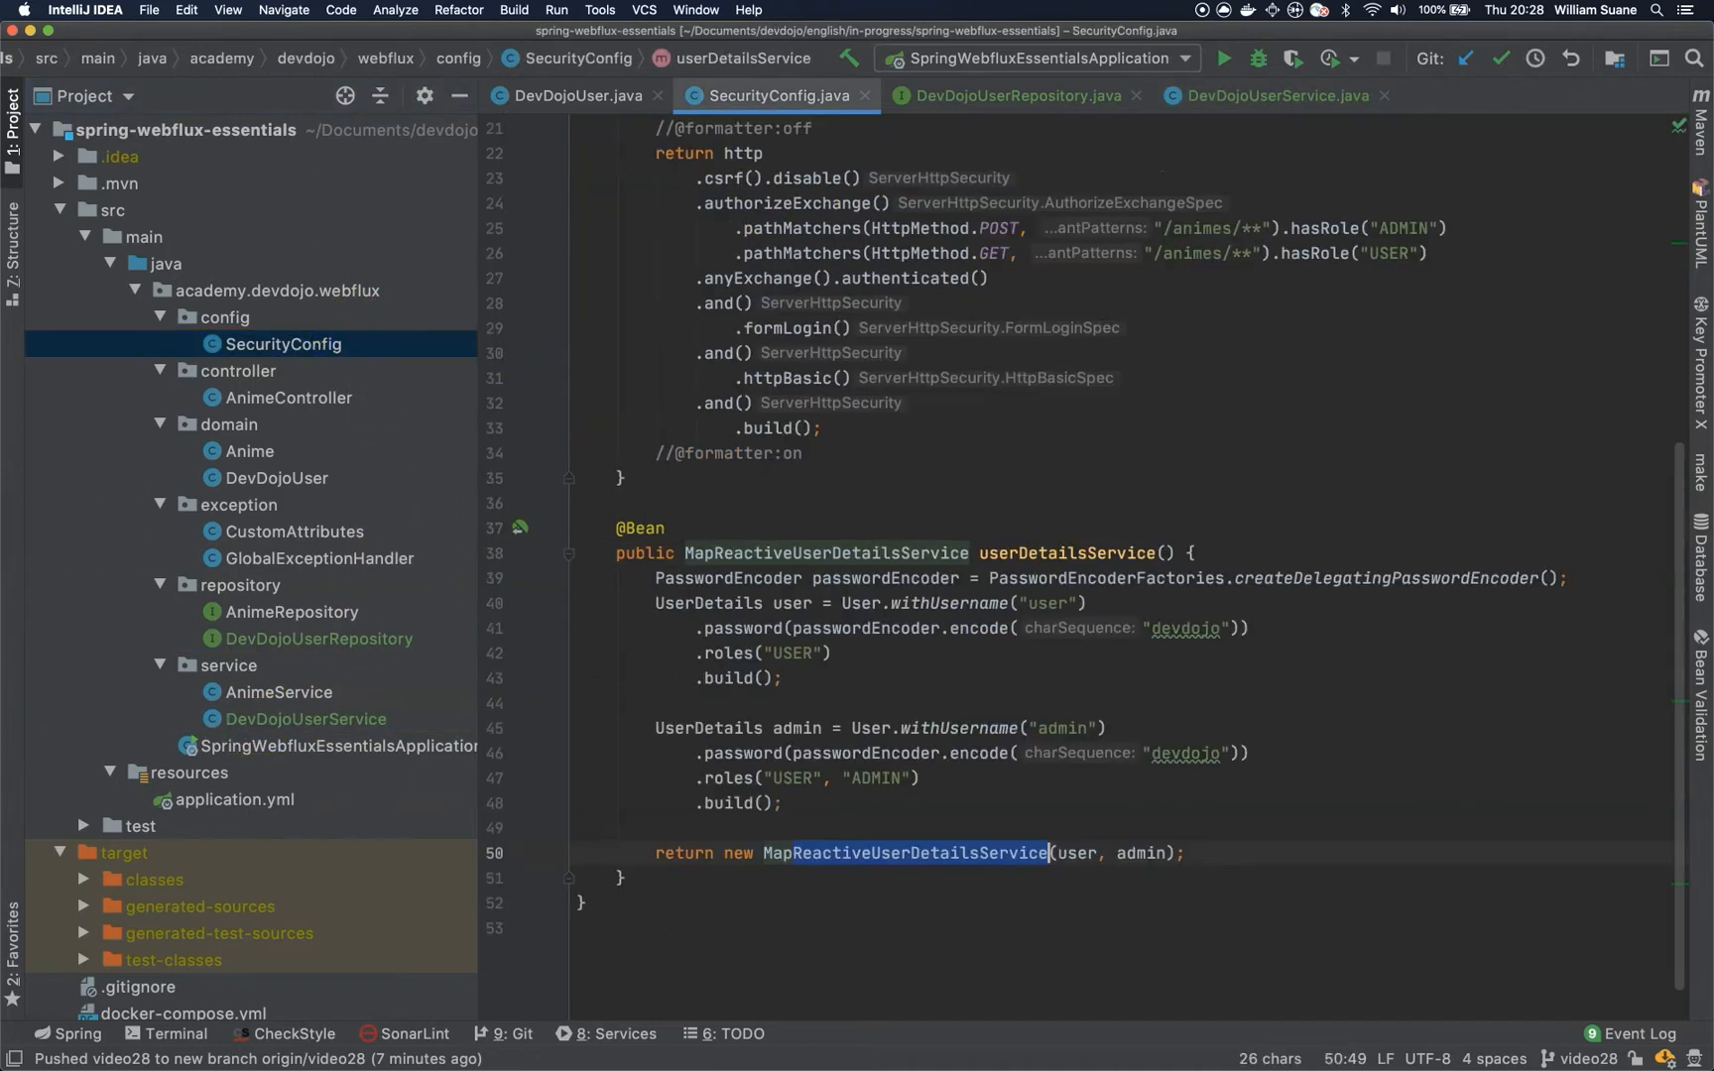
{"action": "mouse_move", "coordinate": [803, 375]}
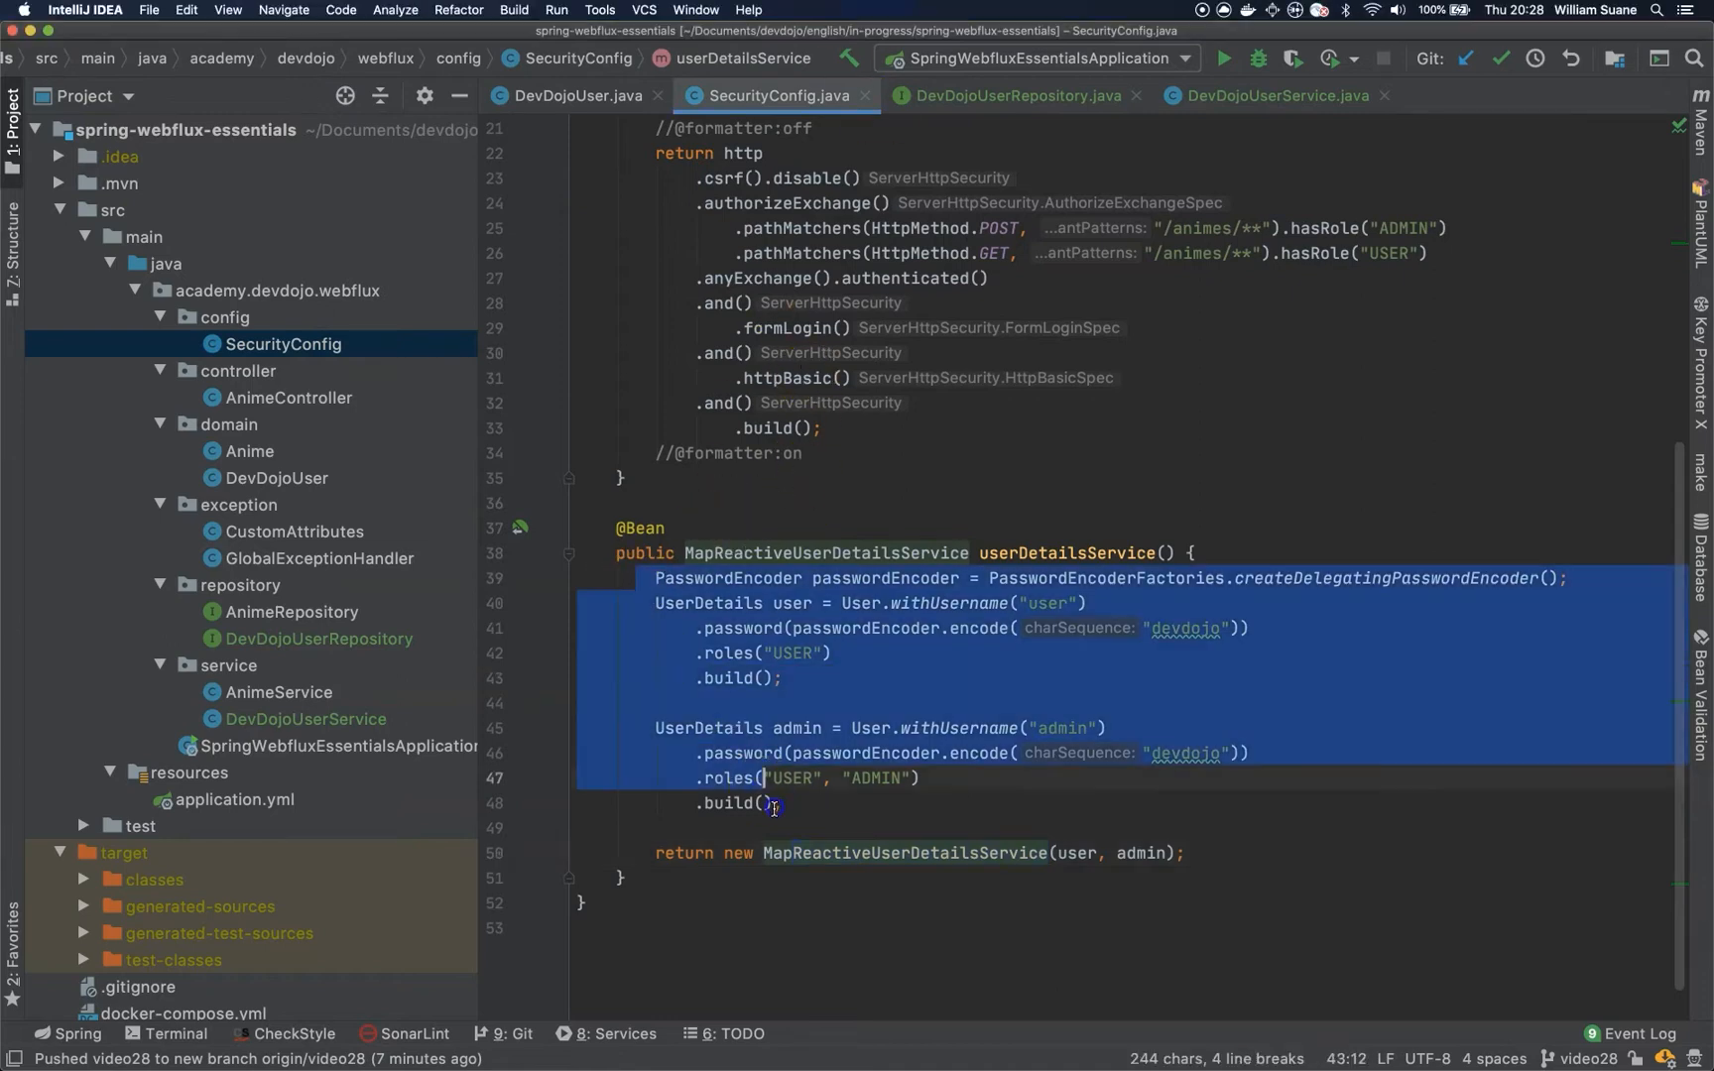
{"action": "key", "text": "Delete"}
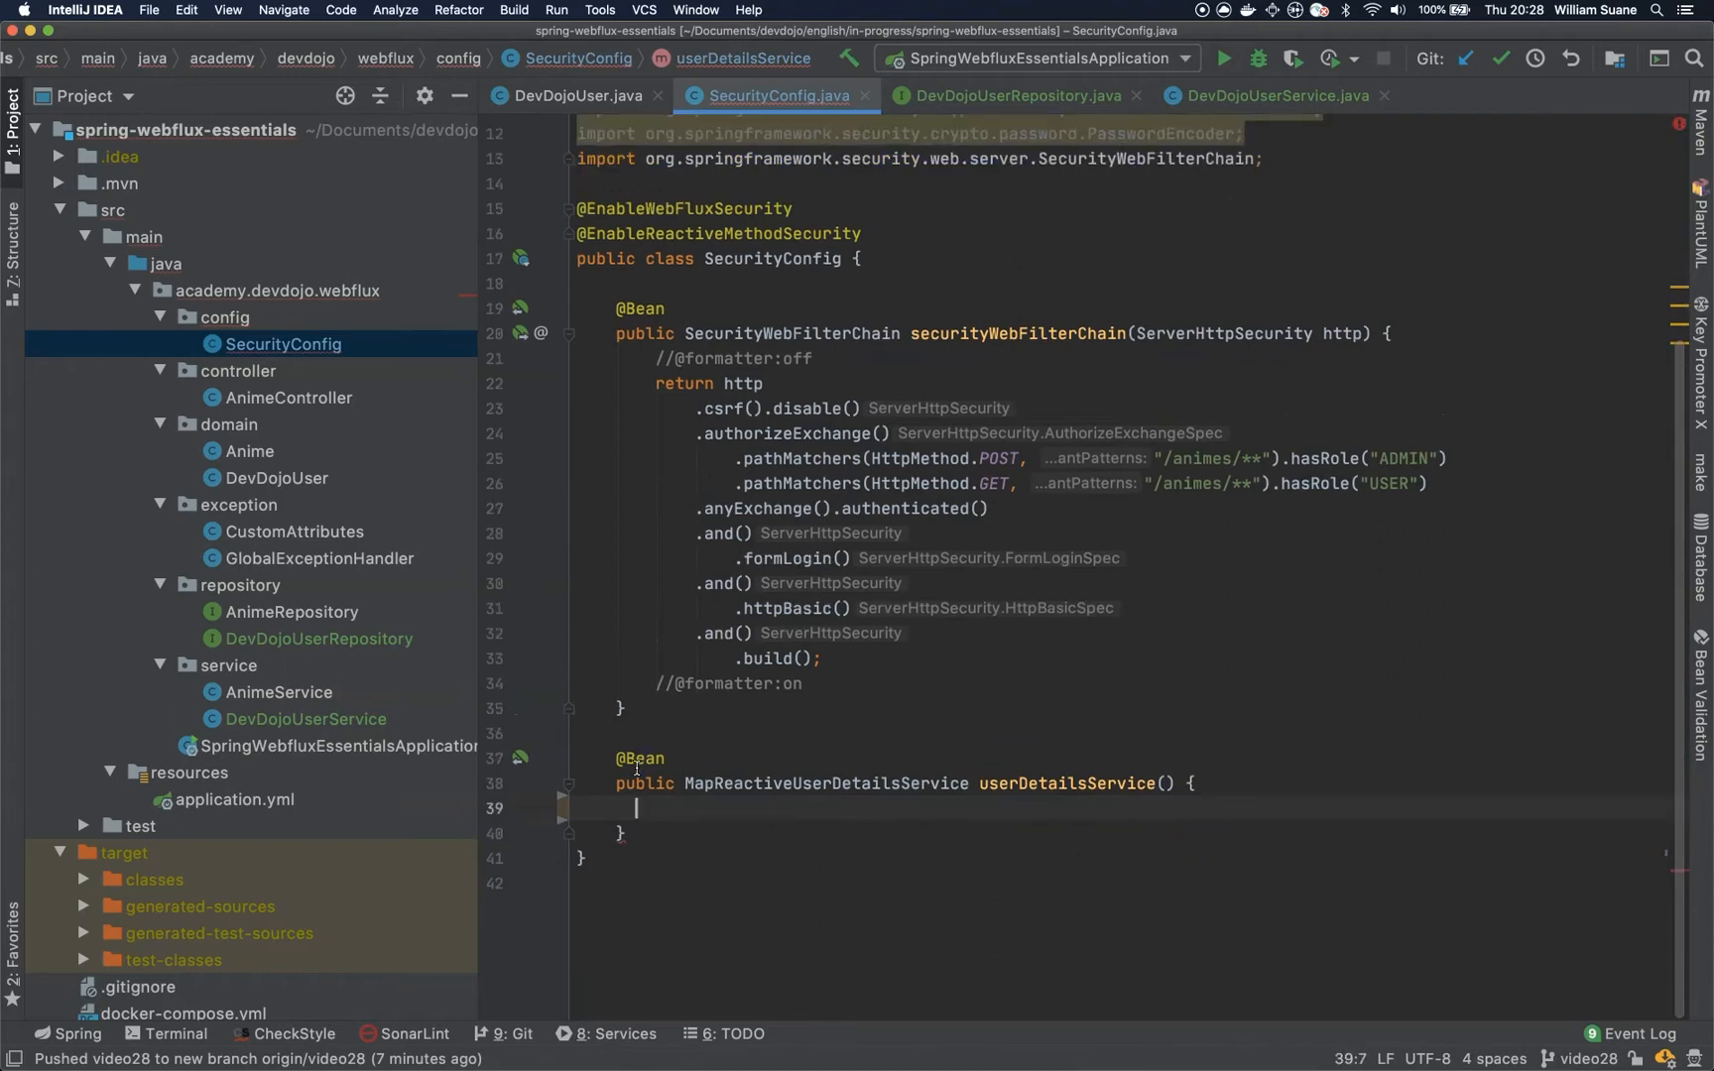
{"action": "type", "text": "return new Us"}
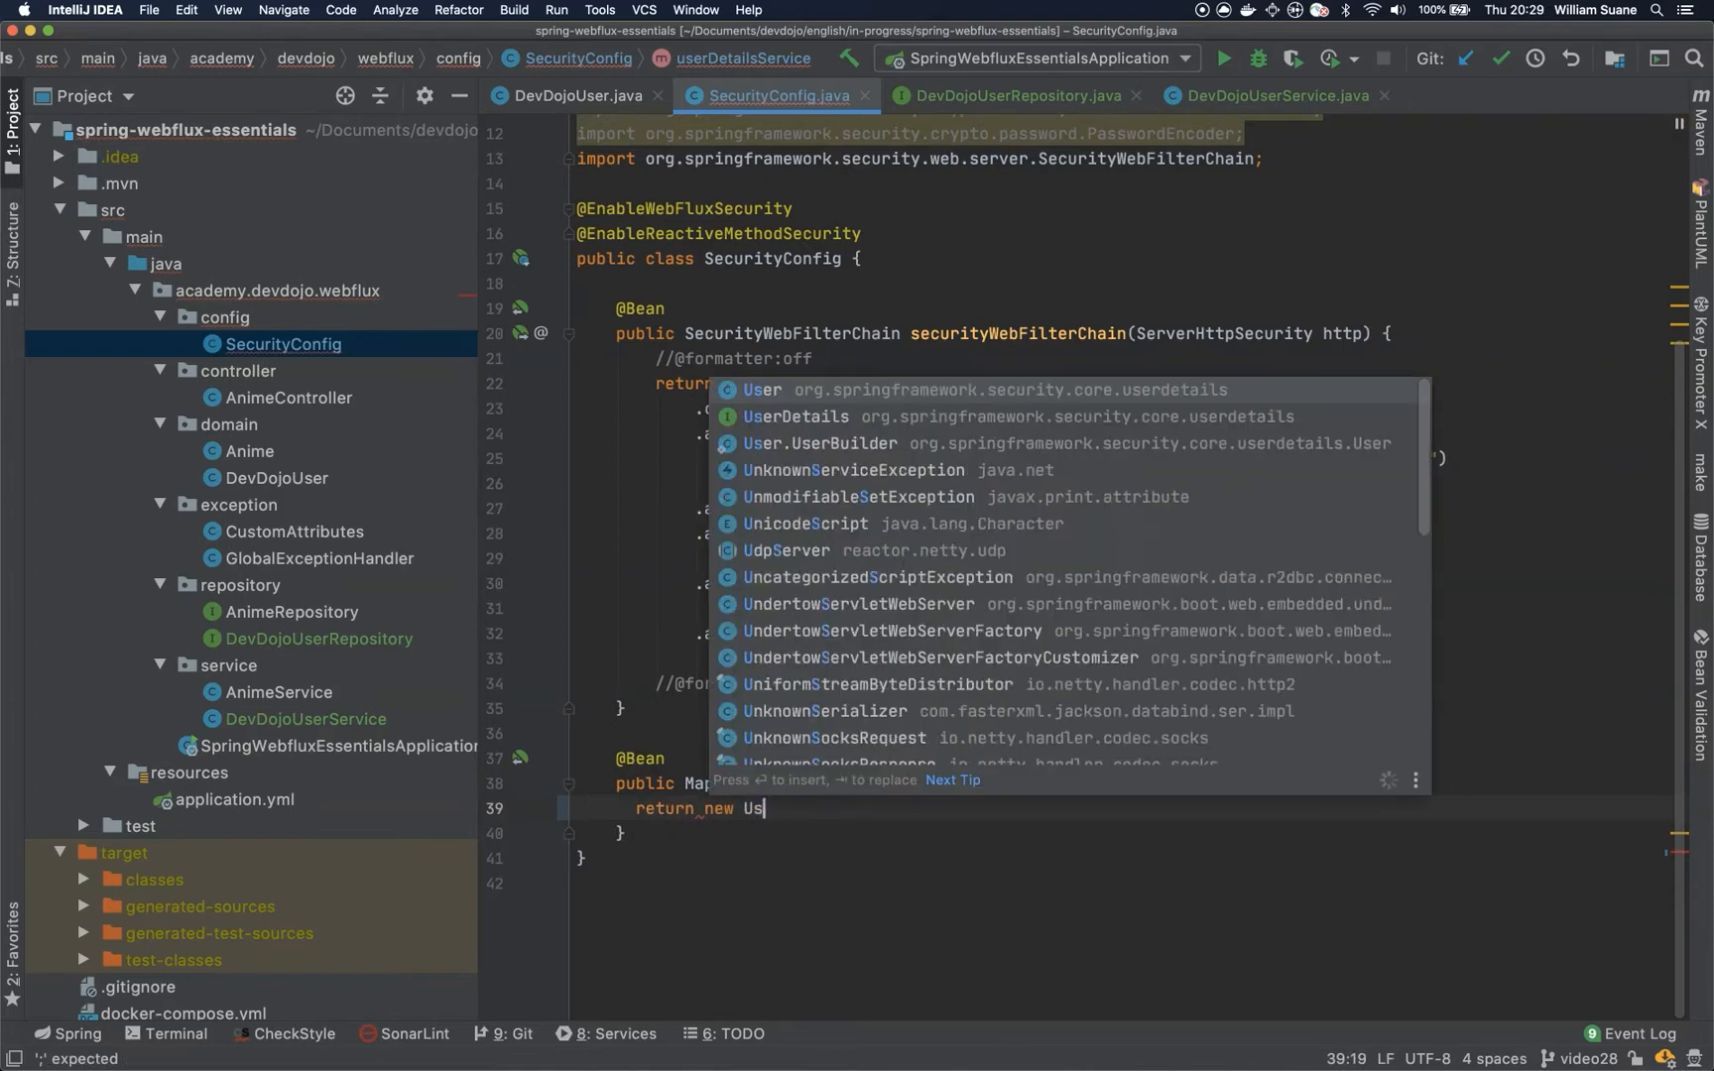
{"action": "type", "text": "er"}
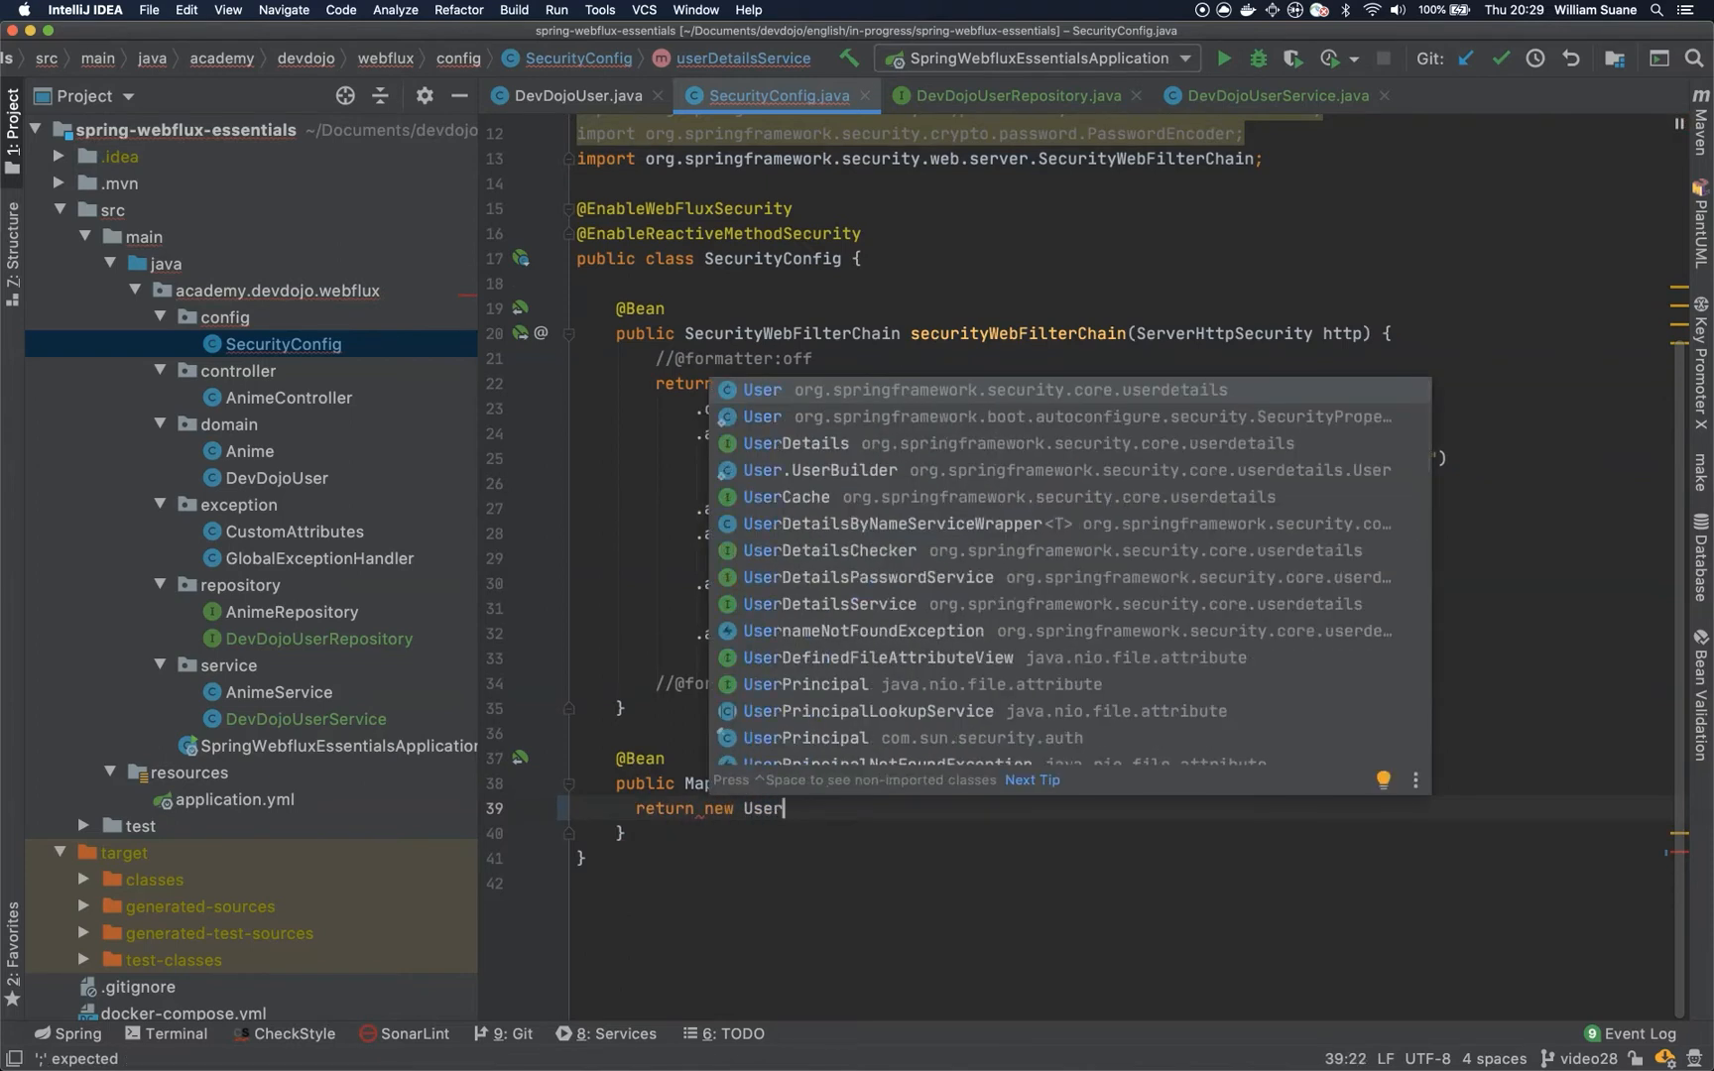
{"action": "key", "text": "cmd+z"}
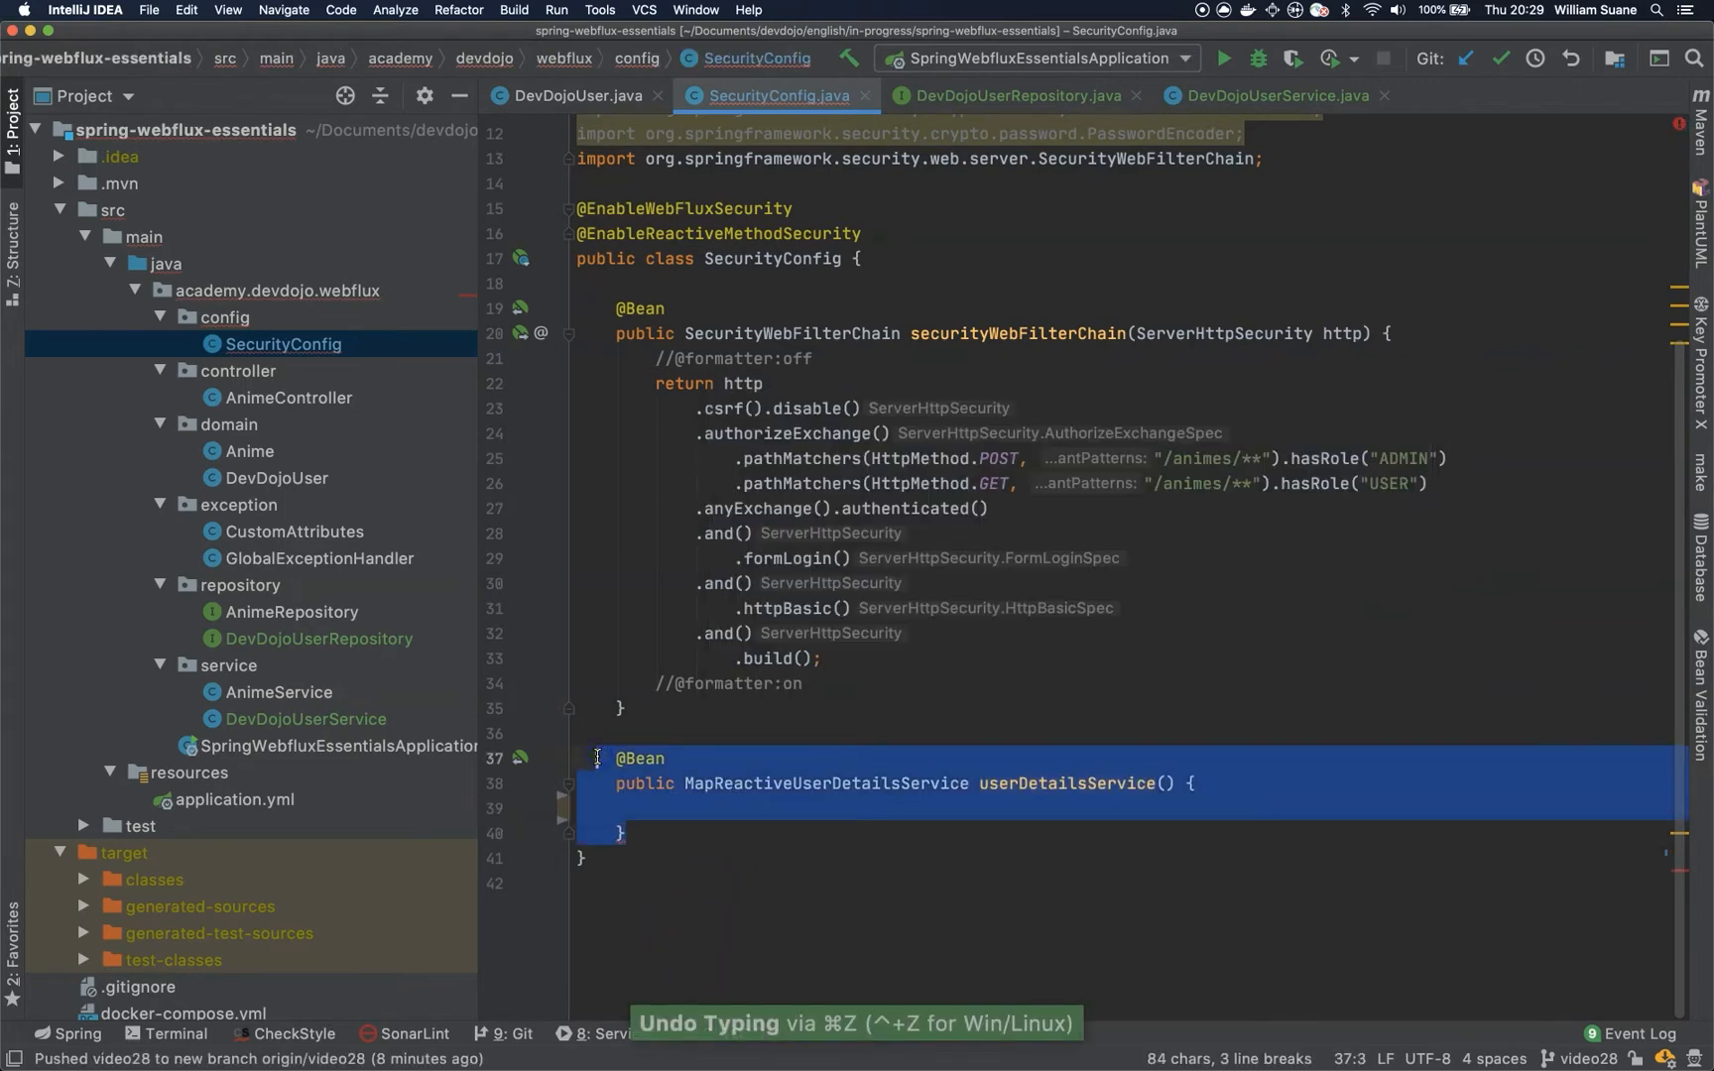
{"action": "type", "text": "@"}
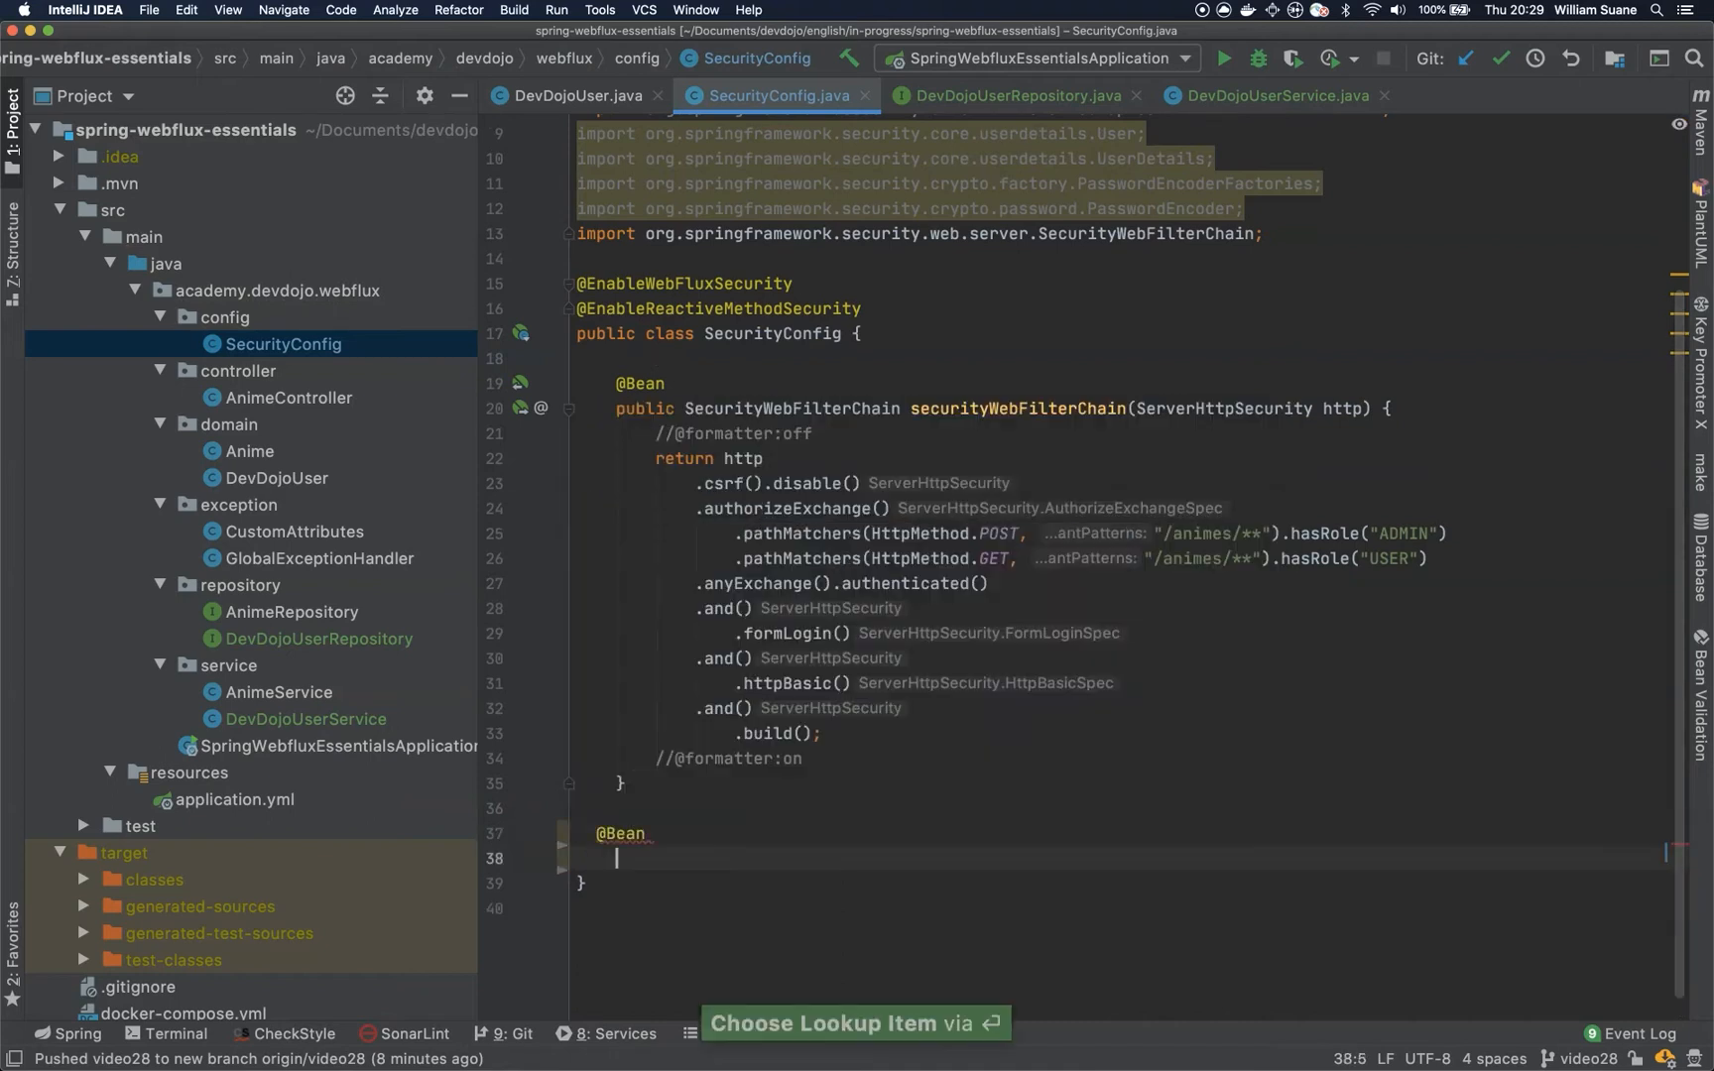
Add a ReactiveAuthenticationManager authenticationManager bean stub with a DevDojo parameter
{"action": "type", "text": "R"}
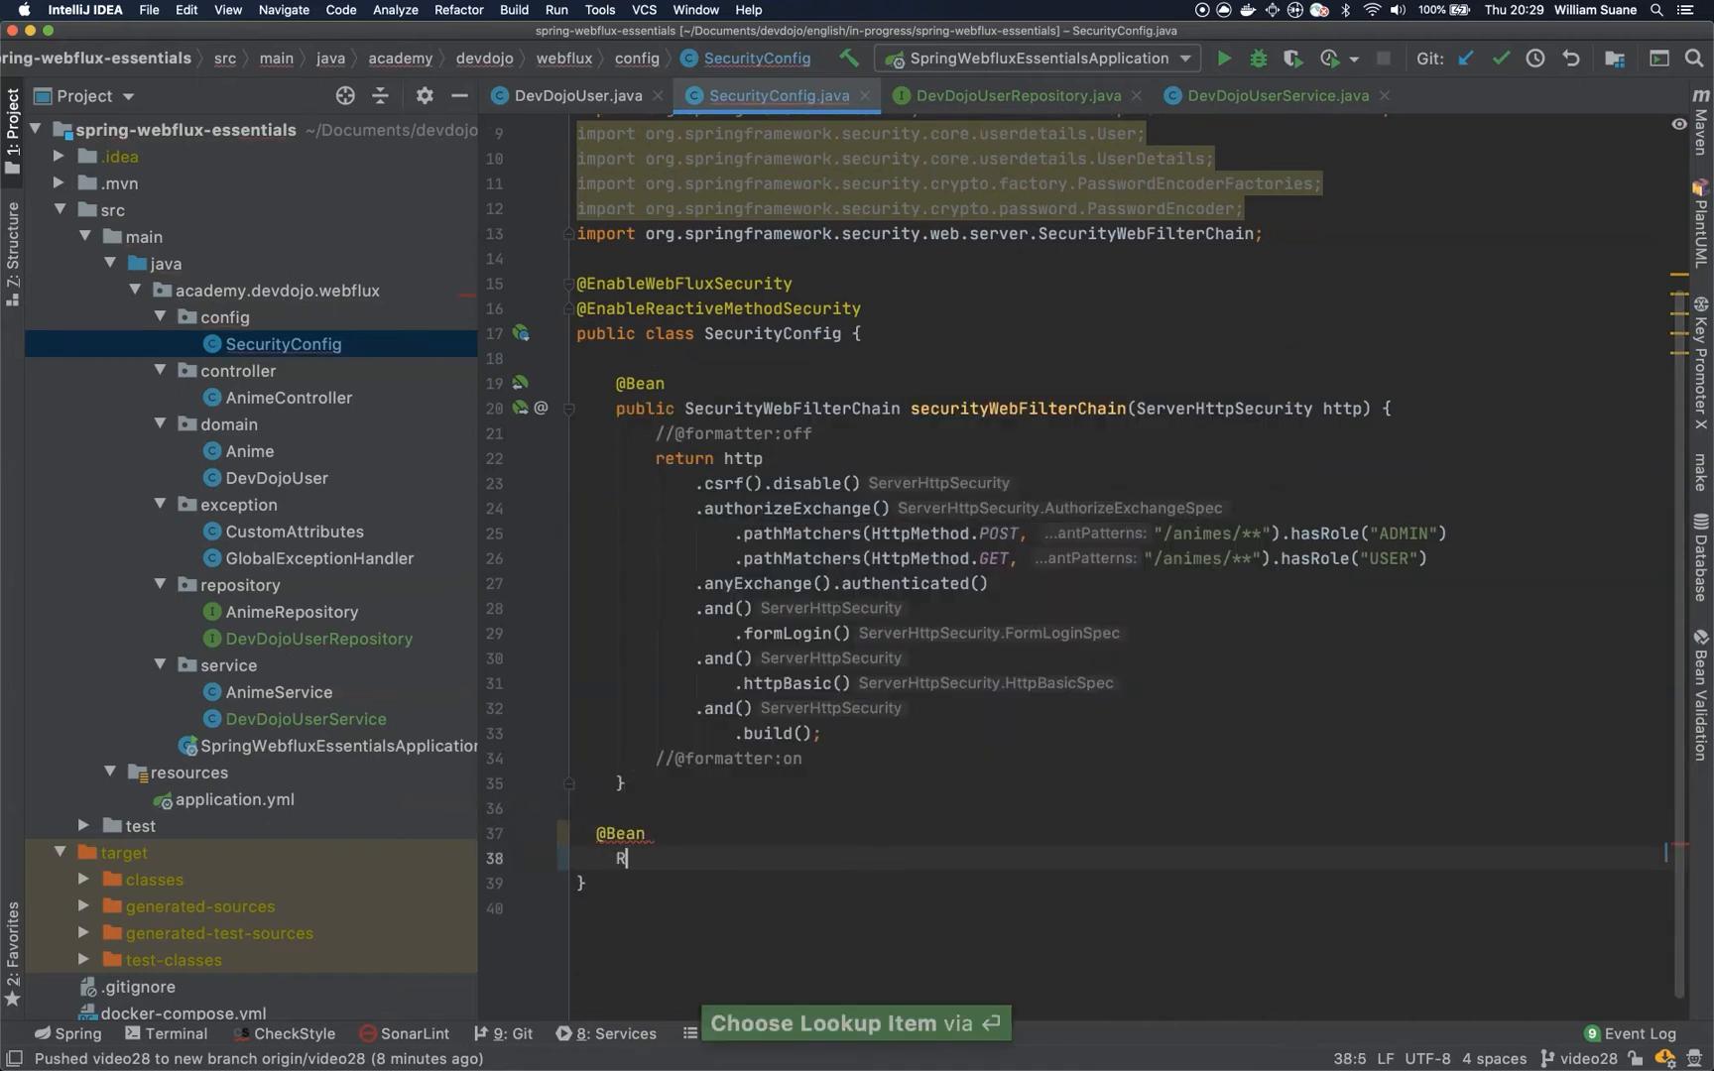
{"action": "type", "text": "eactiveAuthenticationManager"}
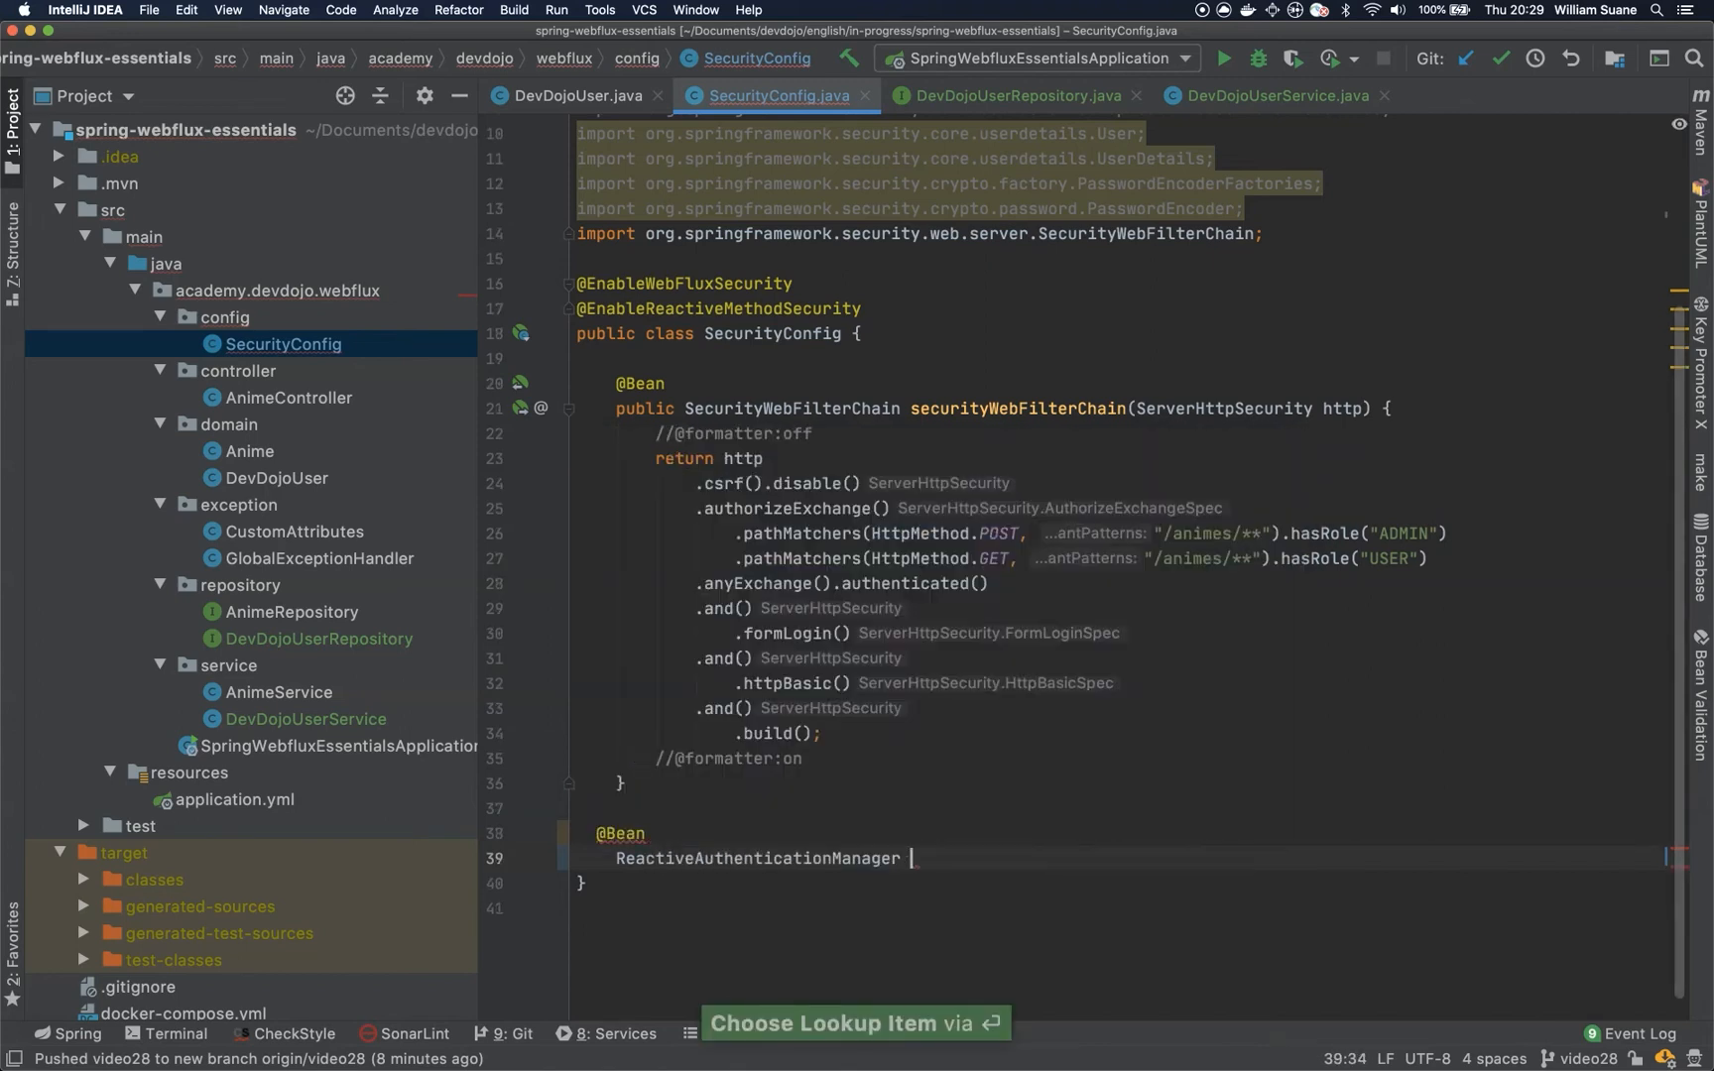
{"action": "type", "text": "_authenticationManager(D"}
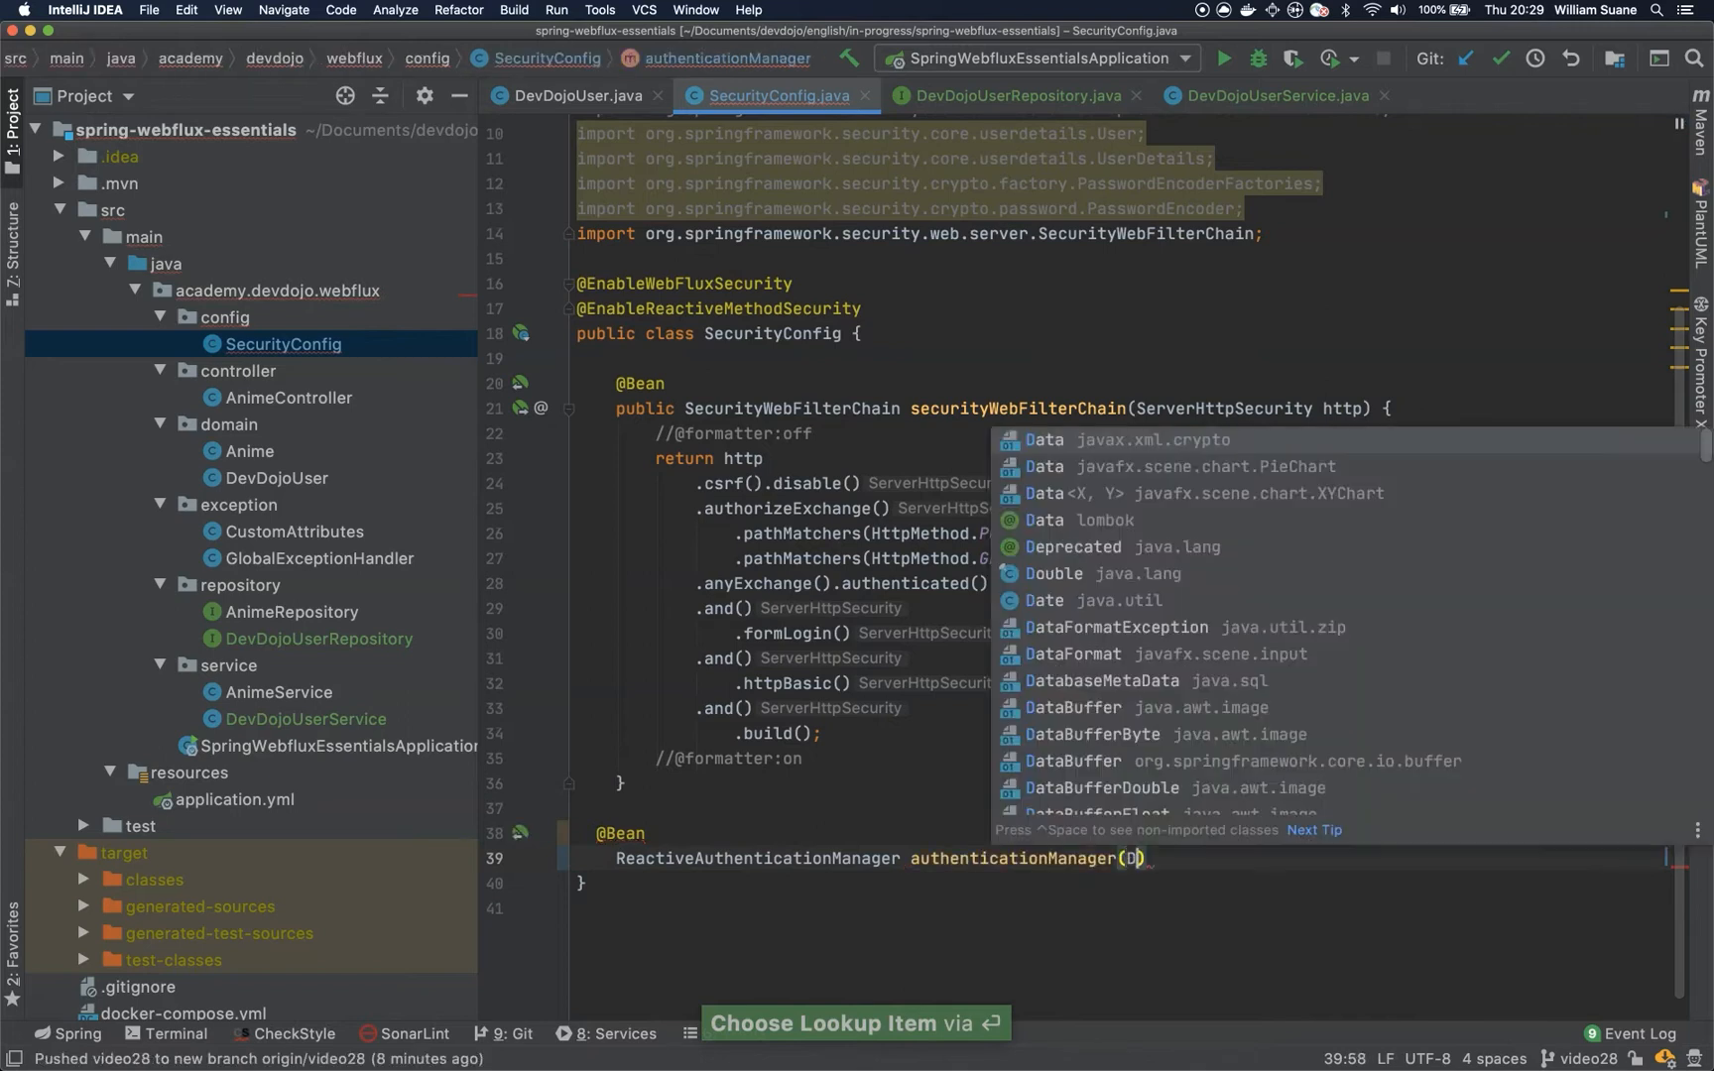
{"action": "type", "text": "evDojo"}
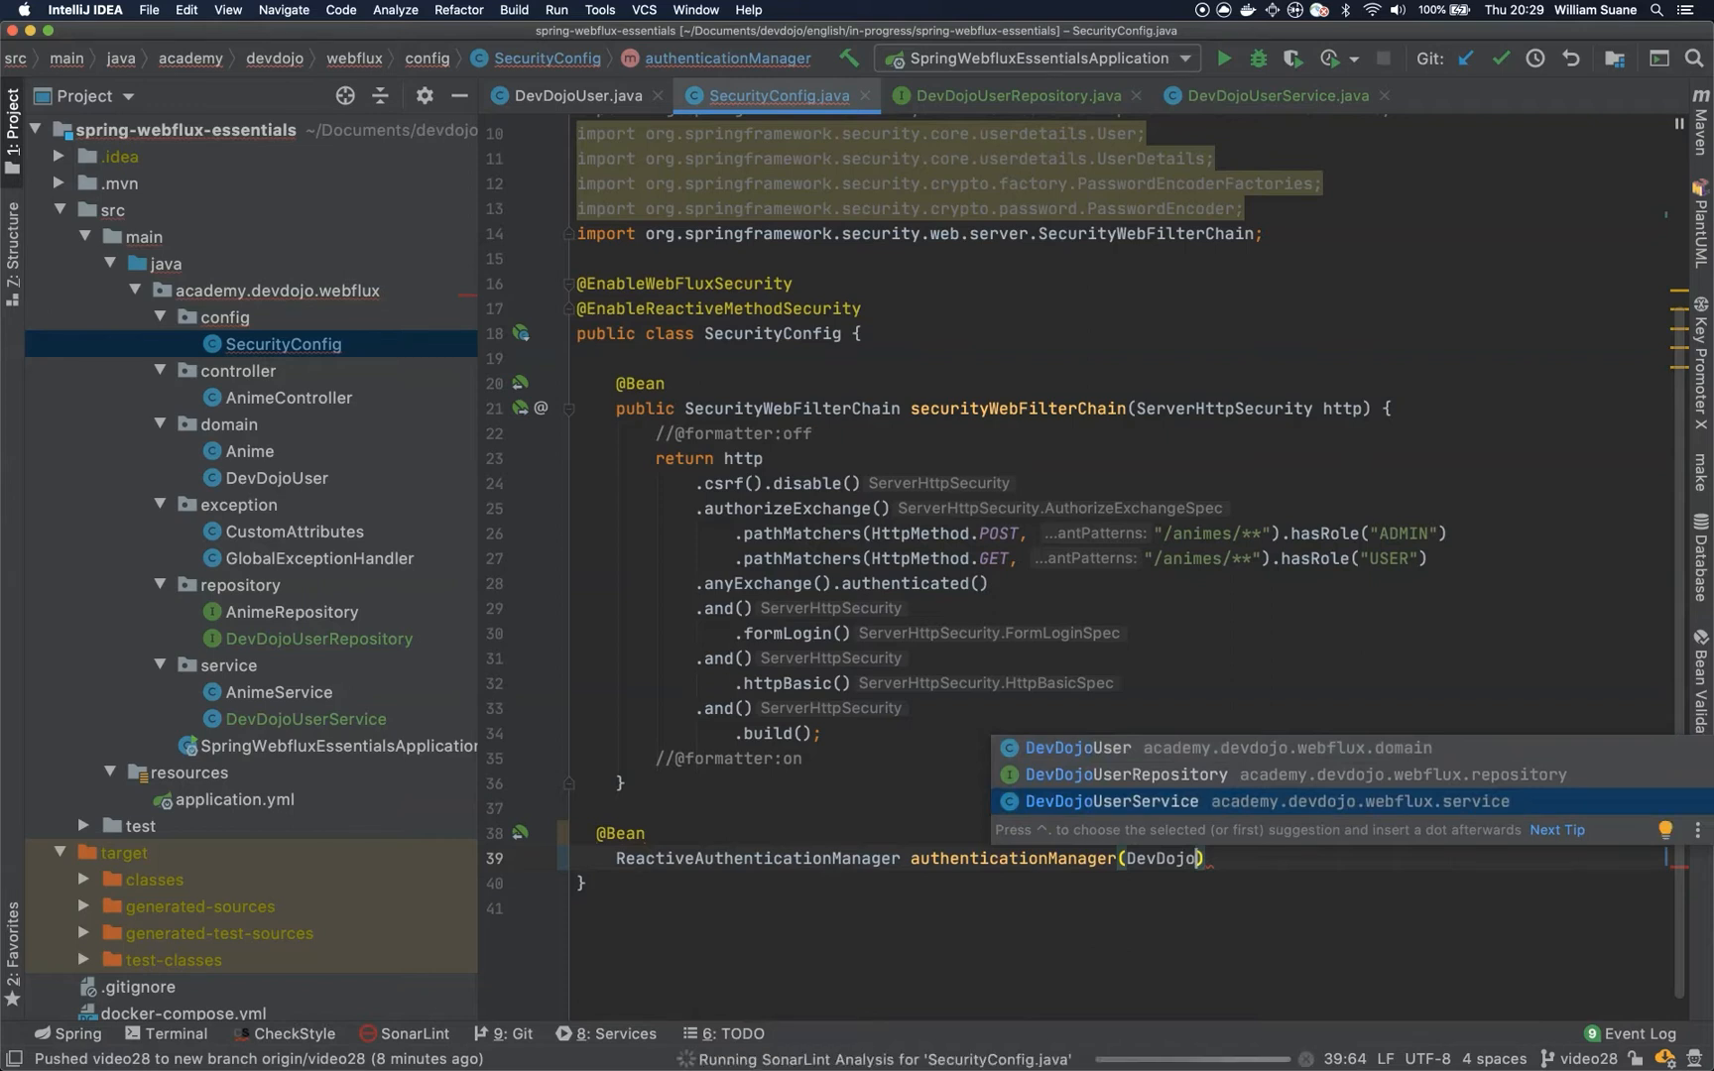
Select DevDojoUserService in the Project tree and start renaming it
{"action": "left_click", "coordinate": [306, 718]}
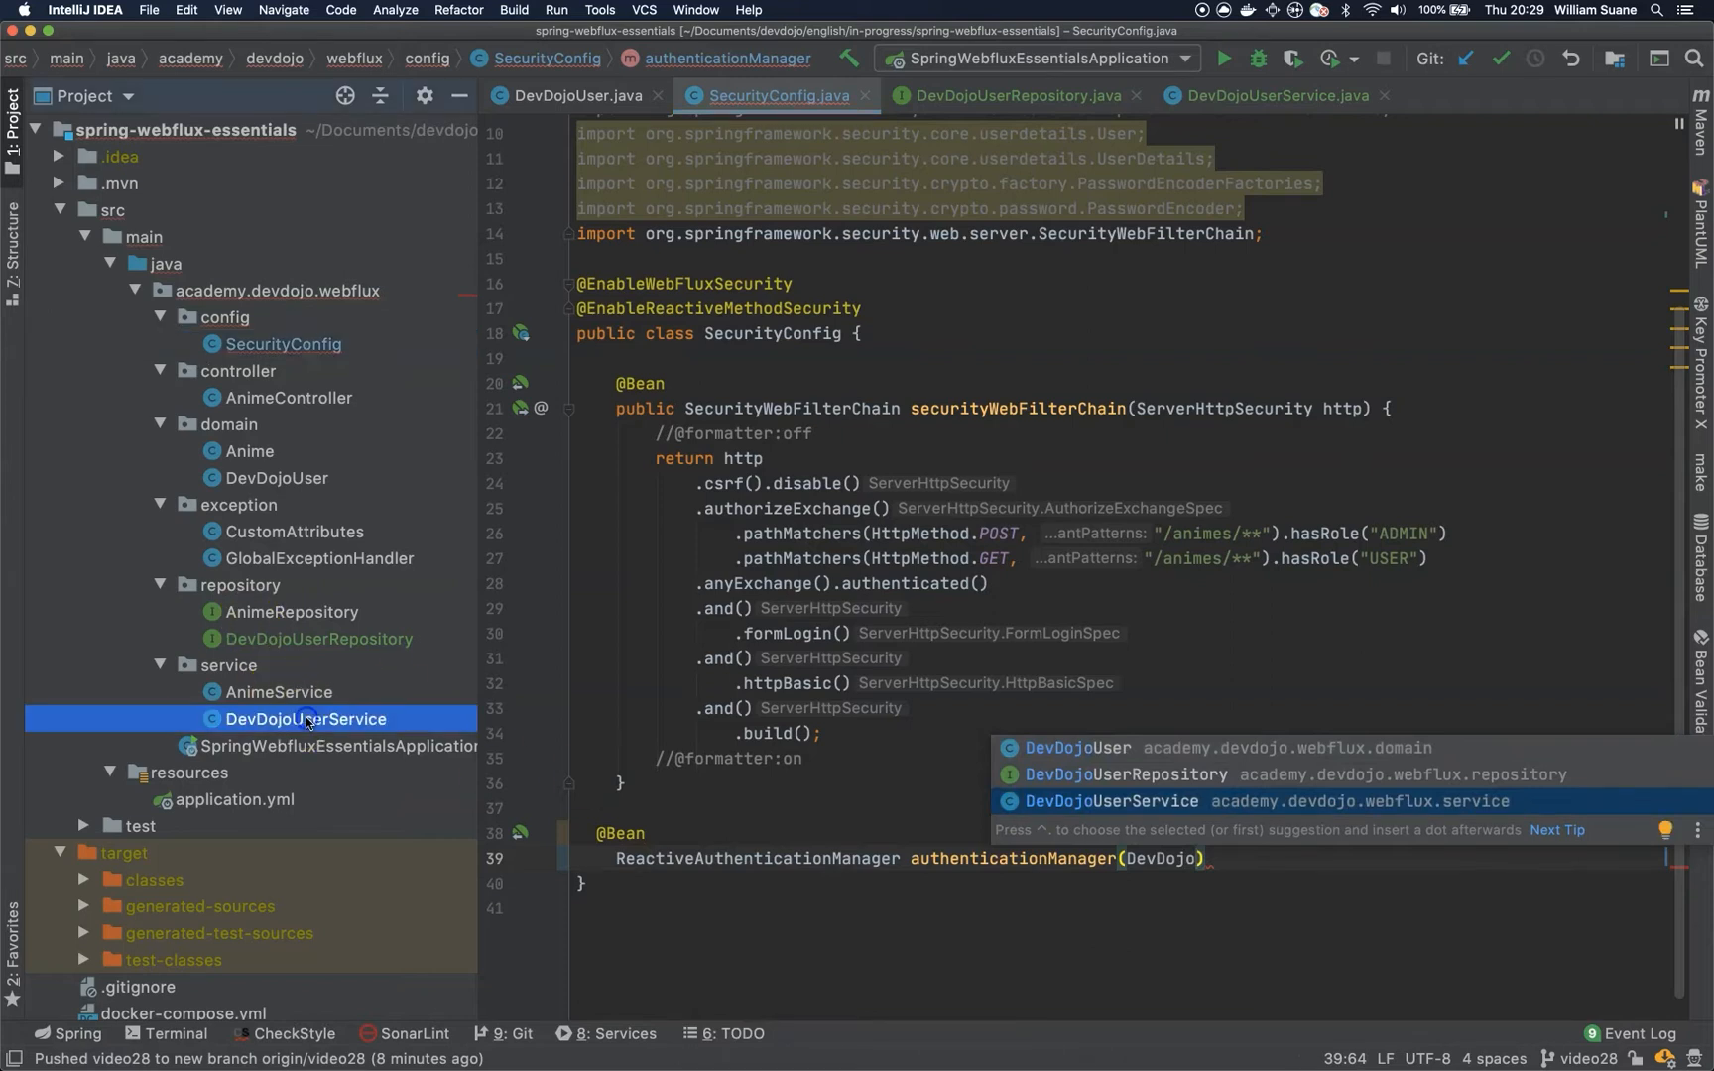
{"action": "left_click", "coordinate": [307, 718]}
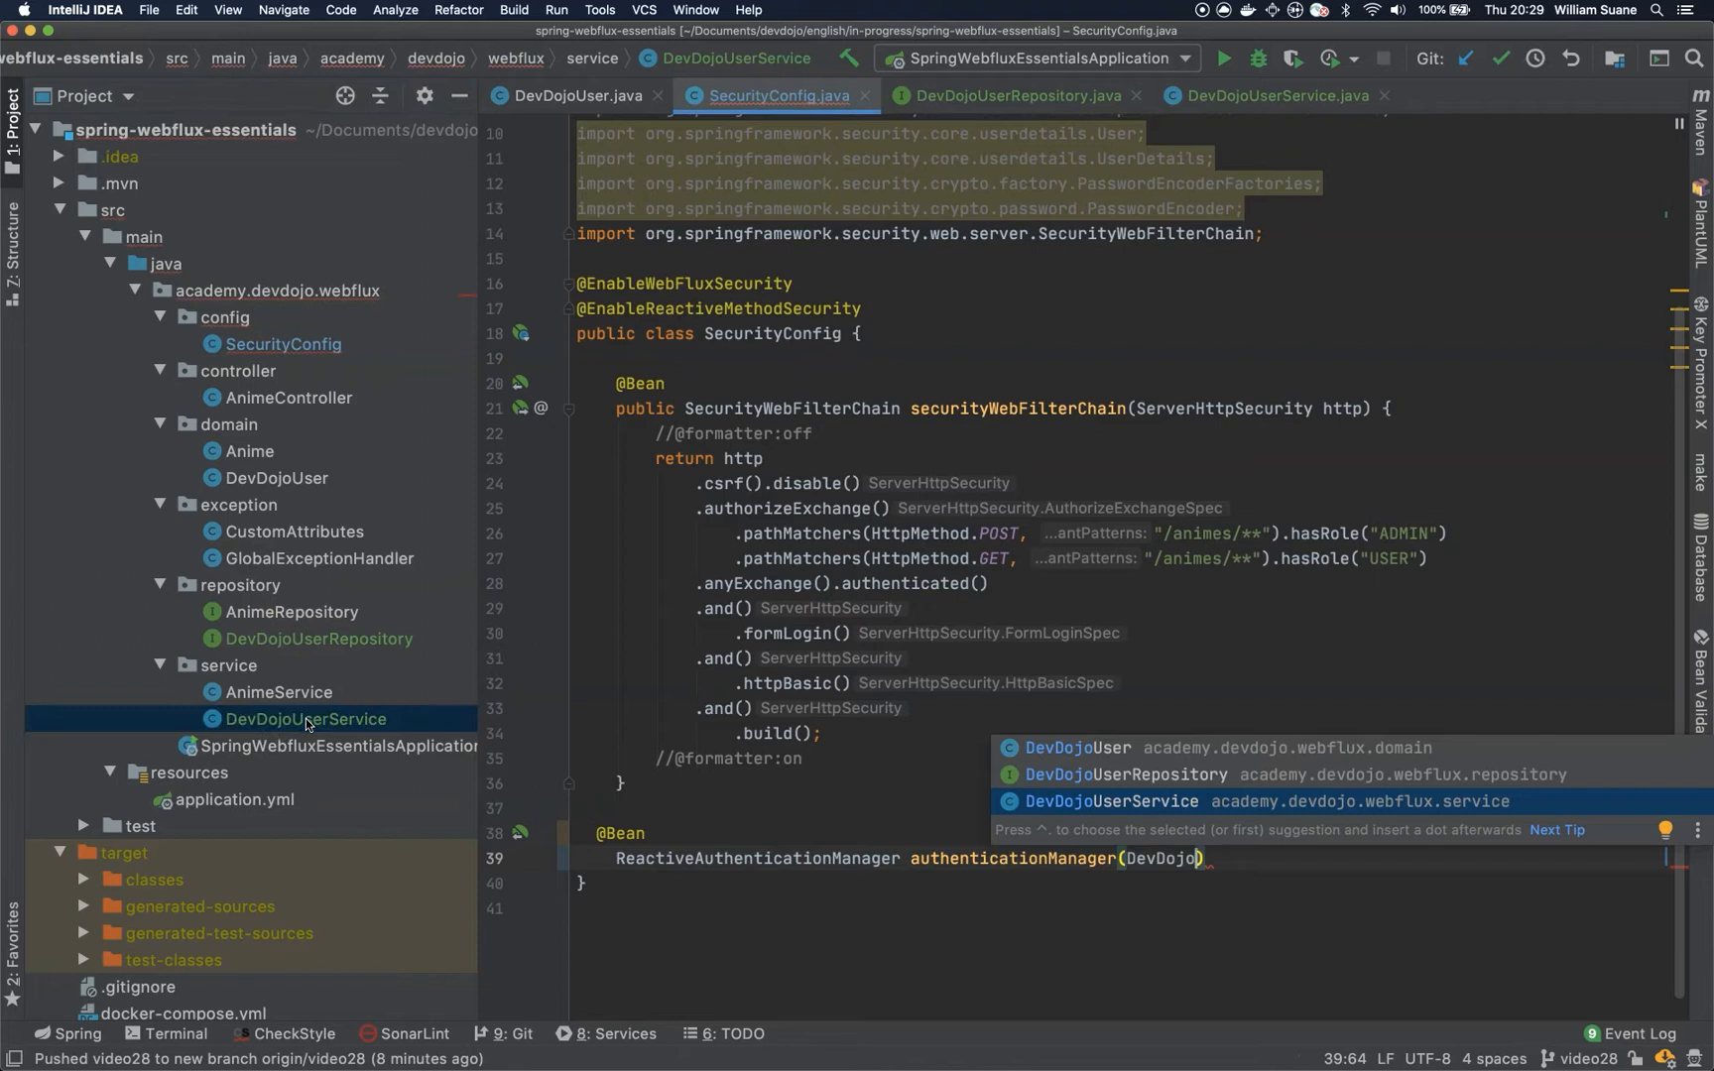
{"action": "left_click", "coordinate": [304, 718]}
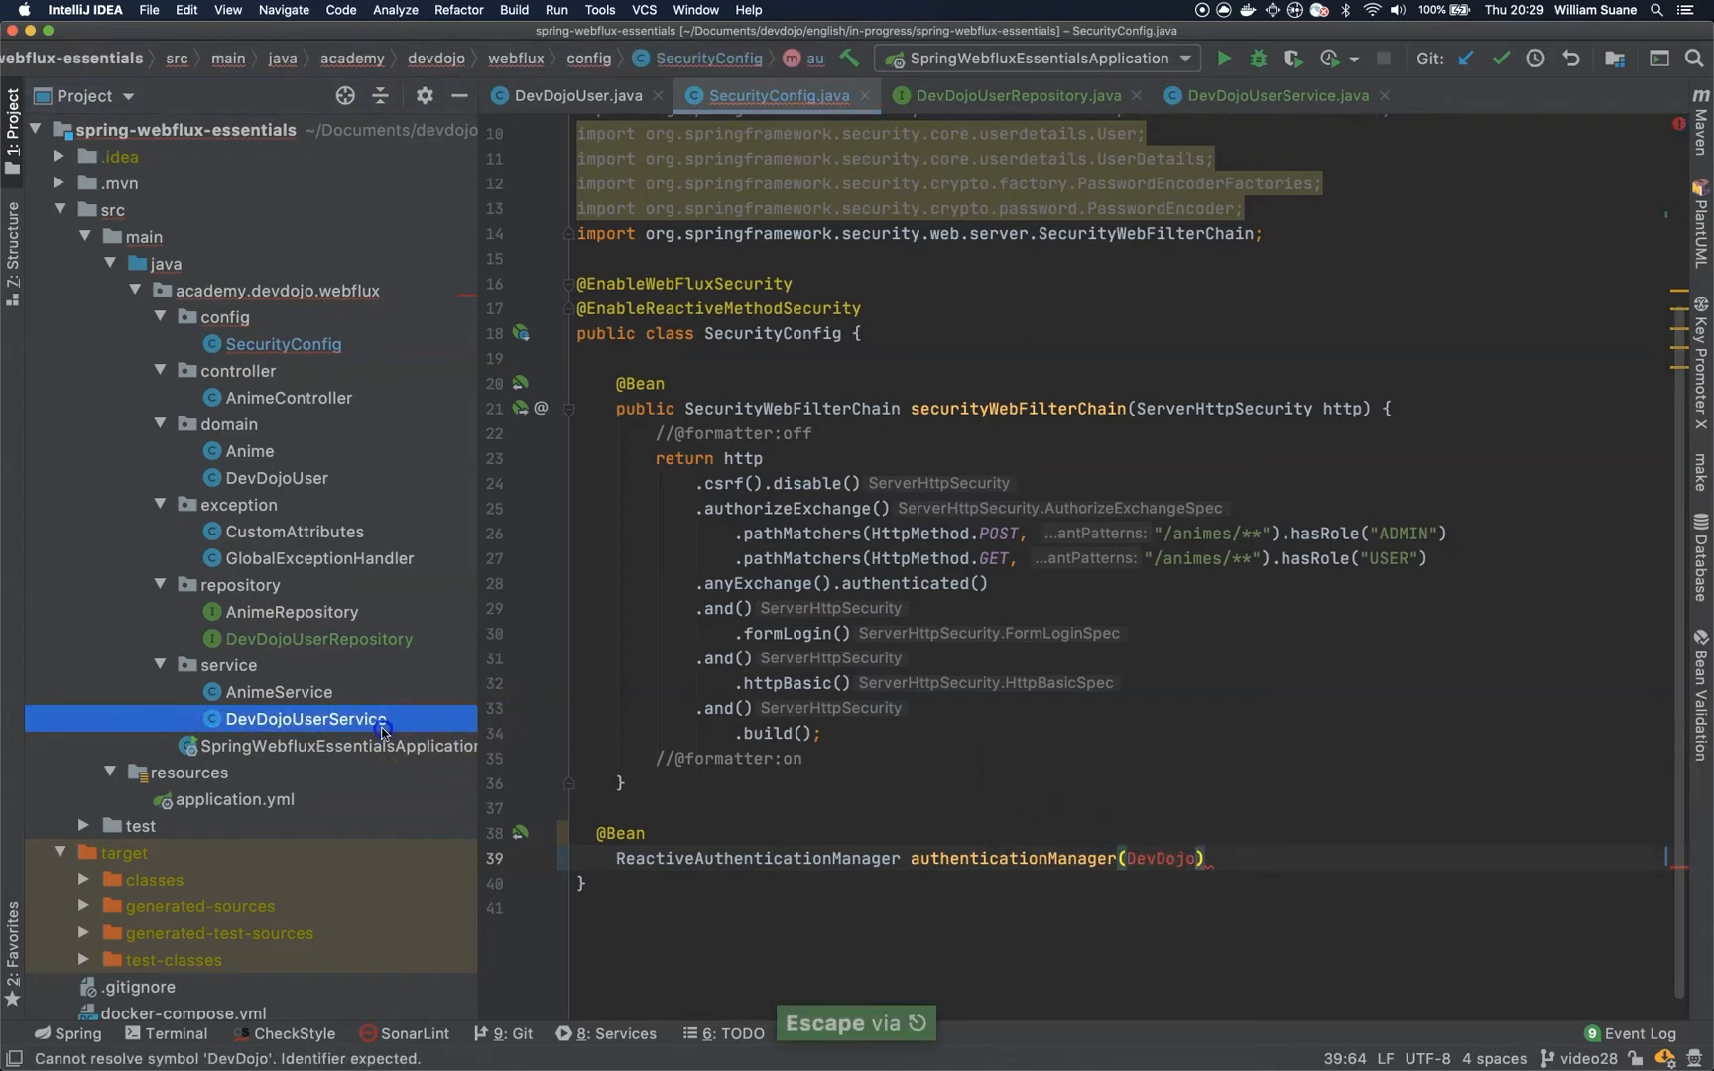
{"action": "key", "text": "shift+F6"}
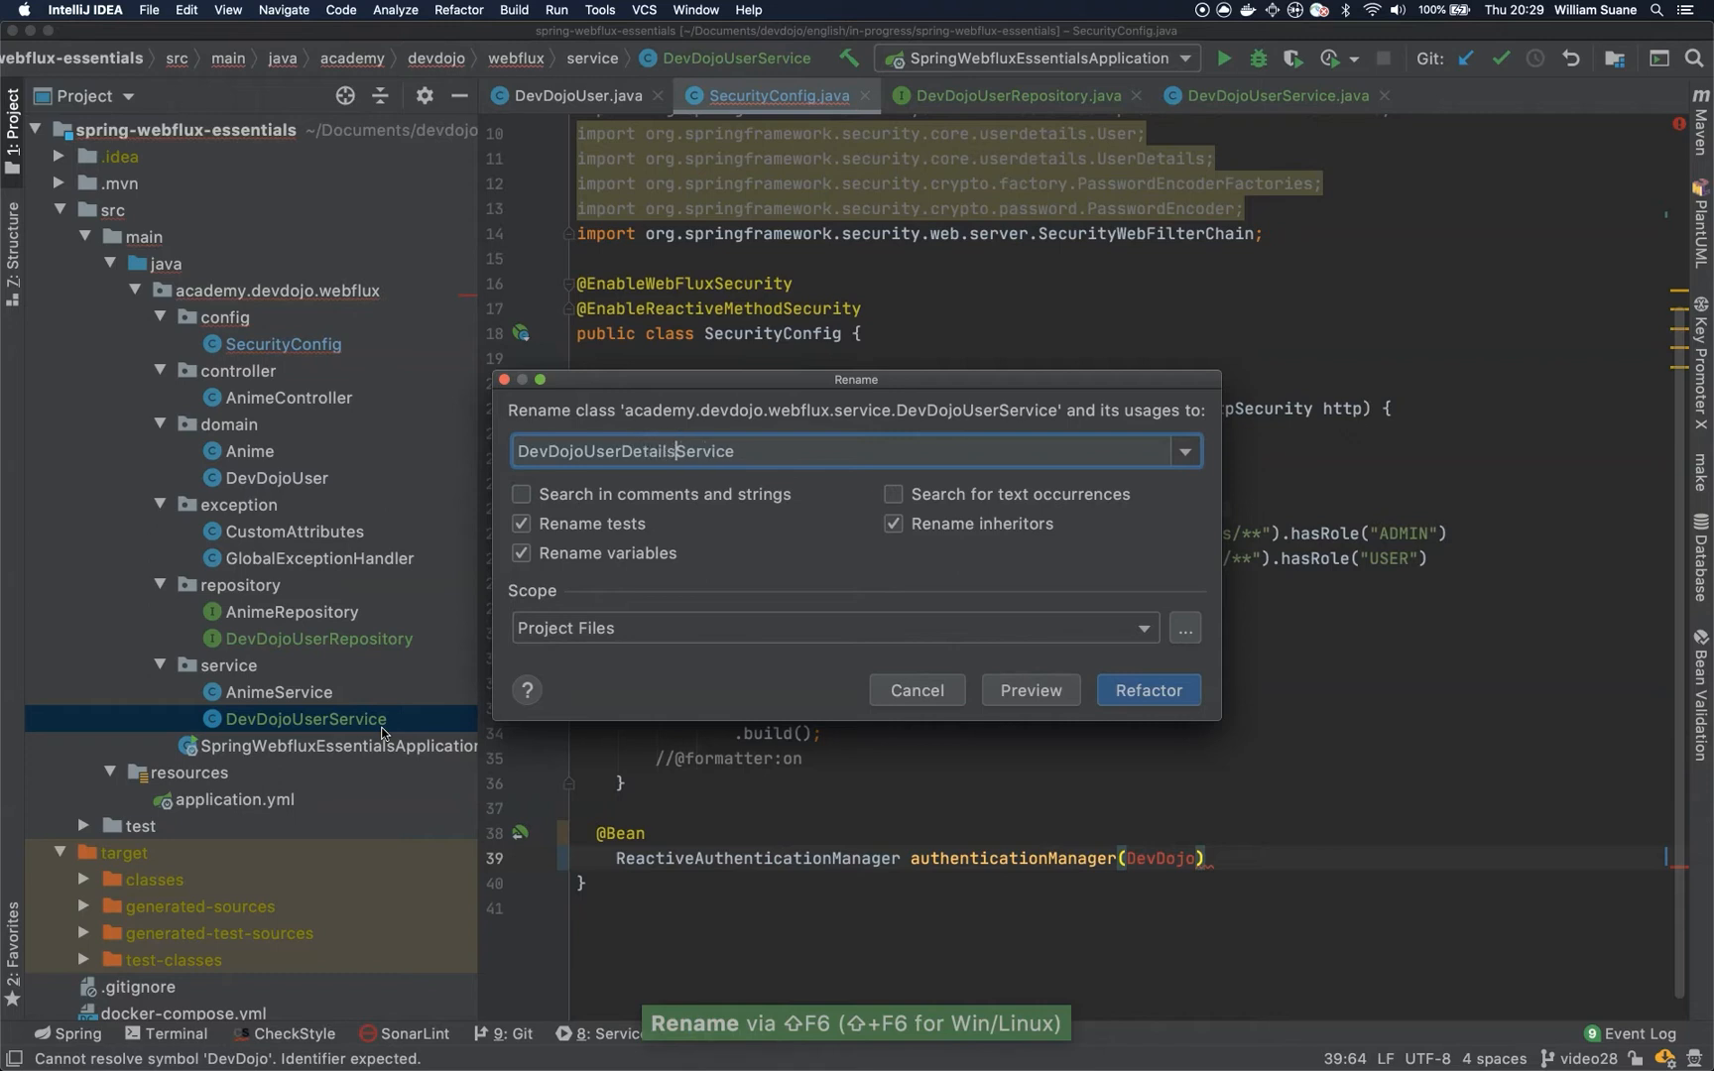
Refactor DevDojoUserService to DevDojoUserDetailsService and finish it as authenticationManager's parameter
{"action": "left_click", "coordinate": [1145, 690]}
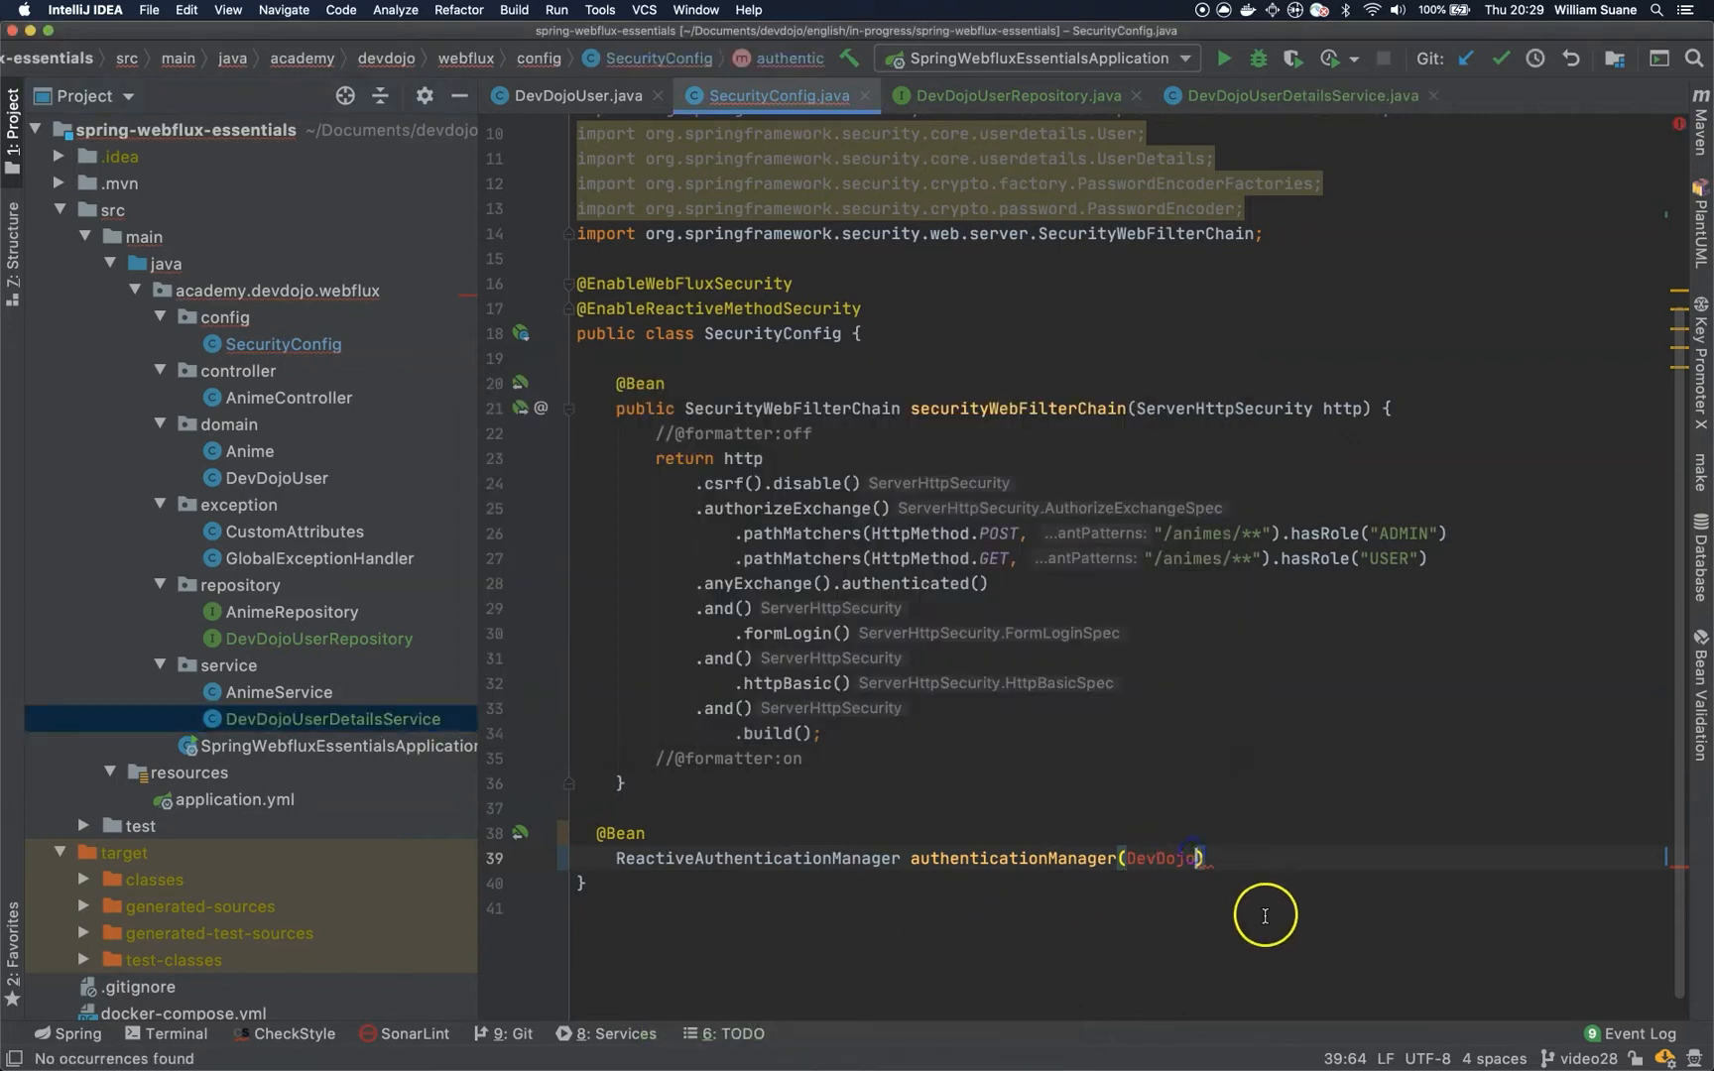
{"action": "type", "text": "U"}
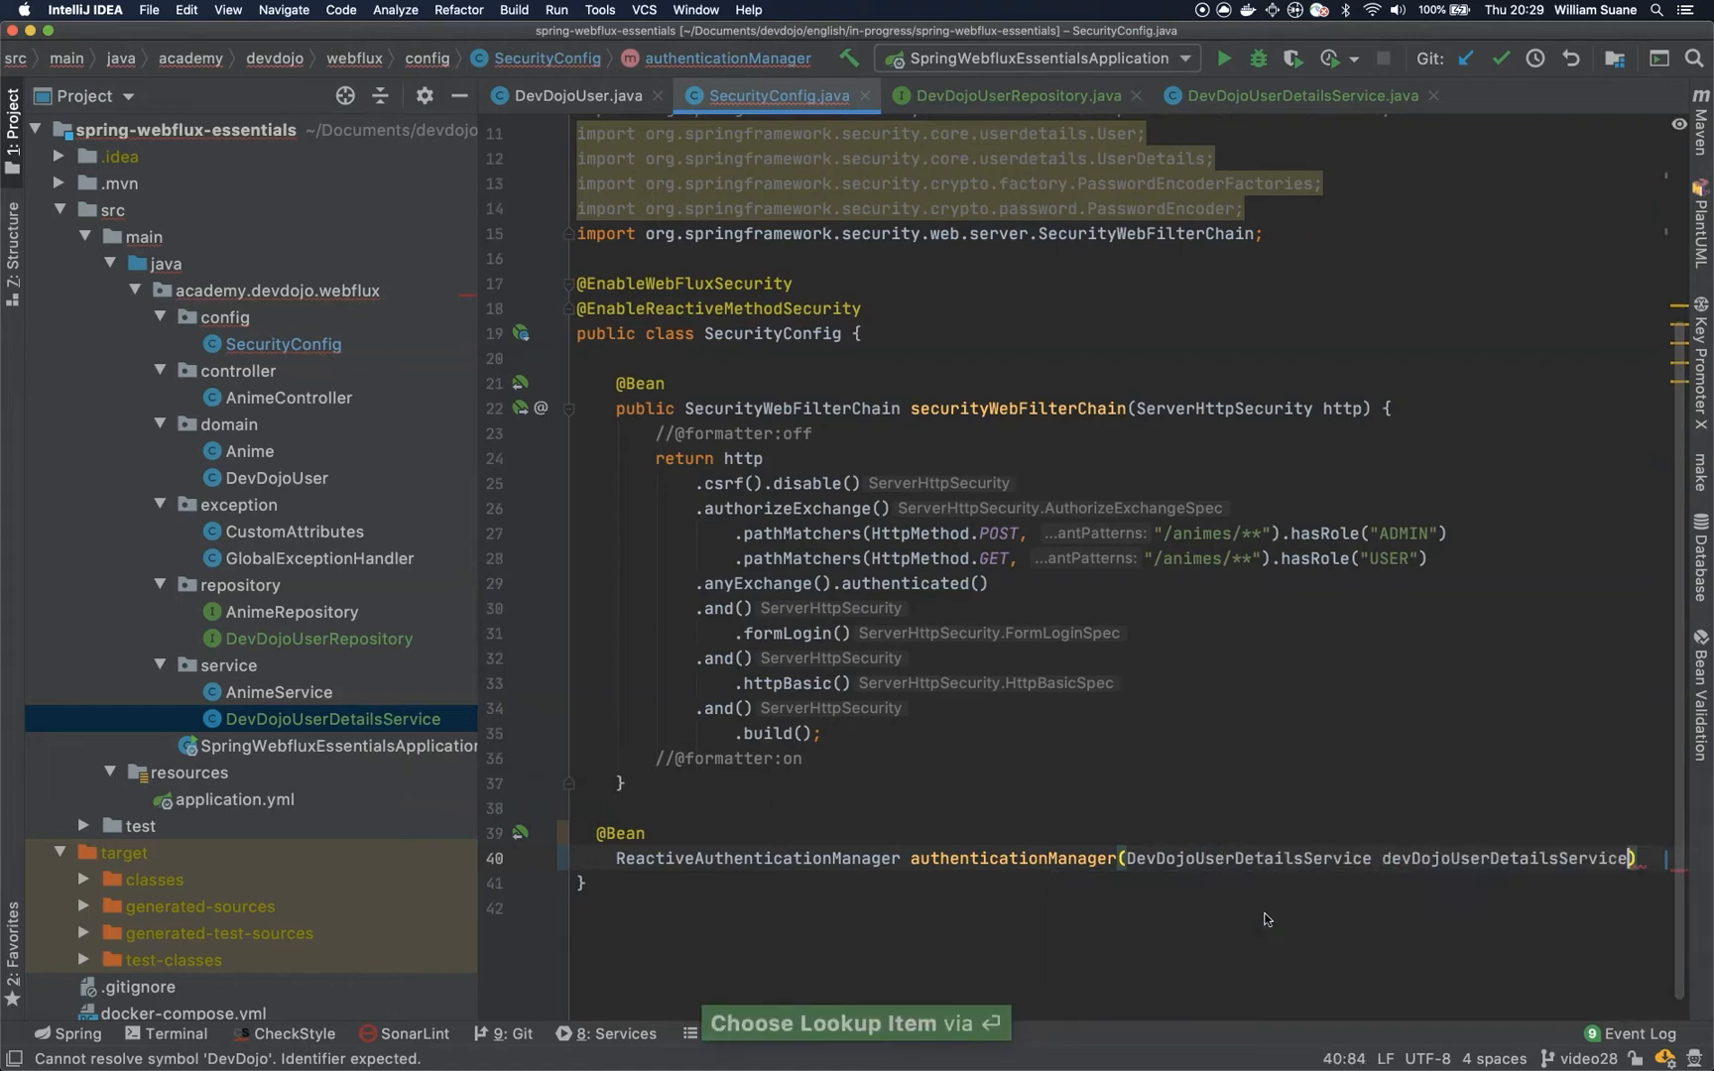
{"action": "type", "text": "{"}
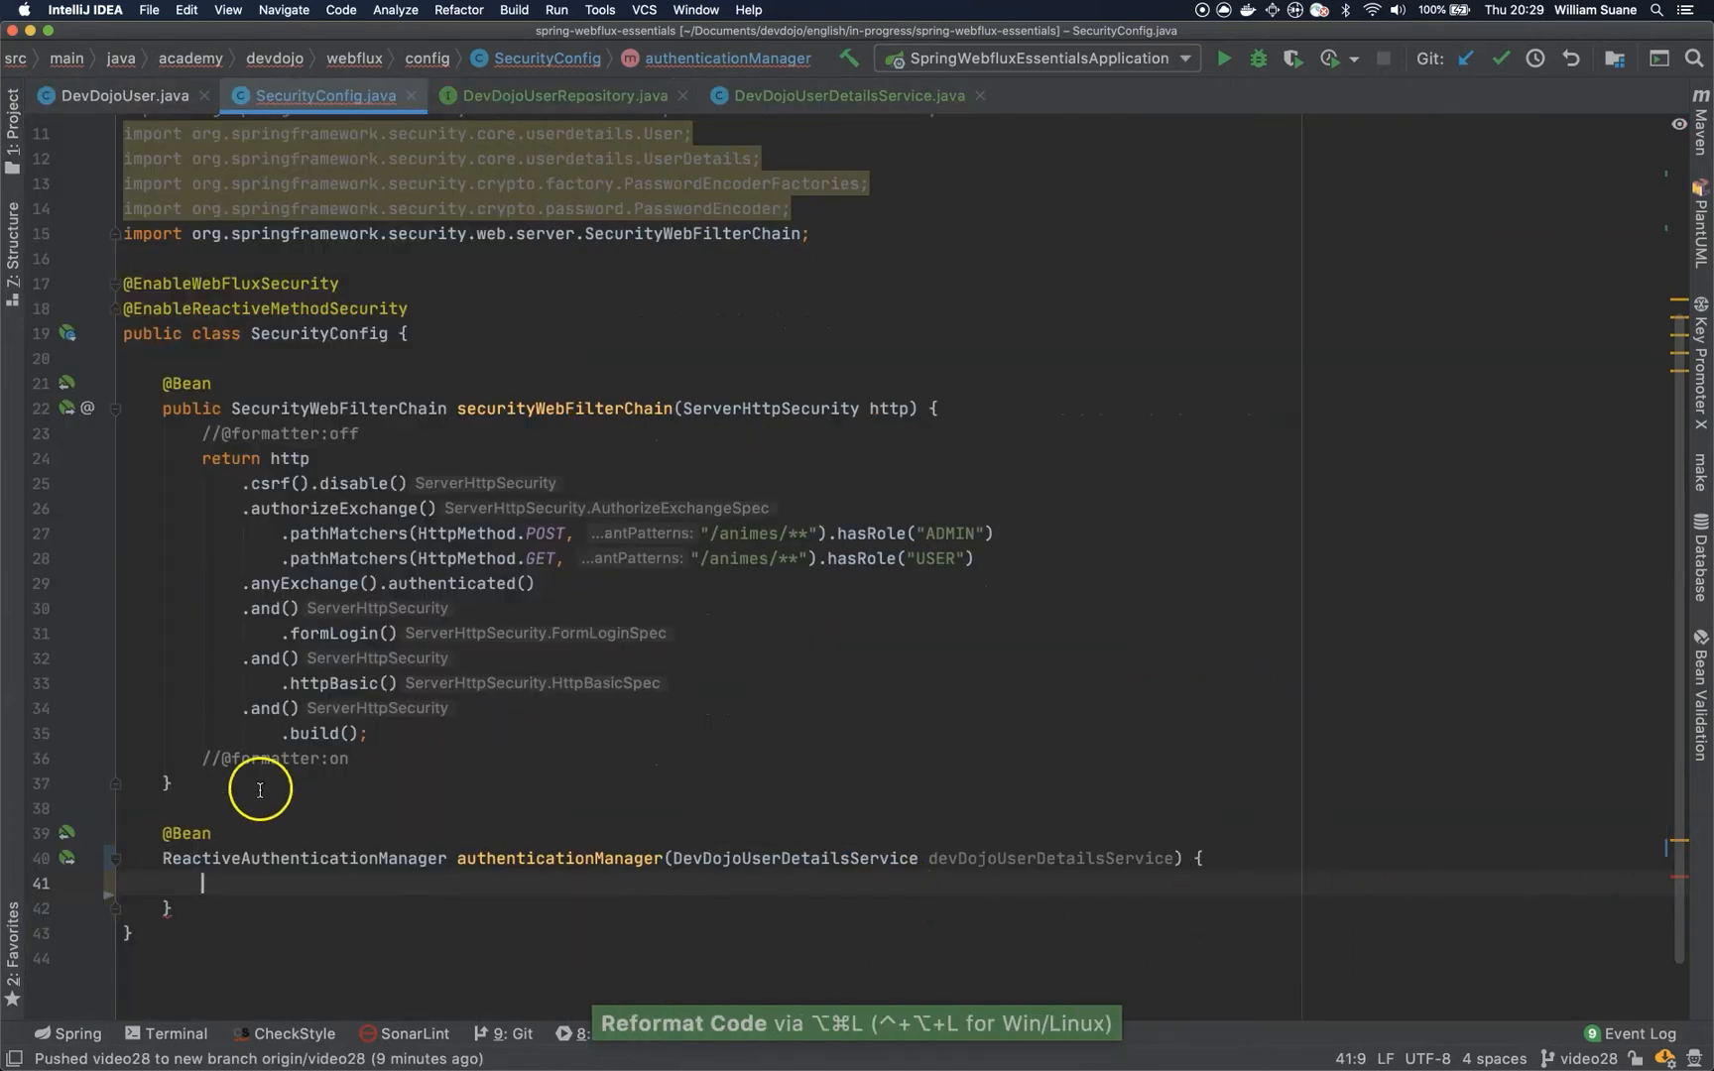
Return new UserDetailsRepositoryReactiveAuthenticationManager(devDojoUserDetailsService) and optimize SecurityConfig's imports
{"action": "type", "text": "return new U"}
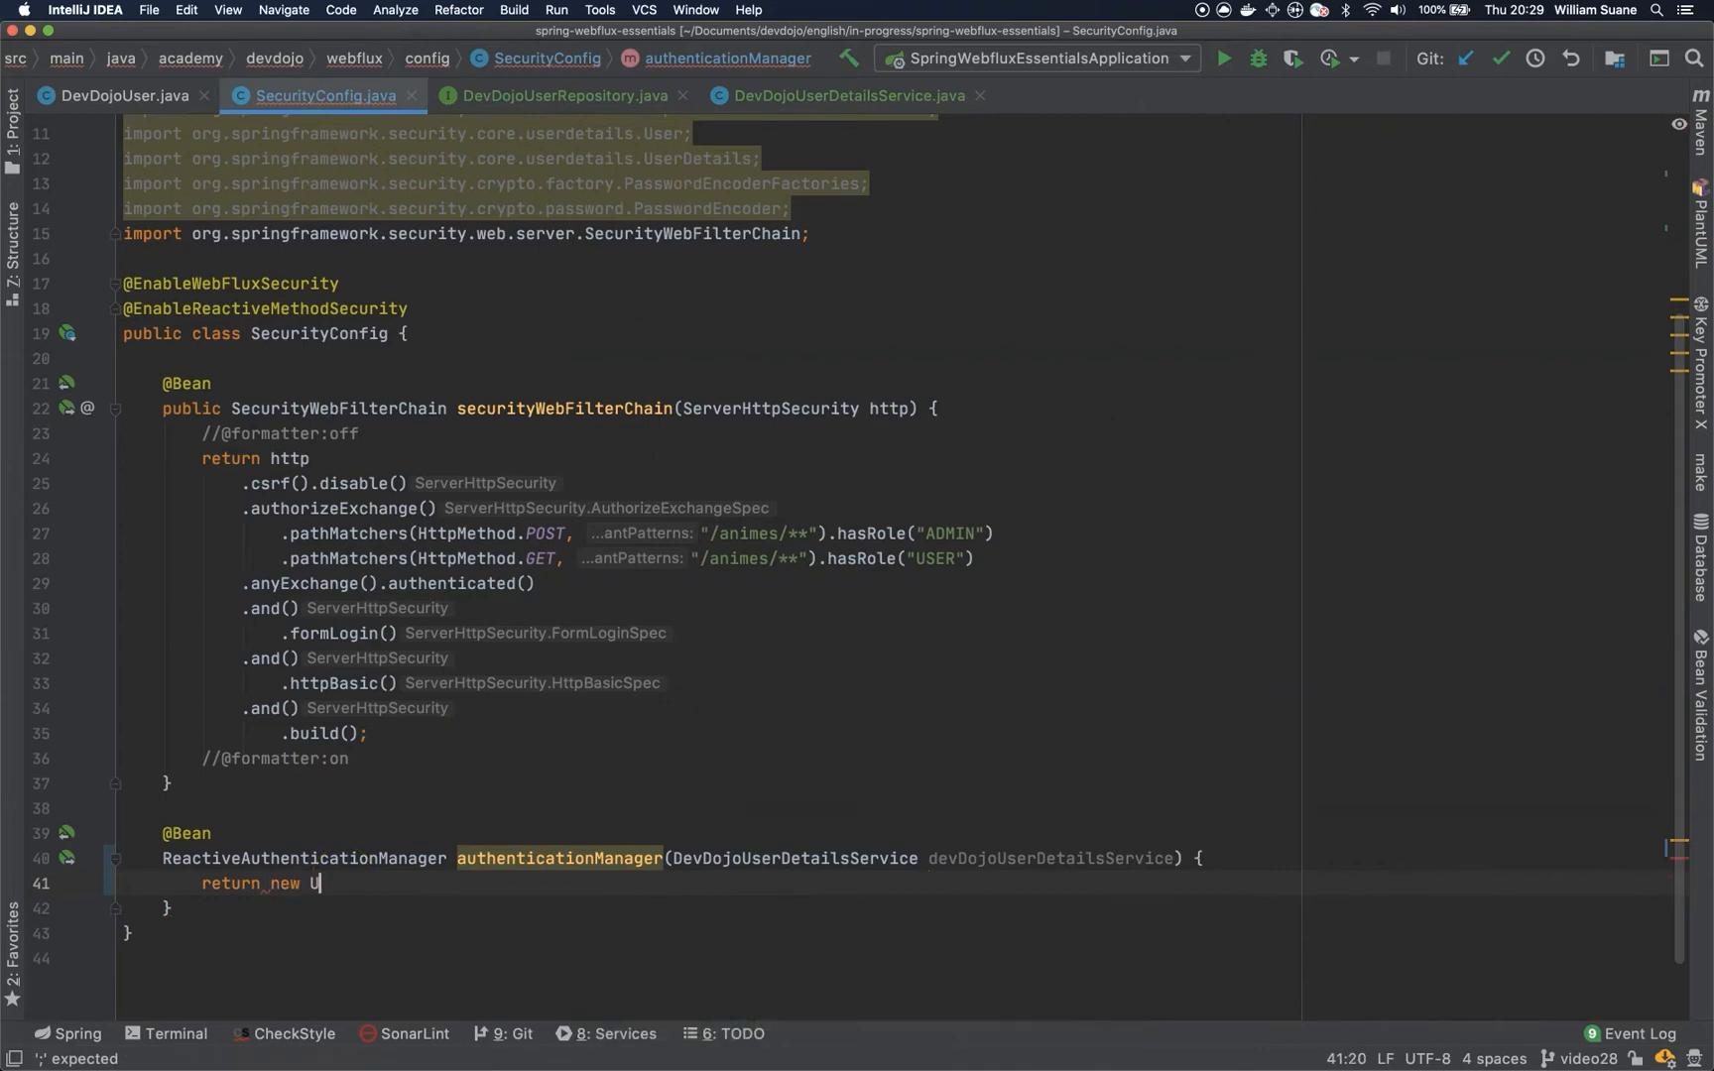
{"action": "type", "text": "serD"}
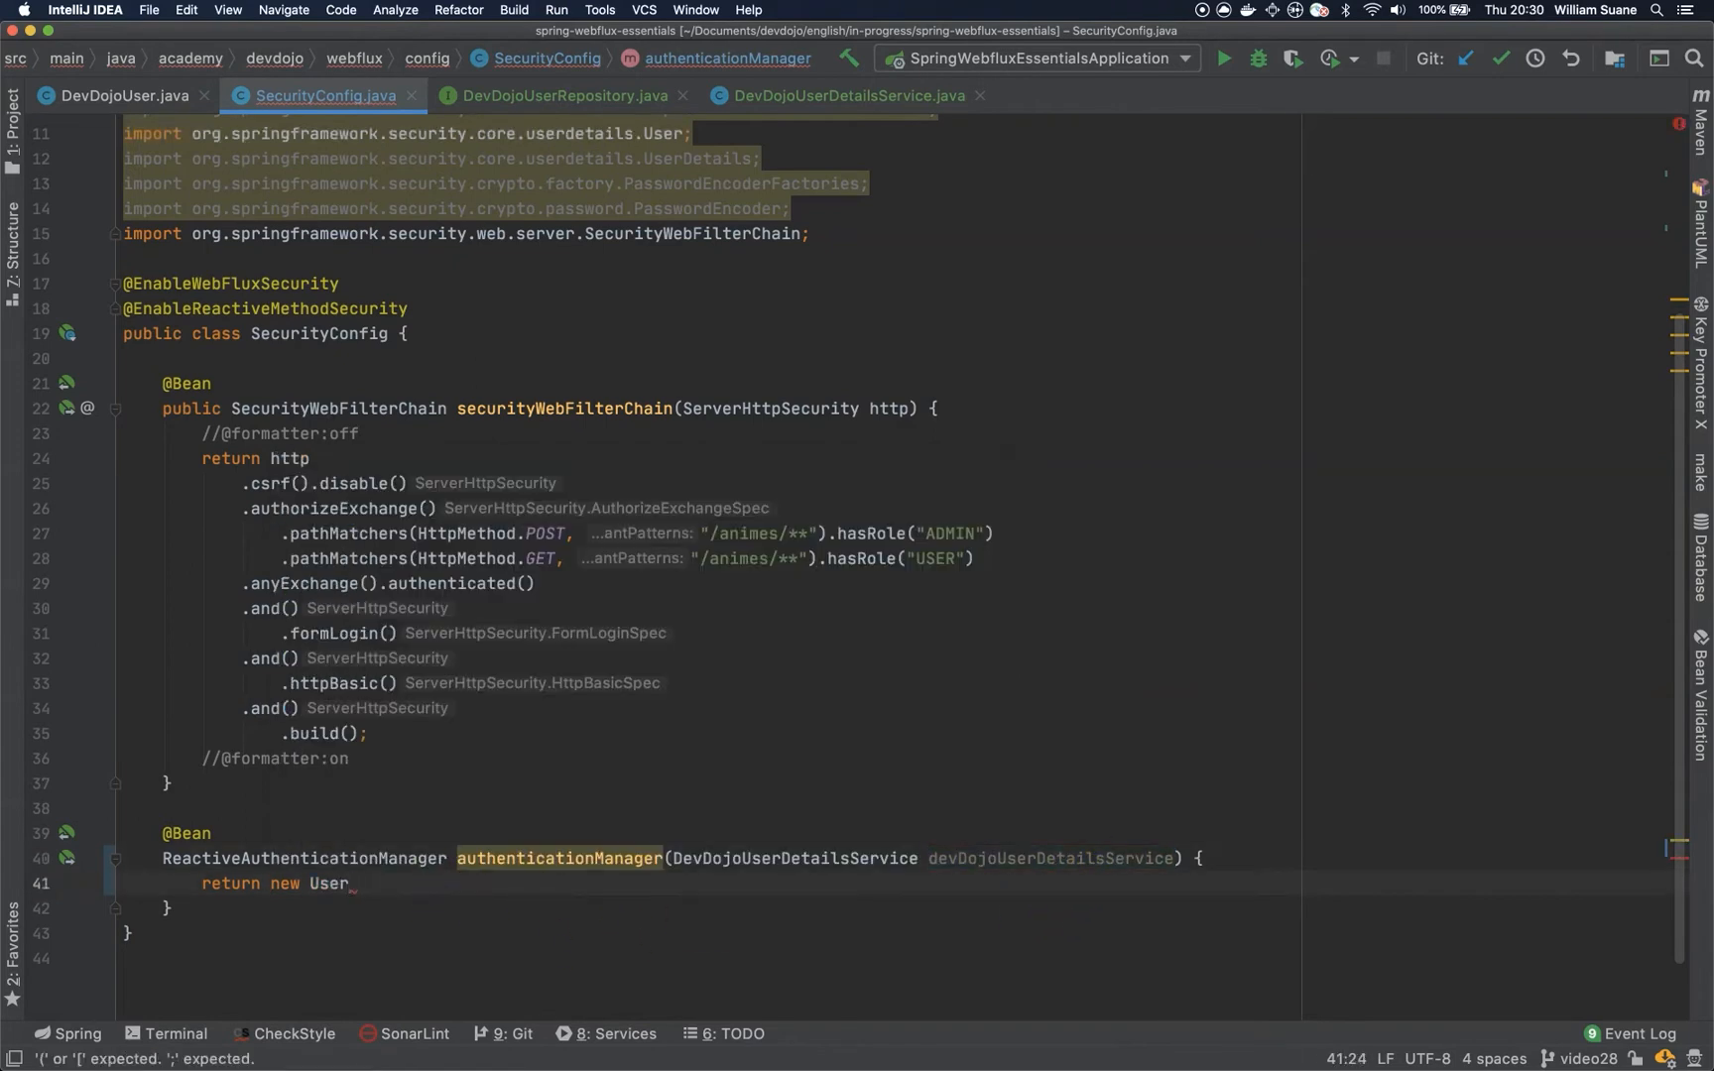
{"action": "type", "text": "DetailsRepositoryReactiveAuthenticationManager("}
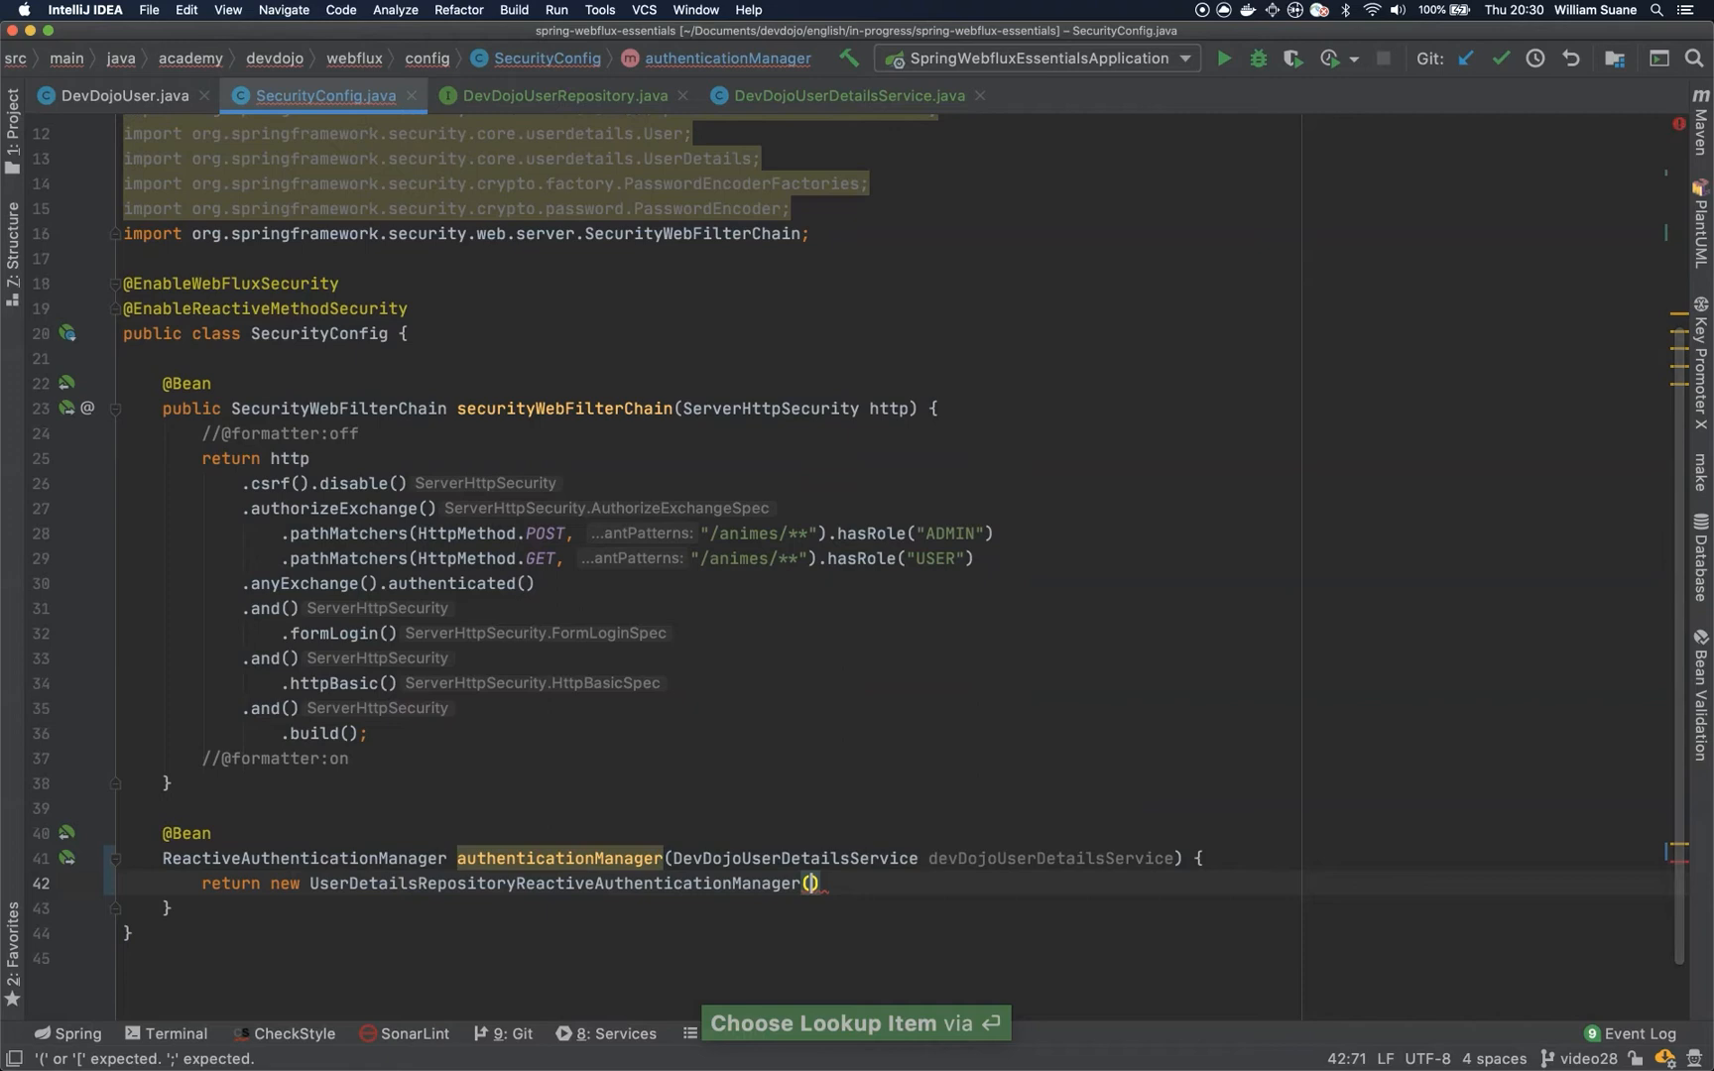
{"action": "type", "text": "devDojoUserDetailsService"}
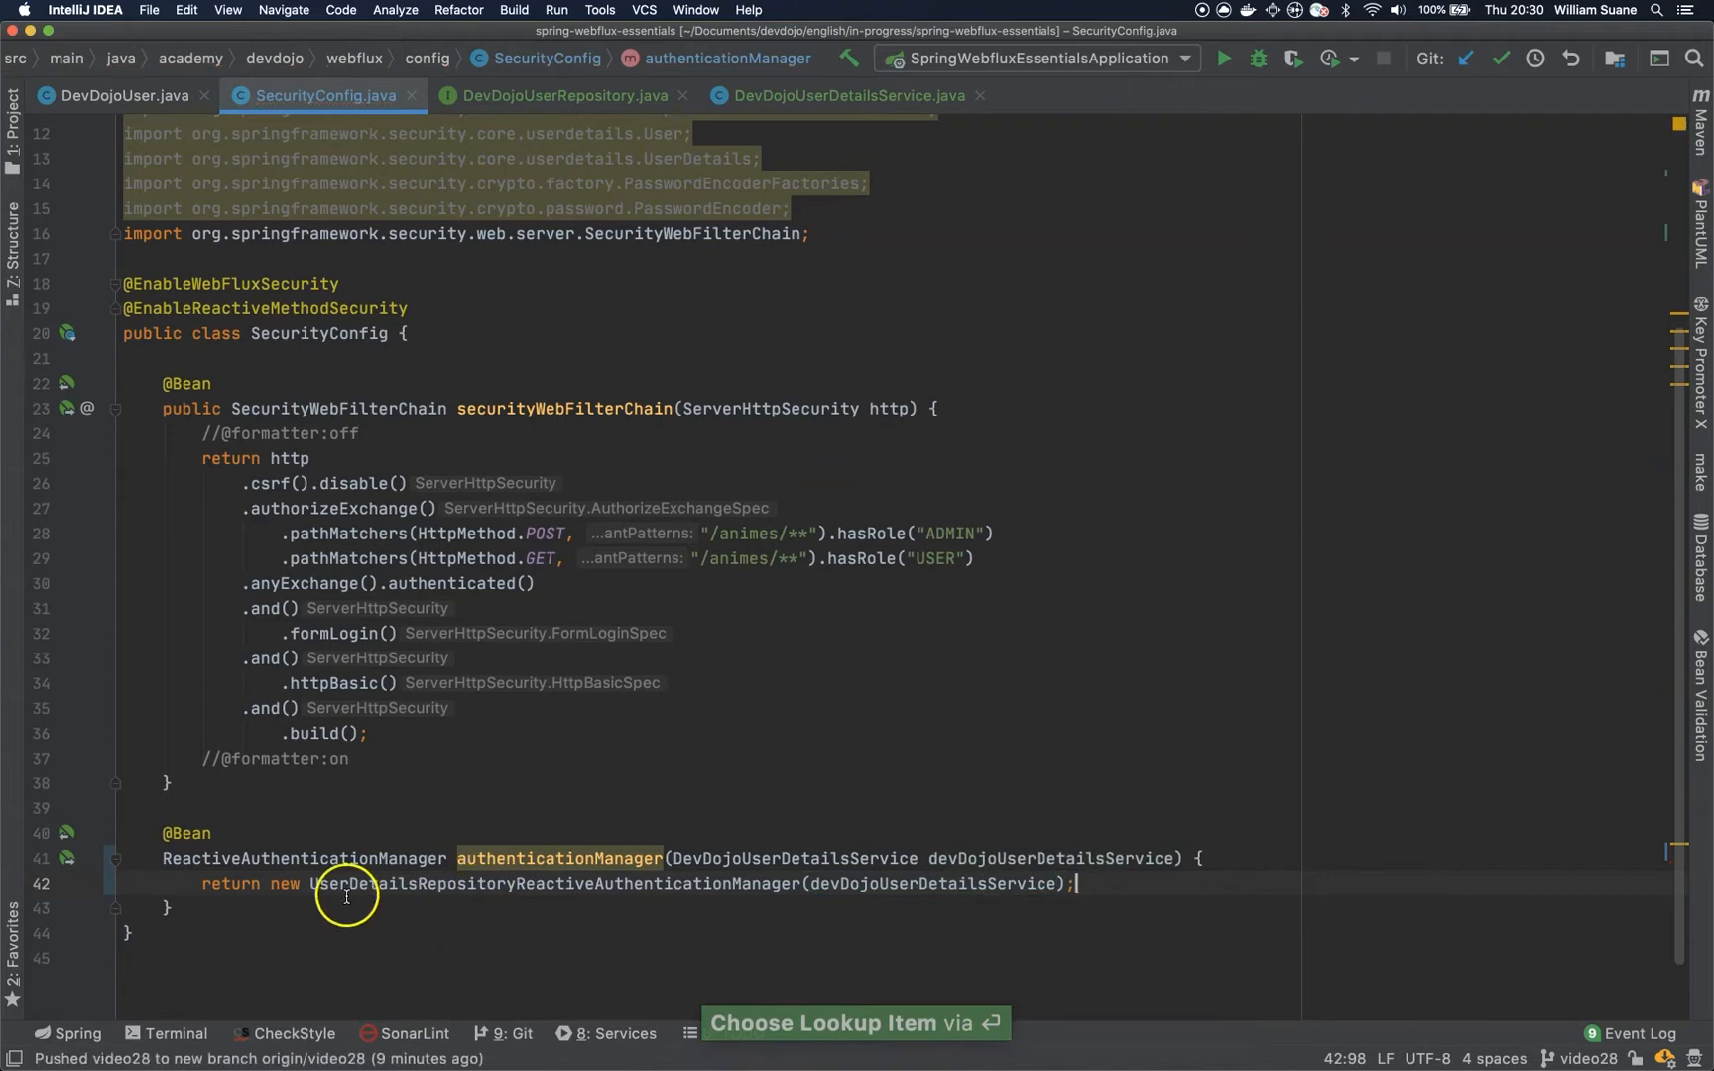
{"action": "double_click", "coordinate": [410, 883]}
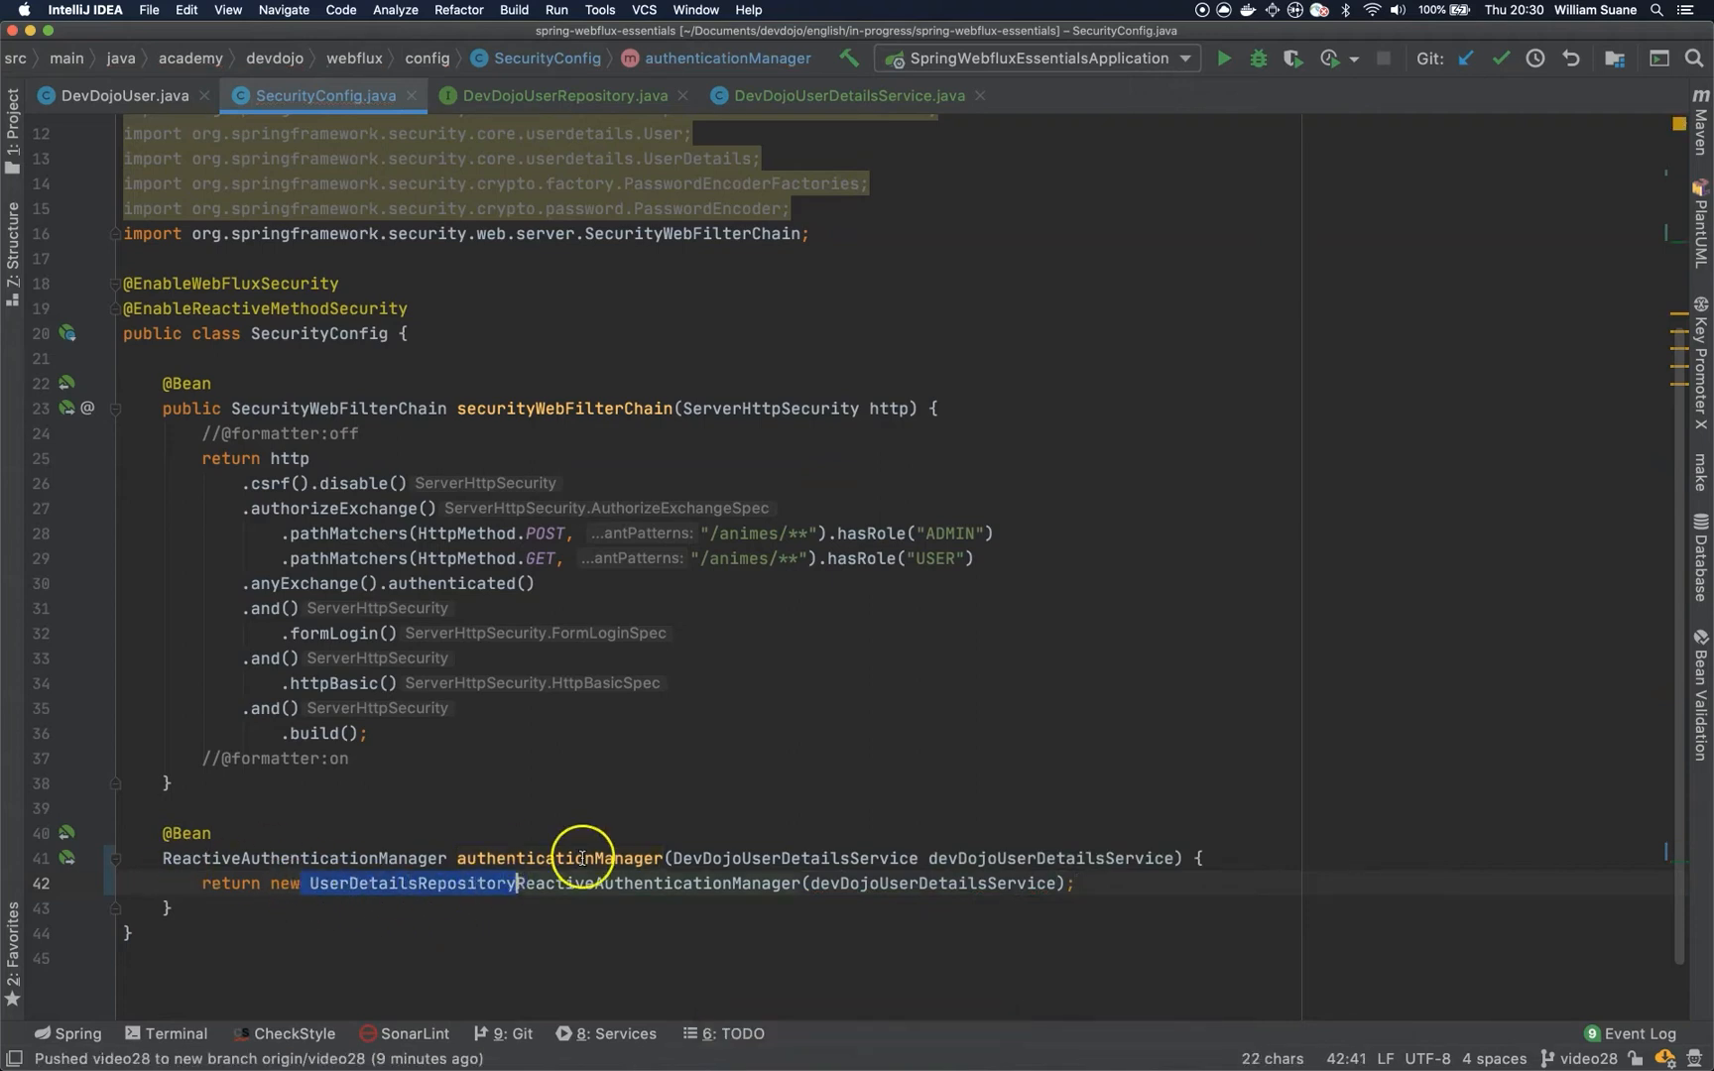
{"action": "mouse_move", "coordinate": [503, 814]}
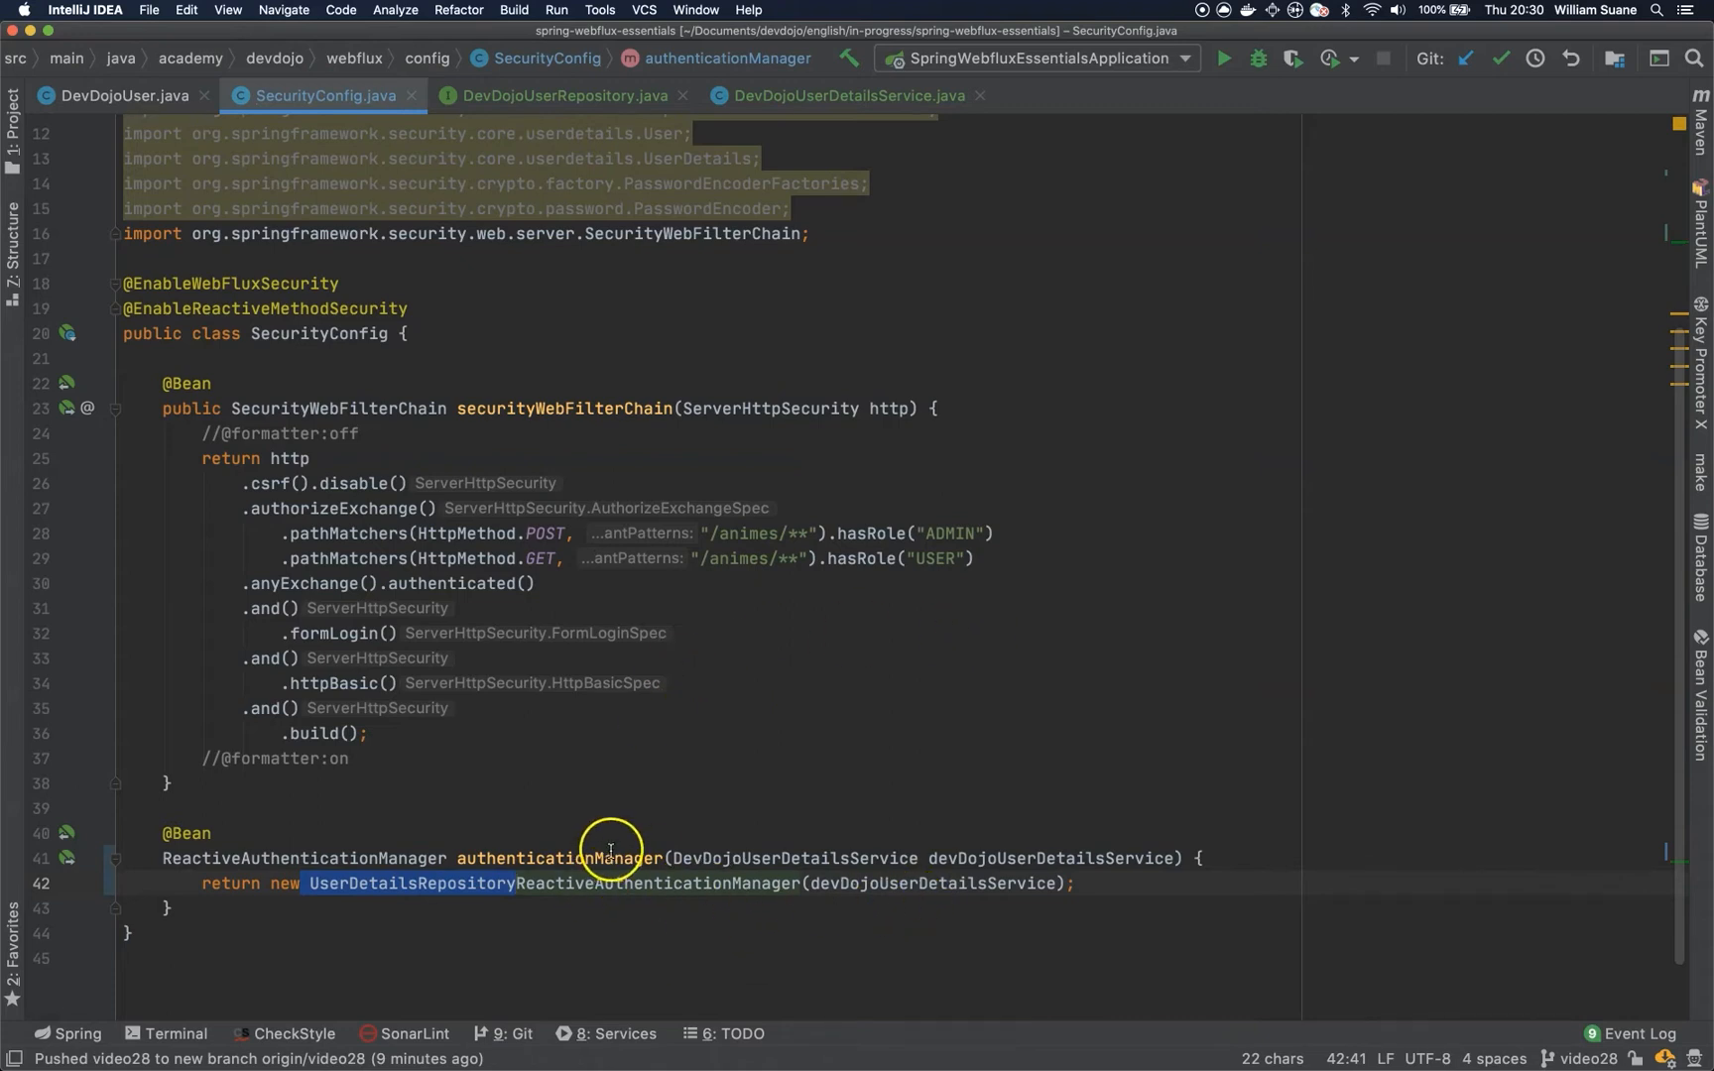
{"action": "mouse_move", "coordinate": [842, 882]}
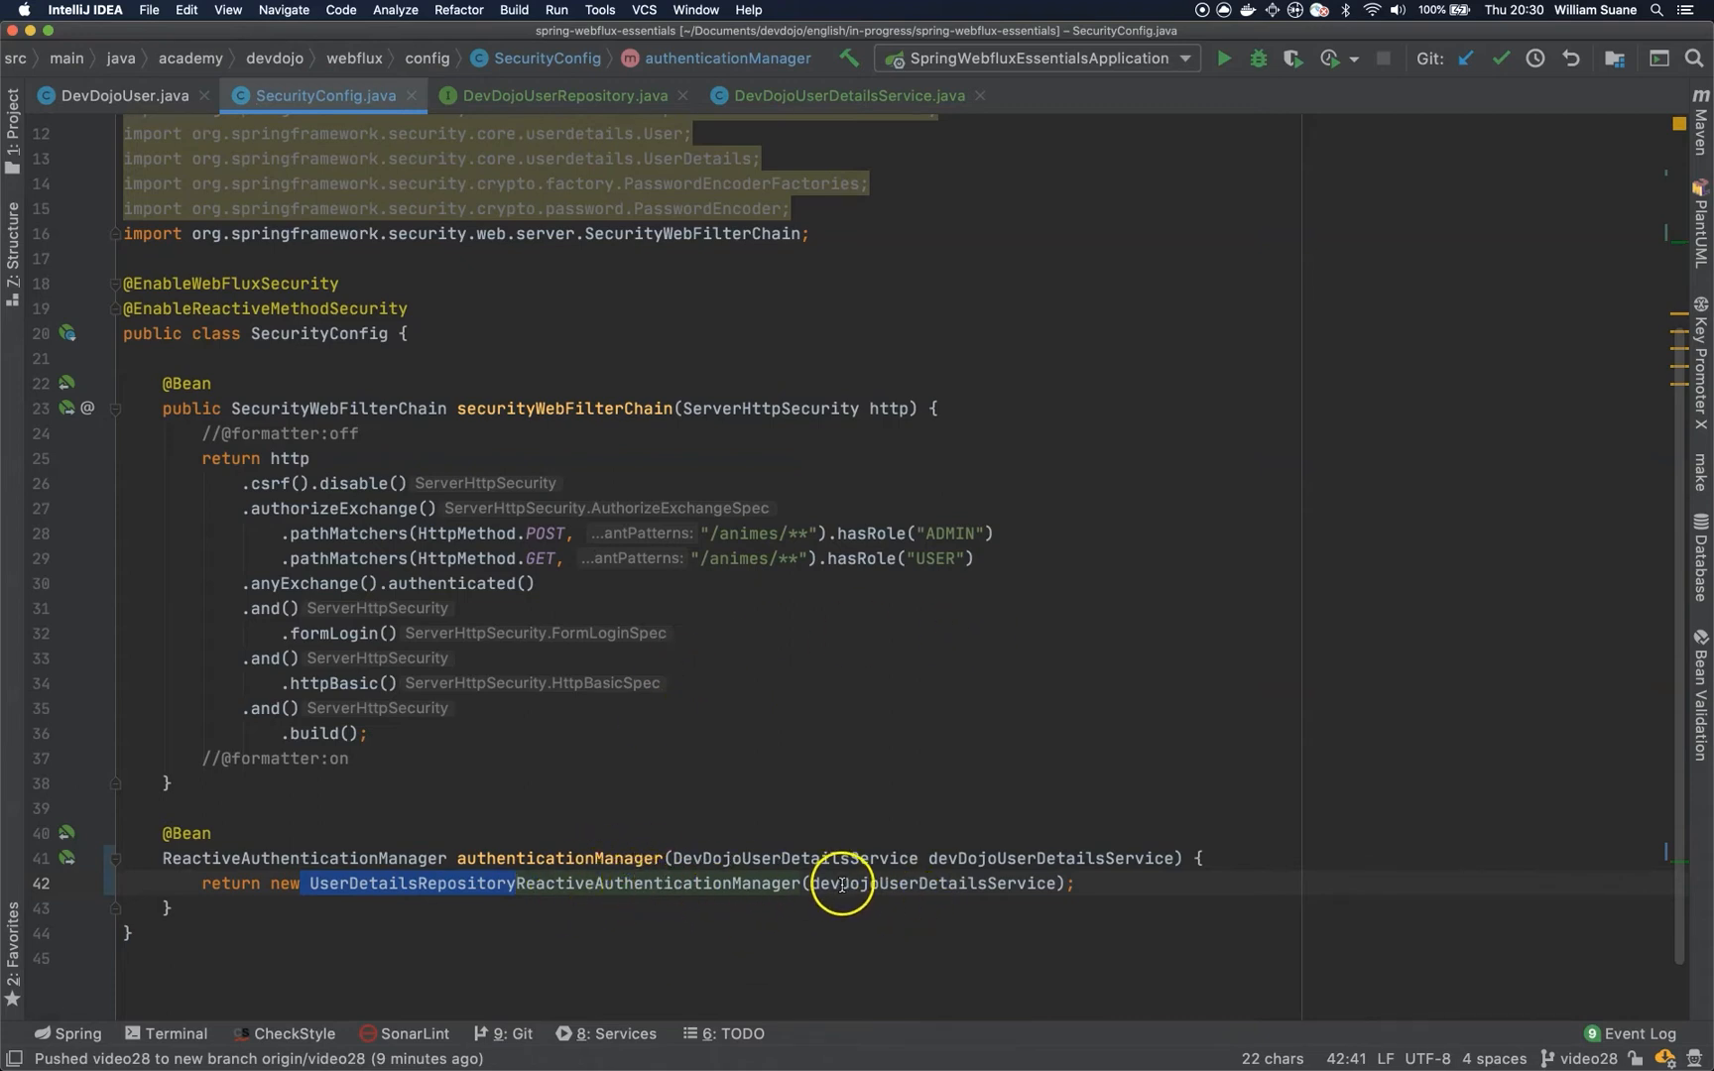
{"action": "mouse_move", "coordinate": [880, 882]}
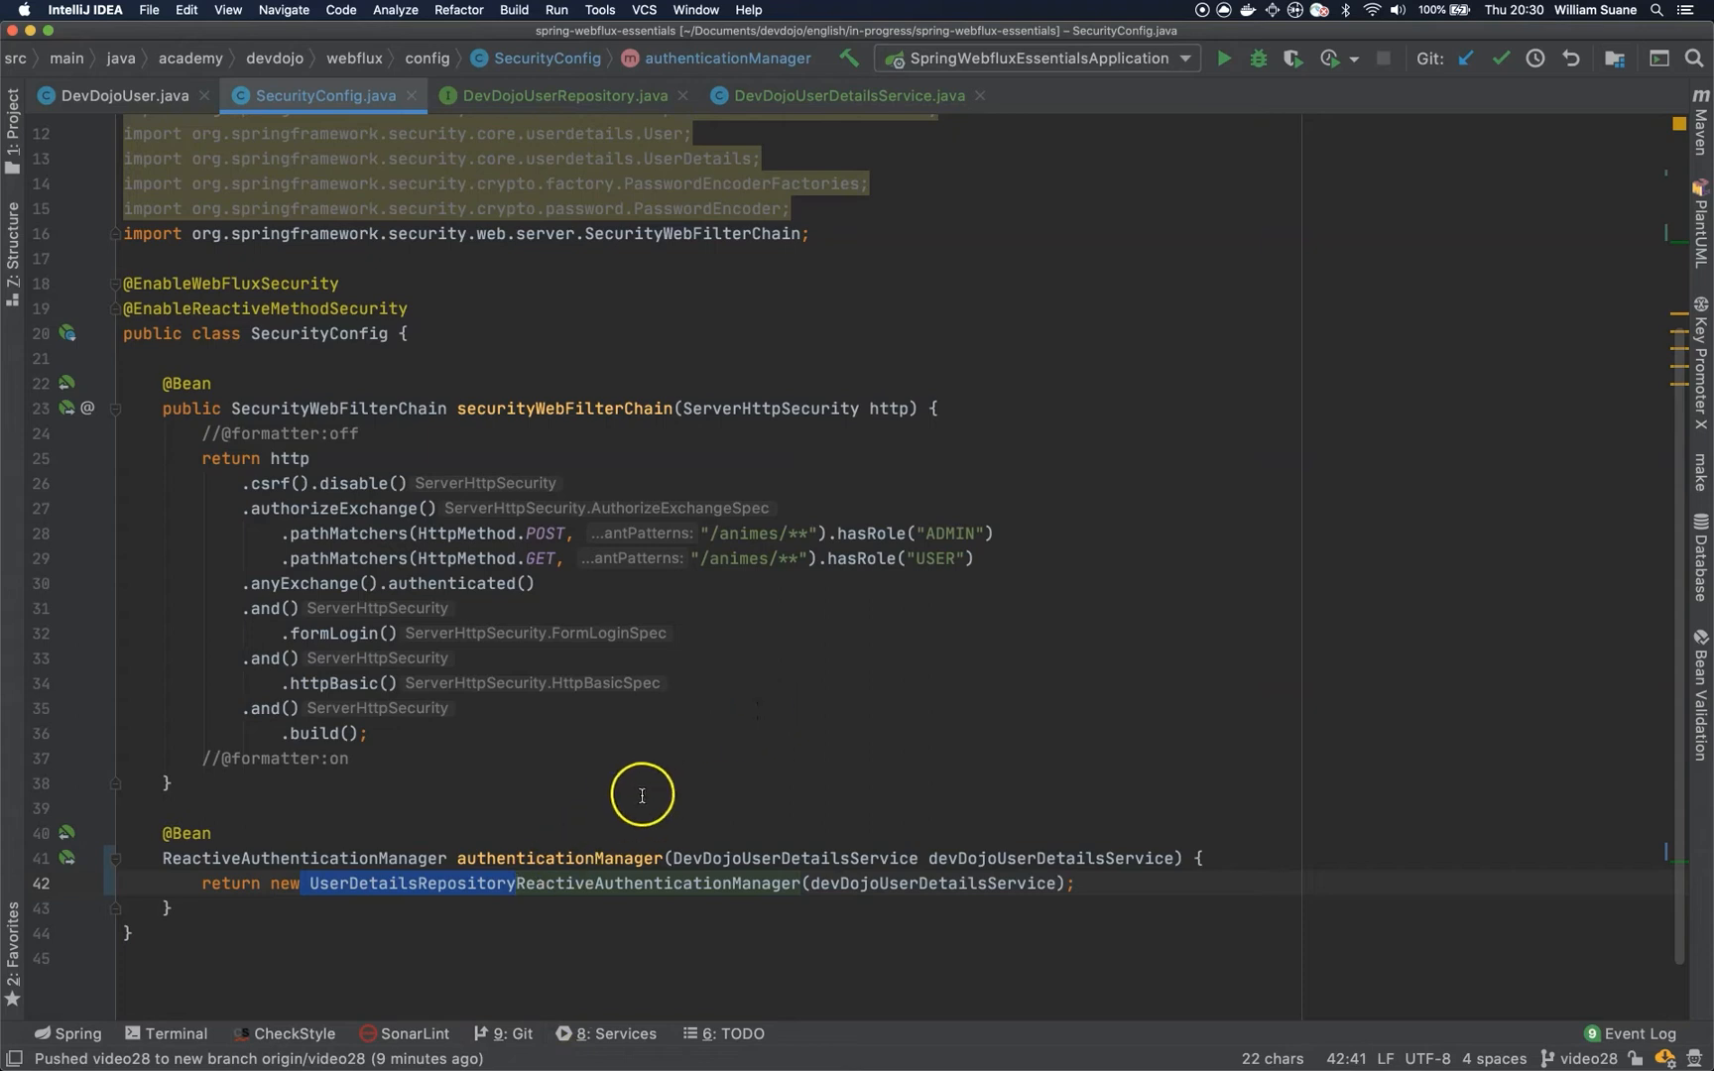
{"action": "left_click", "coordinate": [167, 782]}
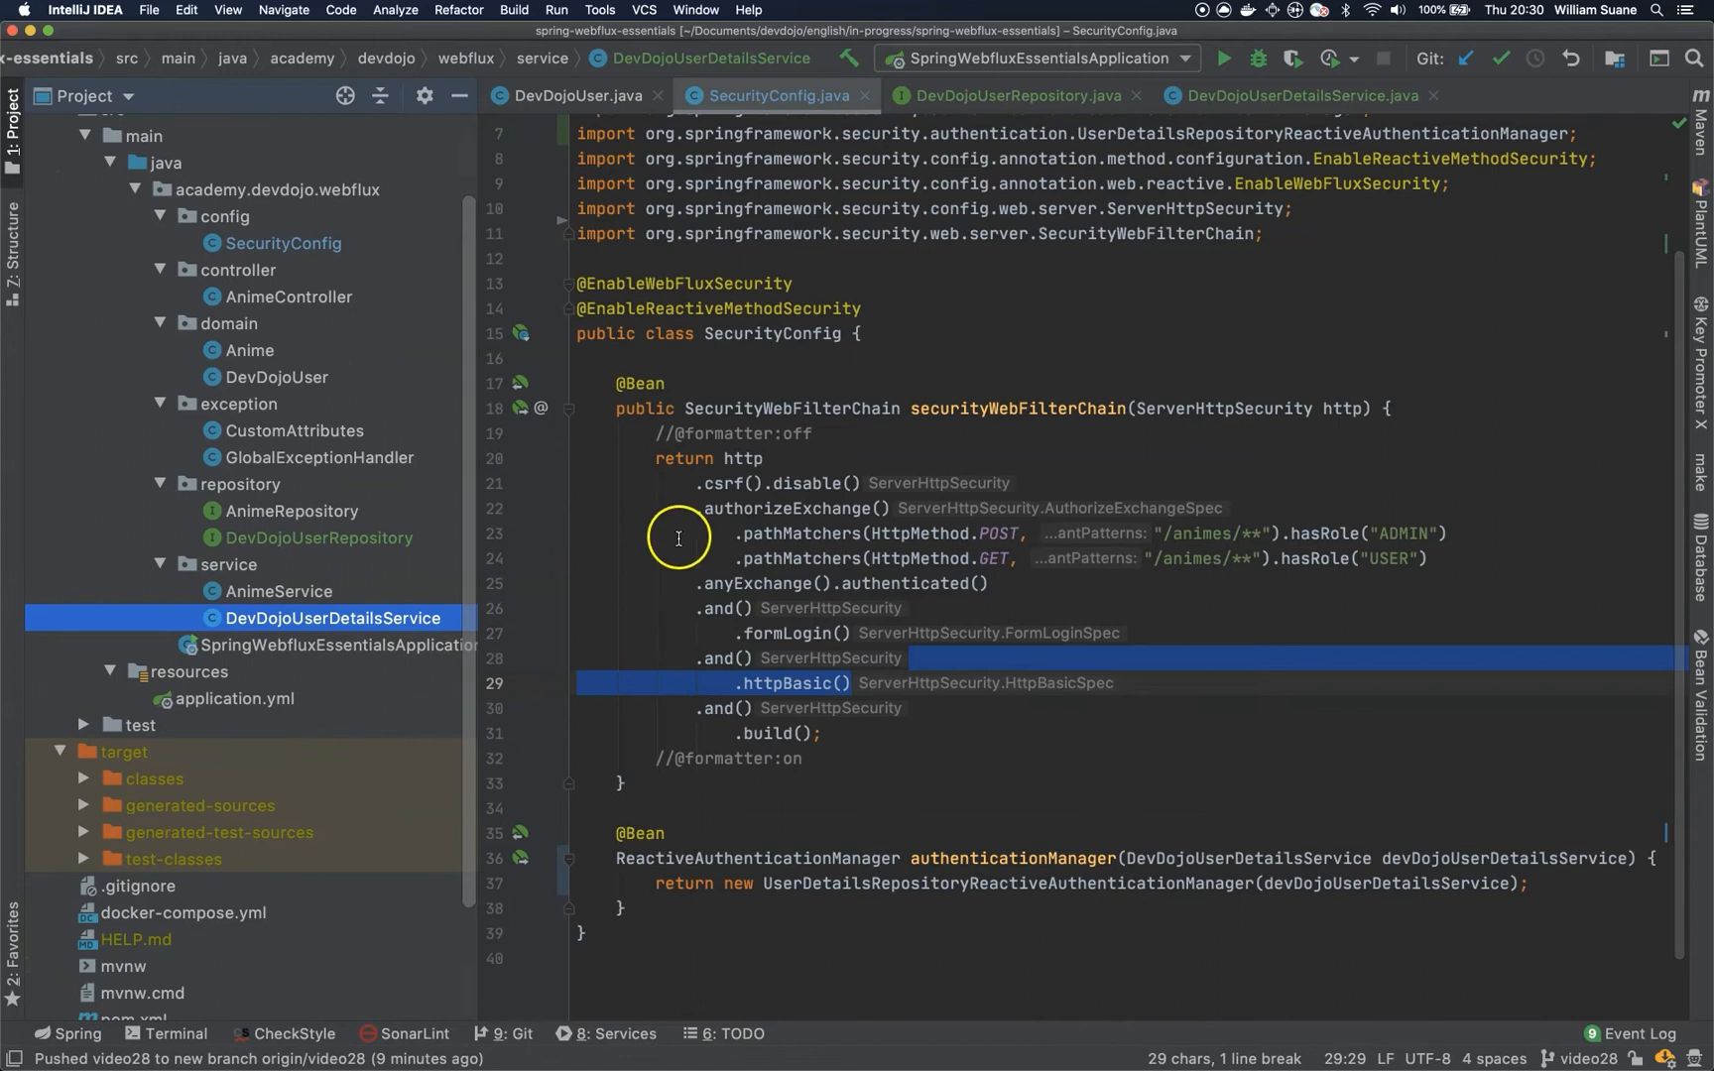
Print createDelegatingPasswordEncoder().encode("devdojo") in main and run the app to get the bcrypt hash
{"action": "left_click", "coordinate": [340, 644]}
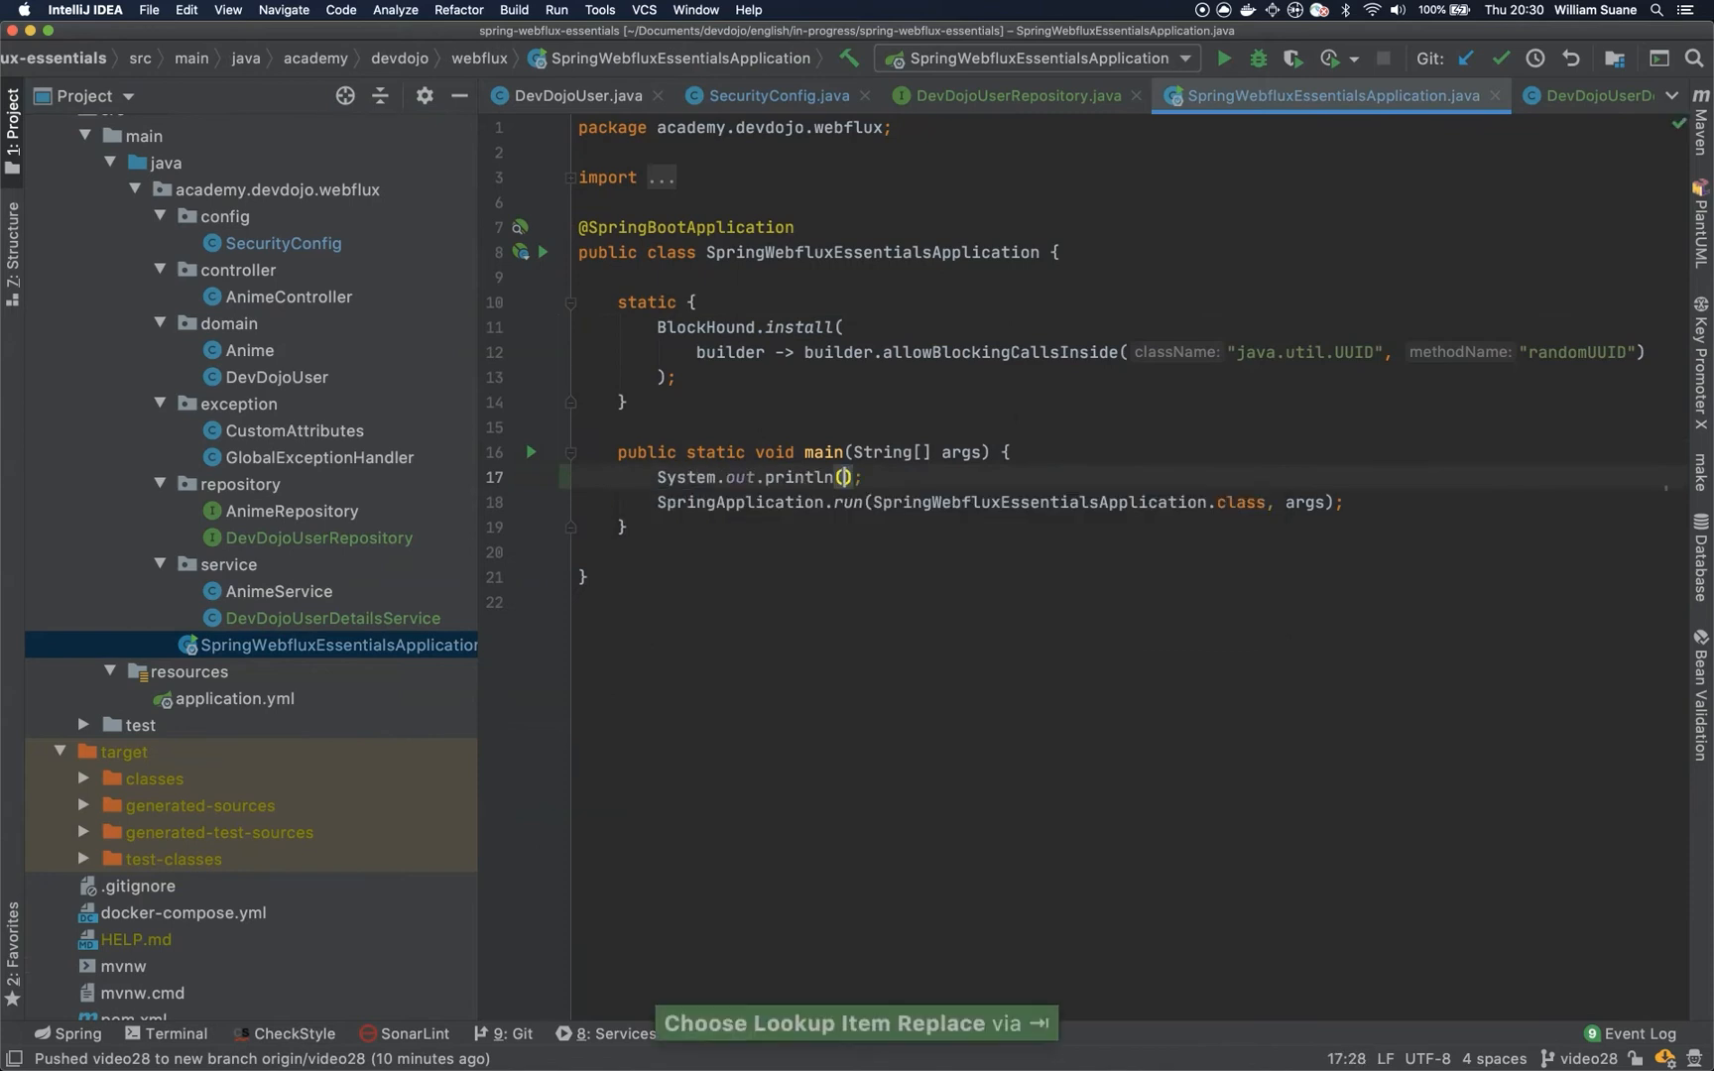
{"action": "type", "text": "PasswordEncoderFactories."}
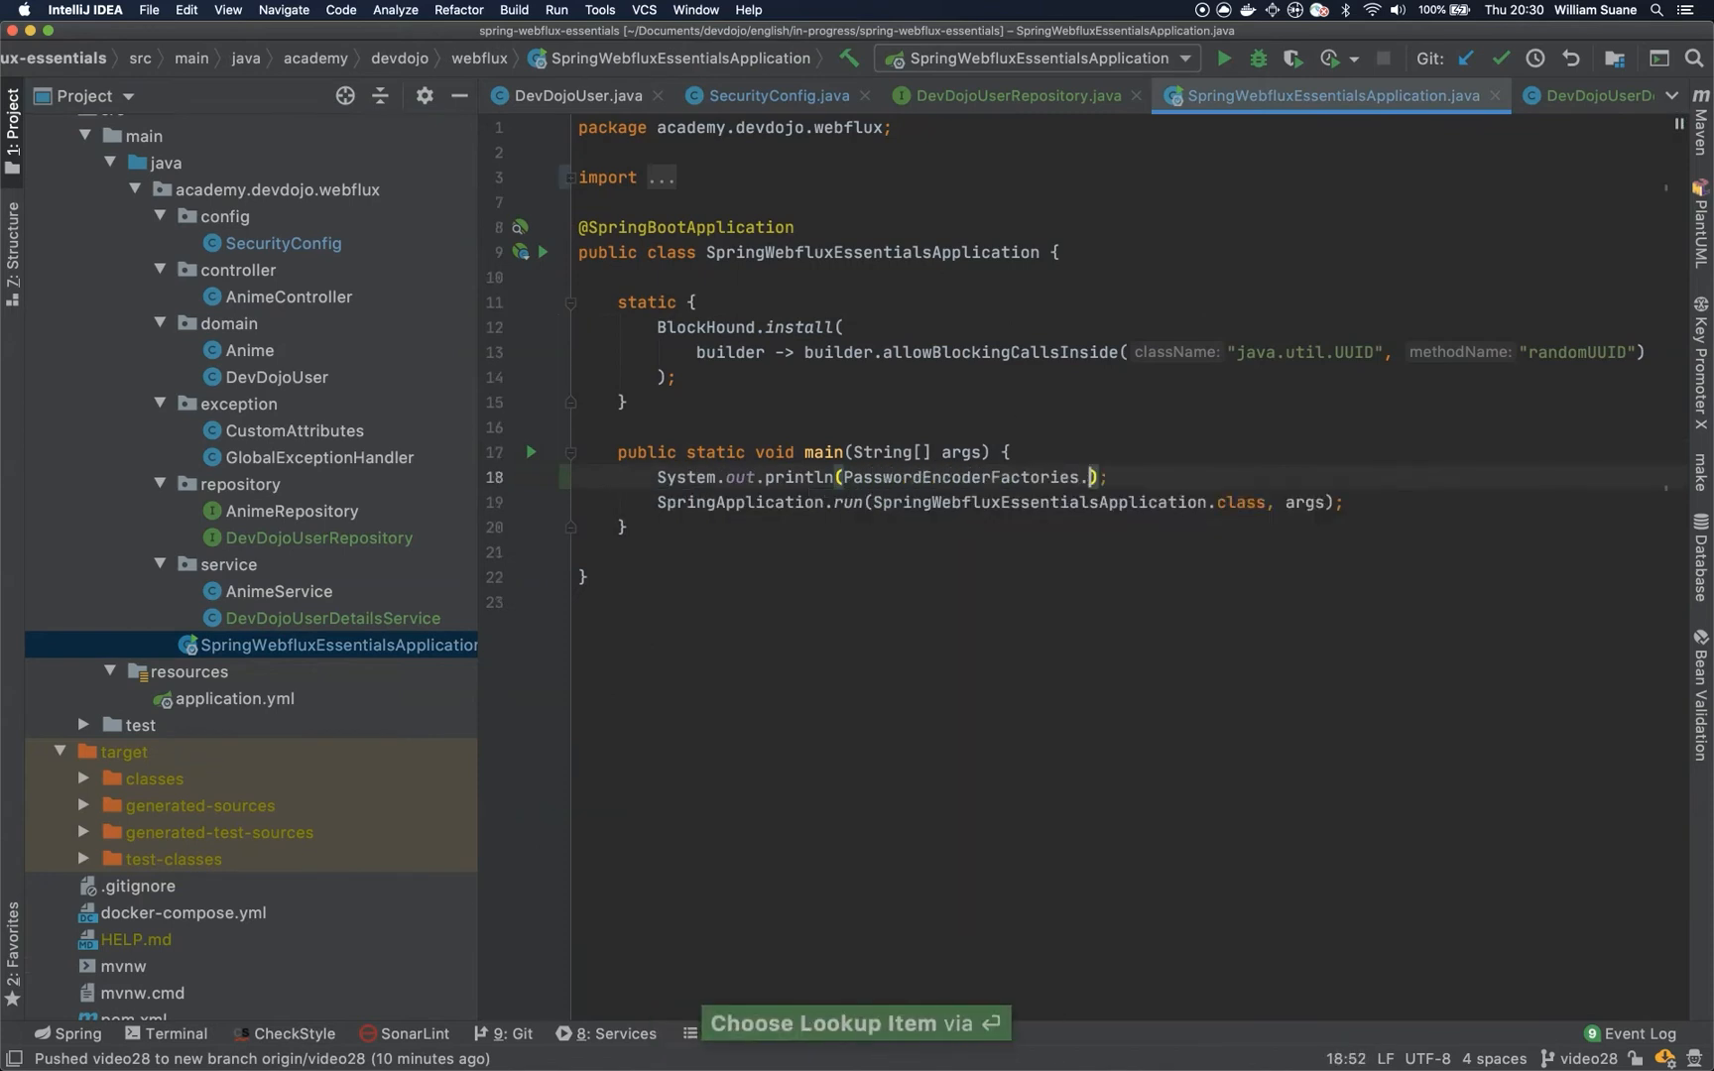
{"action": "type", "text": "createDelegatingPasswordEncoder().encode(\"devdojo"}
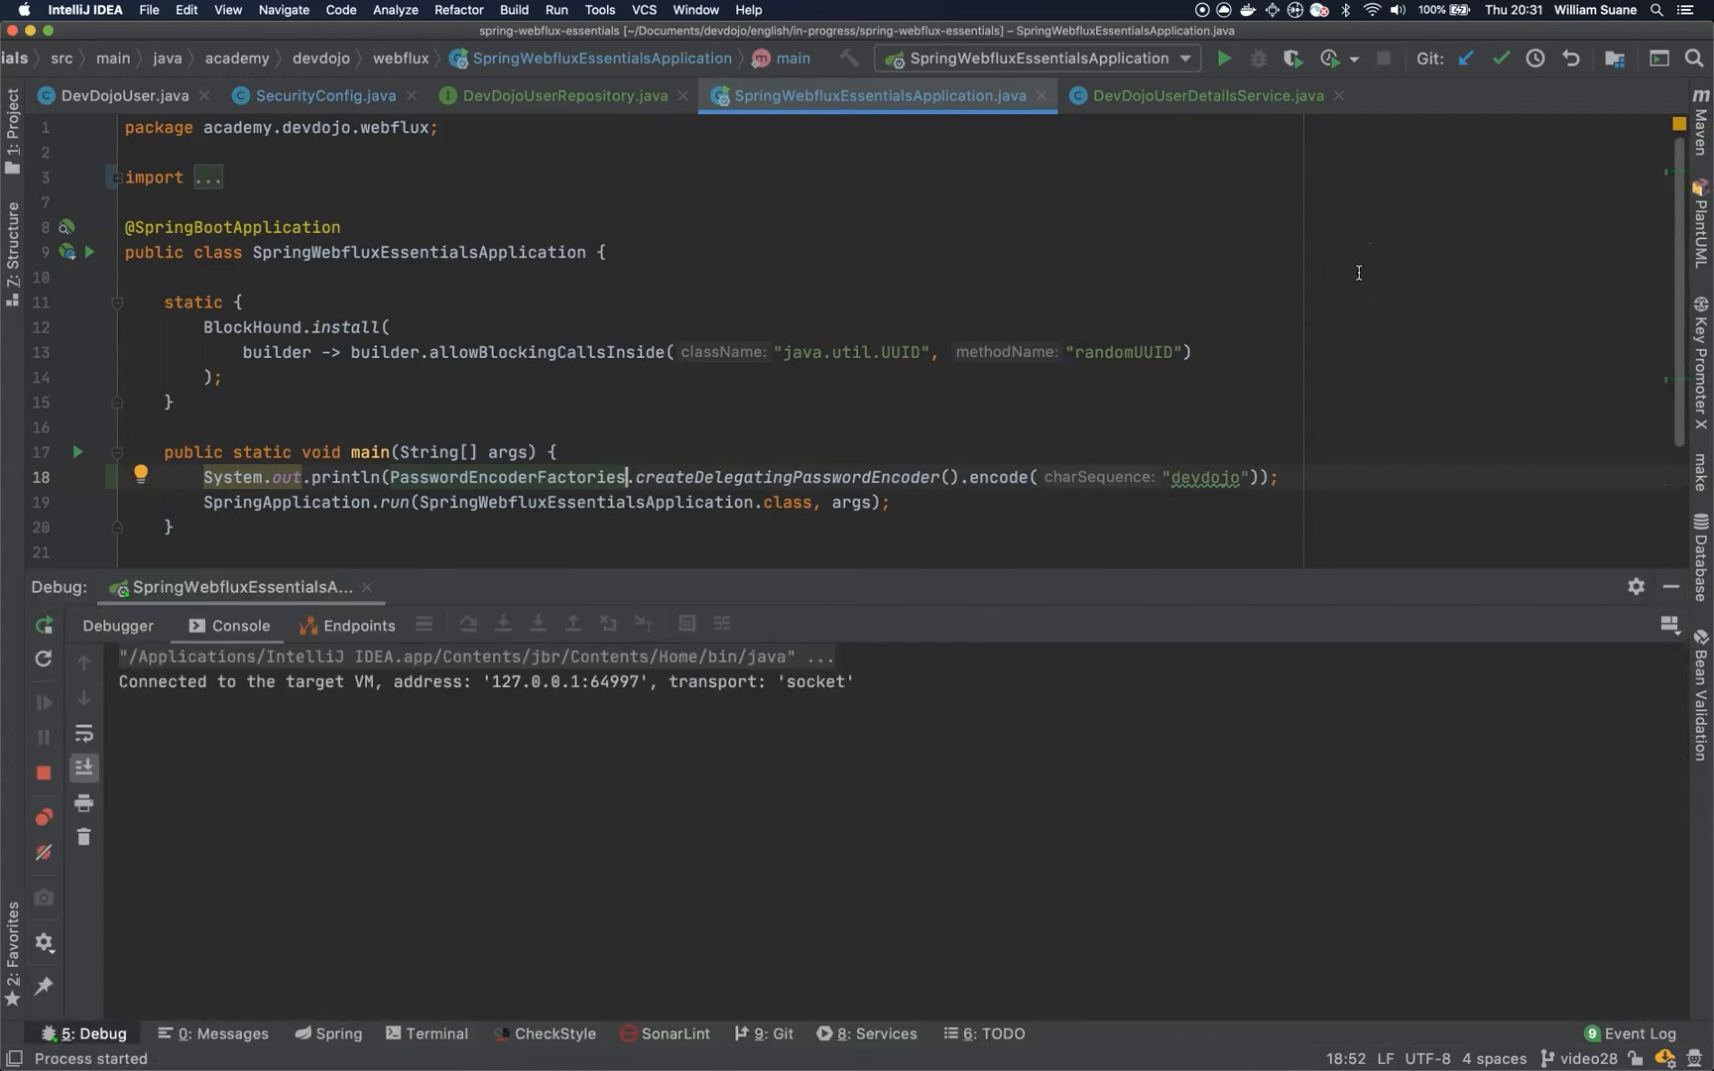
{"action": "left_click", "coordinate": [1222, 58]}
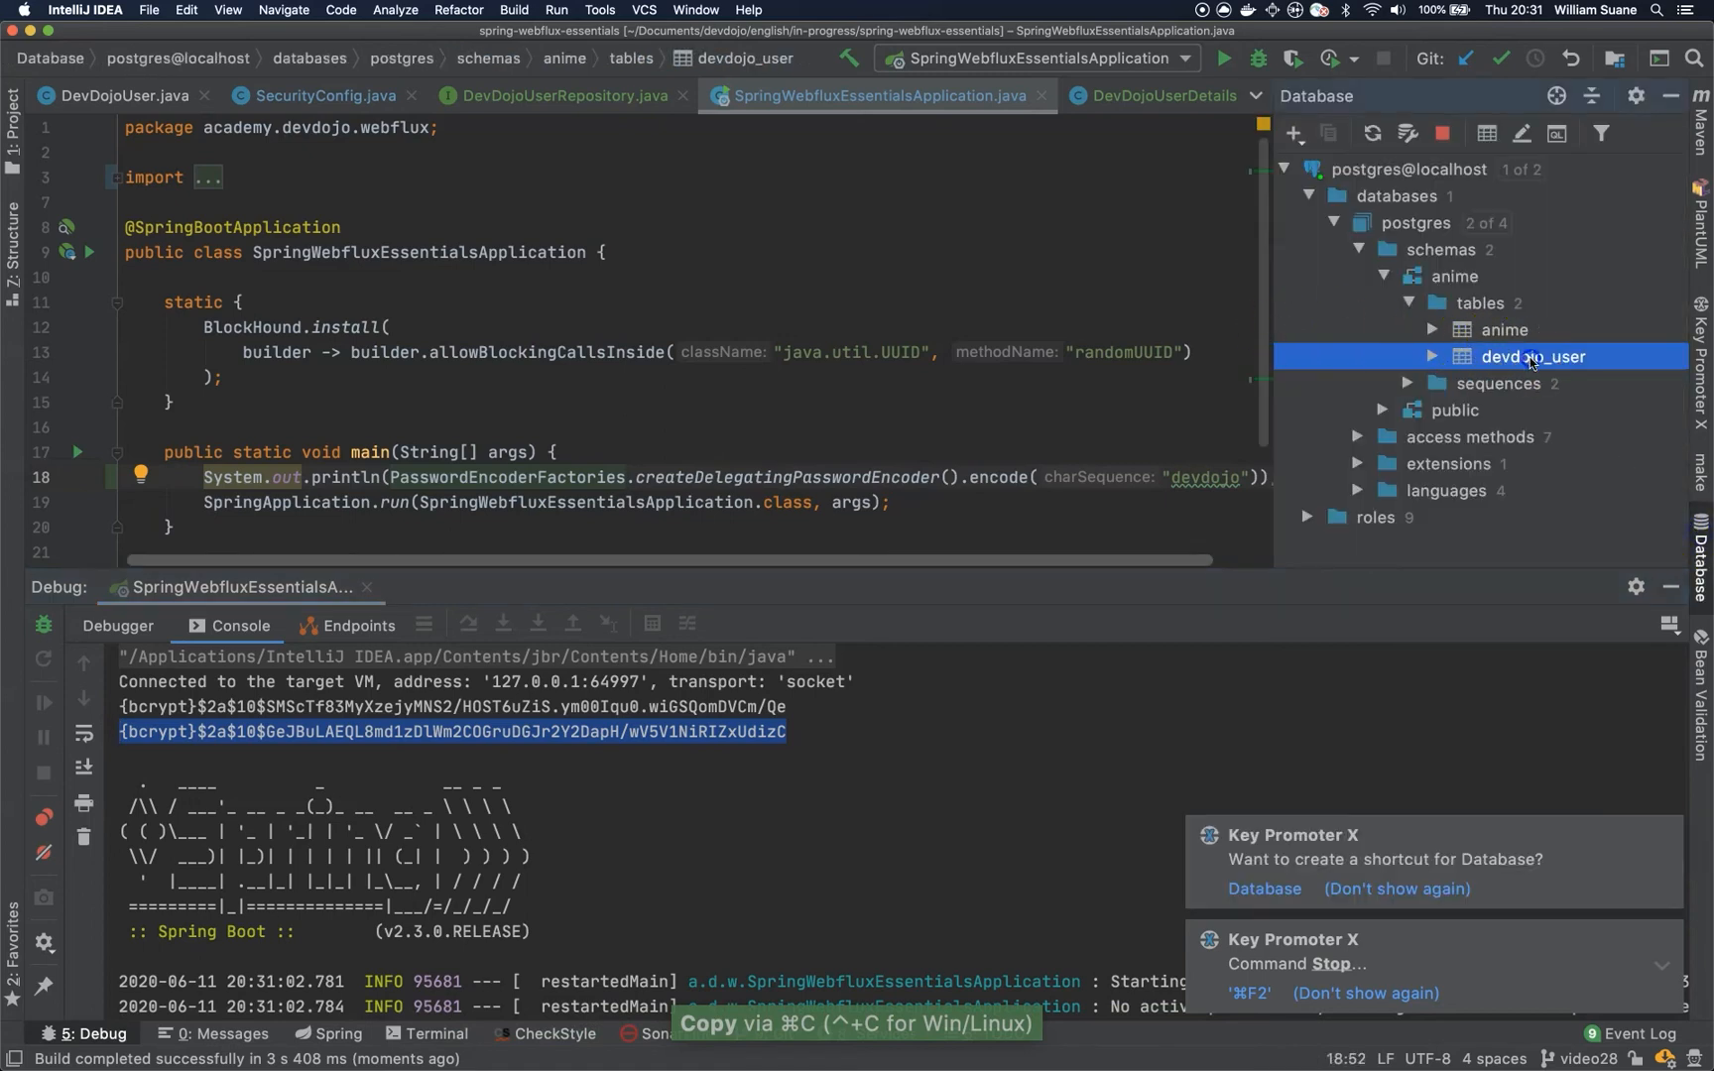
Add a devdojo_user row with the bcrypt password and ROLE_USER authority
{"action": "double_click", "coordinate": [1532, 356]}
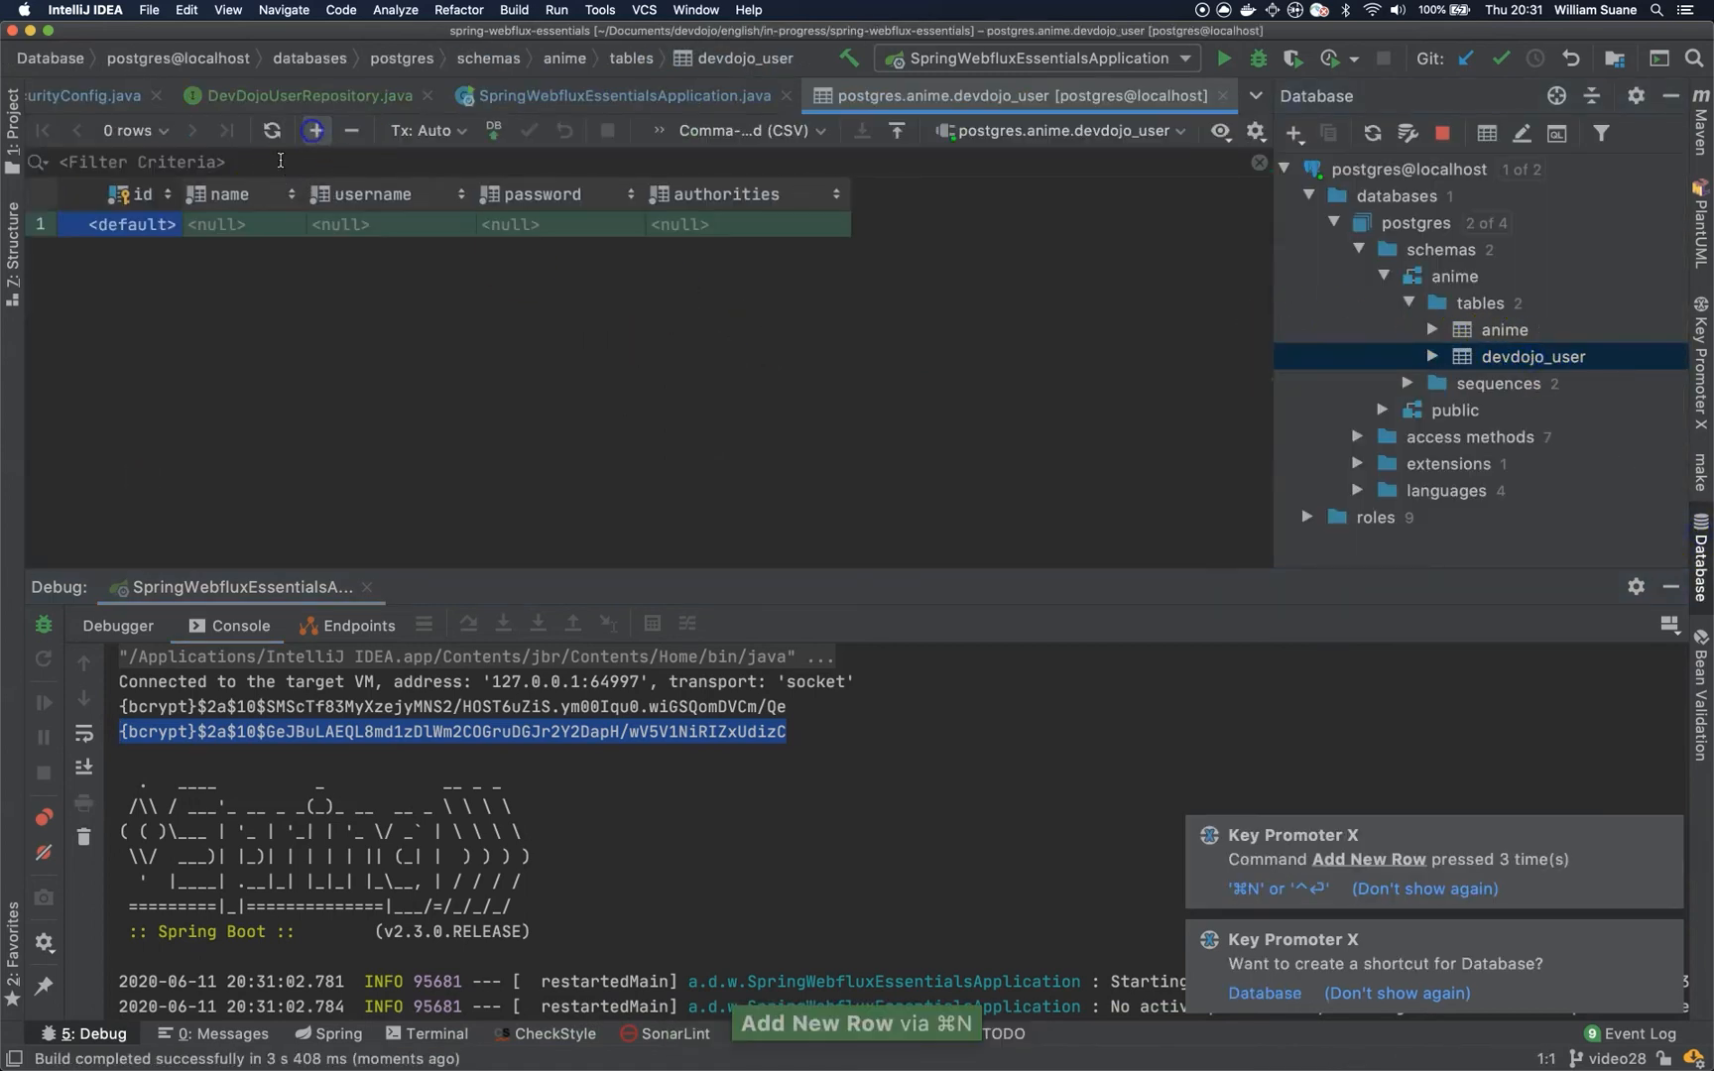
{"action": "type", "text": "william"}
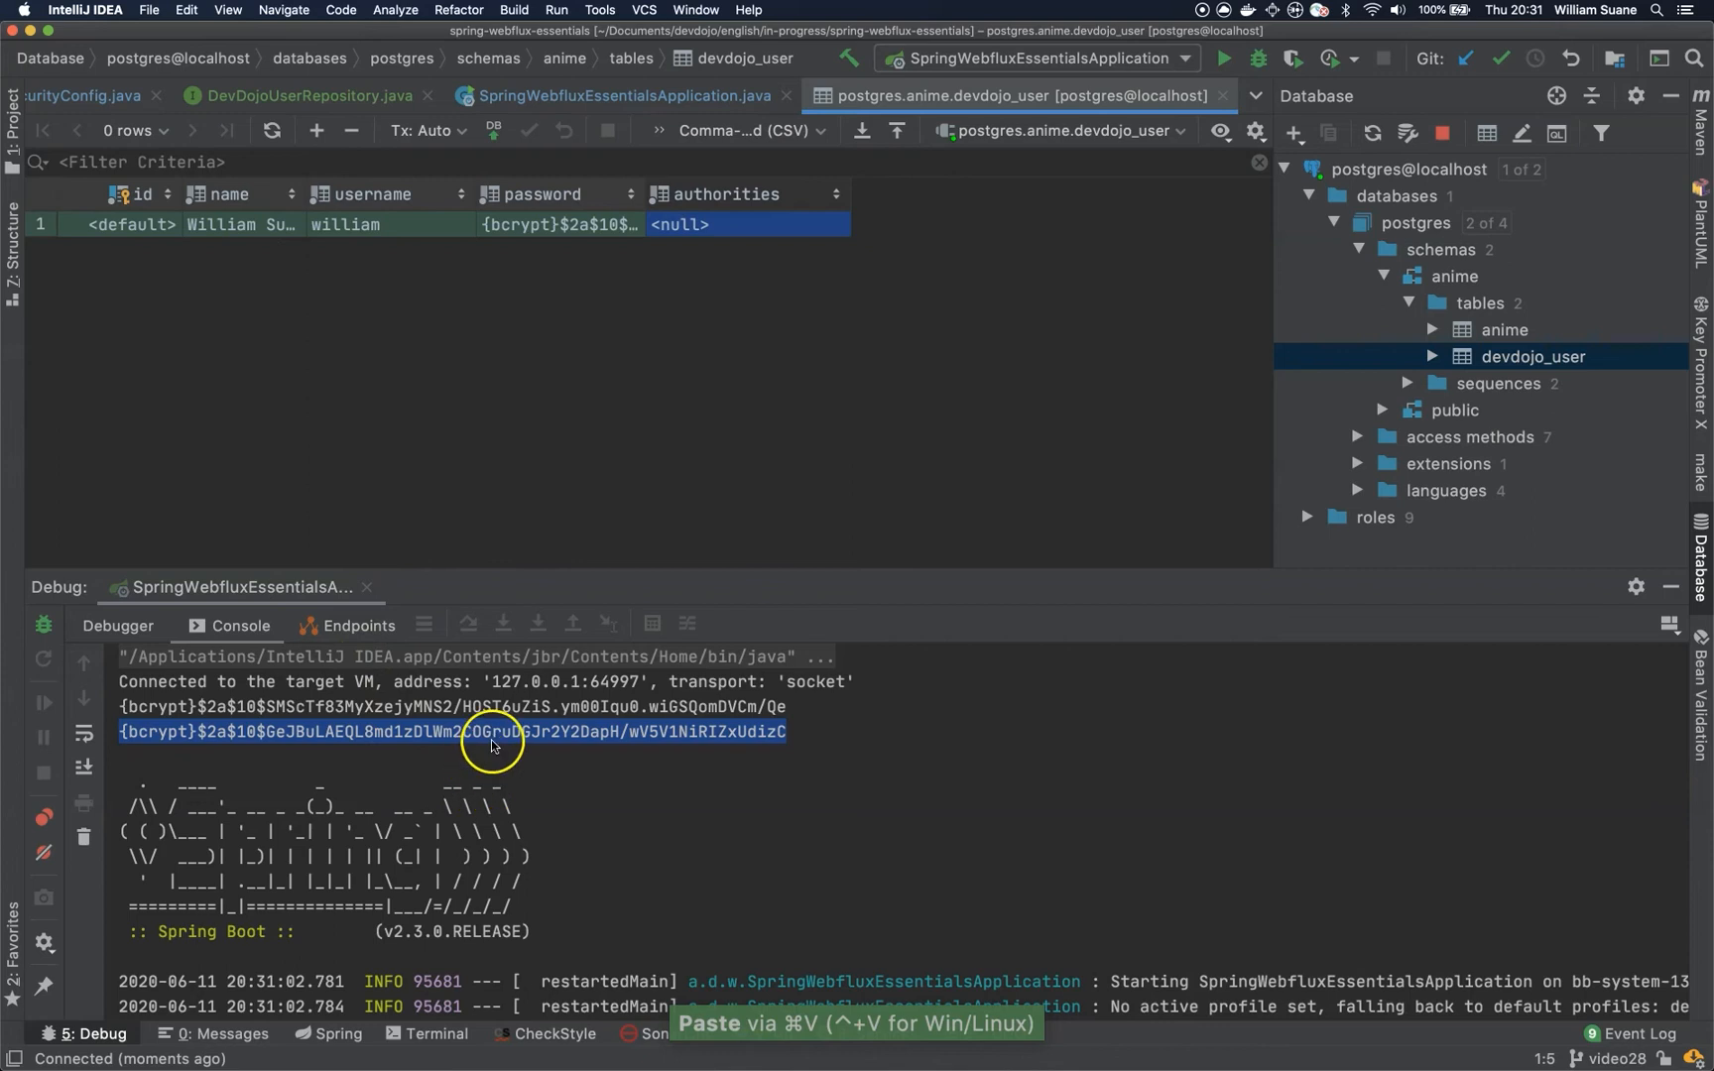
{"action": "type", "text": "ROL"}
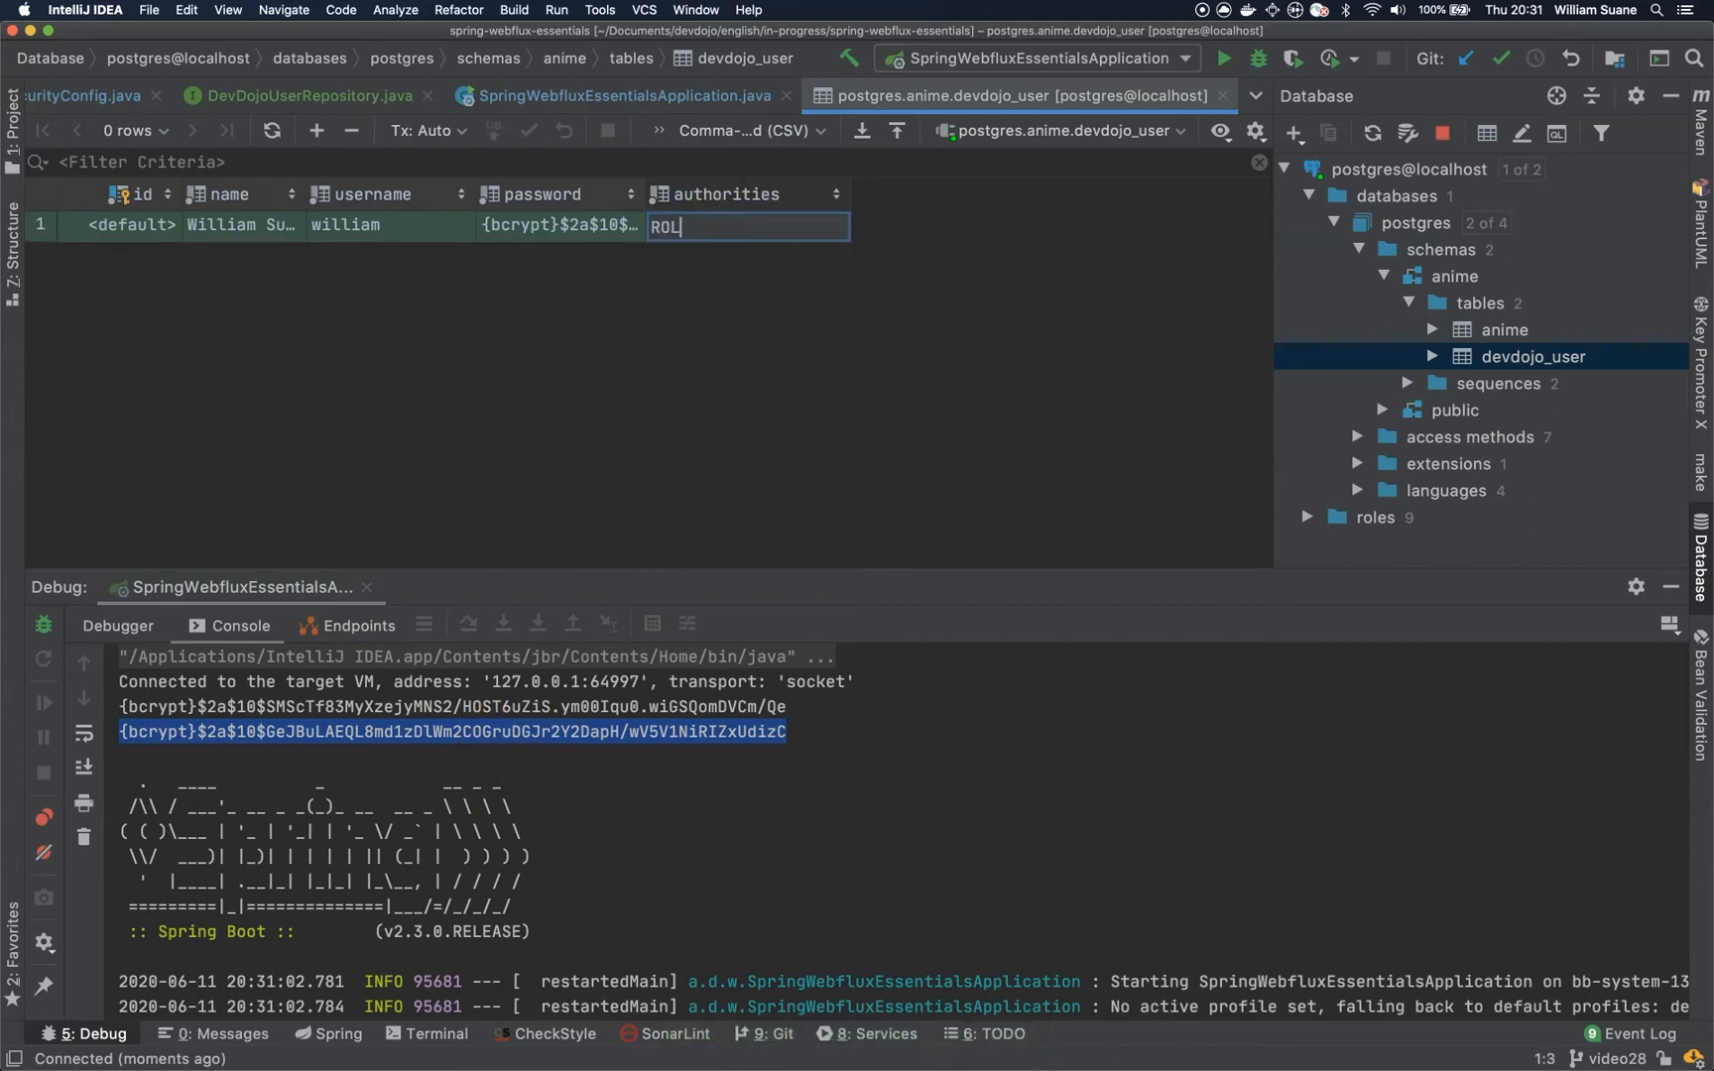
{"action": "type", "text": "E_"}
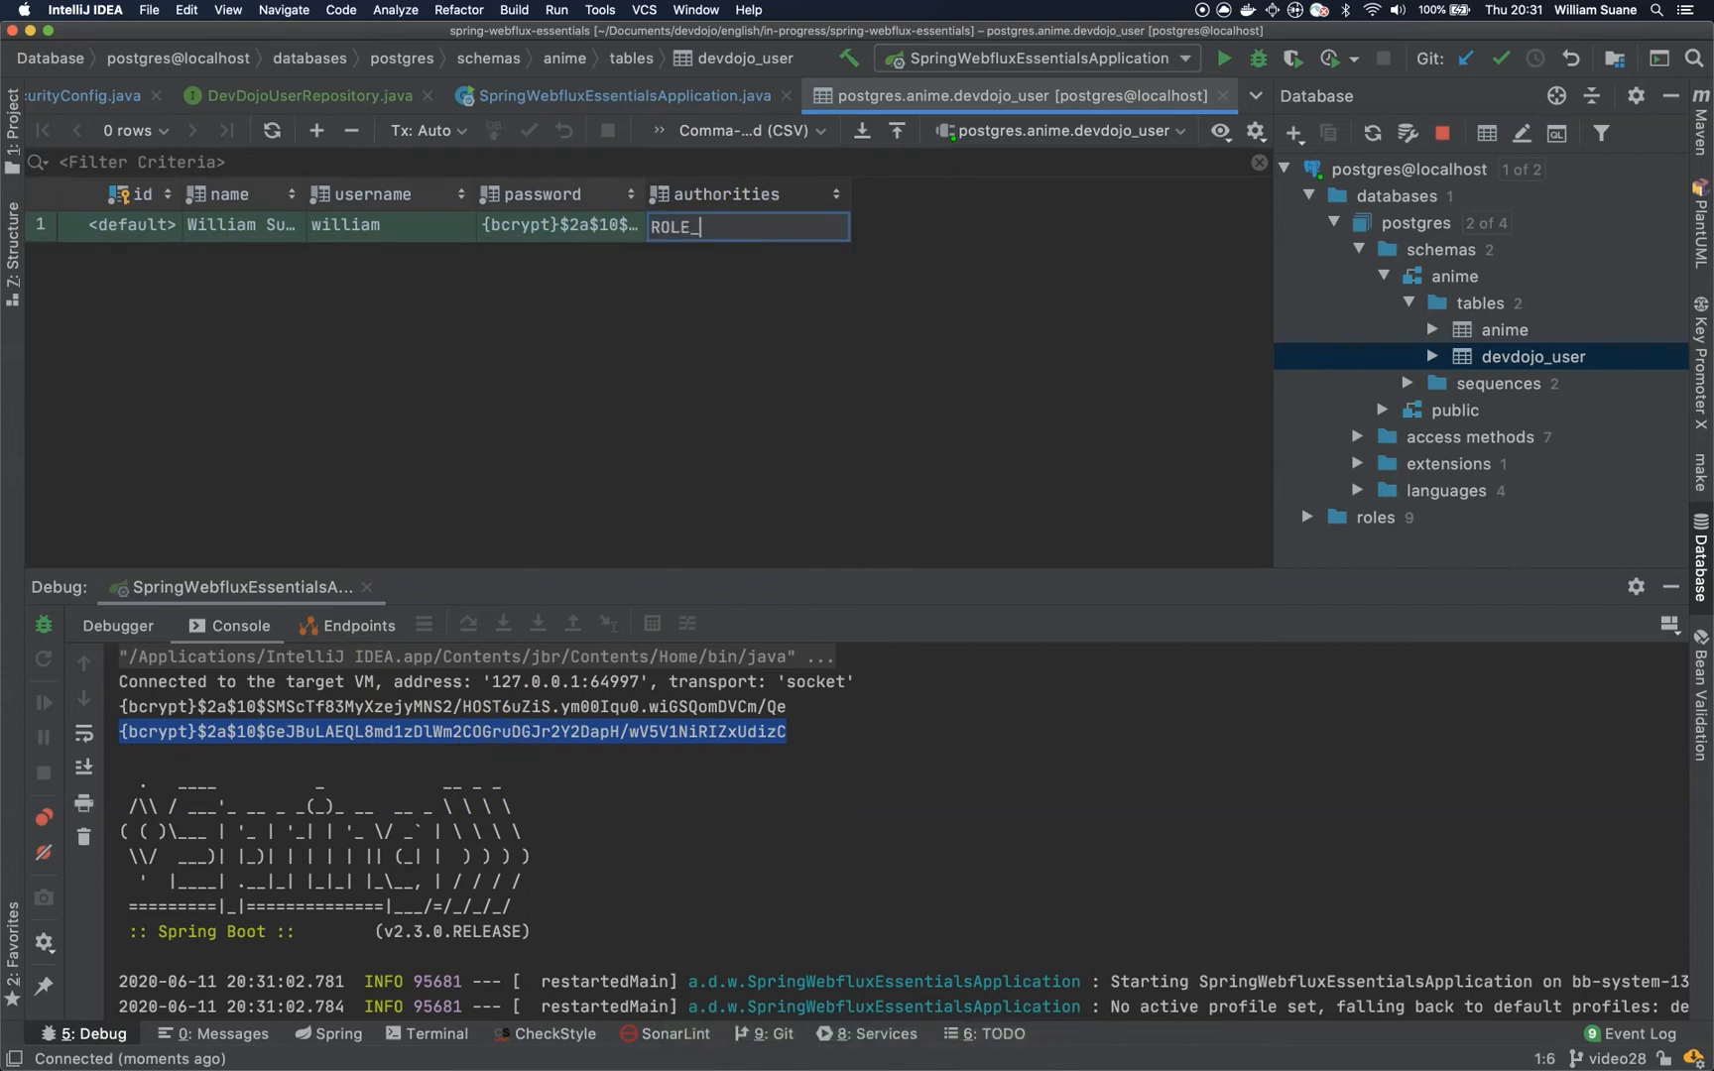
{"action": "type", "text": "USER,"}
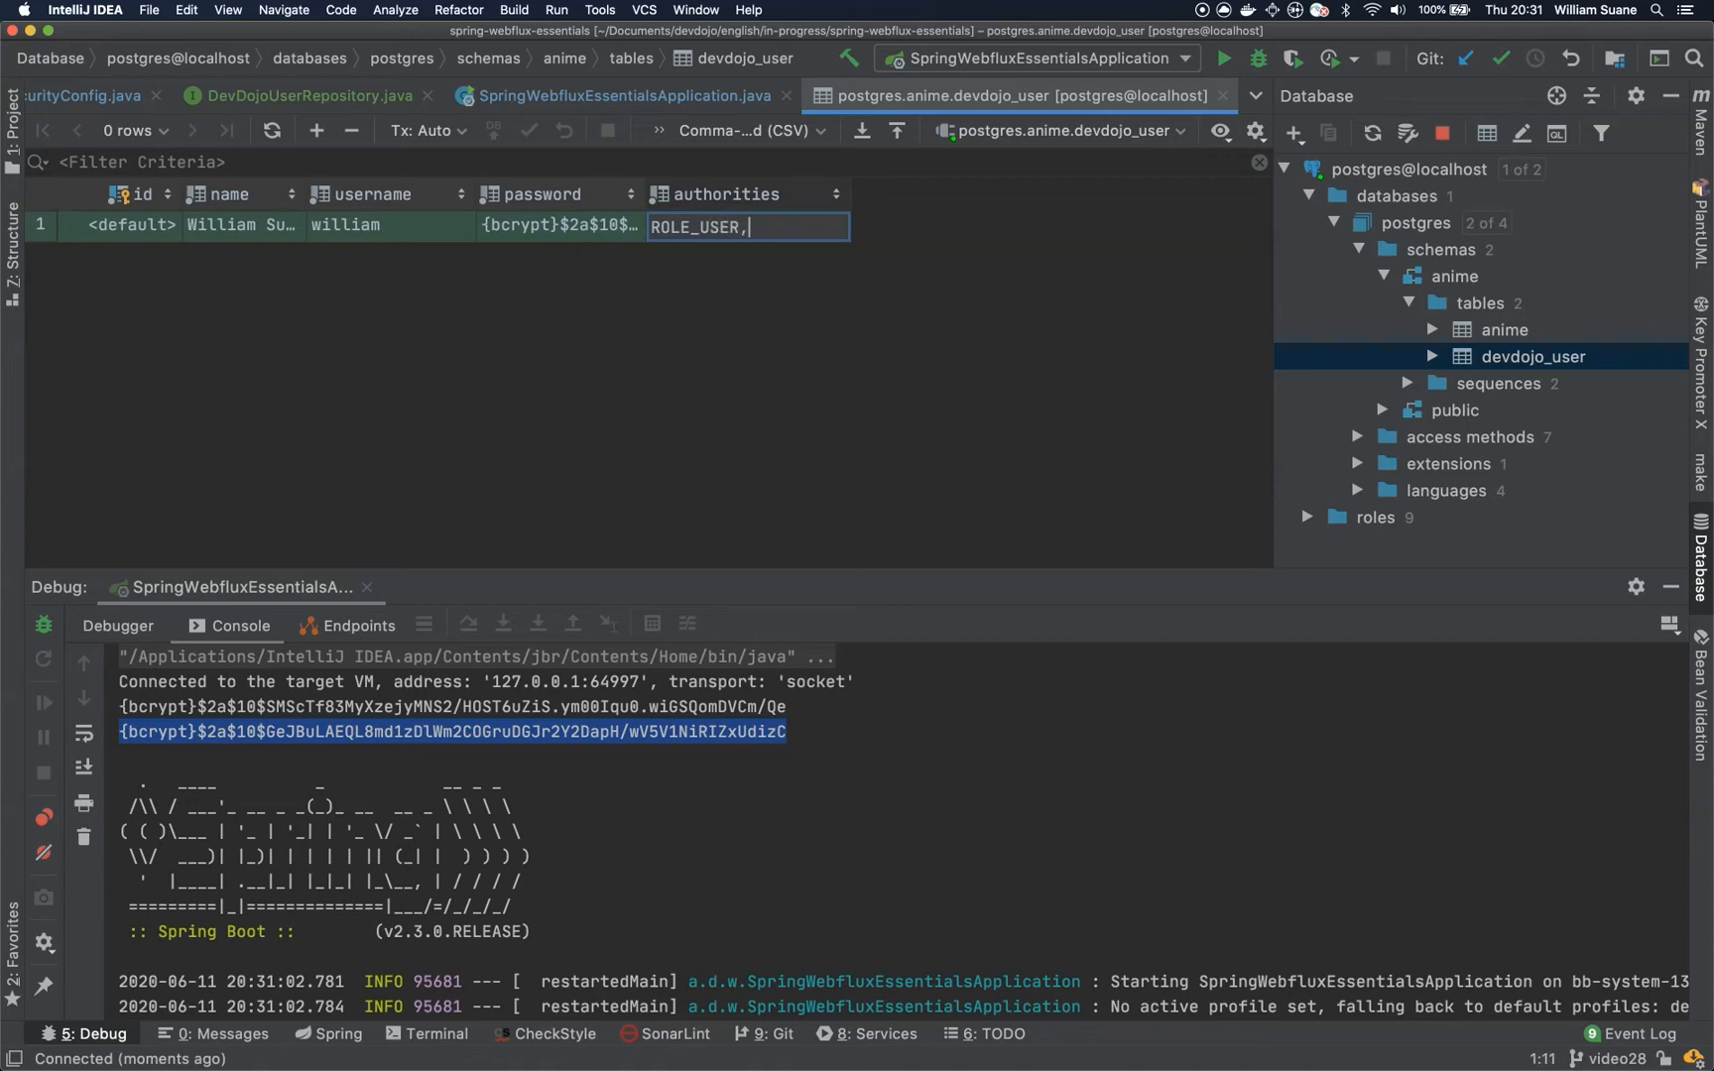
{"action": "type", "text": "ROLE_"}
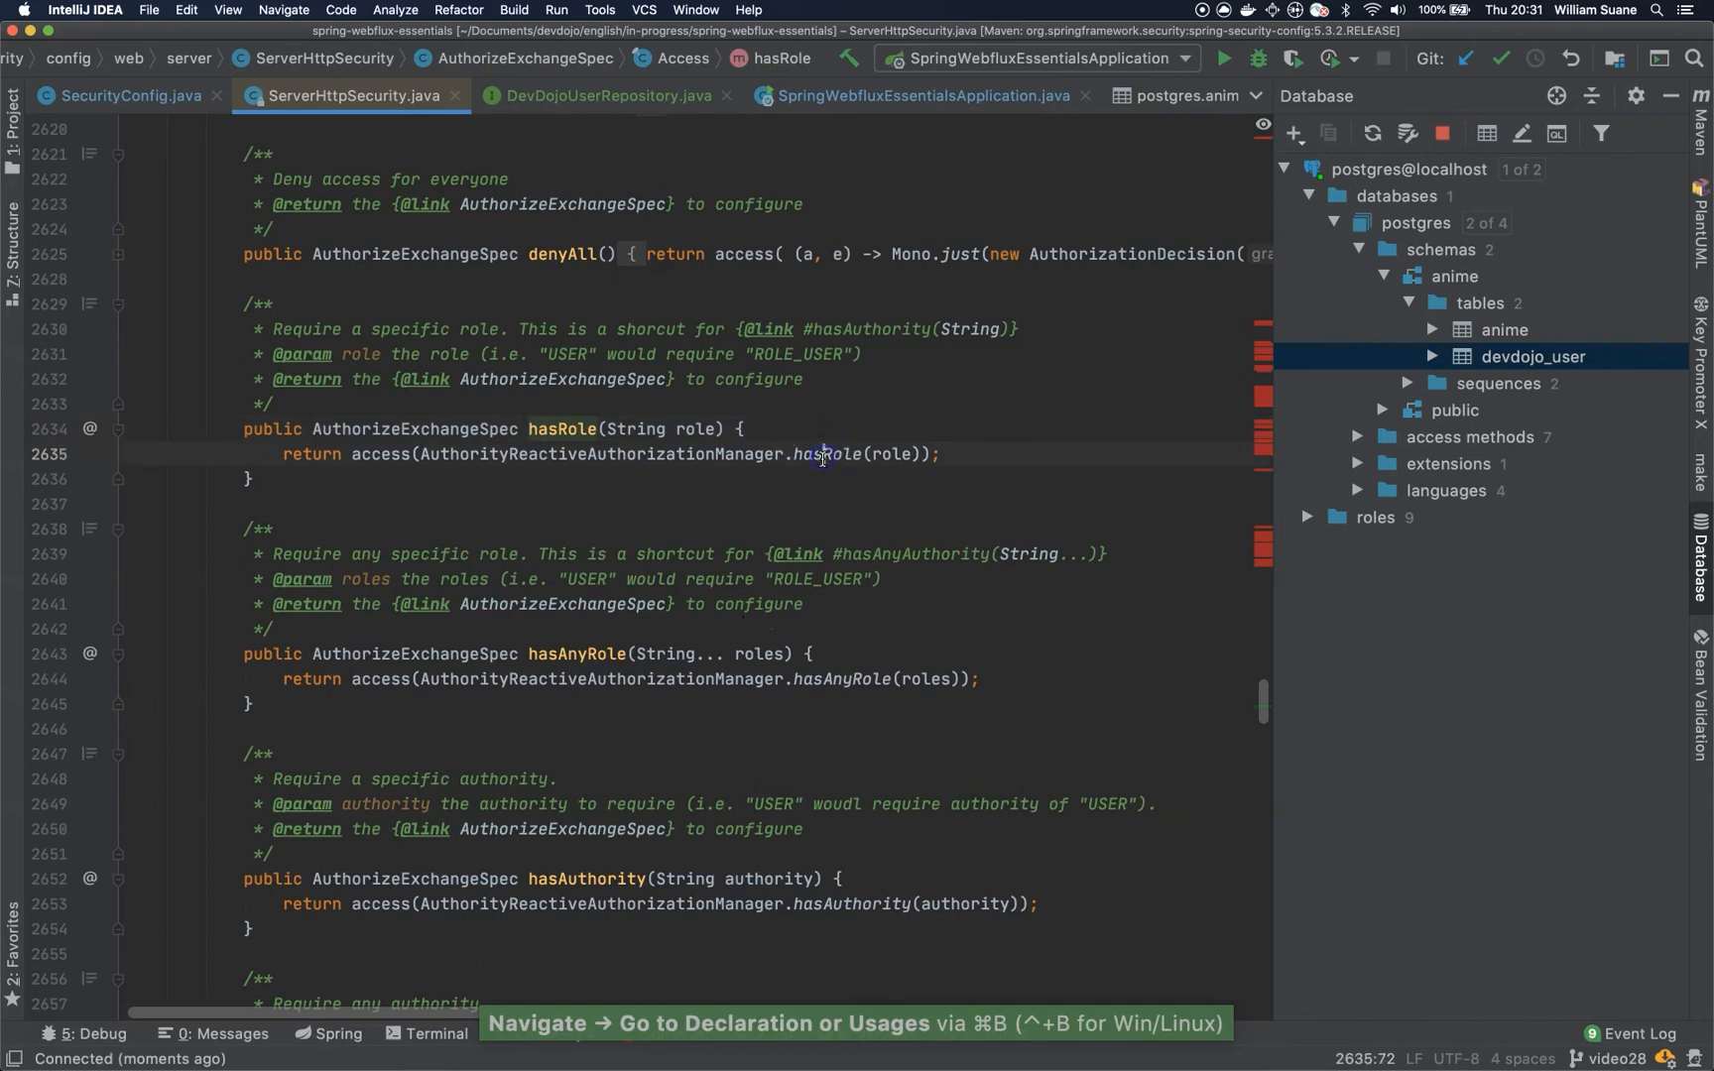
Trace hasRole into AuthorityReactiveAuthorizationManager to confirm the ROLE_ prefix, then return to SecurityConfig
{"action": "left_click", "coordinate": [822, 454]}
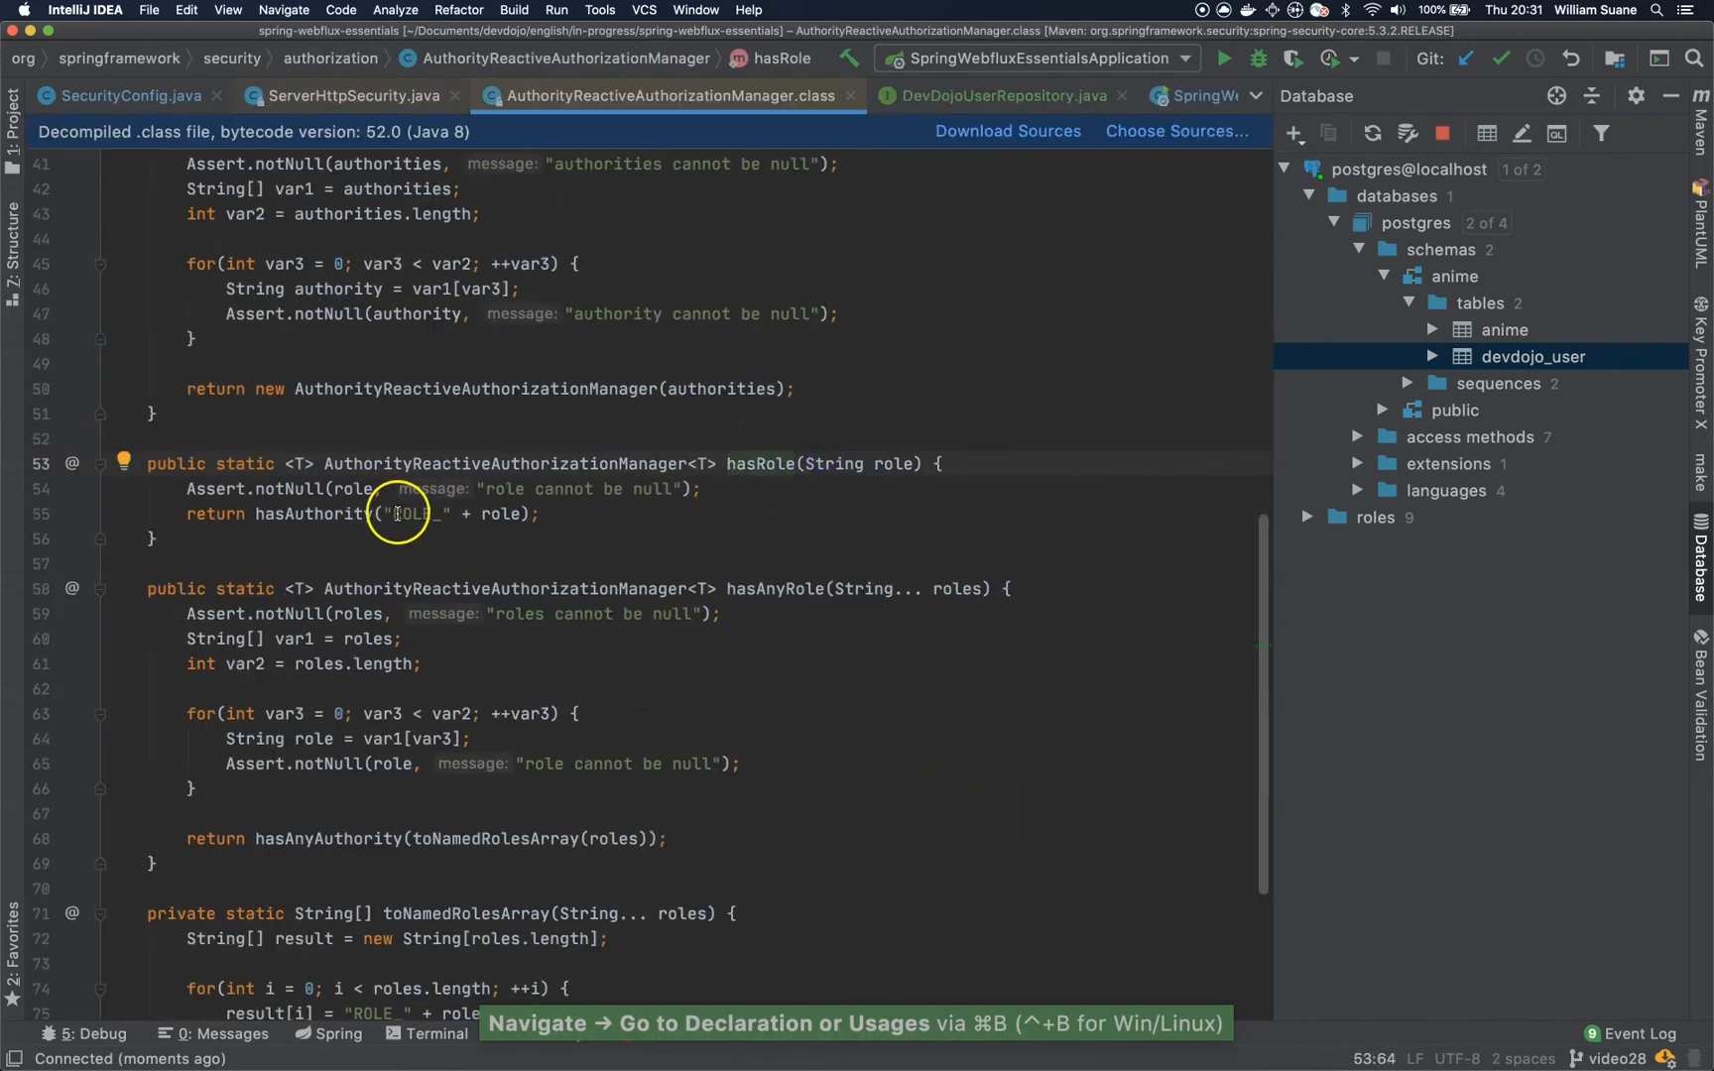
{"action": "double_click", "coordinate": [408, 514]}
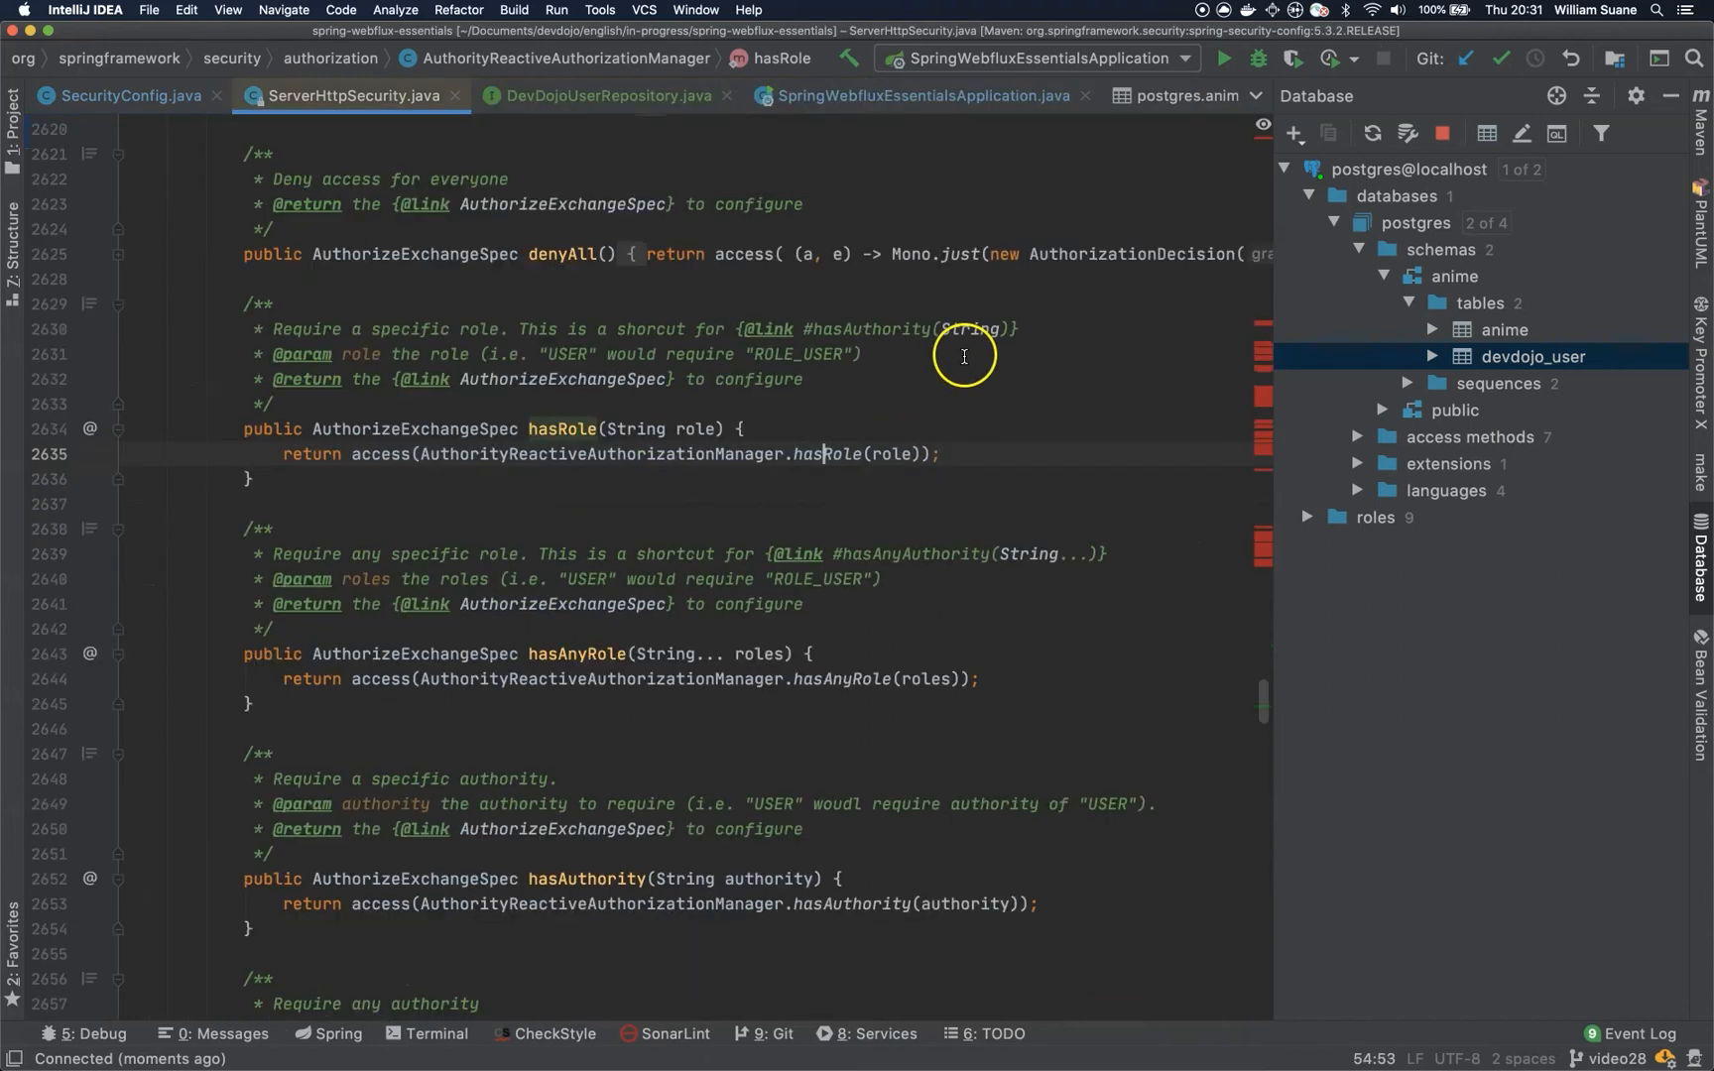
{"action": "left_click", "coordinate": [124, 95]}
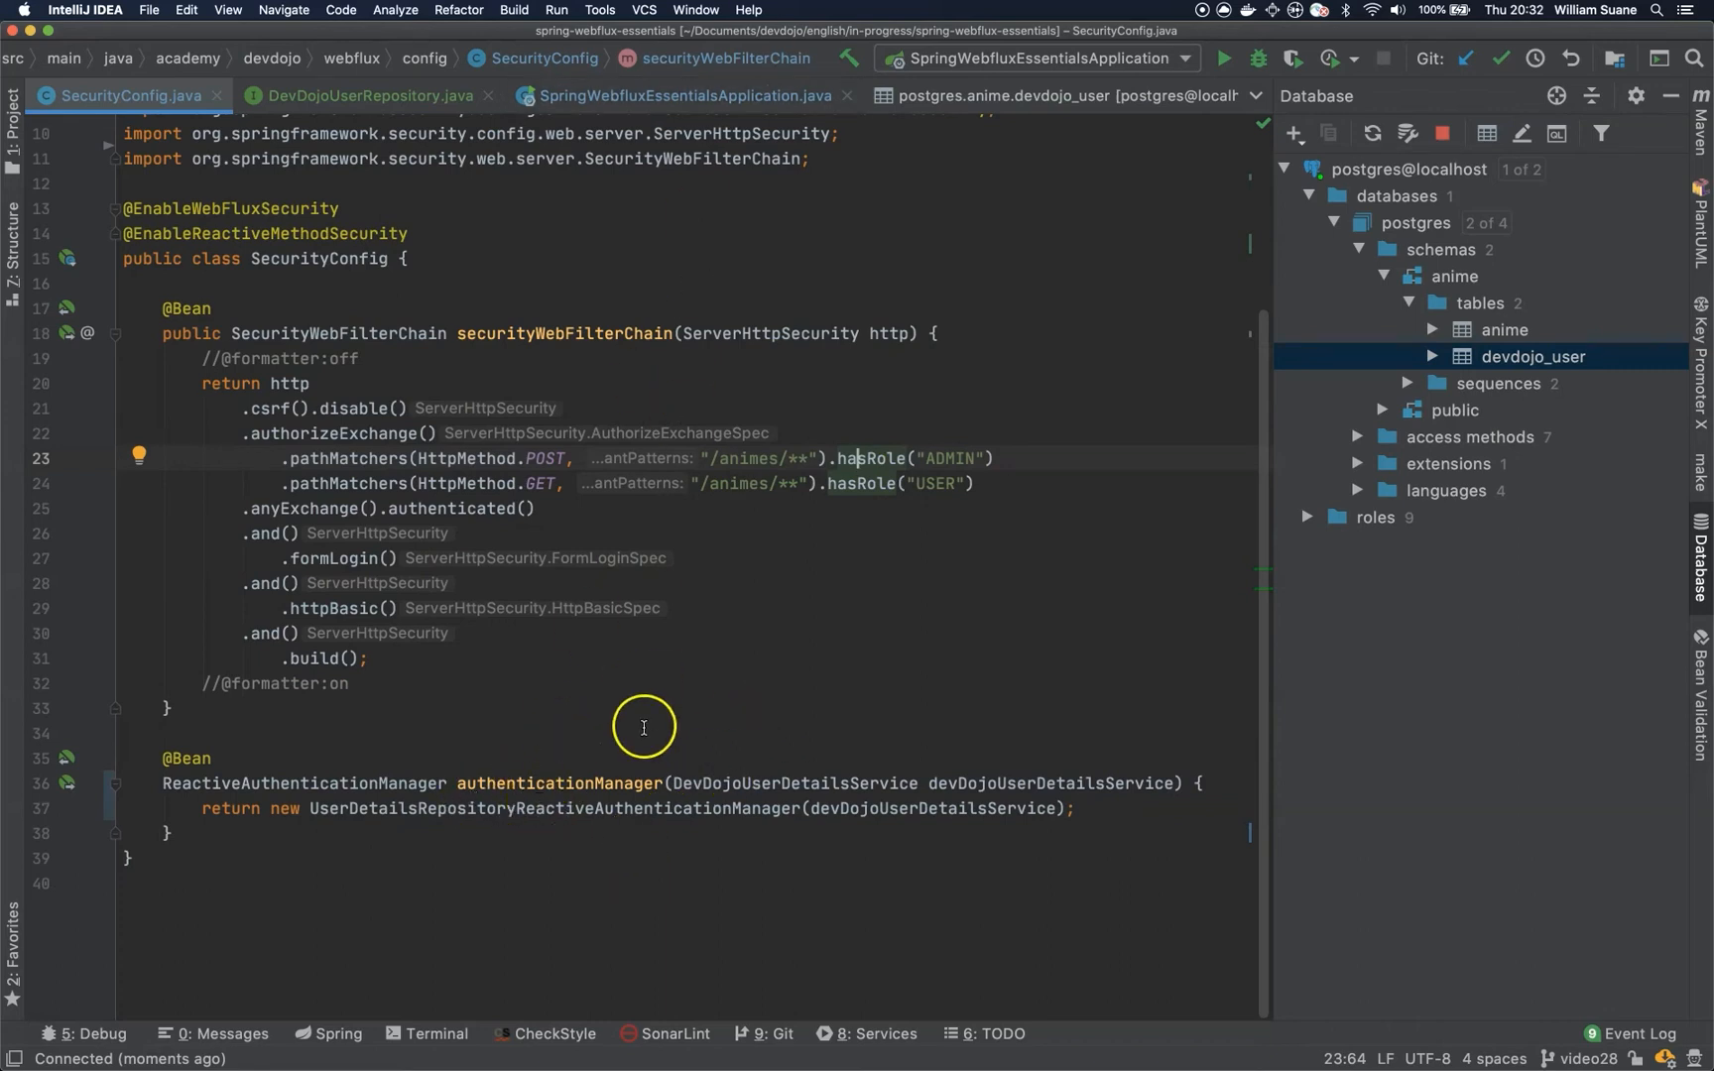
{"action": "left_click", "coordinate": [1079, 808]}
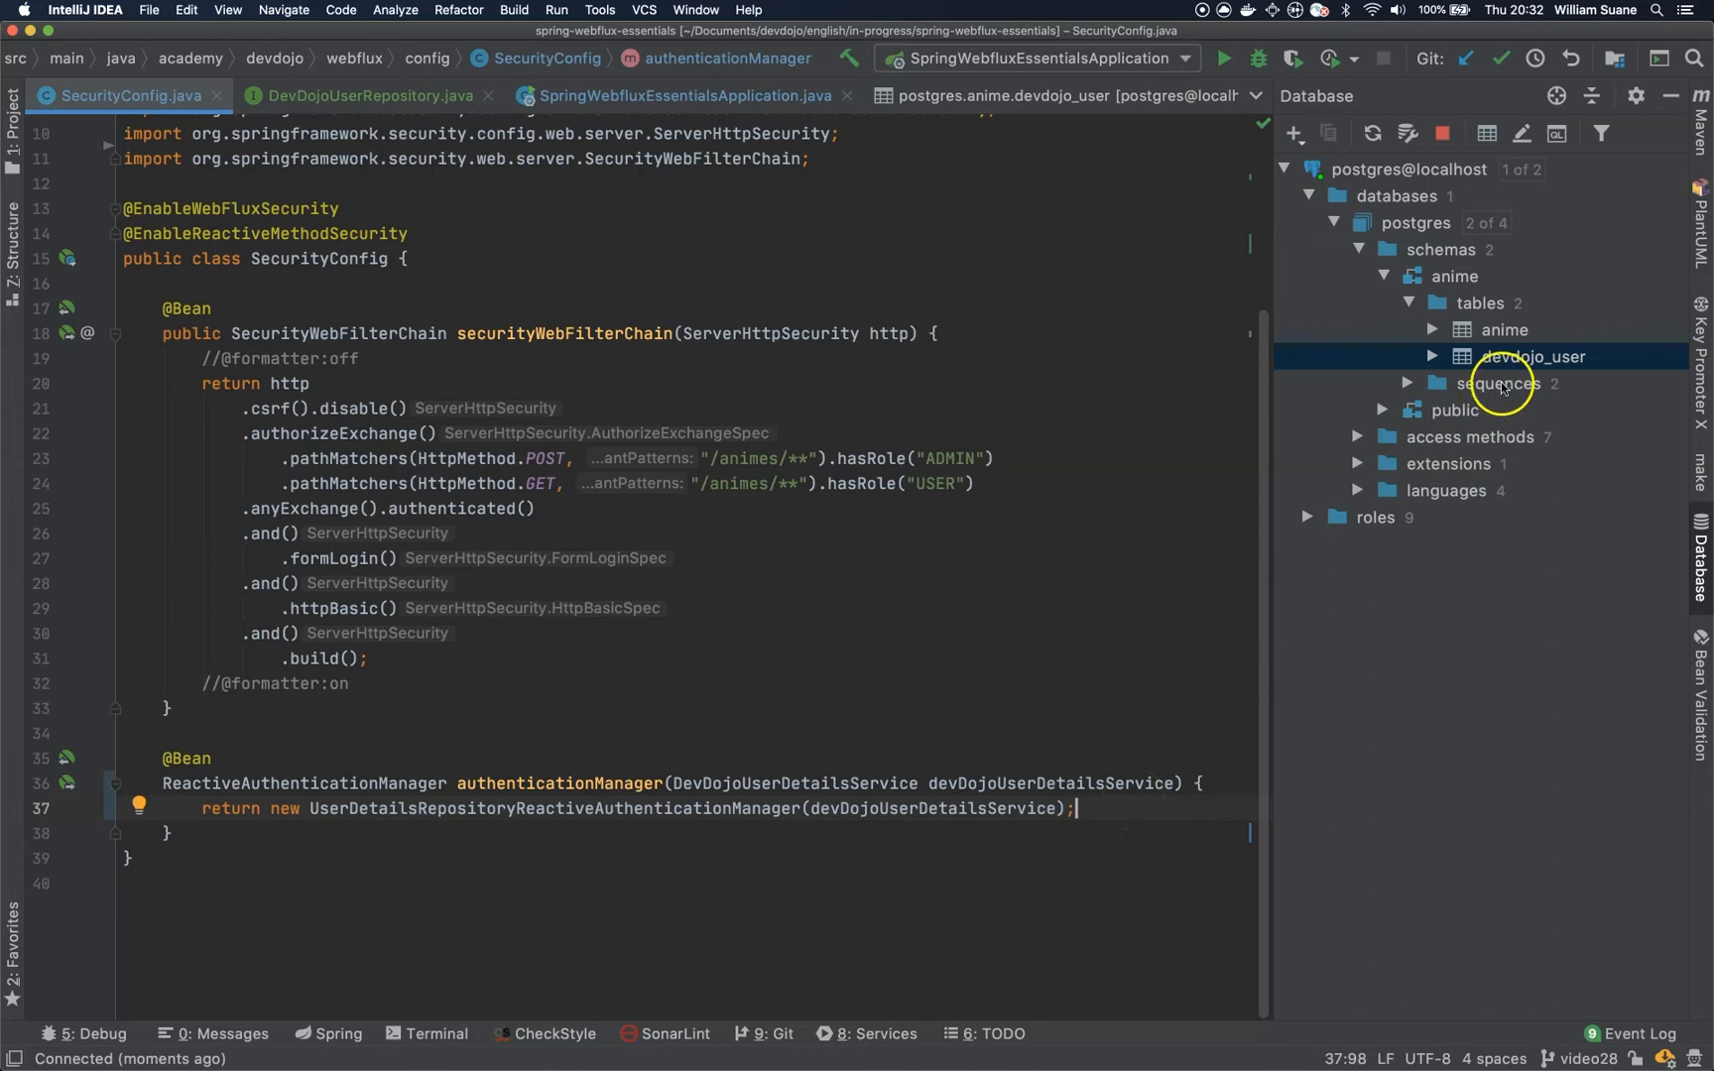
Add a devdojo_user row named 'Regular User' with the copied bcrypt password
{"action": "double_click", "coordinate": [1531, 355]}
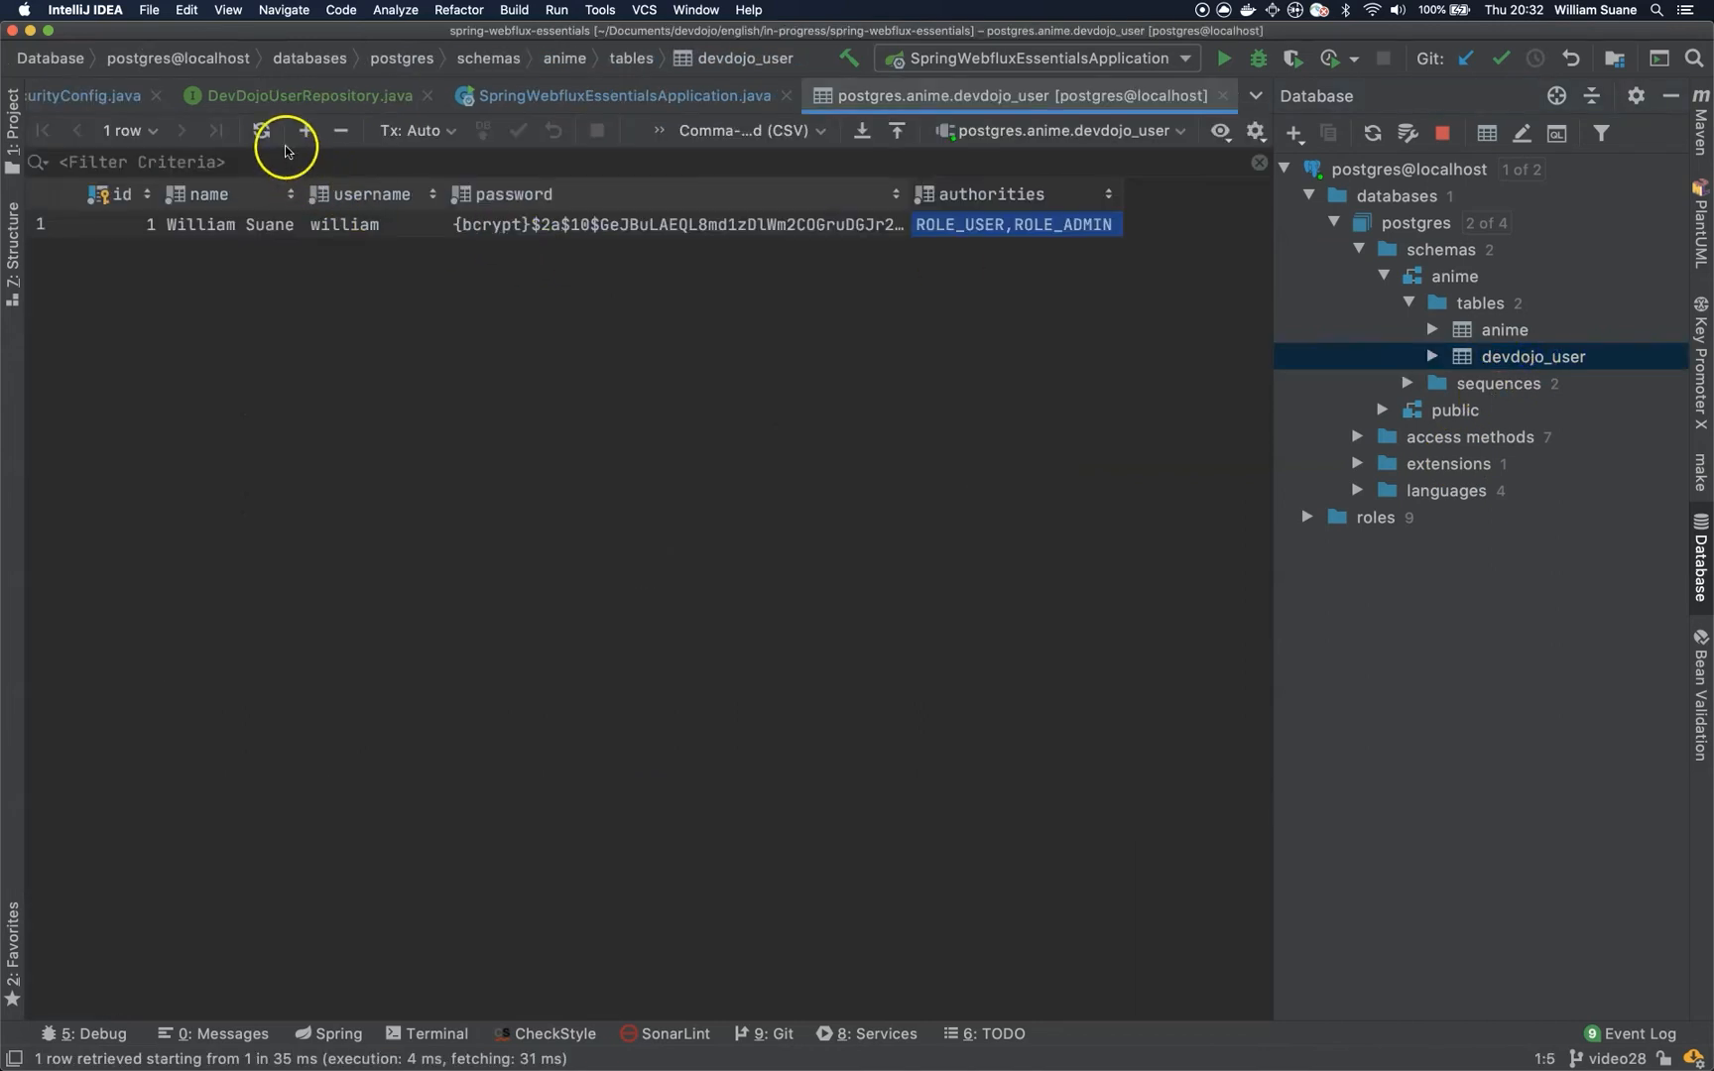
{"action": "left_click", "coordinate": [306, 130]}
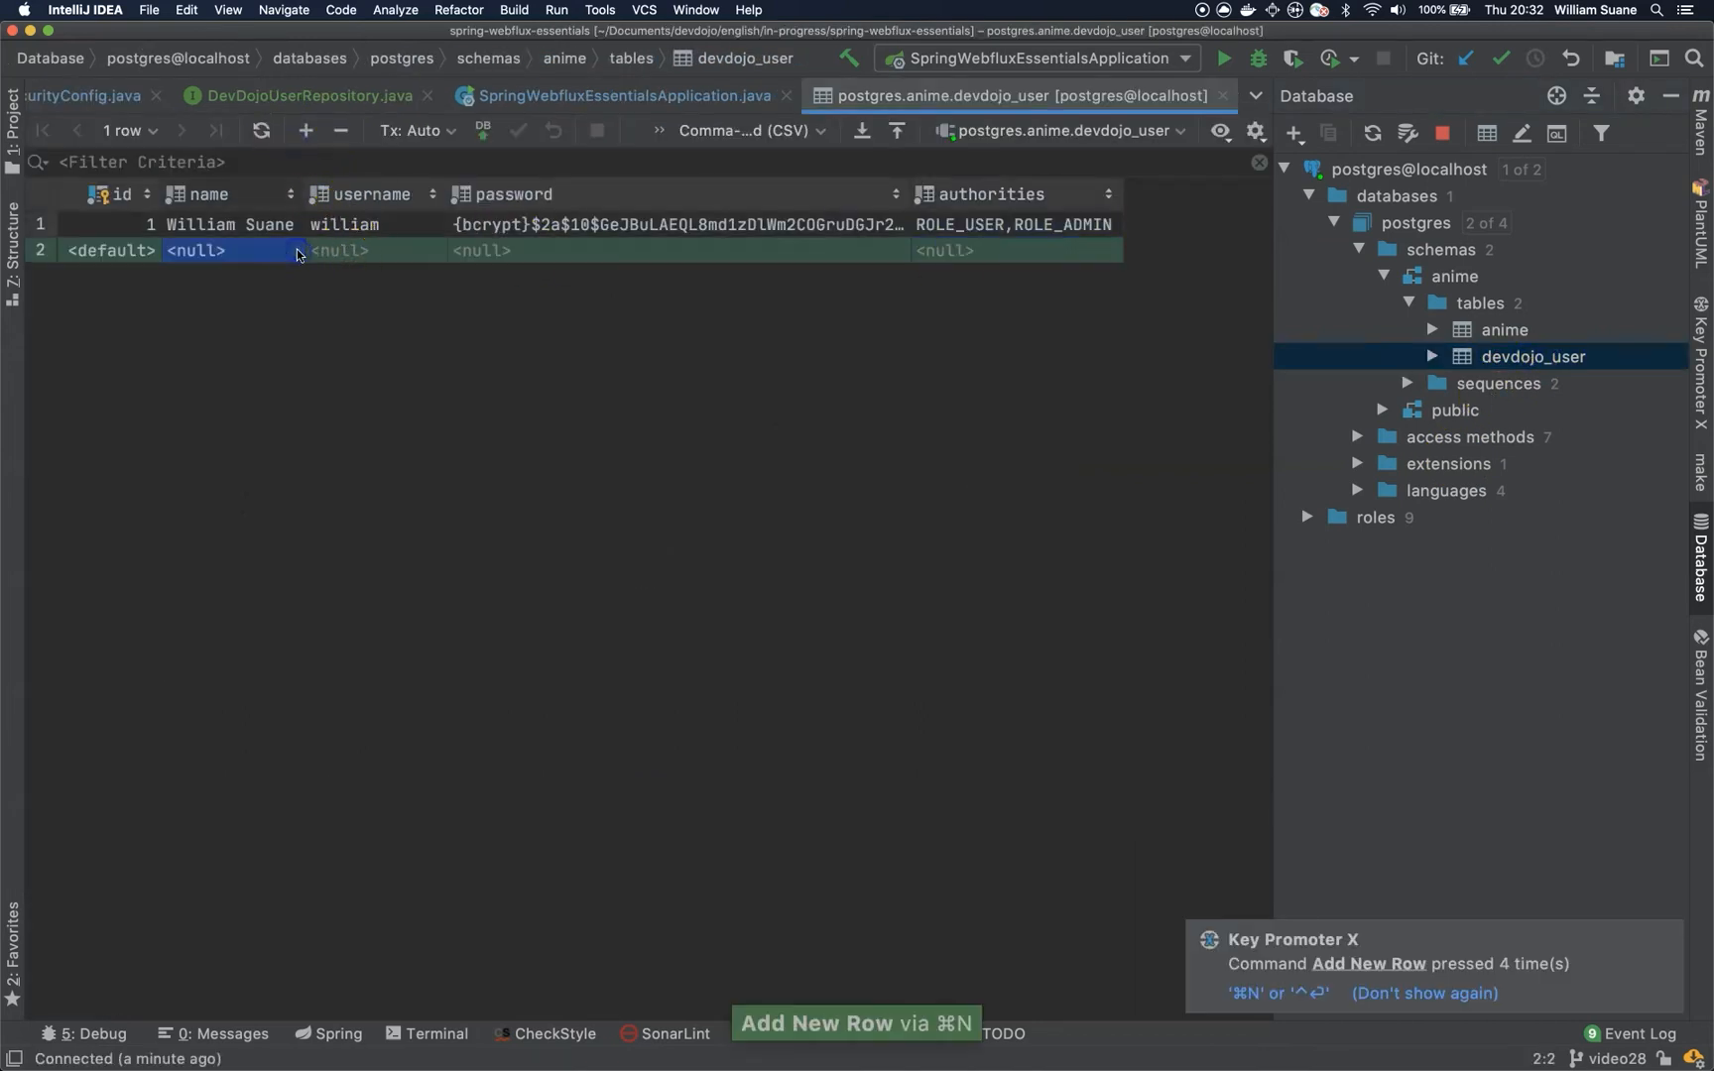
{"action": "double_click", "coordinate": [233, 250]}
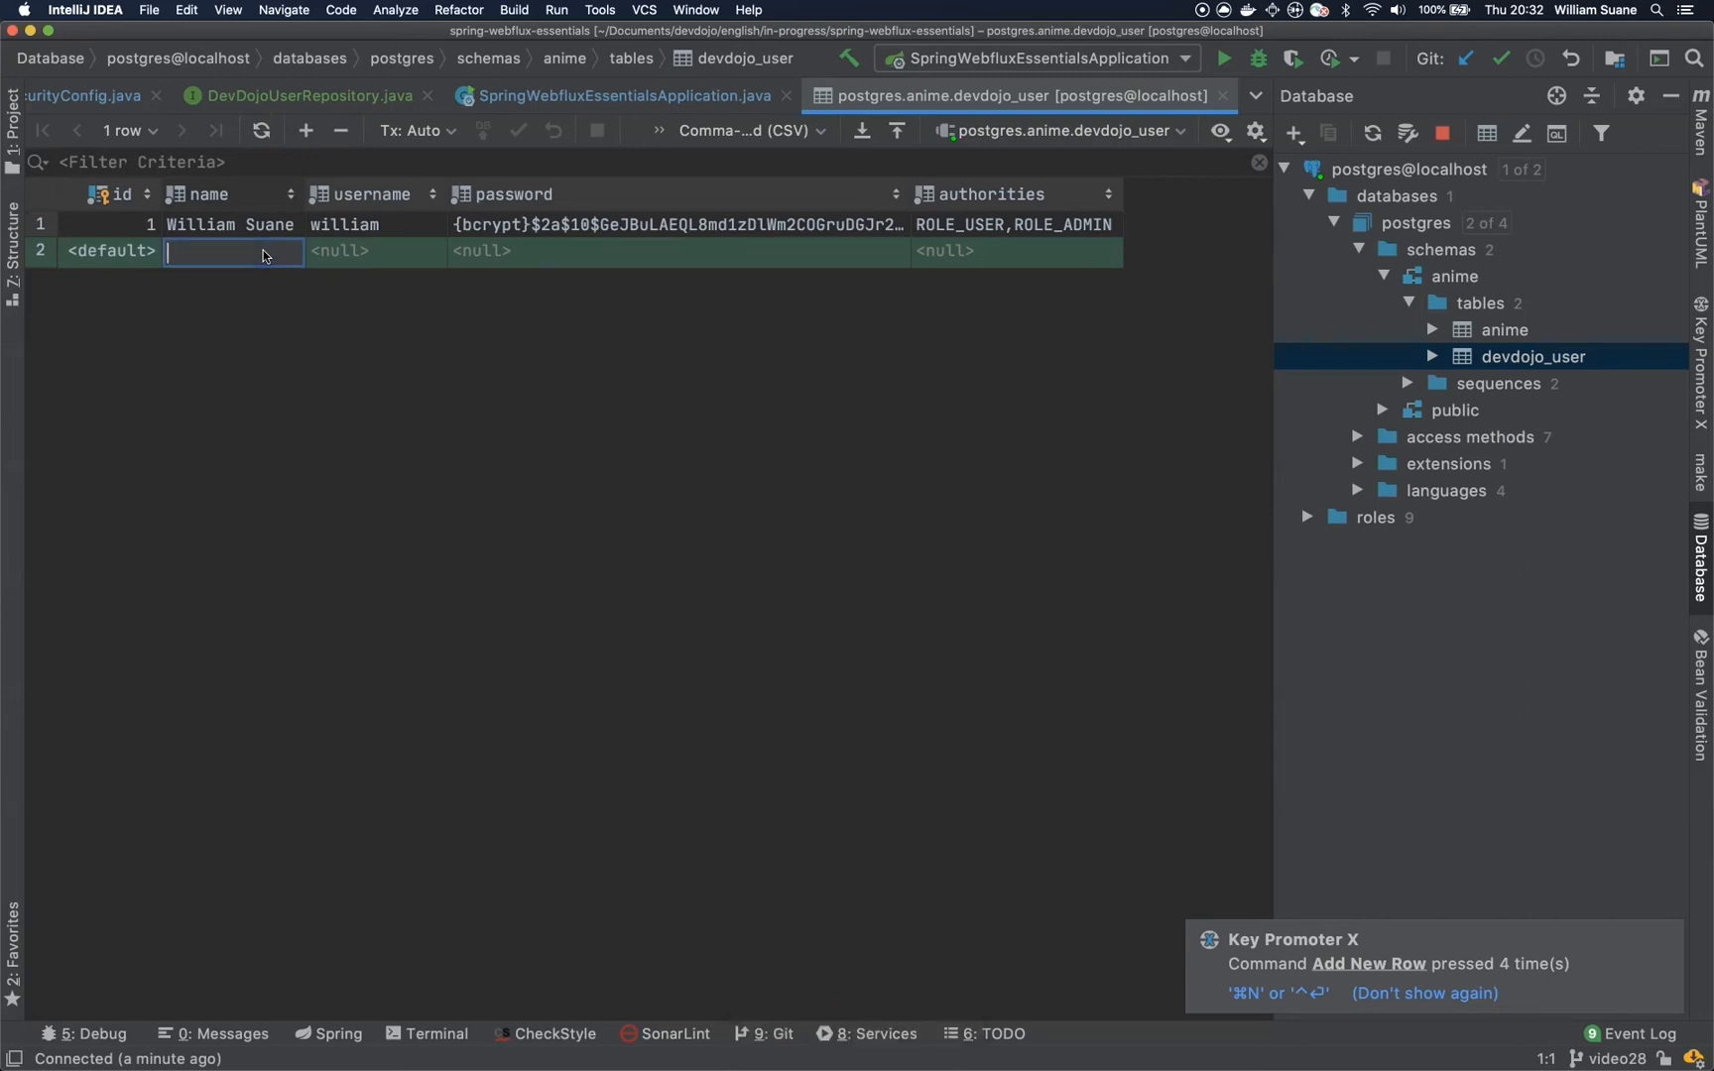
{"action": "type", "text": "Regular User"}
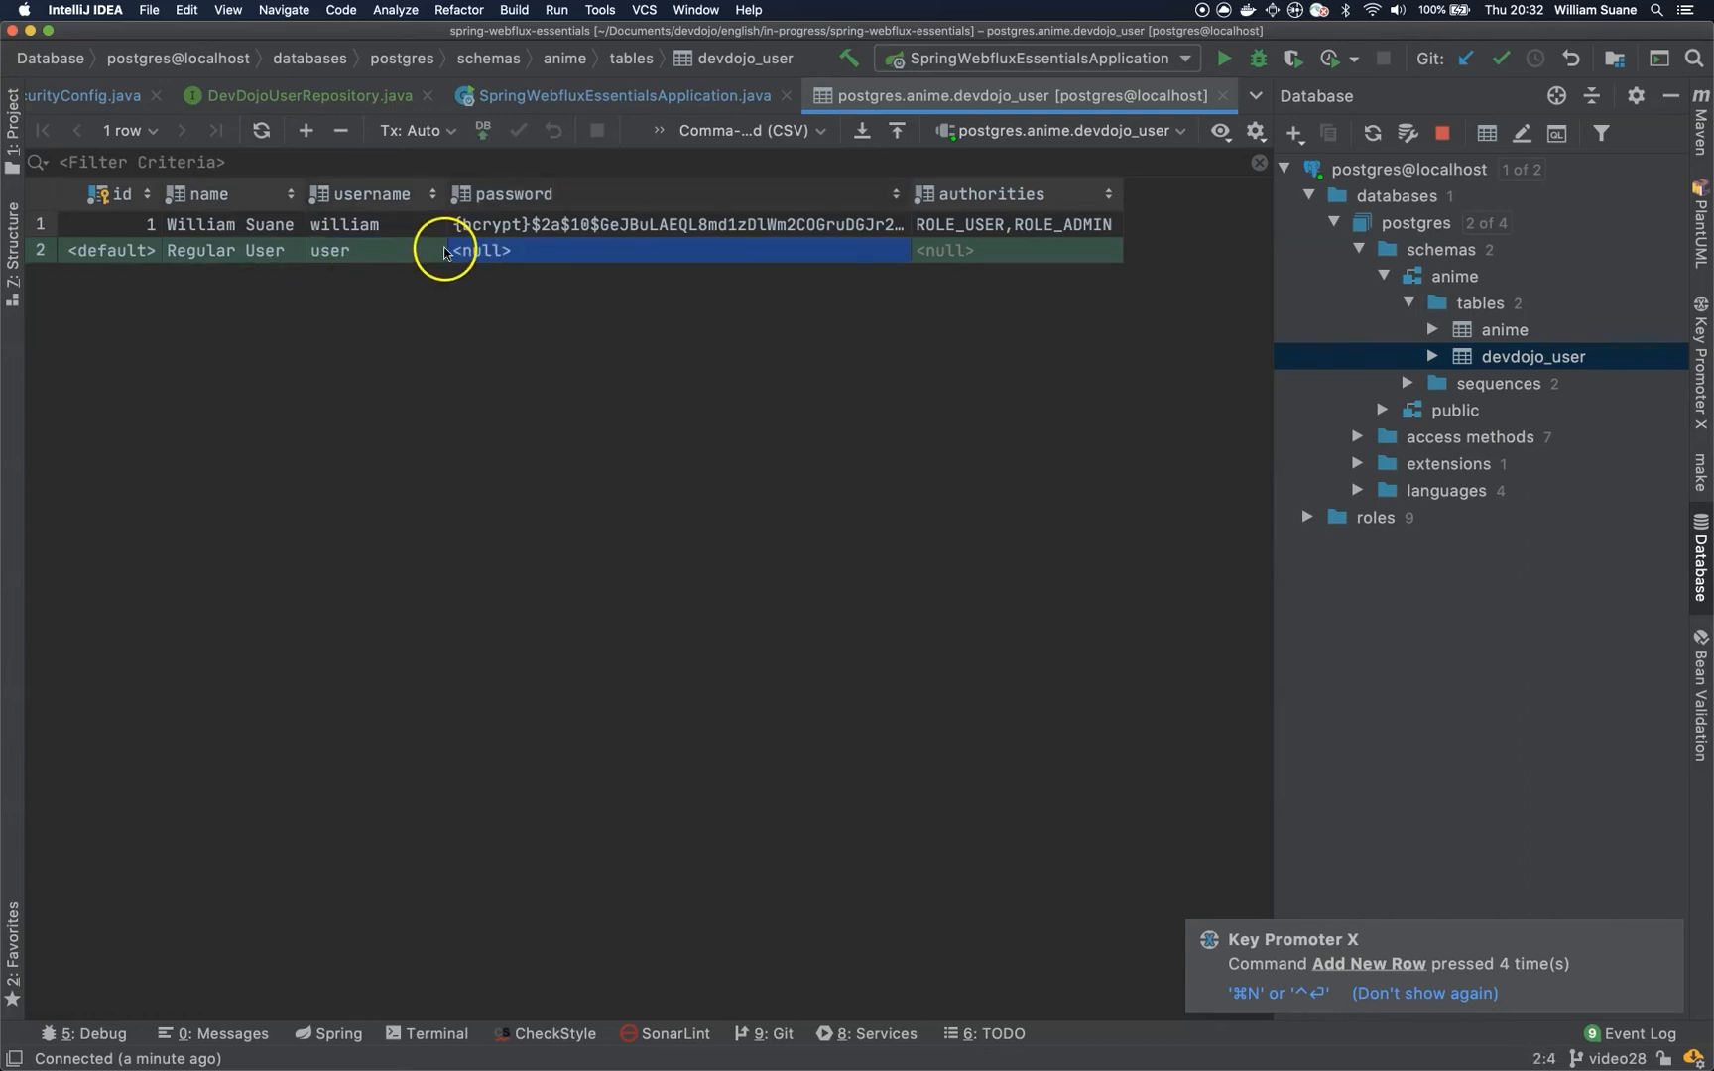
{"action": "key", "text": "cmd+v"}
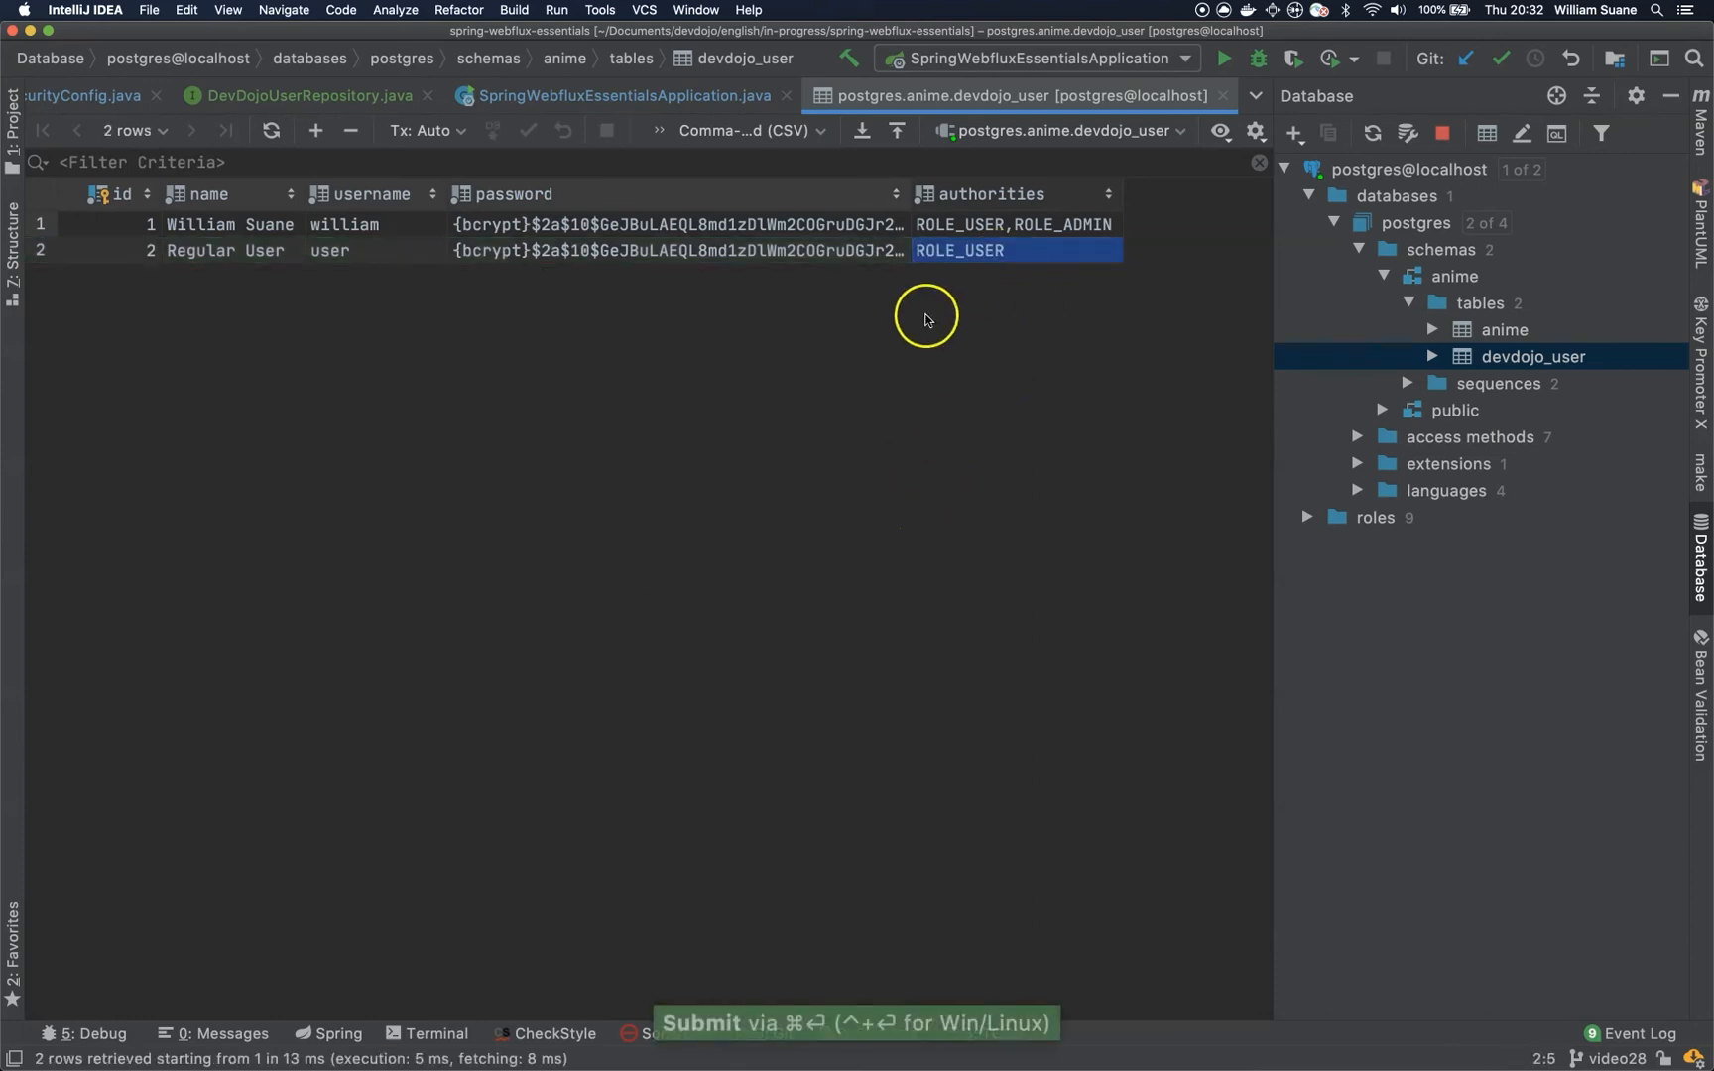
{"action": "mouse_move", "coordinate": [824, 621]}
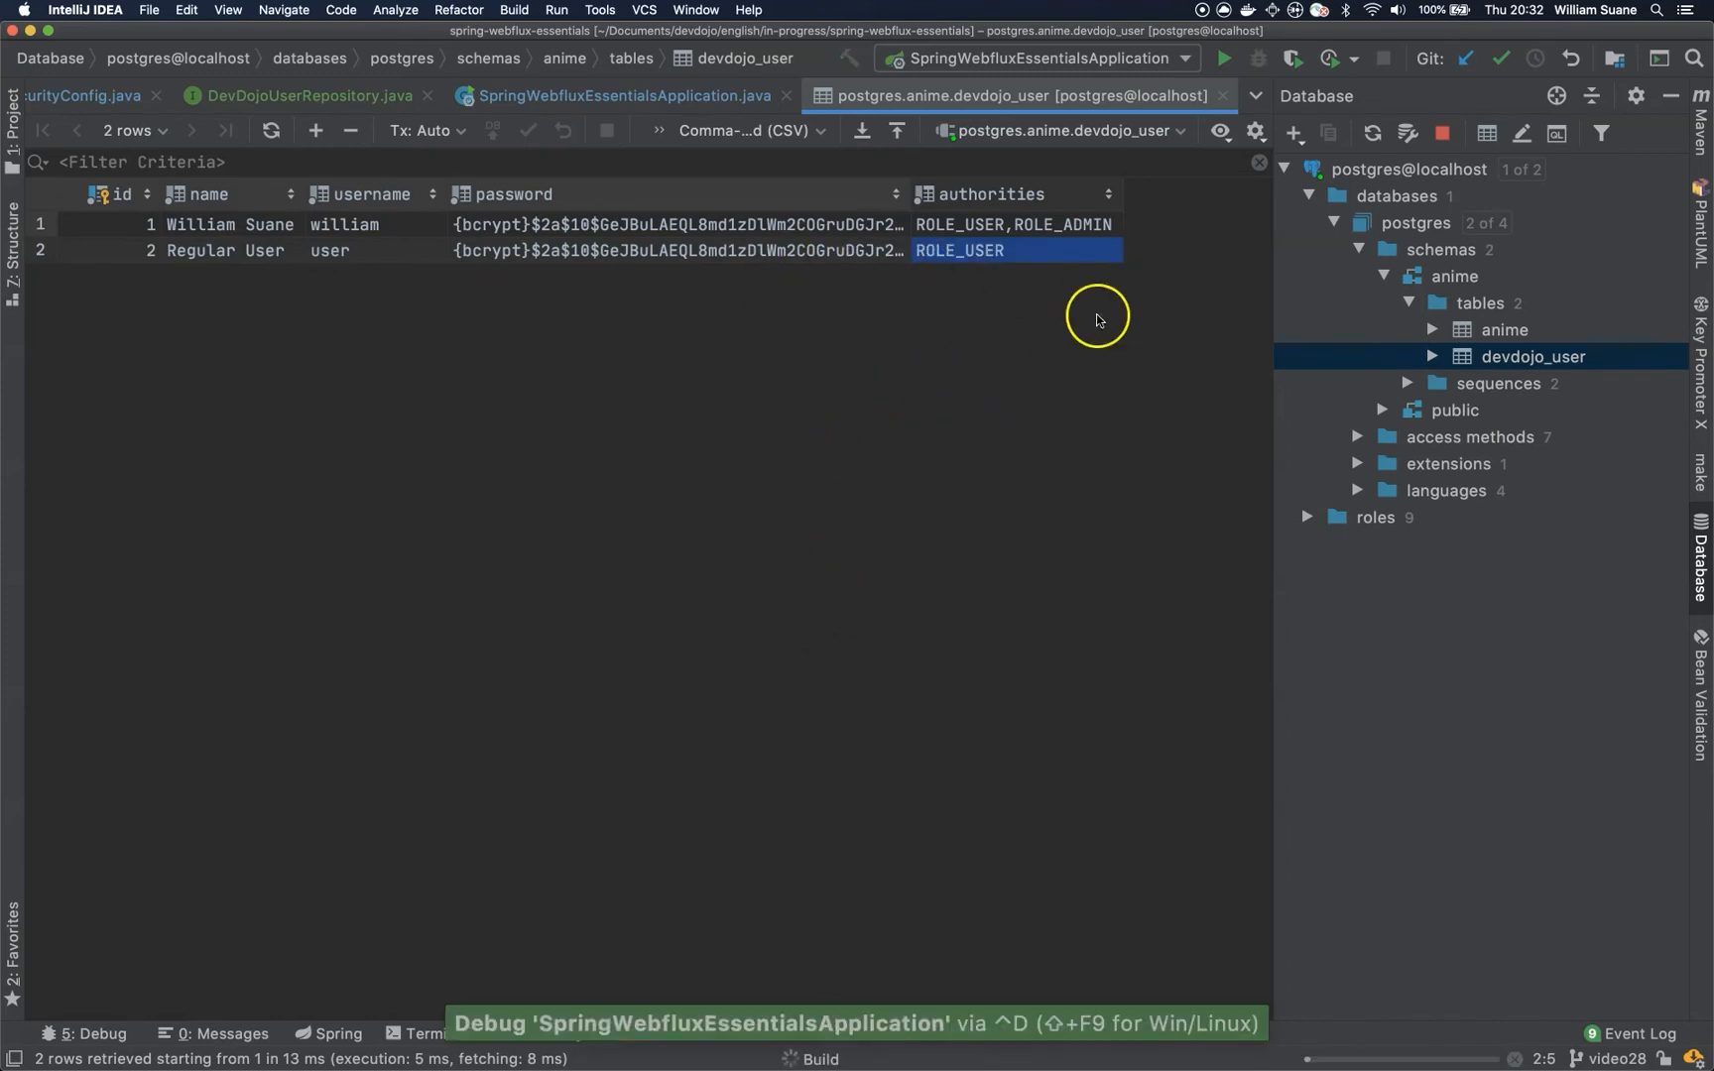
Run SpringWebfluxEssentialsApplication in debug mode on port 8080 and switch to Postman
{"action": "left_click", "coordinate": [1292, 57]}
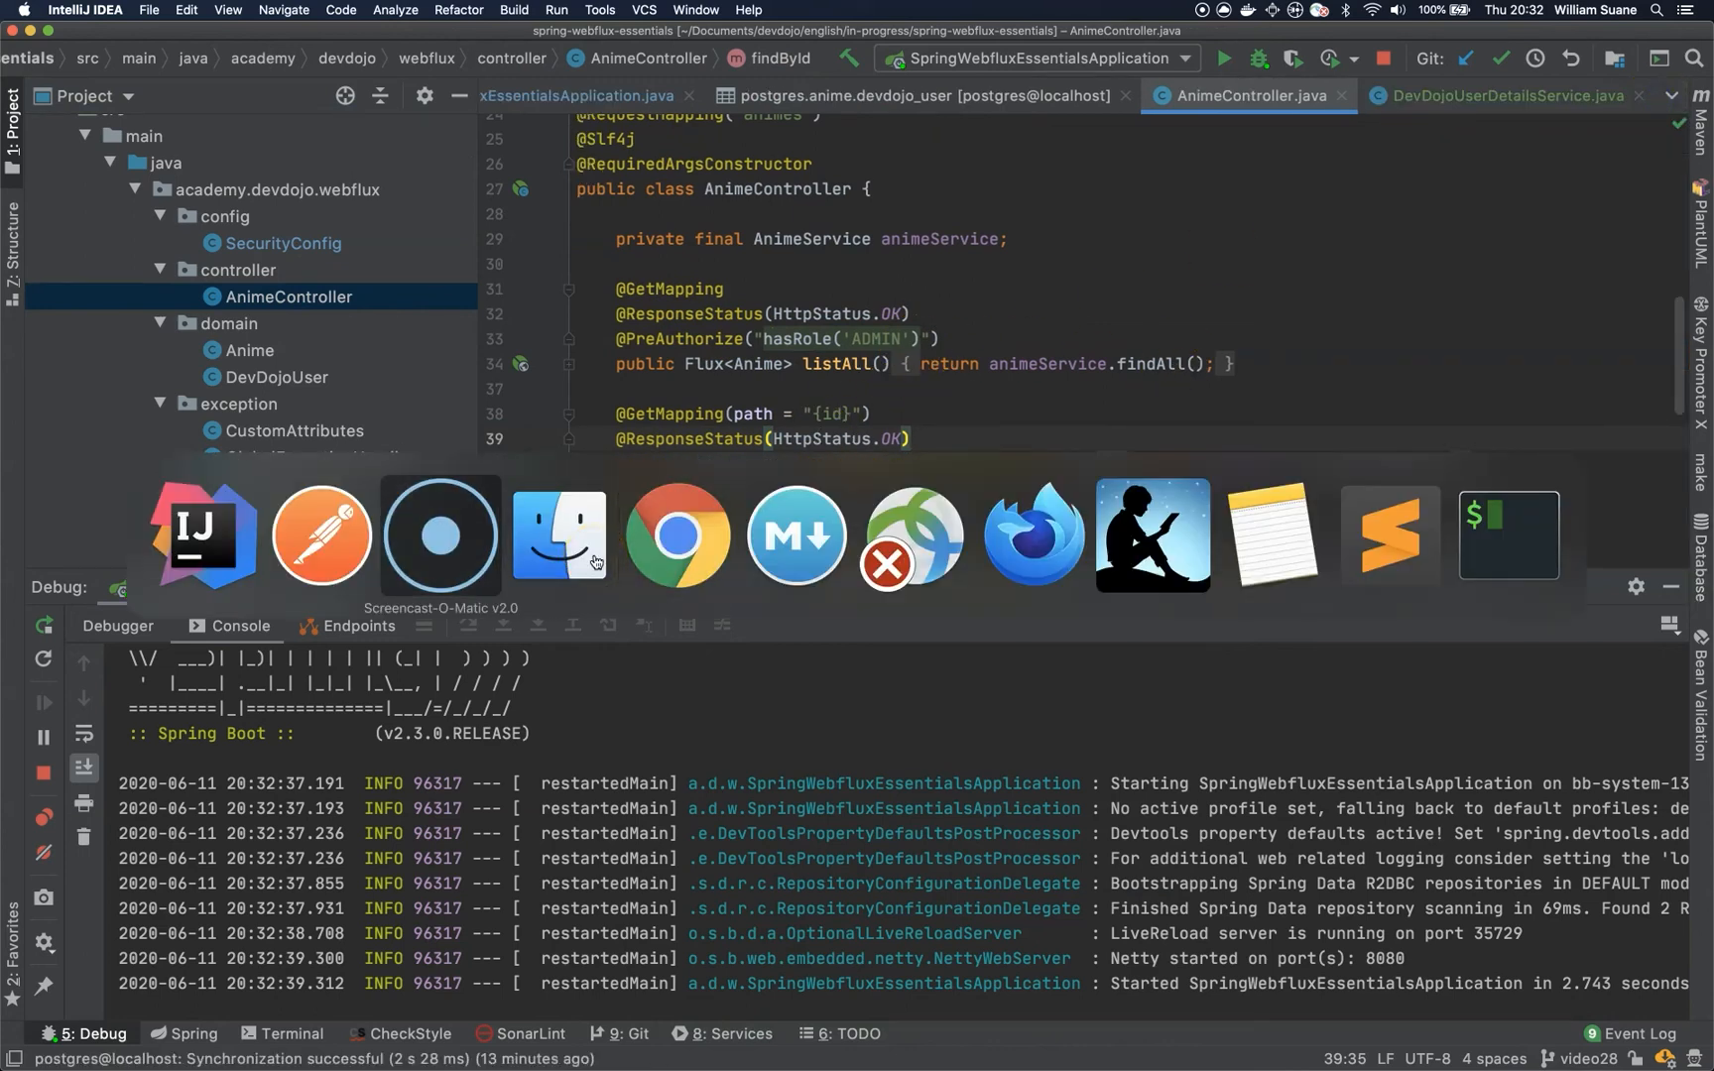
{"action": "left_click", "coordinate": [1150, 536]}
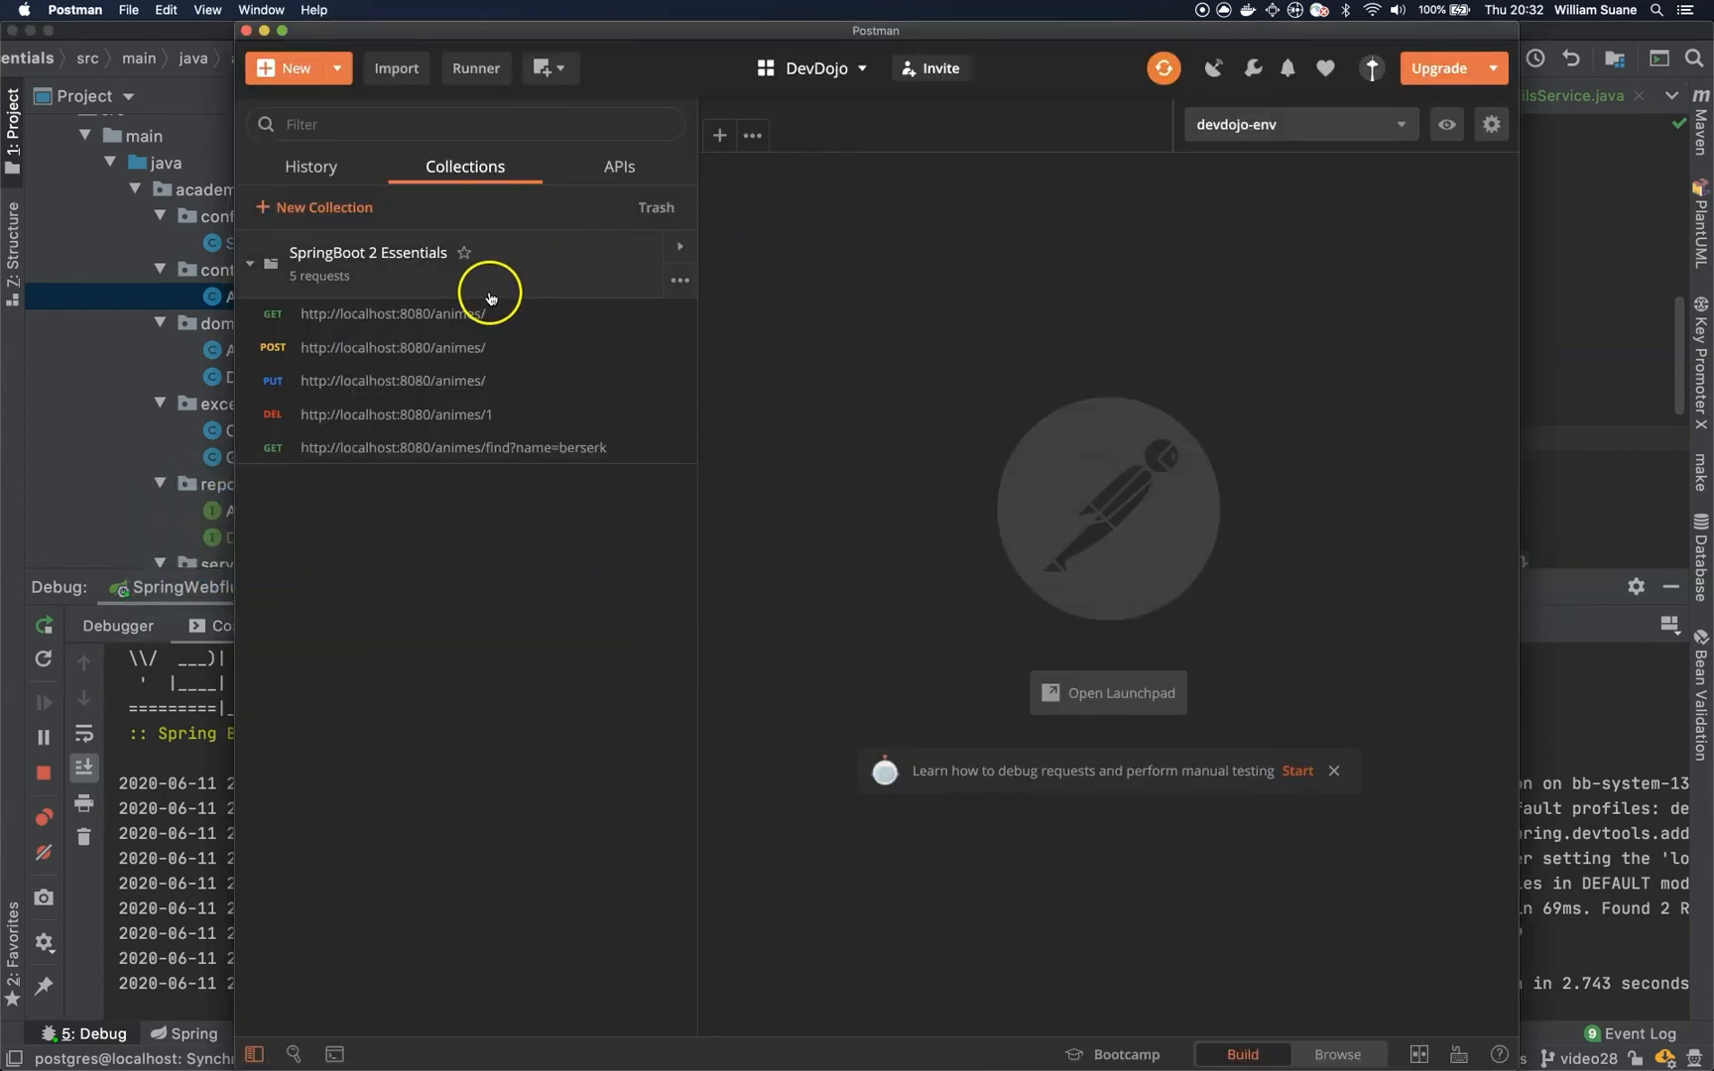
Send GET /animes with the current Basic Auth login, then as the regular user, getting 403 Denied
{"action": "left_click", "coordinate": [392, 314]}
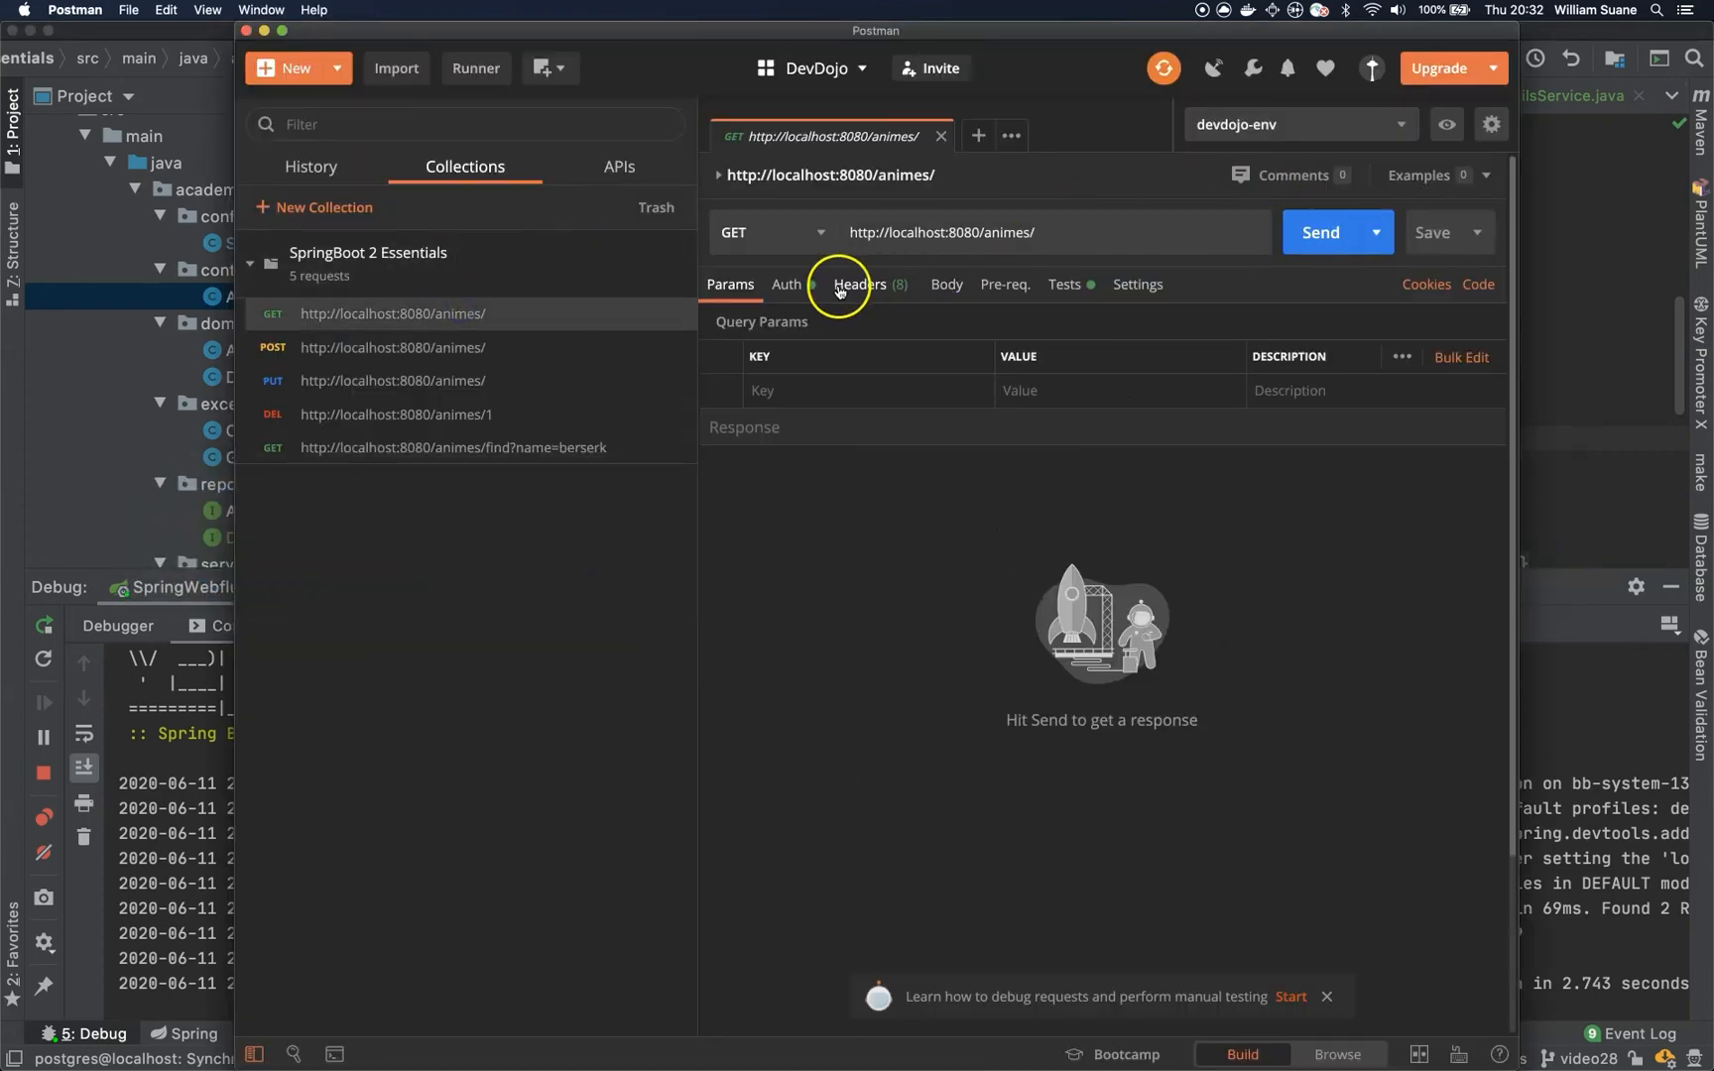
{"action": "left_click", "coordinate": [784, 285]}
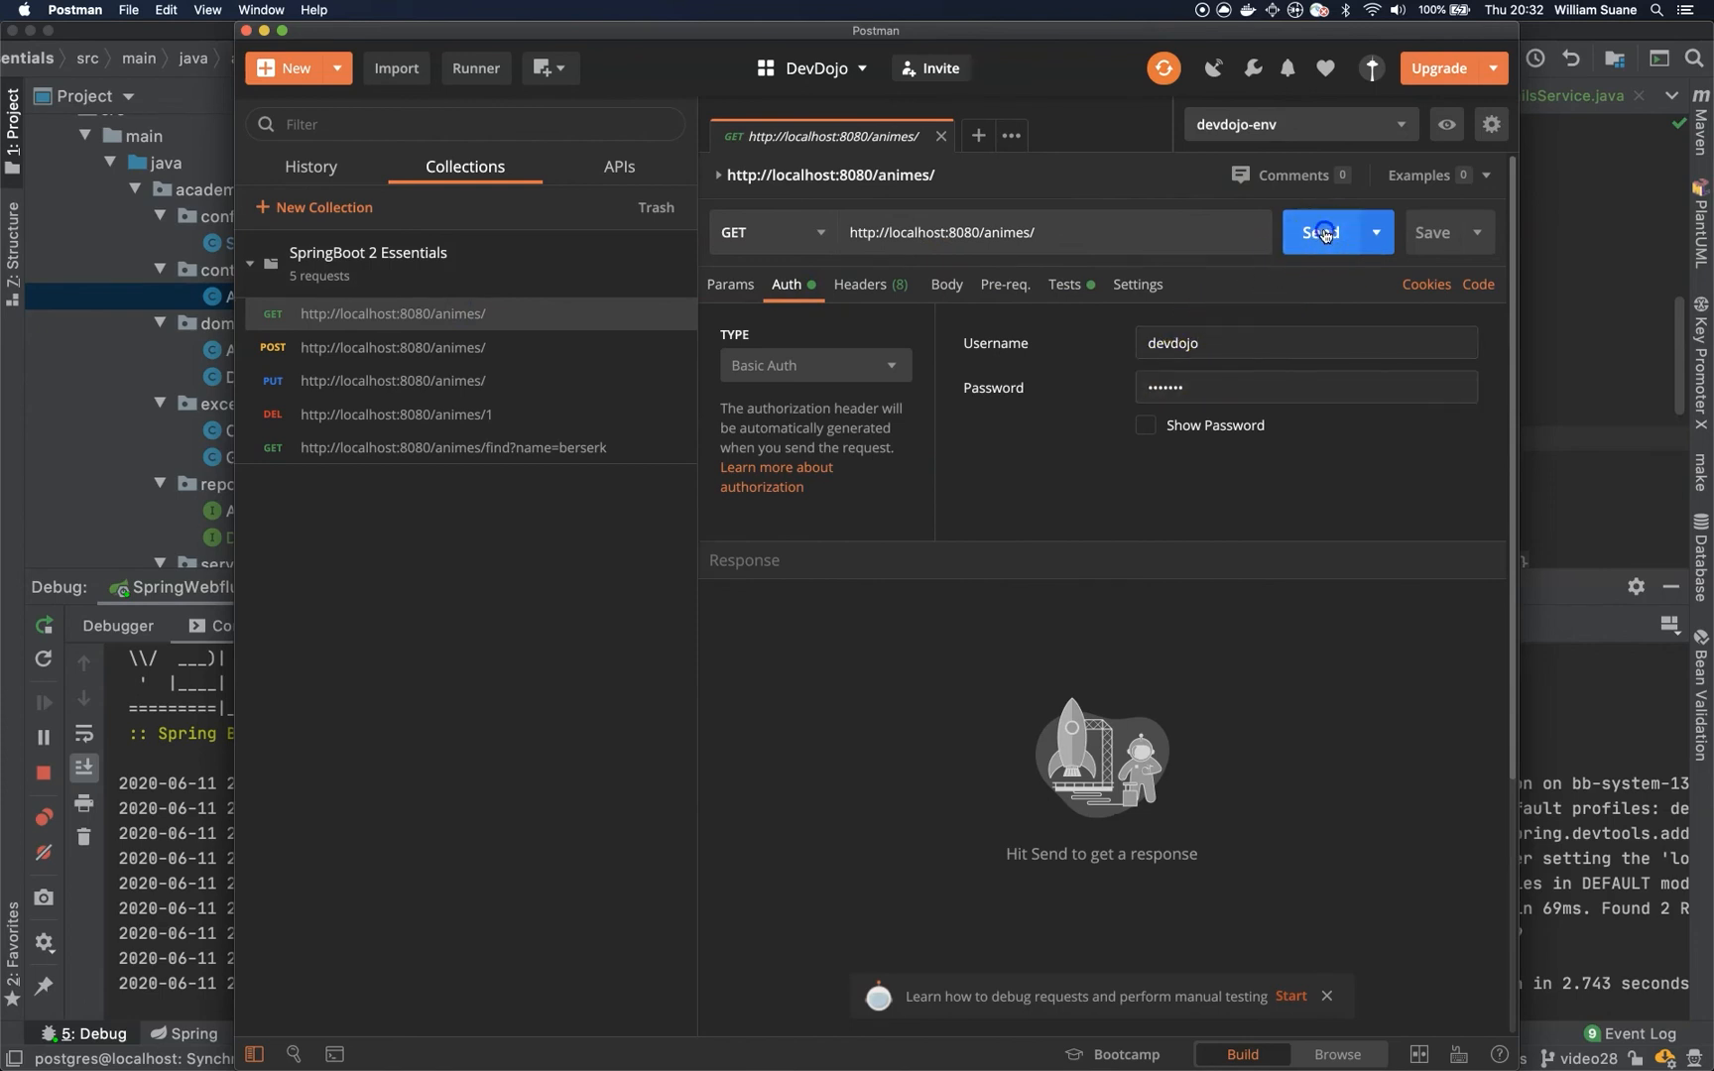
{"action": "left_click", "coordinate": [1320, 232]}
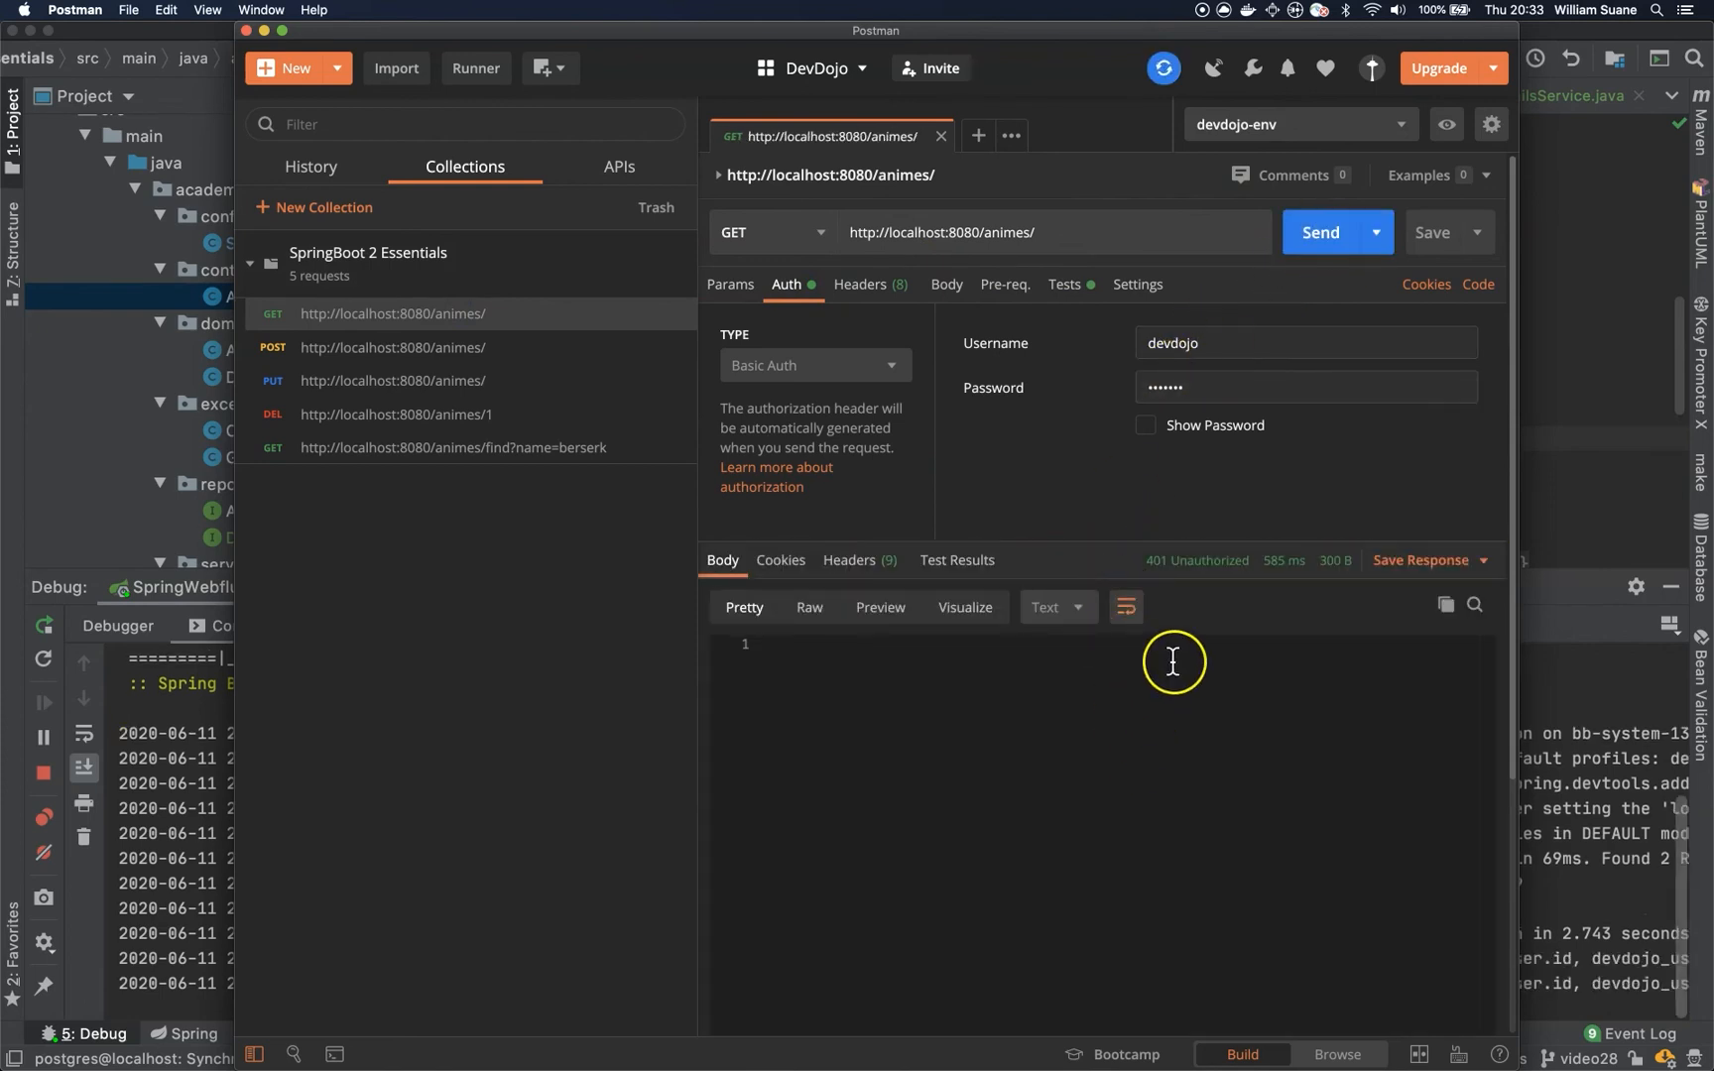
{"action": "left_click", "coordinate": [813, 365]}
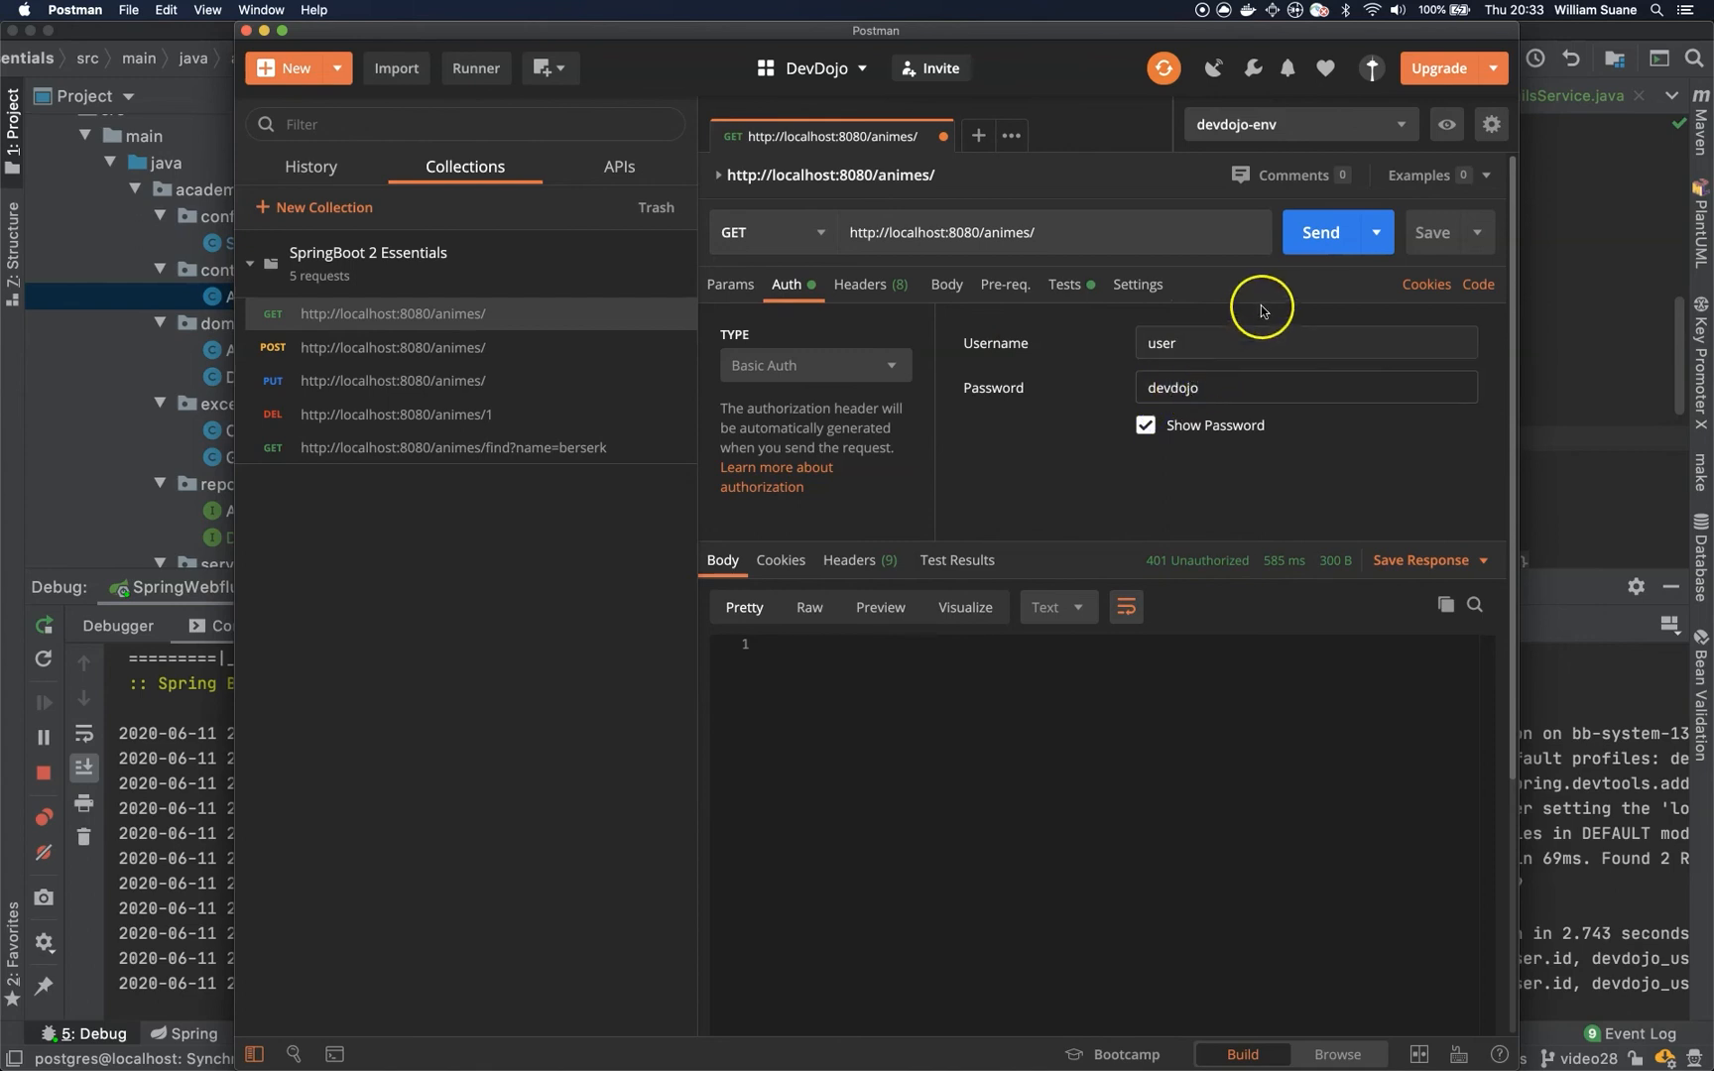
{"action": "left_click", "coordinate": [1318, 232]}
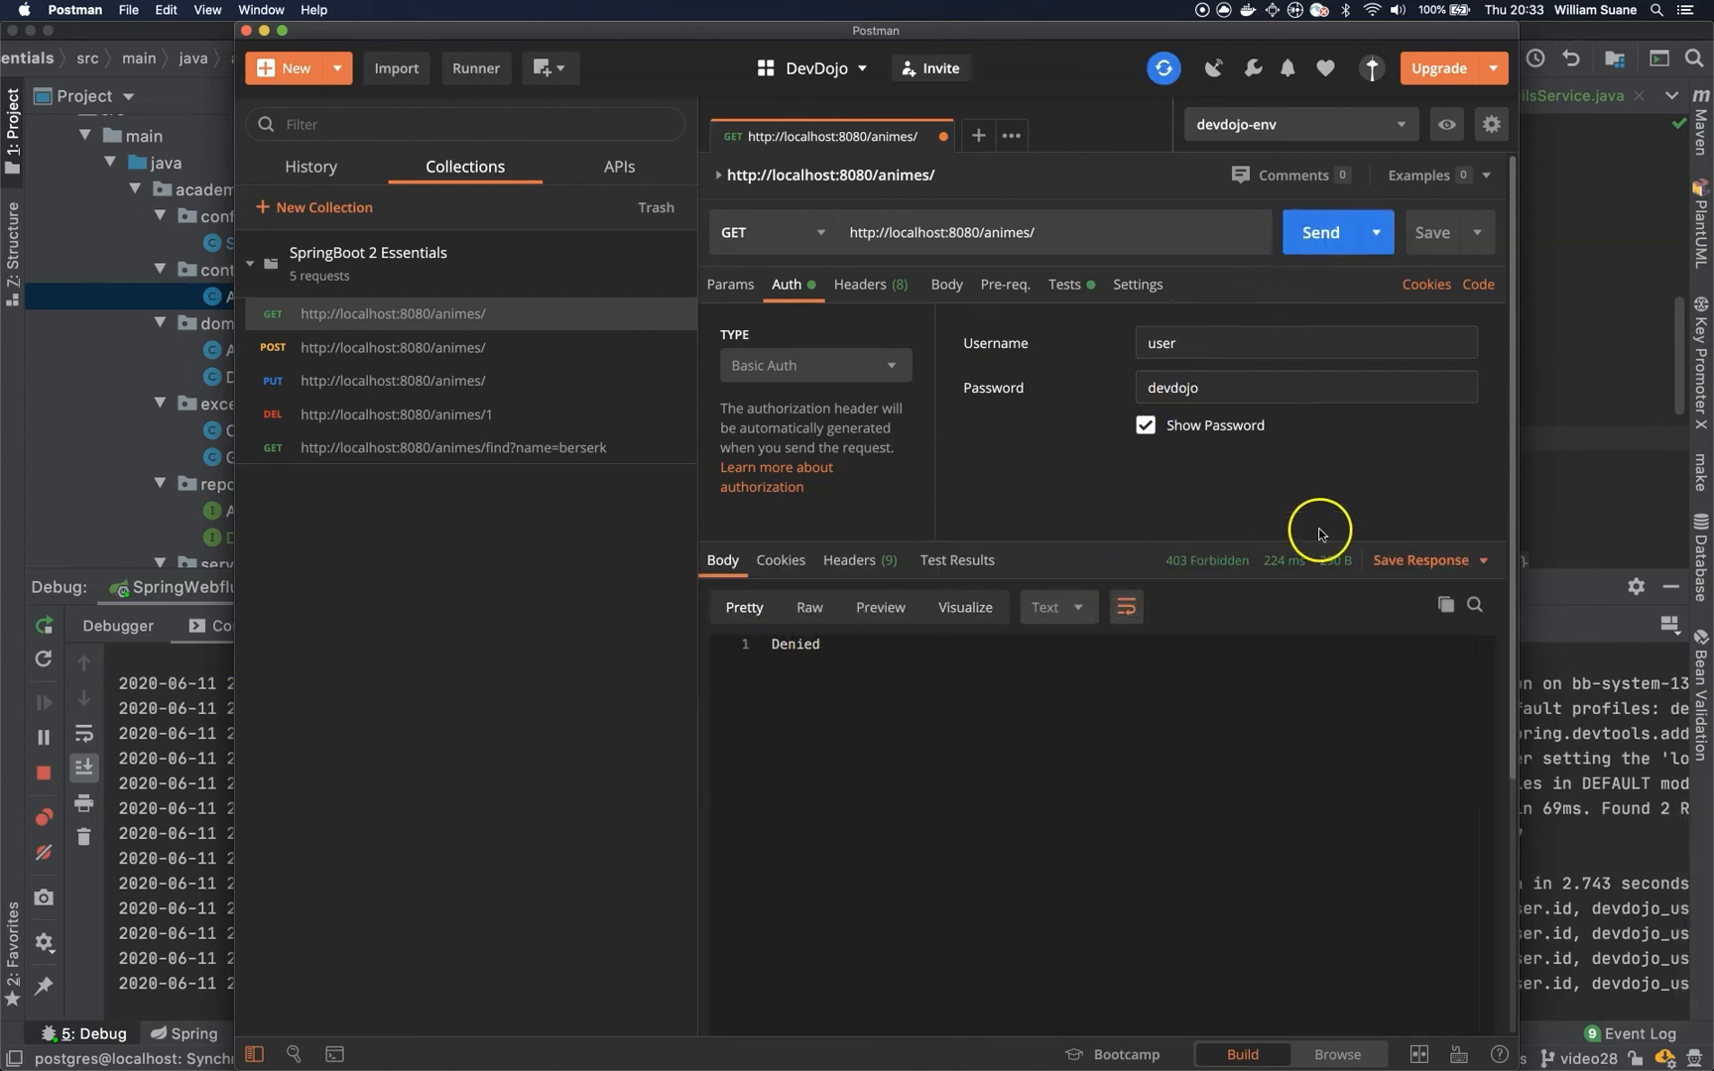
Send GET /animes as 'william' for 200 with the anime list, then with a wrong username for 401
{"action": "double_click", "coordinate": [1163, 342]}
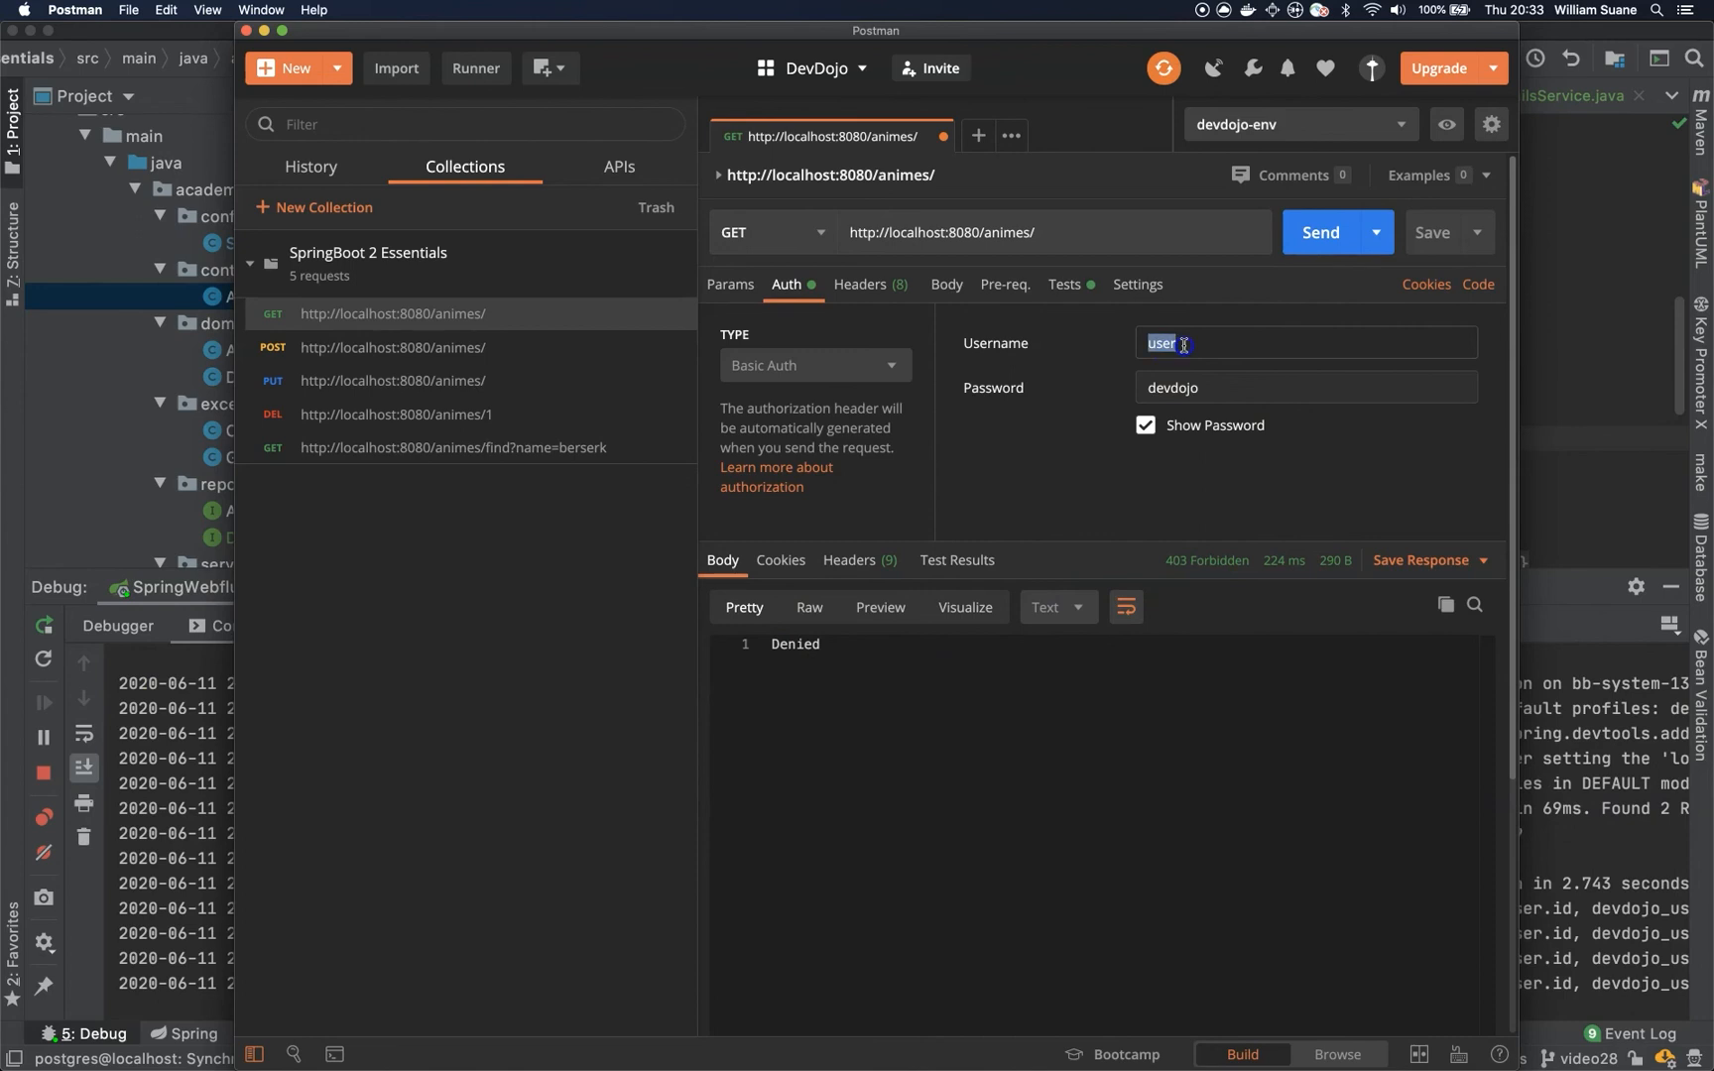
{"action": "type", "text": "william"}
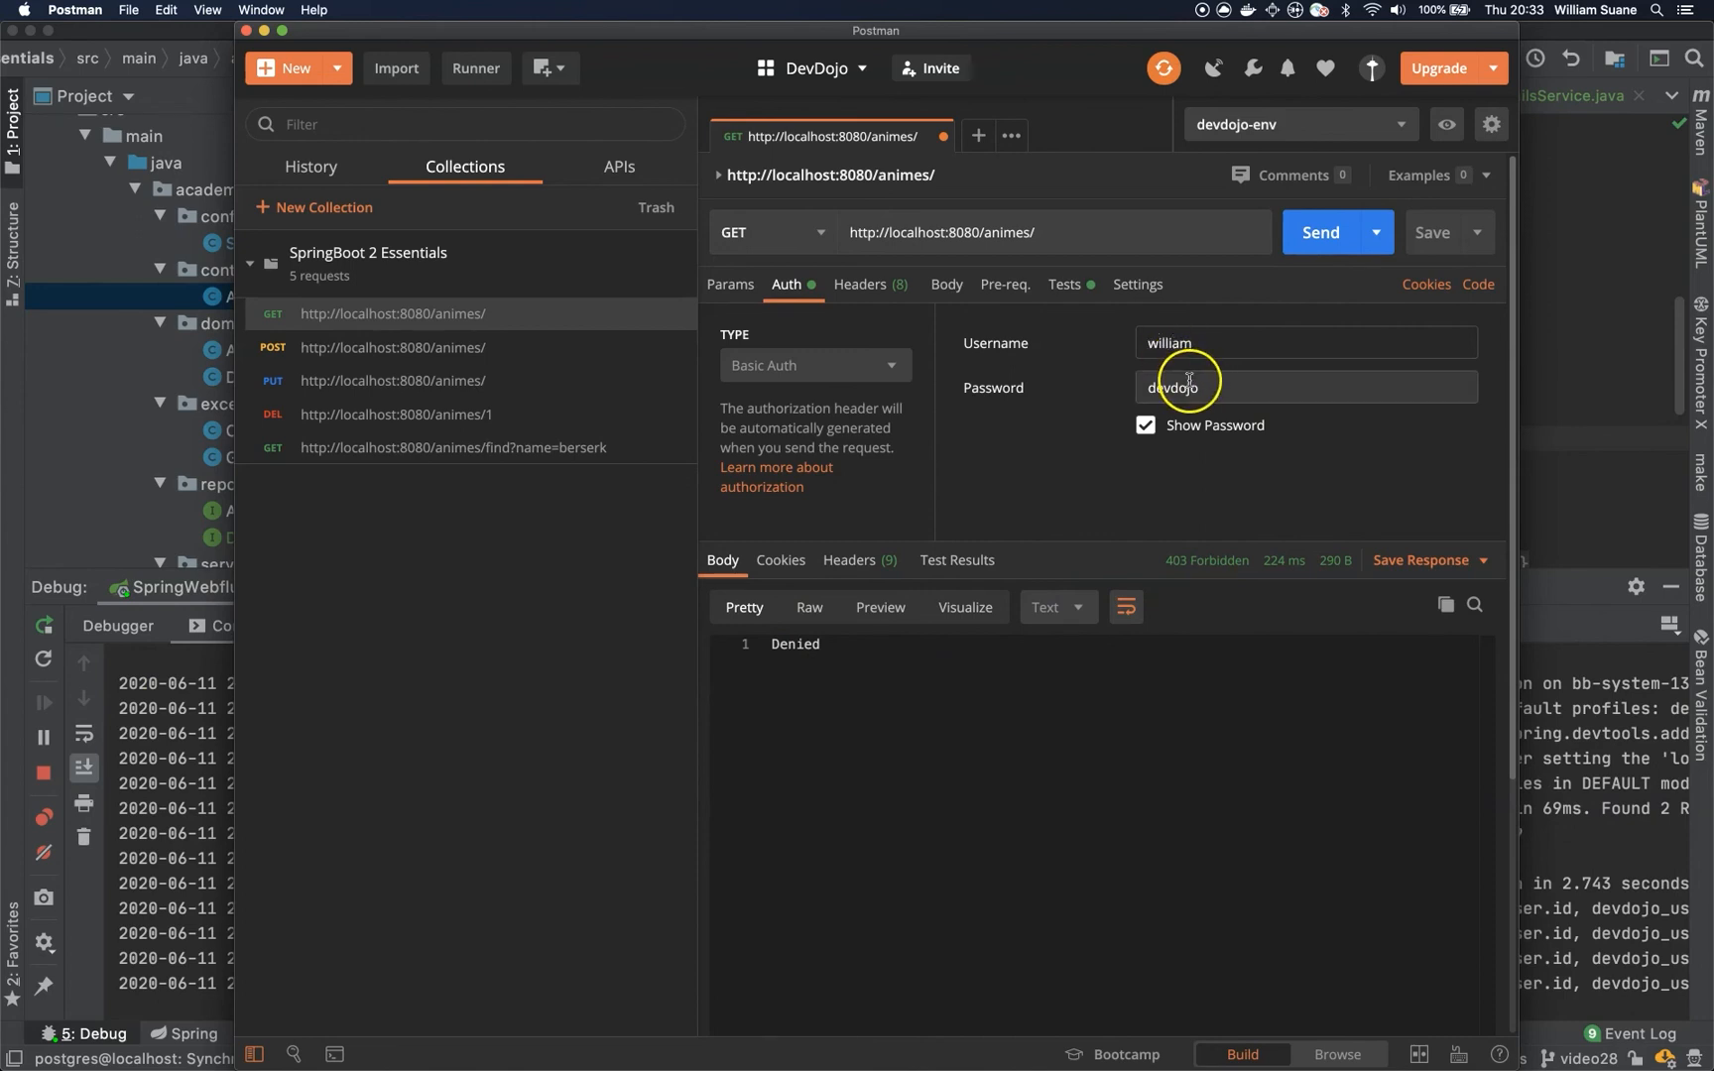
{"action": "left_click", "coordinate": [1318, 232]}
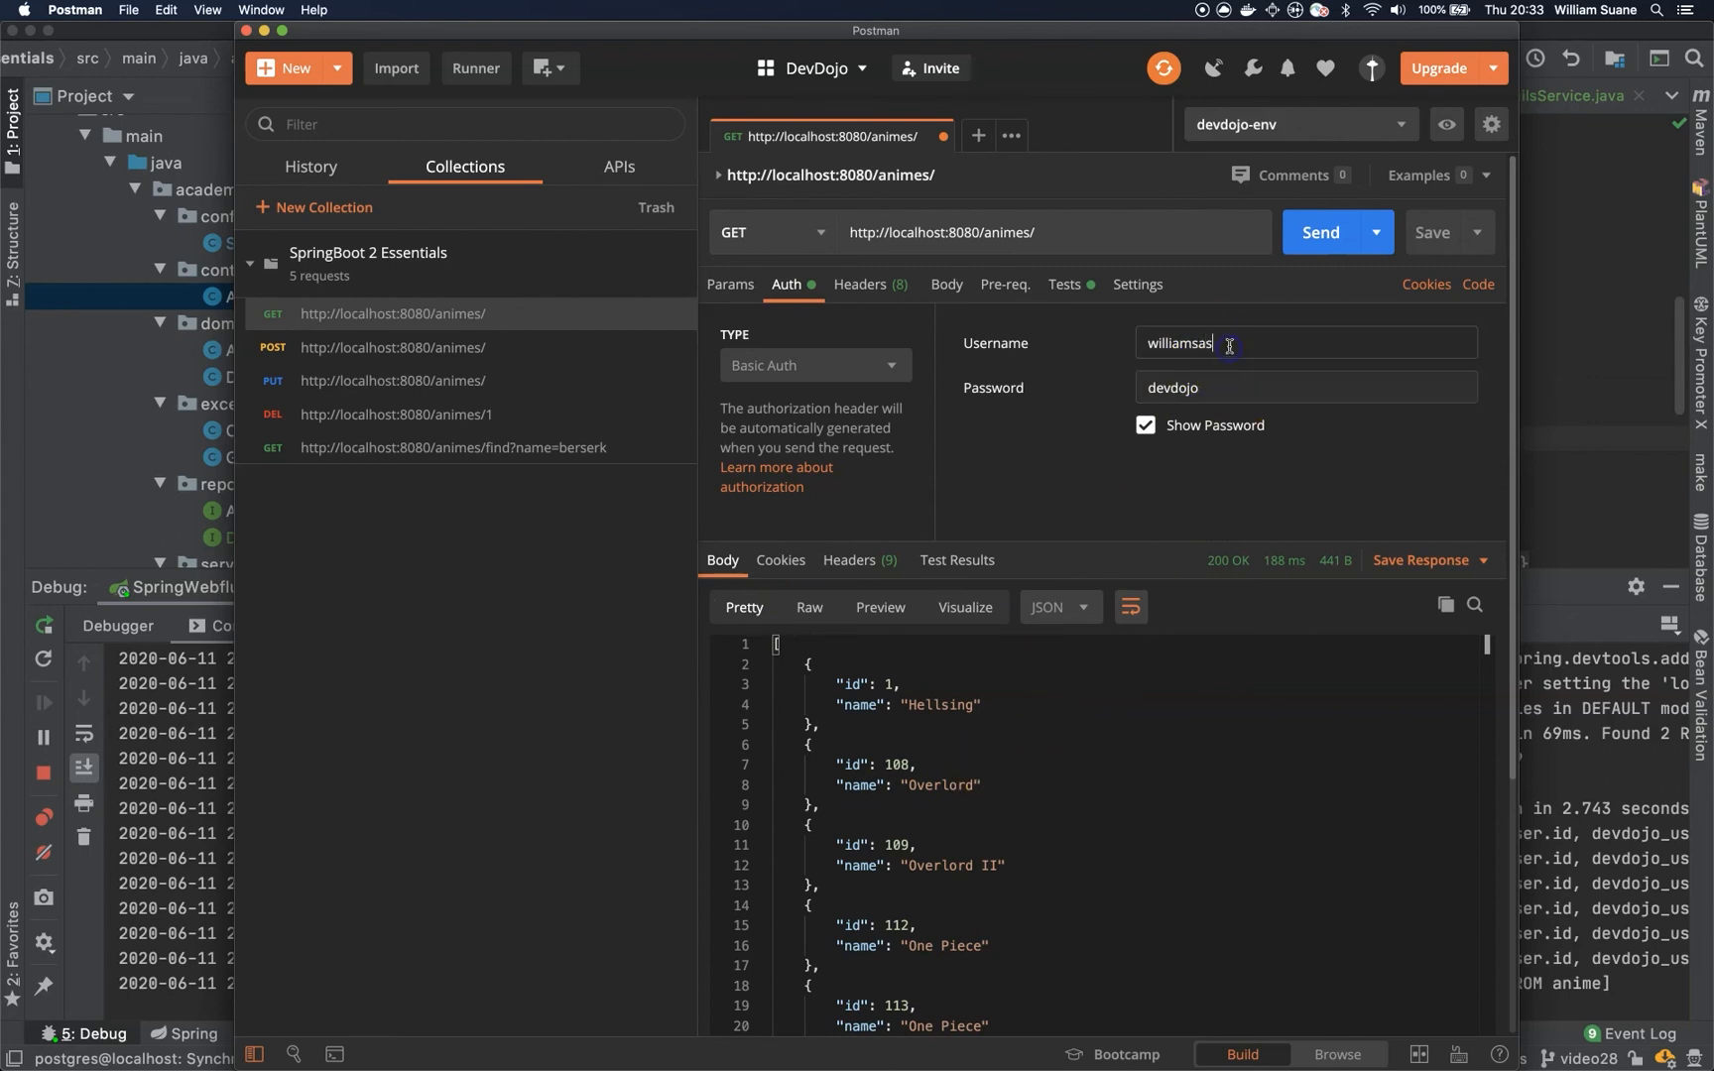
{"action": "left_click", "coordinate": [1318, 232]}
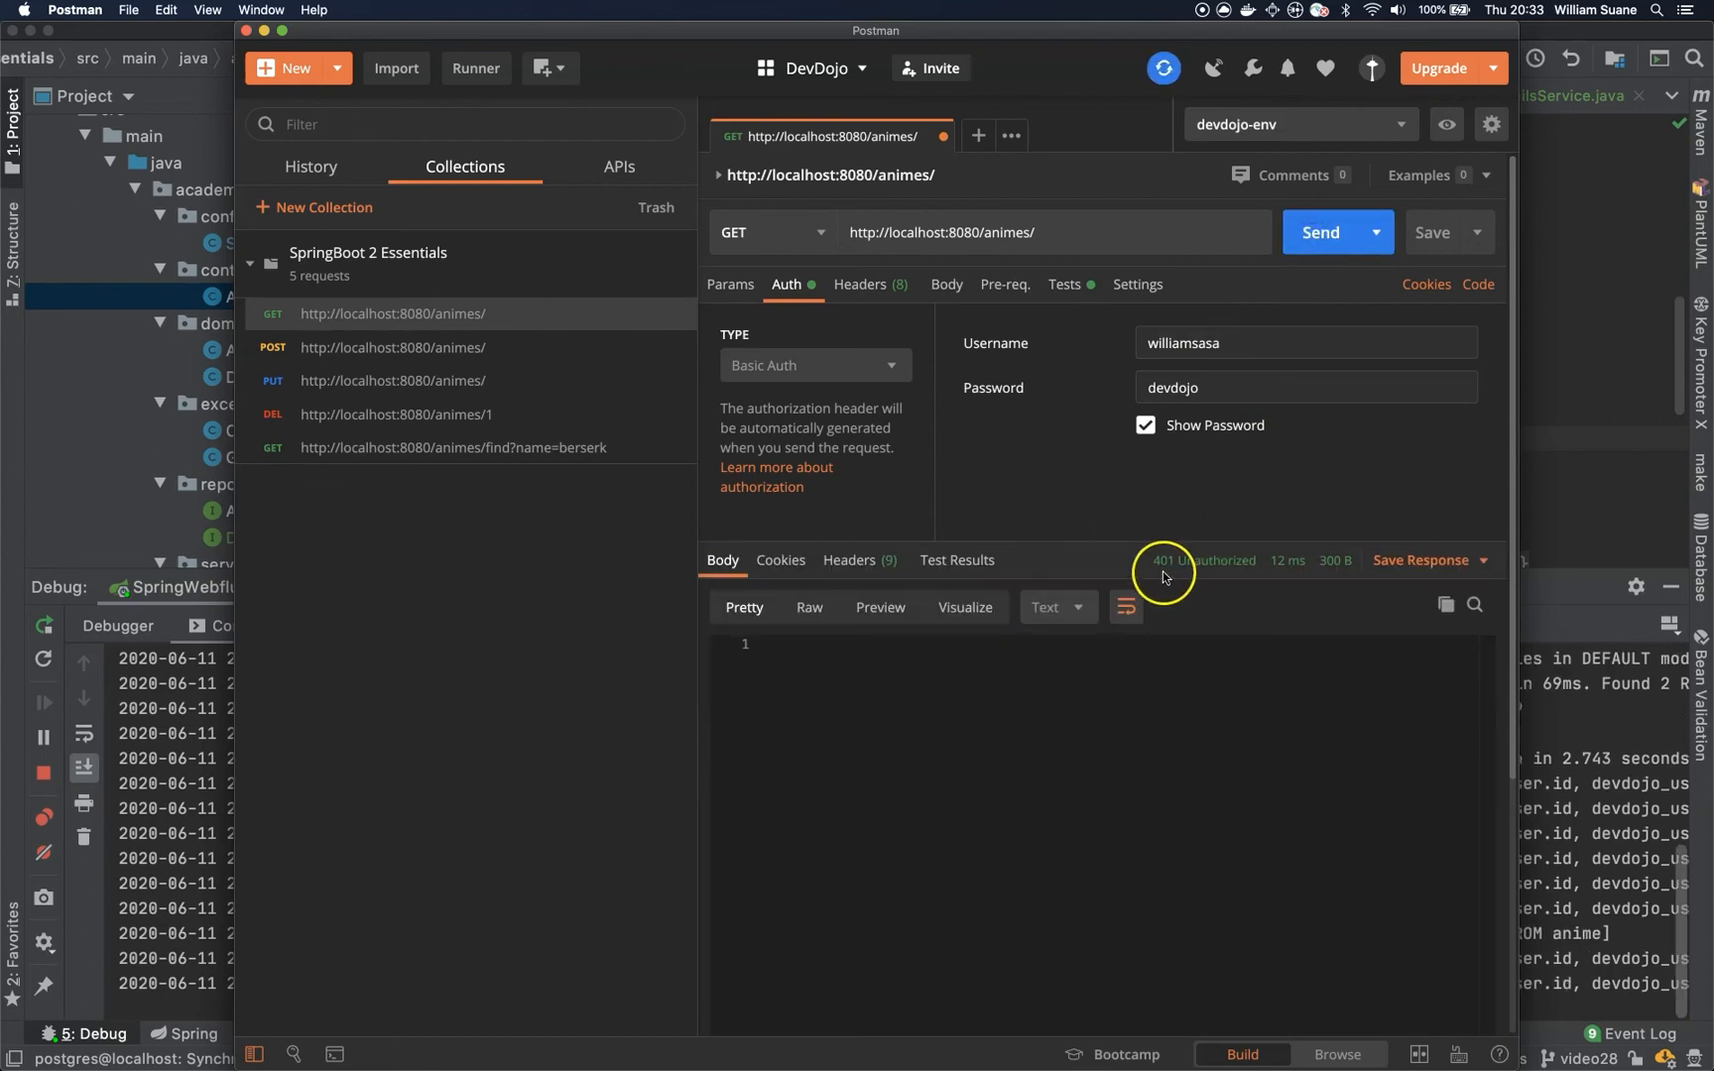
{"action": "mouse_move", "coordinate": [961, 880]}
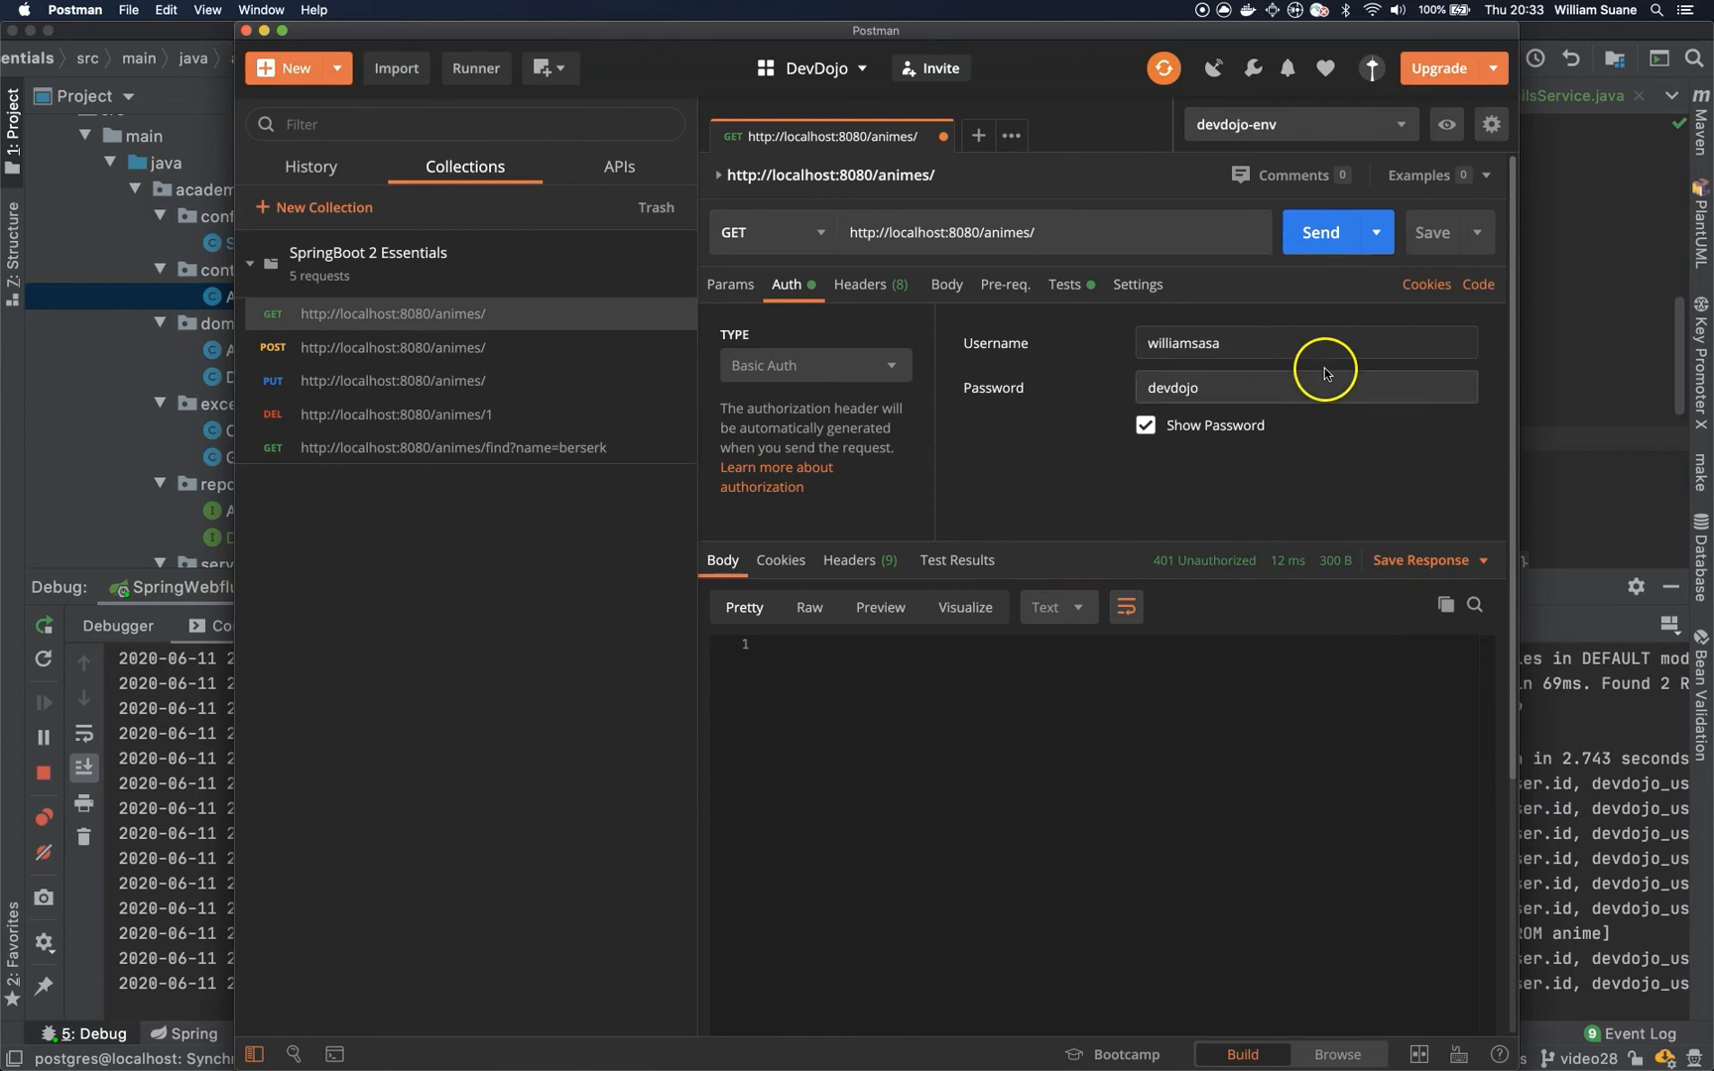
{"action": "left_click", "coordinate": [392, 347]}
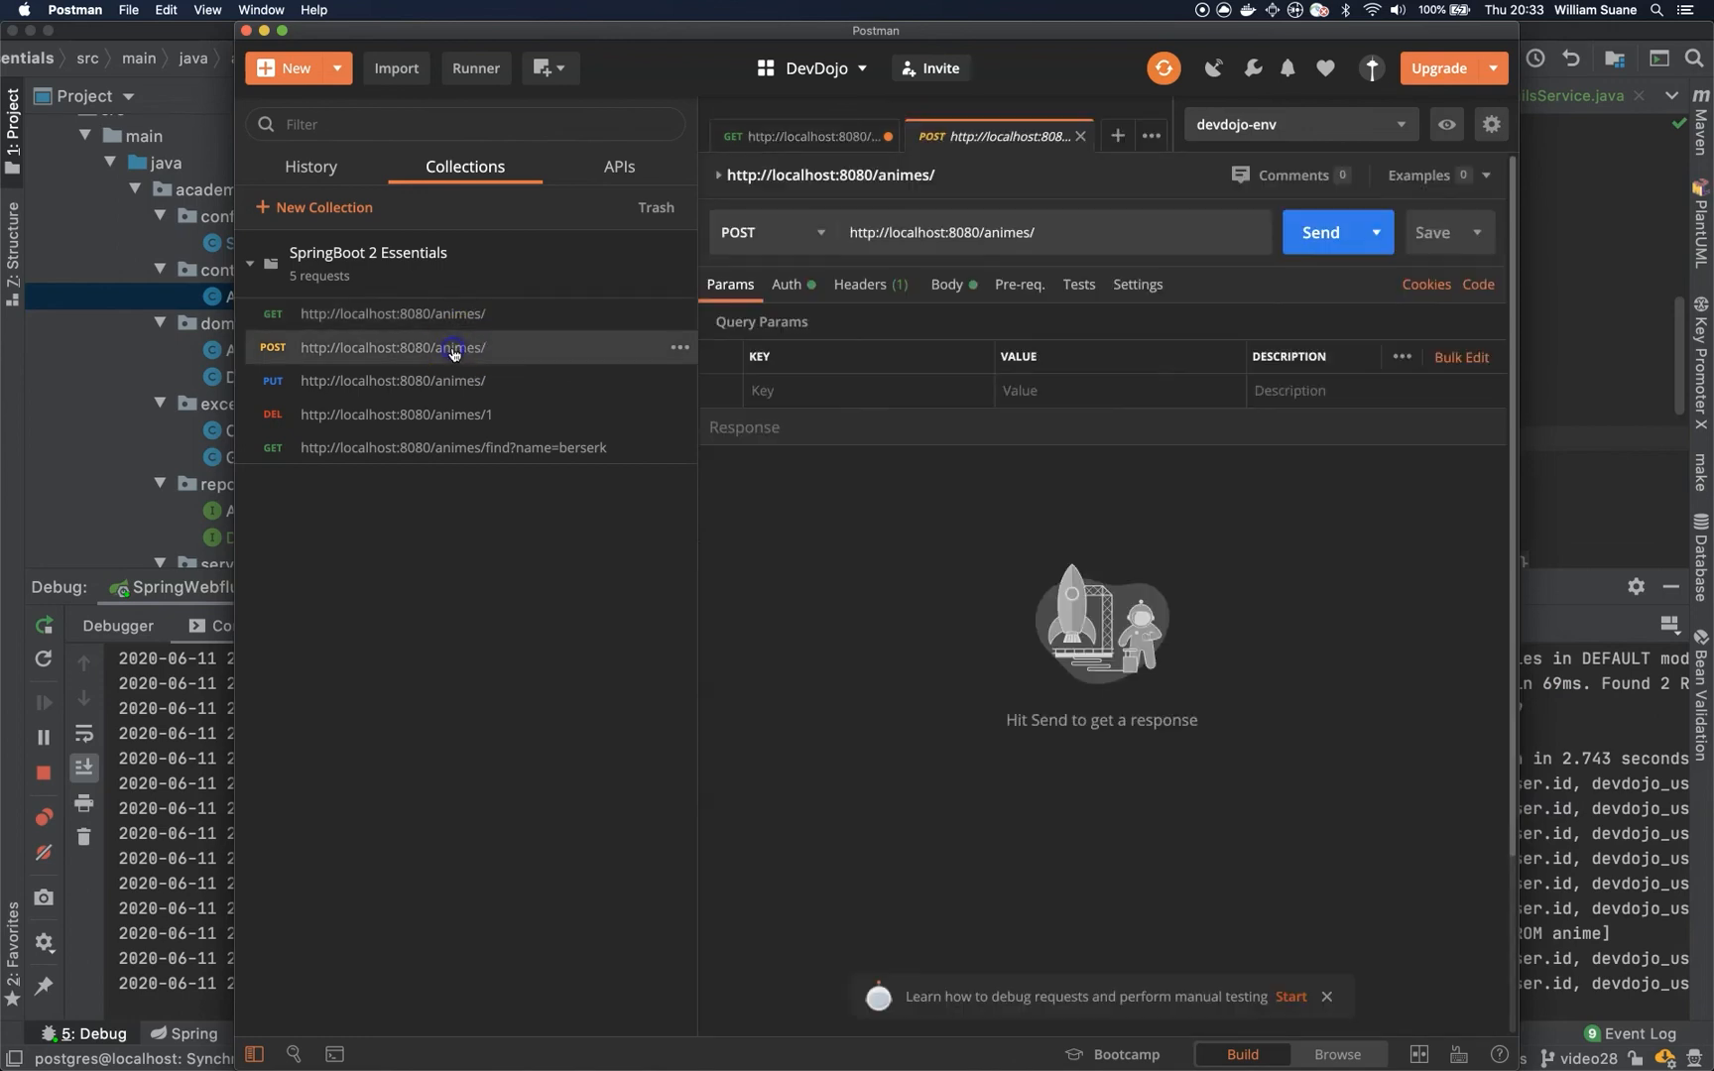
Send GET /animes/1 as 'user' and receive 200 OK with Hellsing
{"action": "left_click", "coordinate": [1318, 232]}
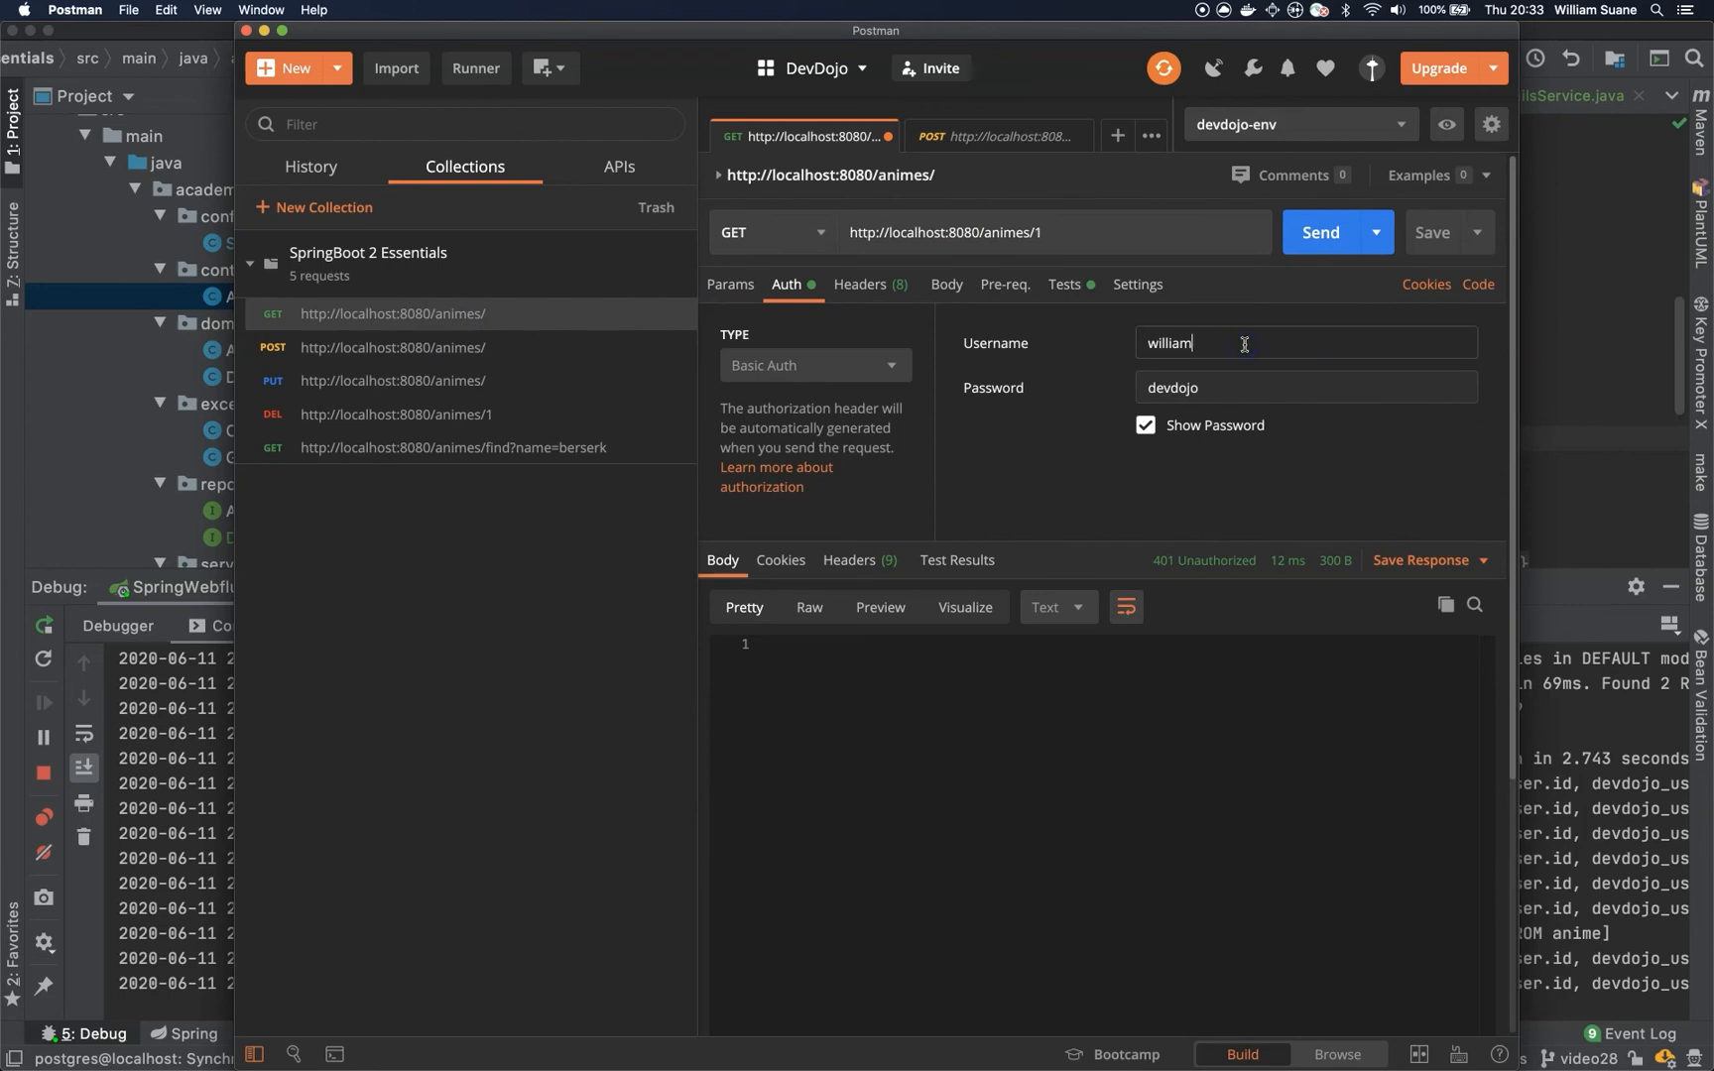
{"action": "left_click", "coordinate": [1318, 232]}
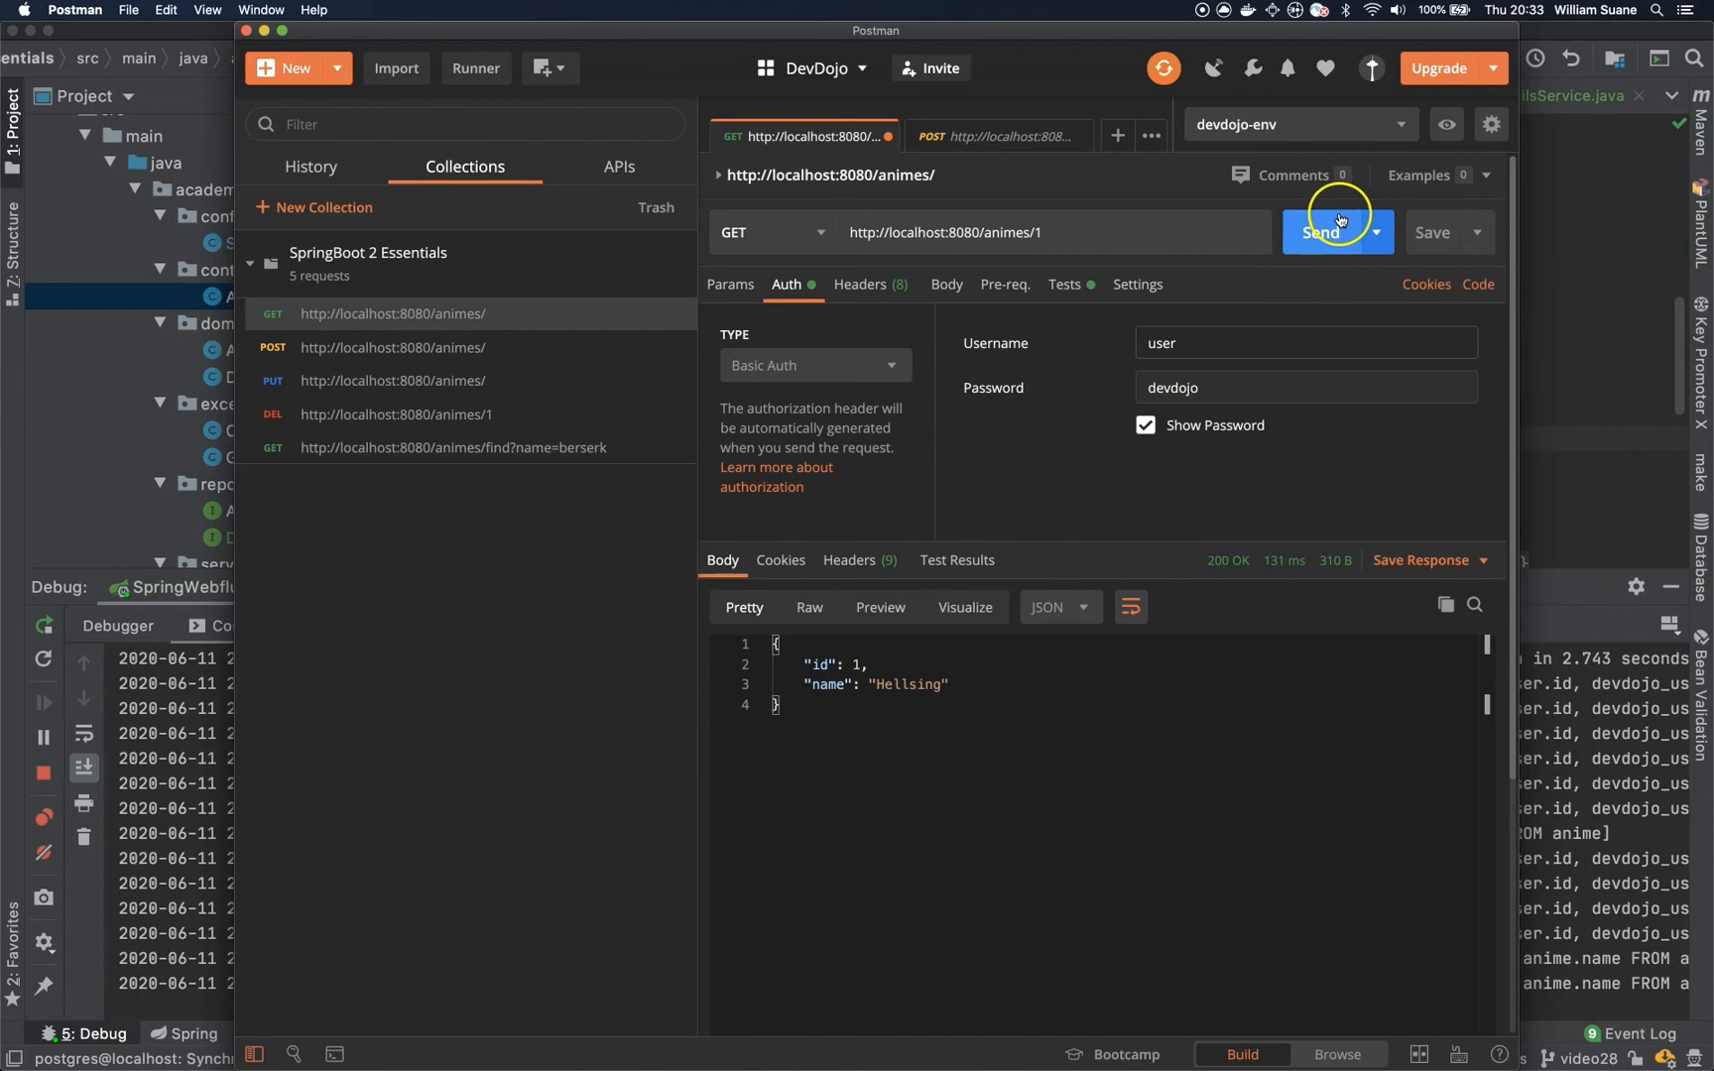
{"action": "left_click", "coordinate": [1319, 232]}
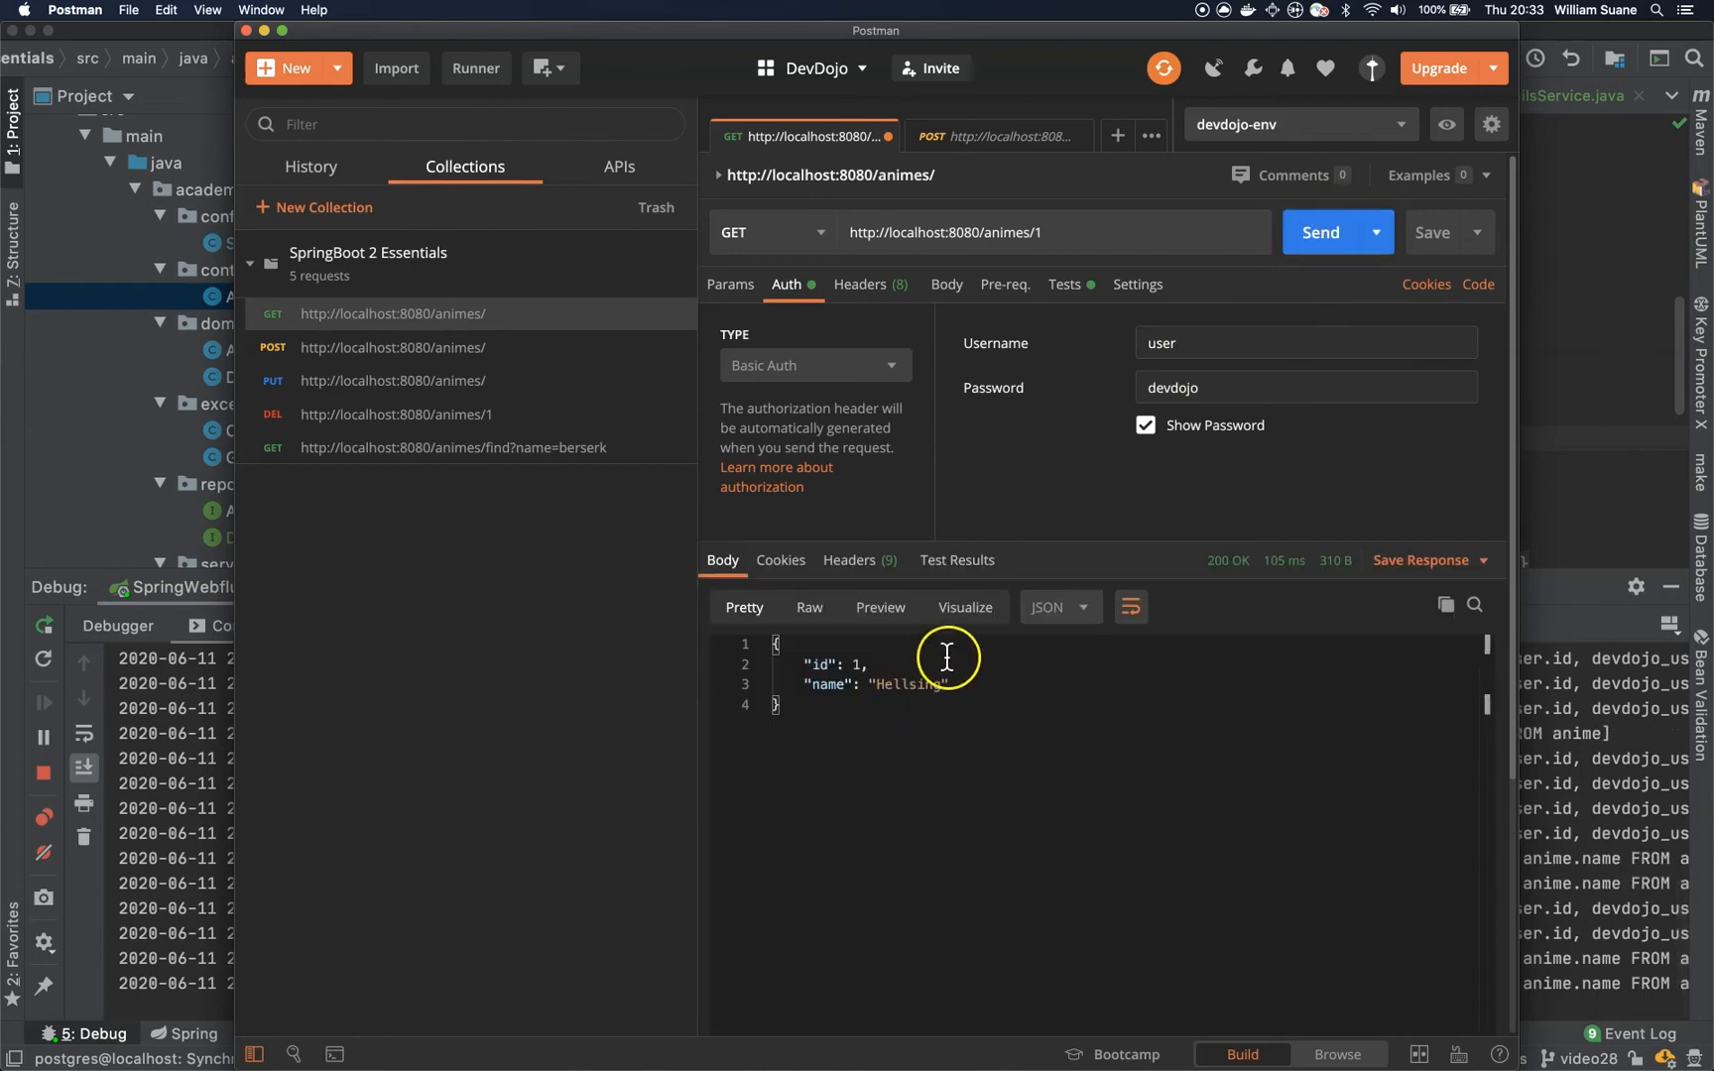